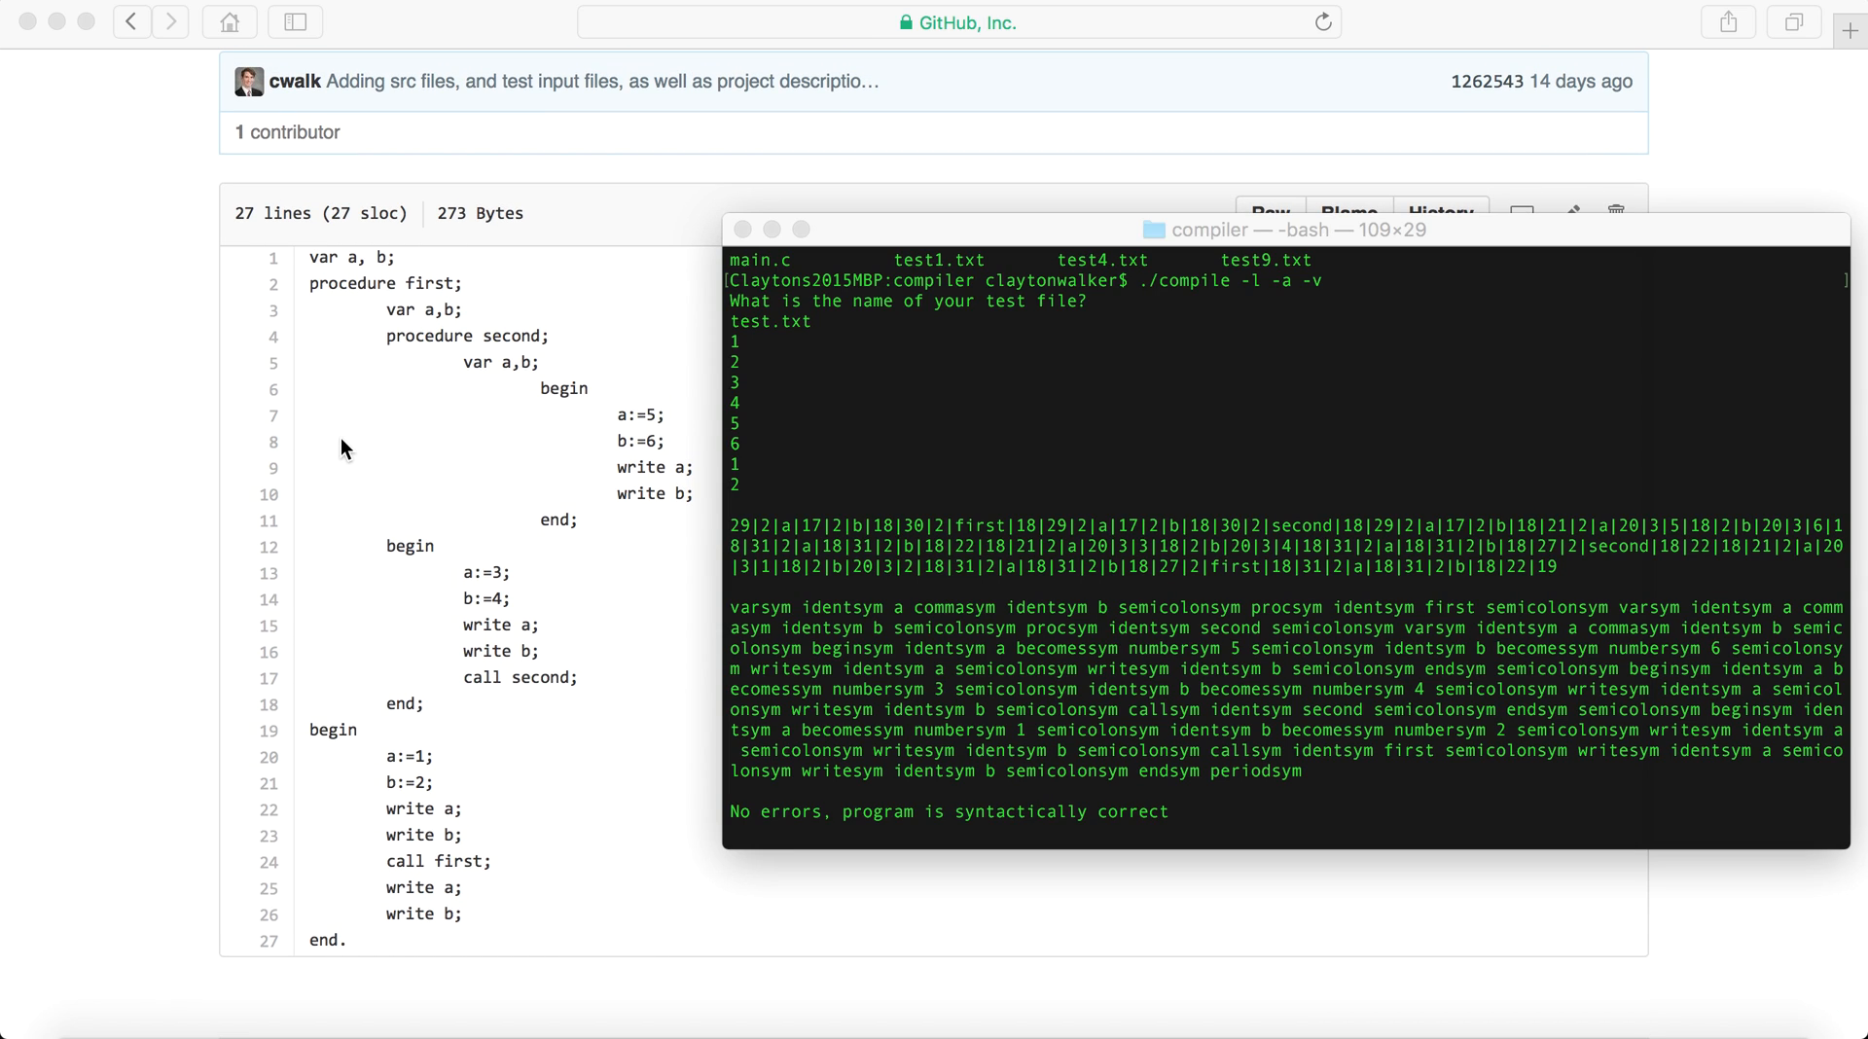
{"action": "mouse_move", "coordinate": [318, 265]}
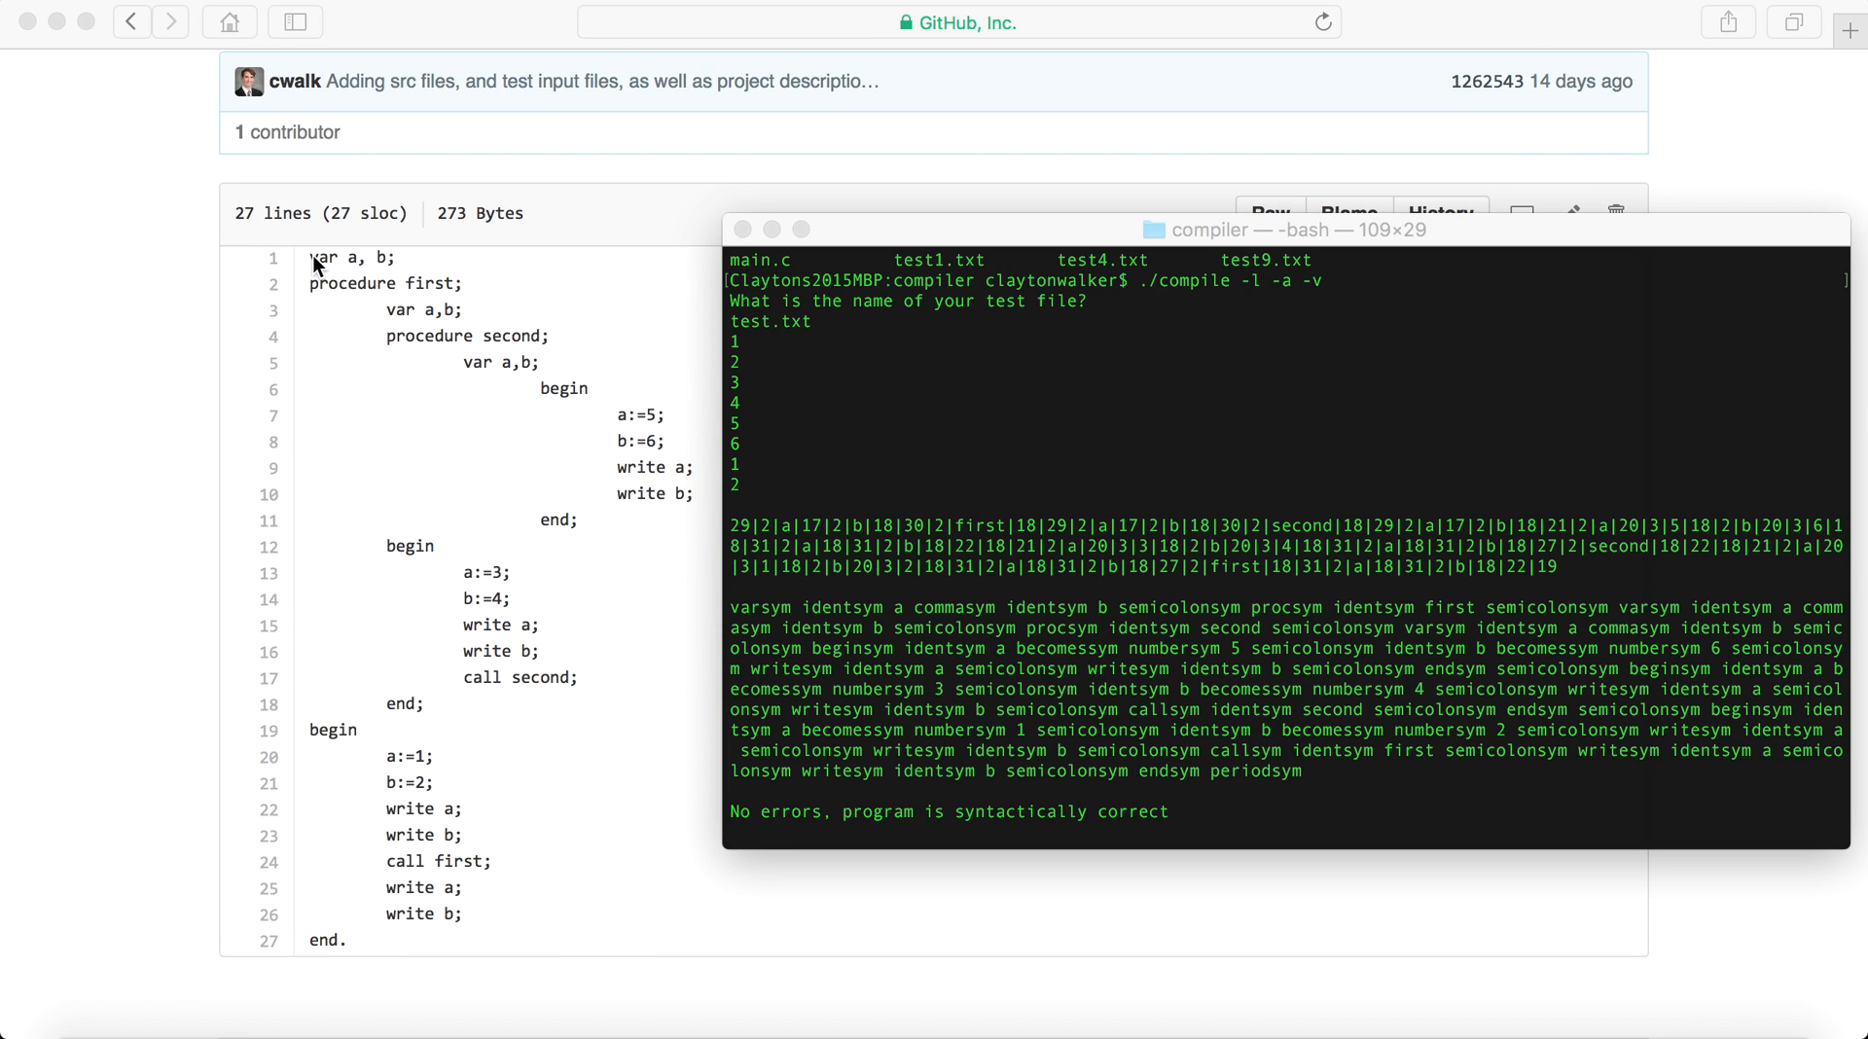
{"action": "mouse_move", "coordinate": [319, 297]}
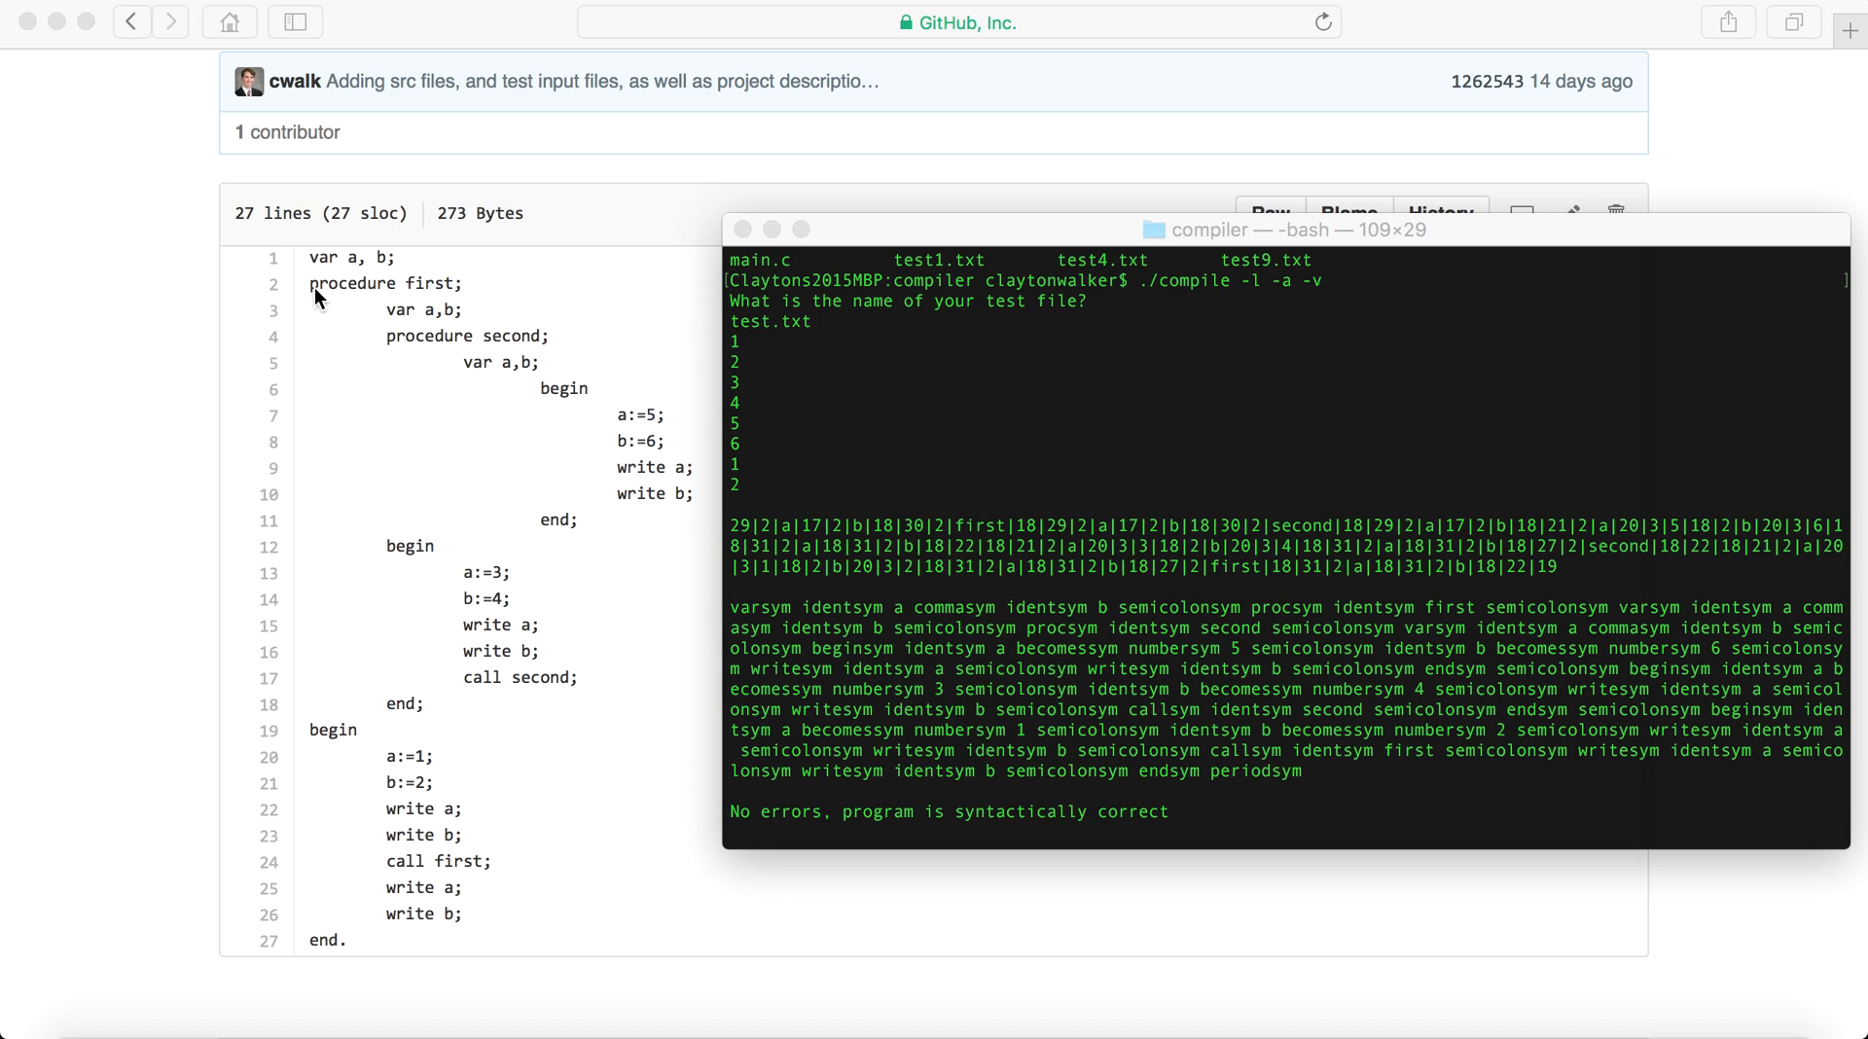
{"action": "mouse_move", "coordinate": [431, 298]}
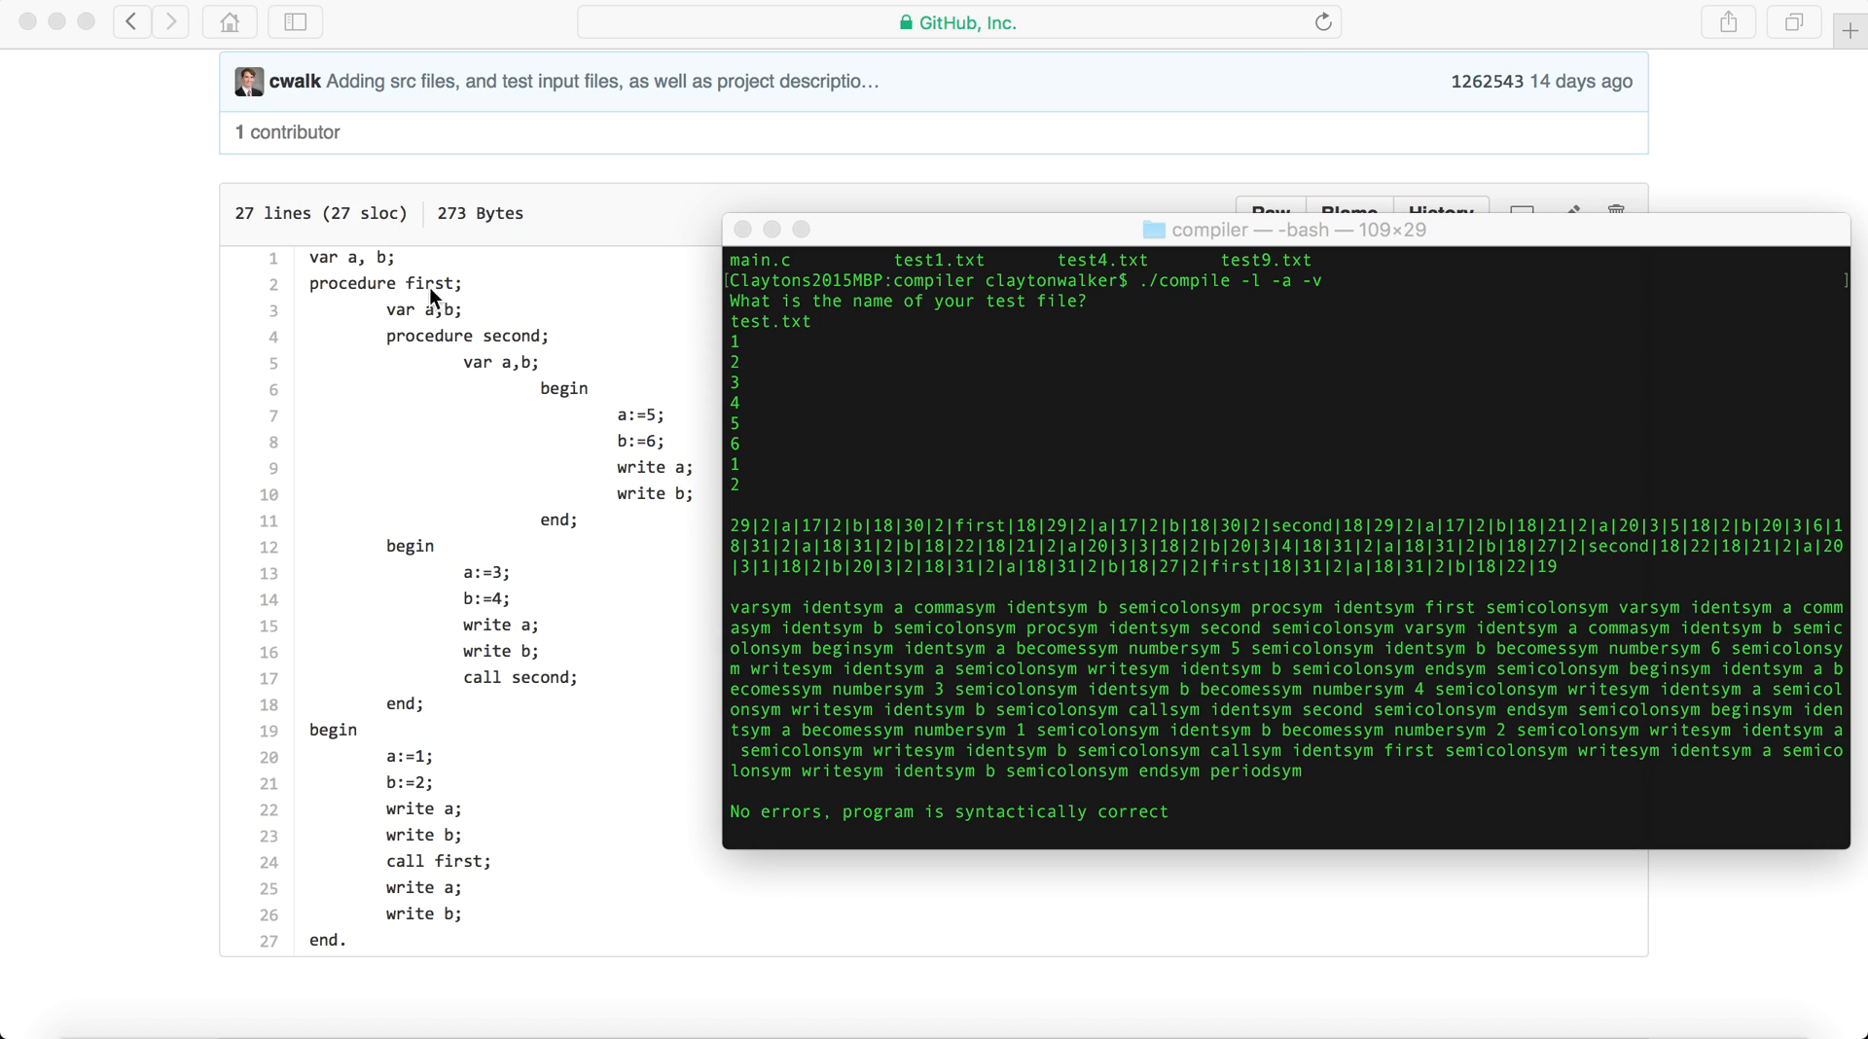
{"action": "mouse_move", "coordinate": [338, 270]}
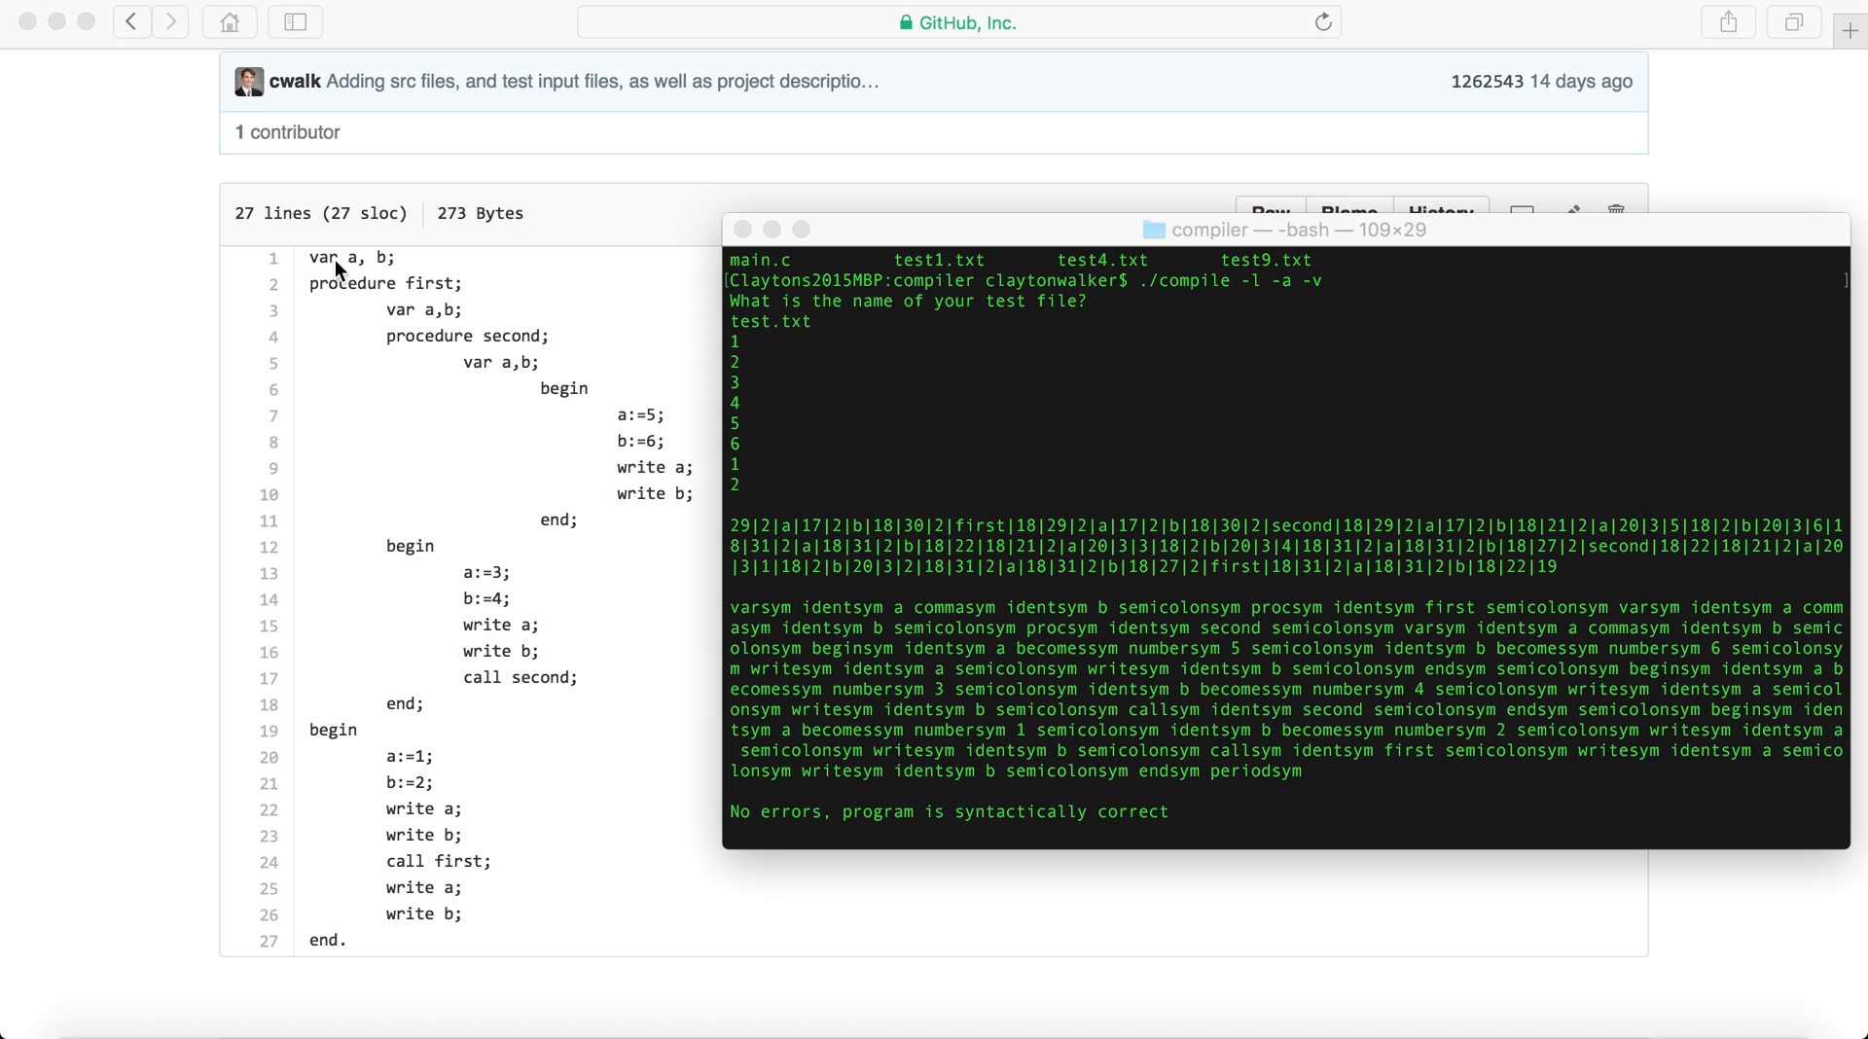
{"action": "mouse_move", "coordinate": [335, 282]}
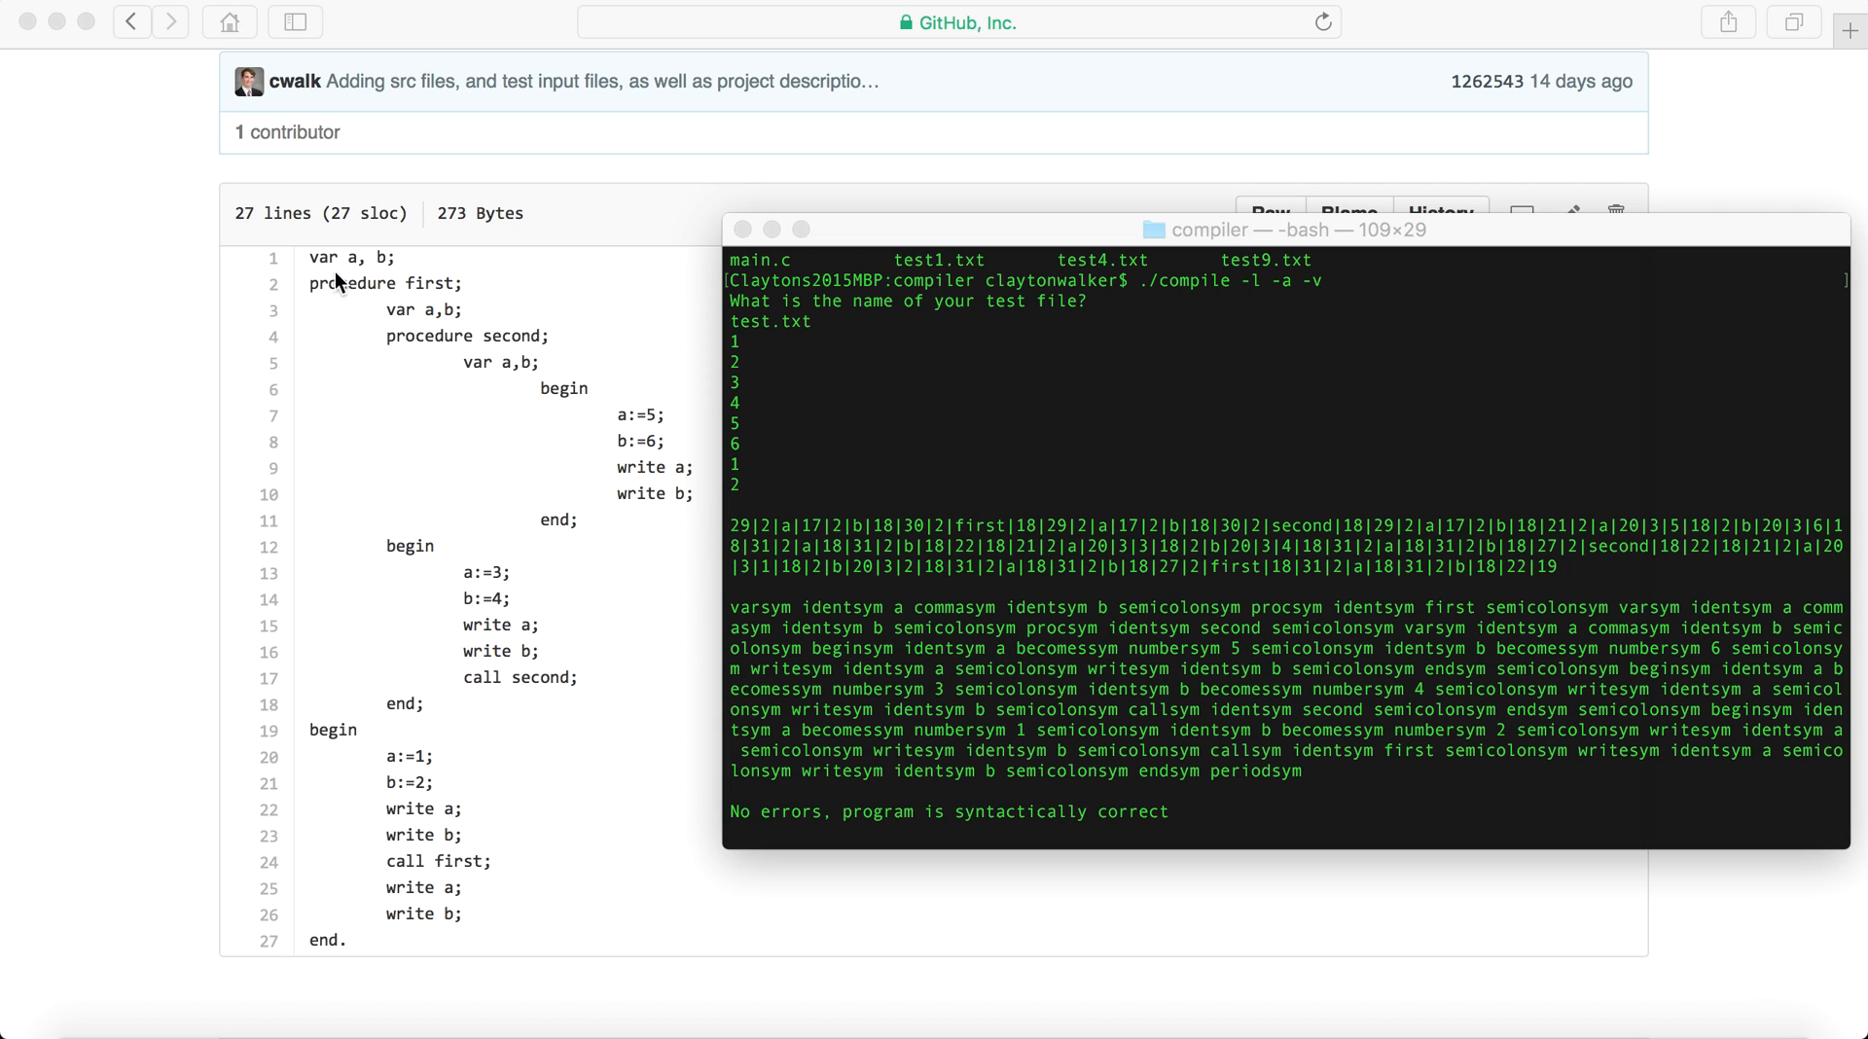
{"action": "mouse_move", "coordinate": [391, 268]}
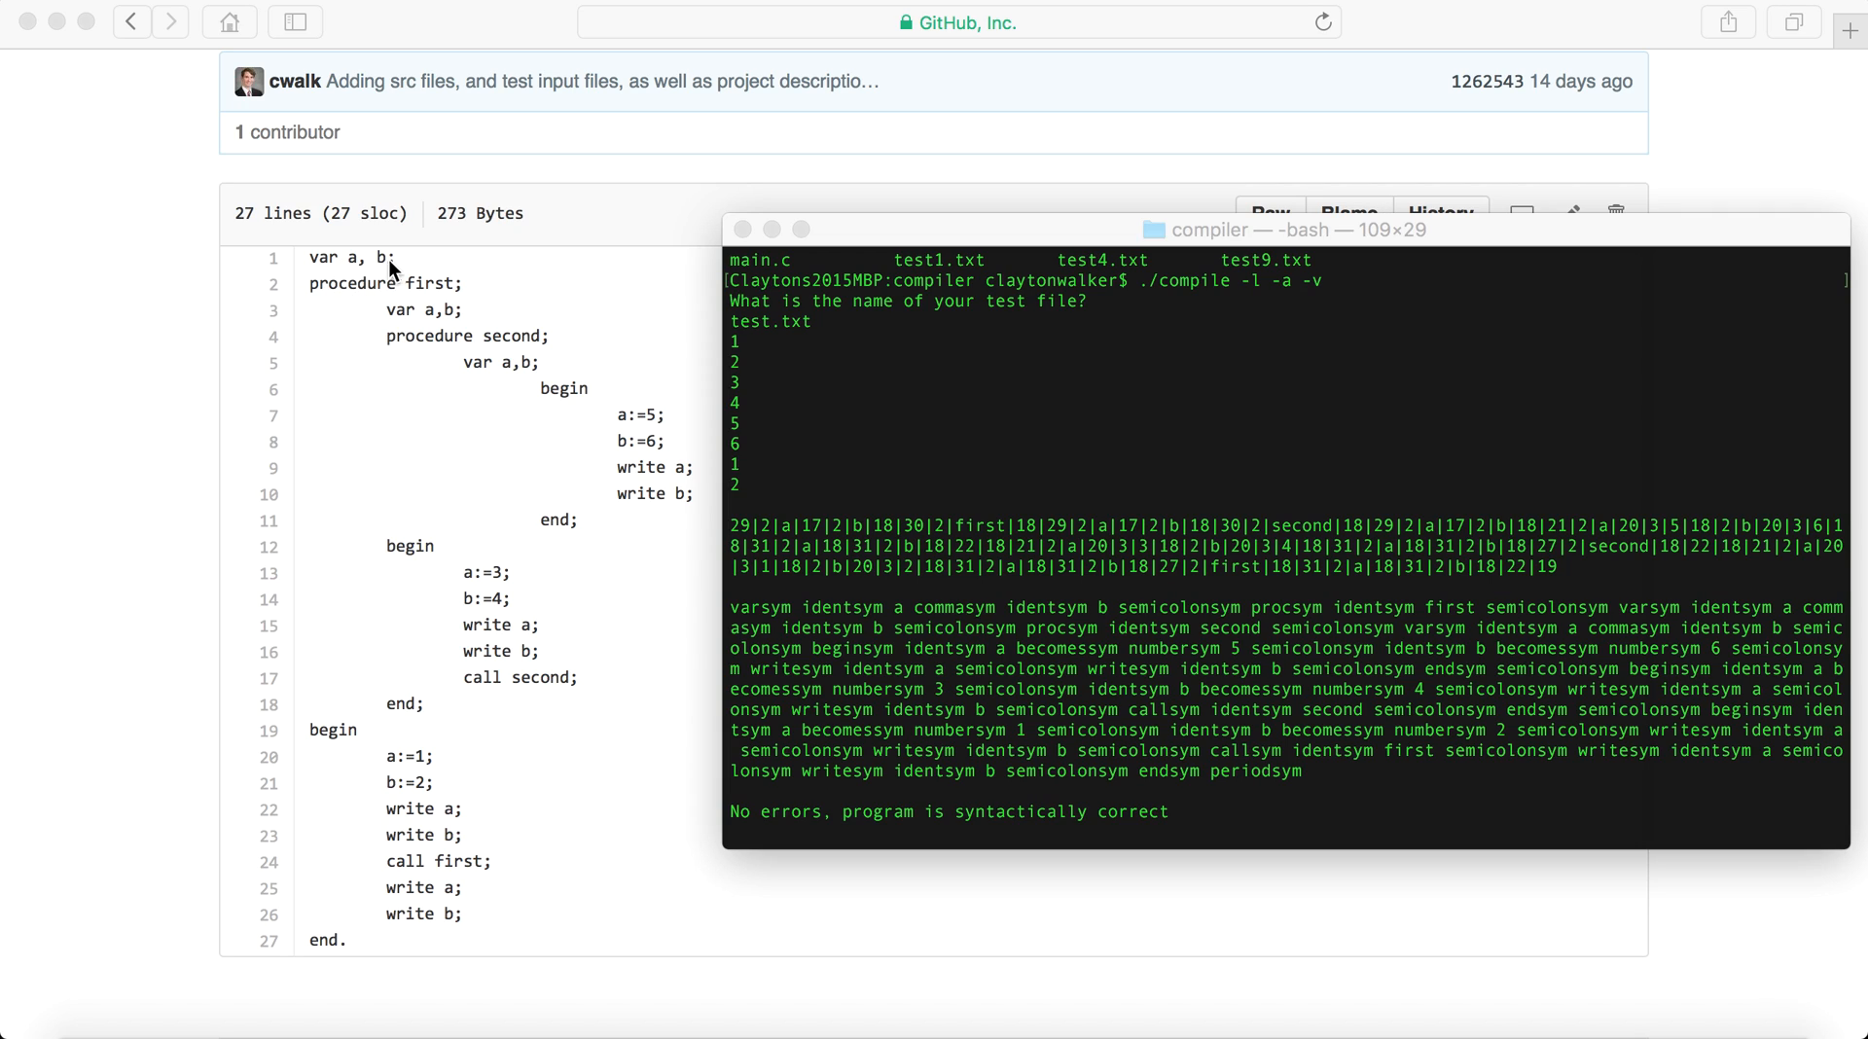
{"action": "mouse_move", "coordinate": [394, 324]}
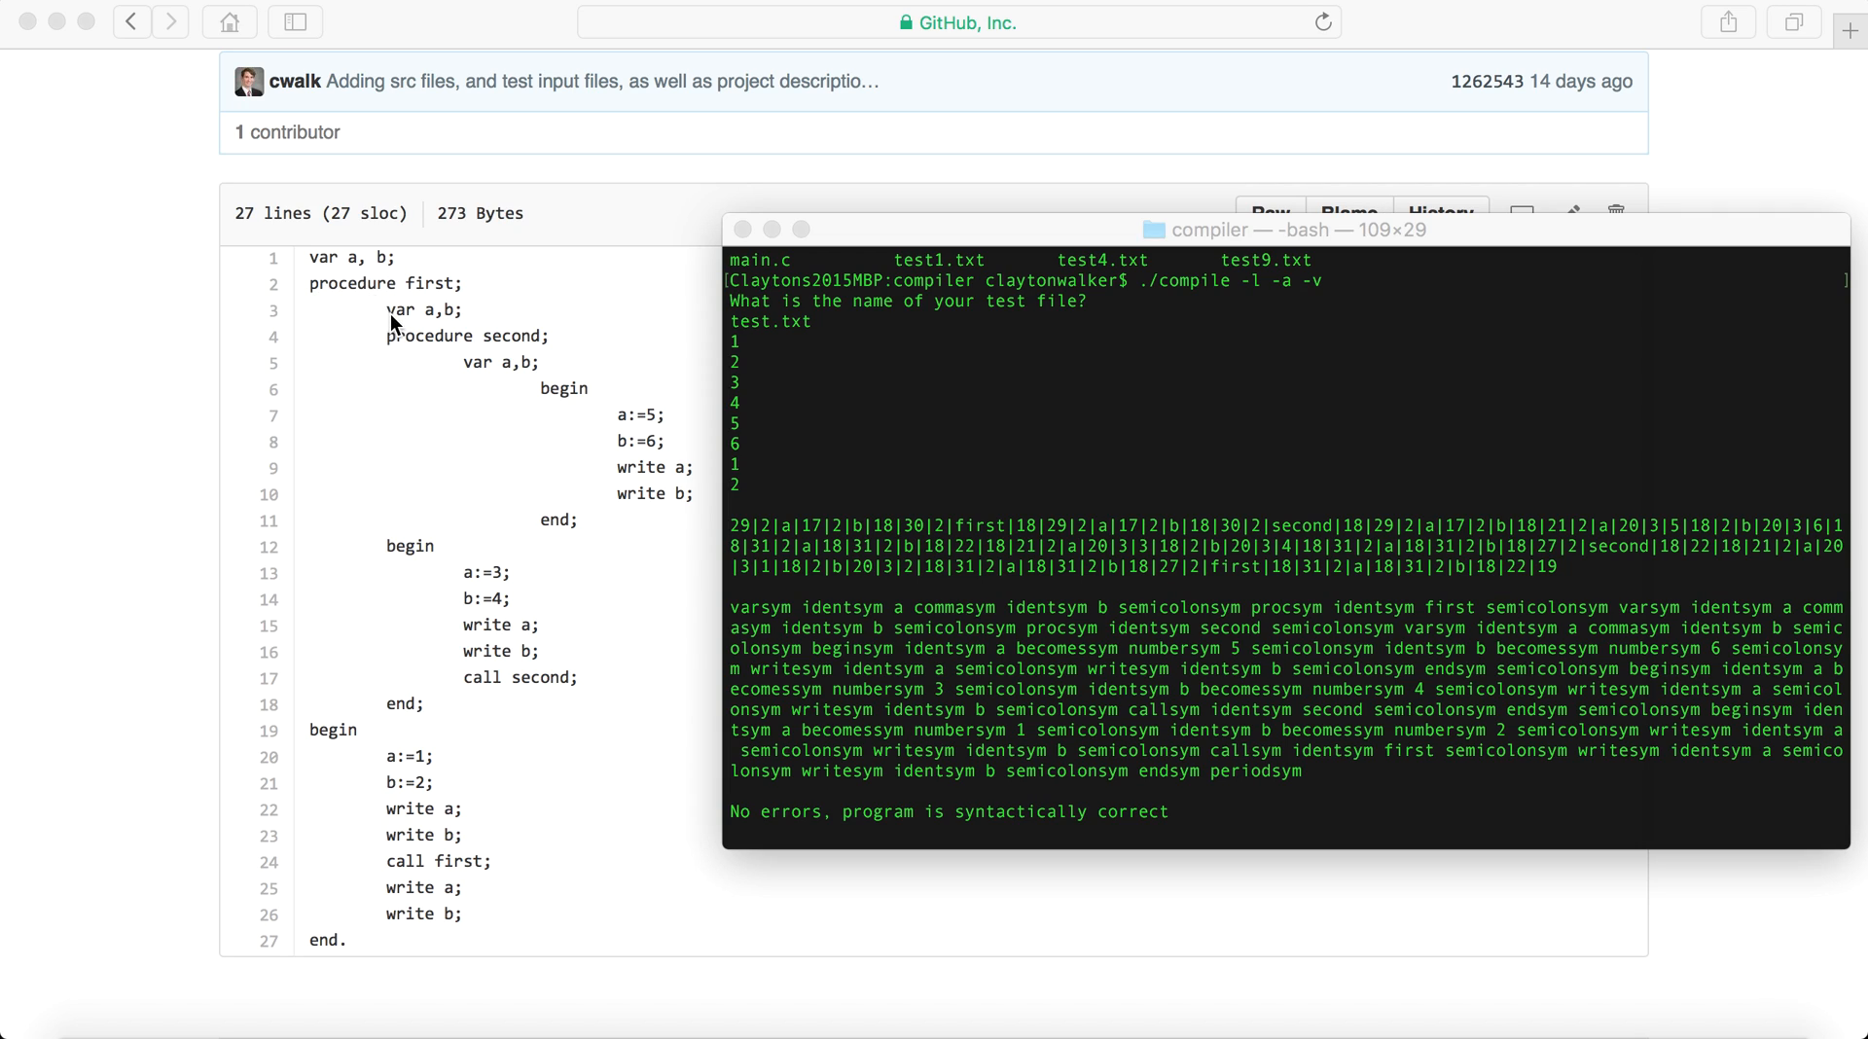
{"action": "mouse_move", "coordinate": [429, 294]}
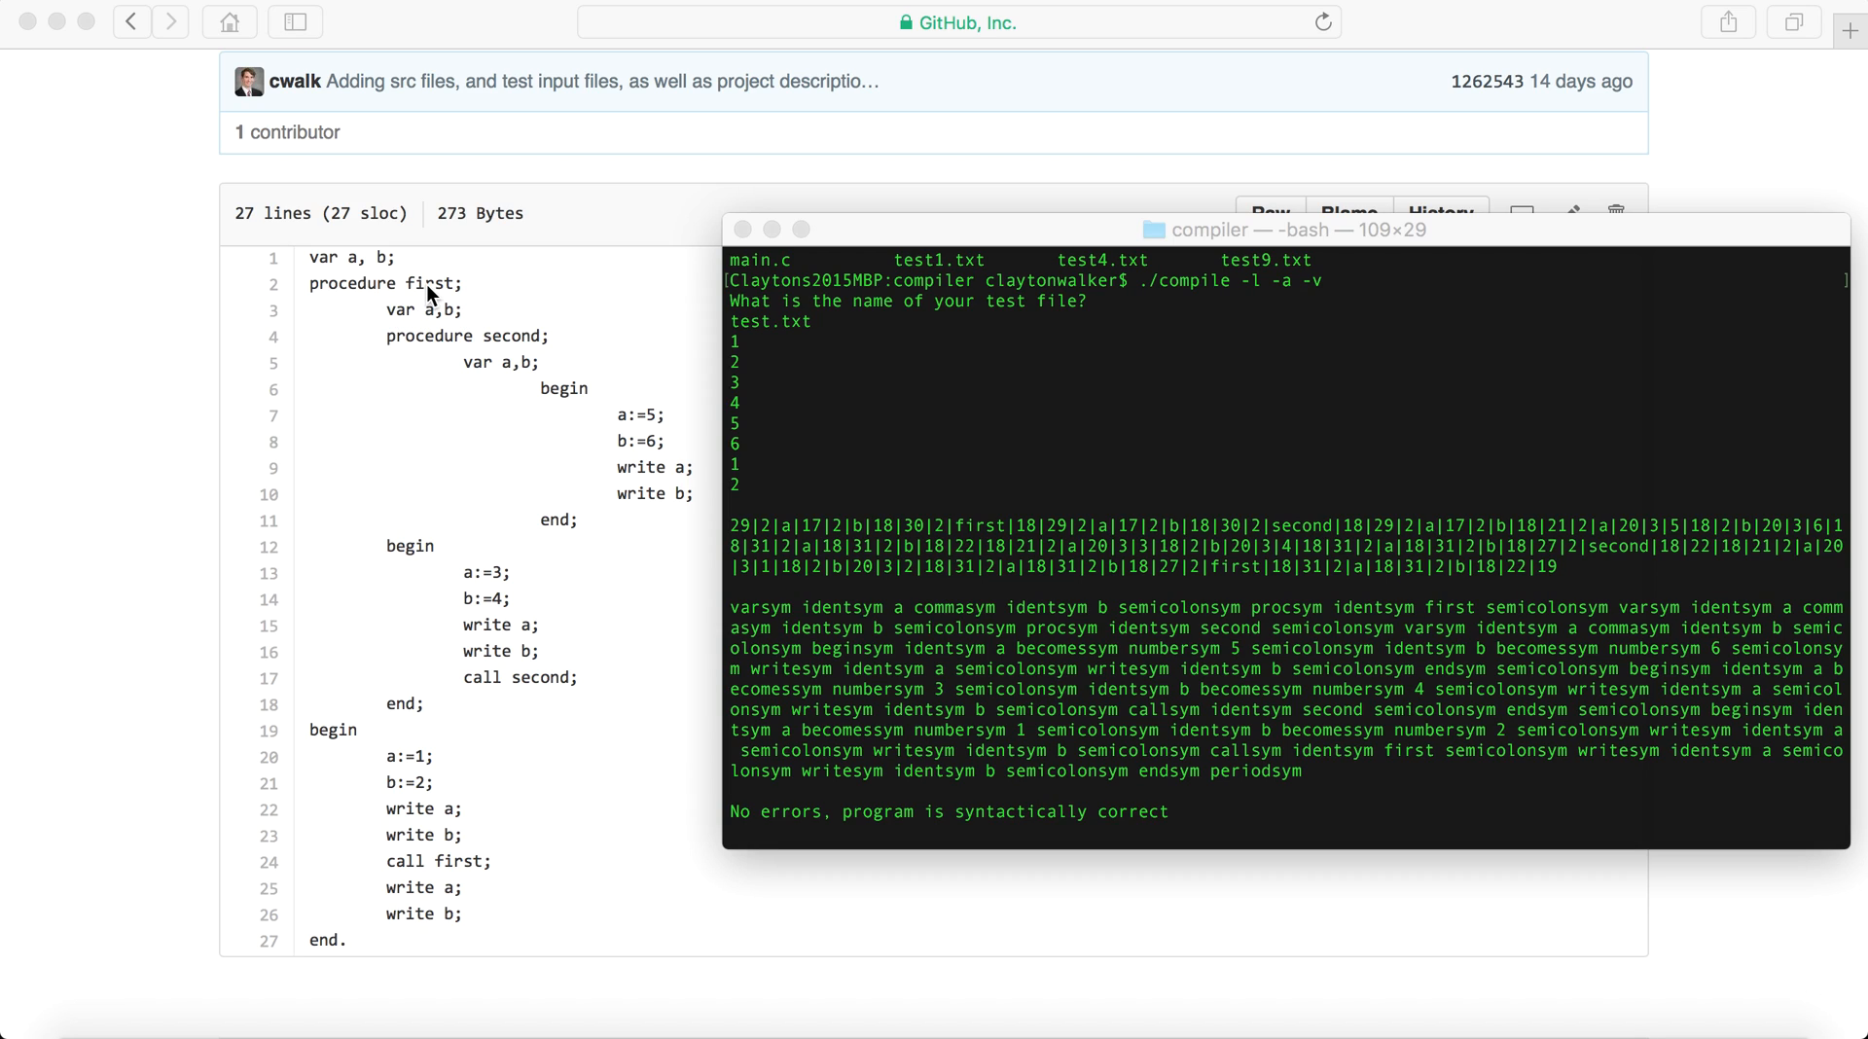
{"action": "mouse_move", "coordinate": [516, 373]}
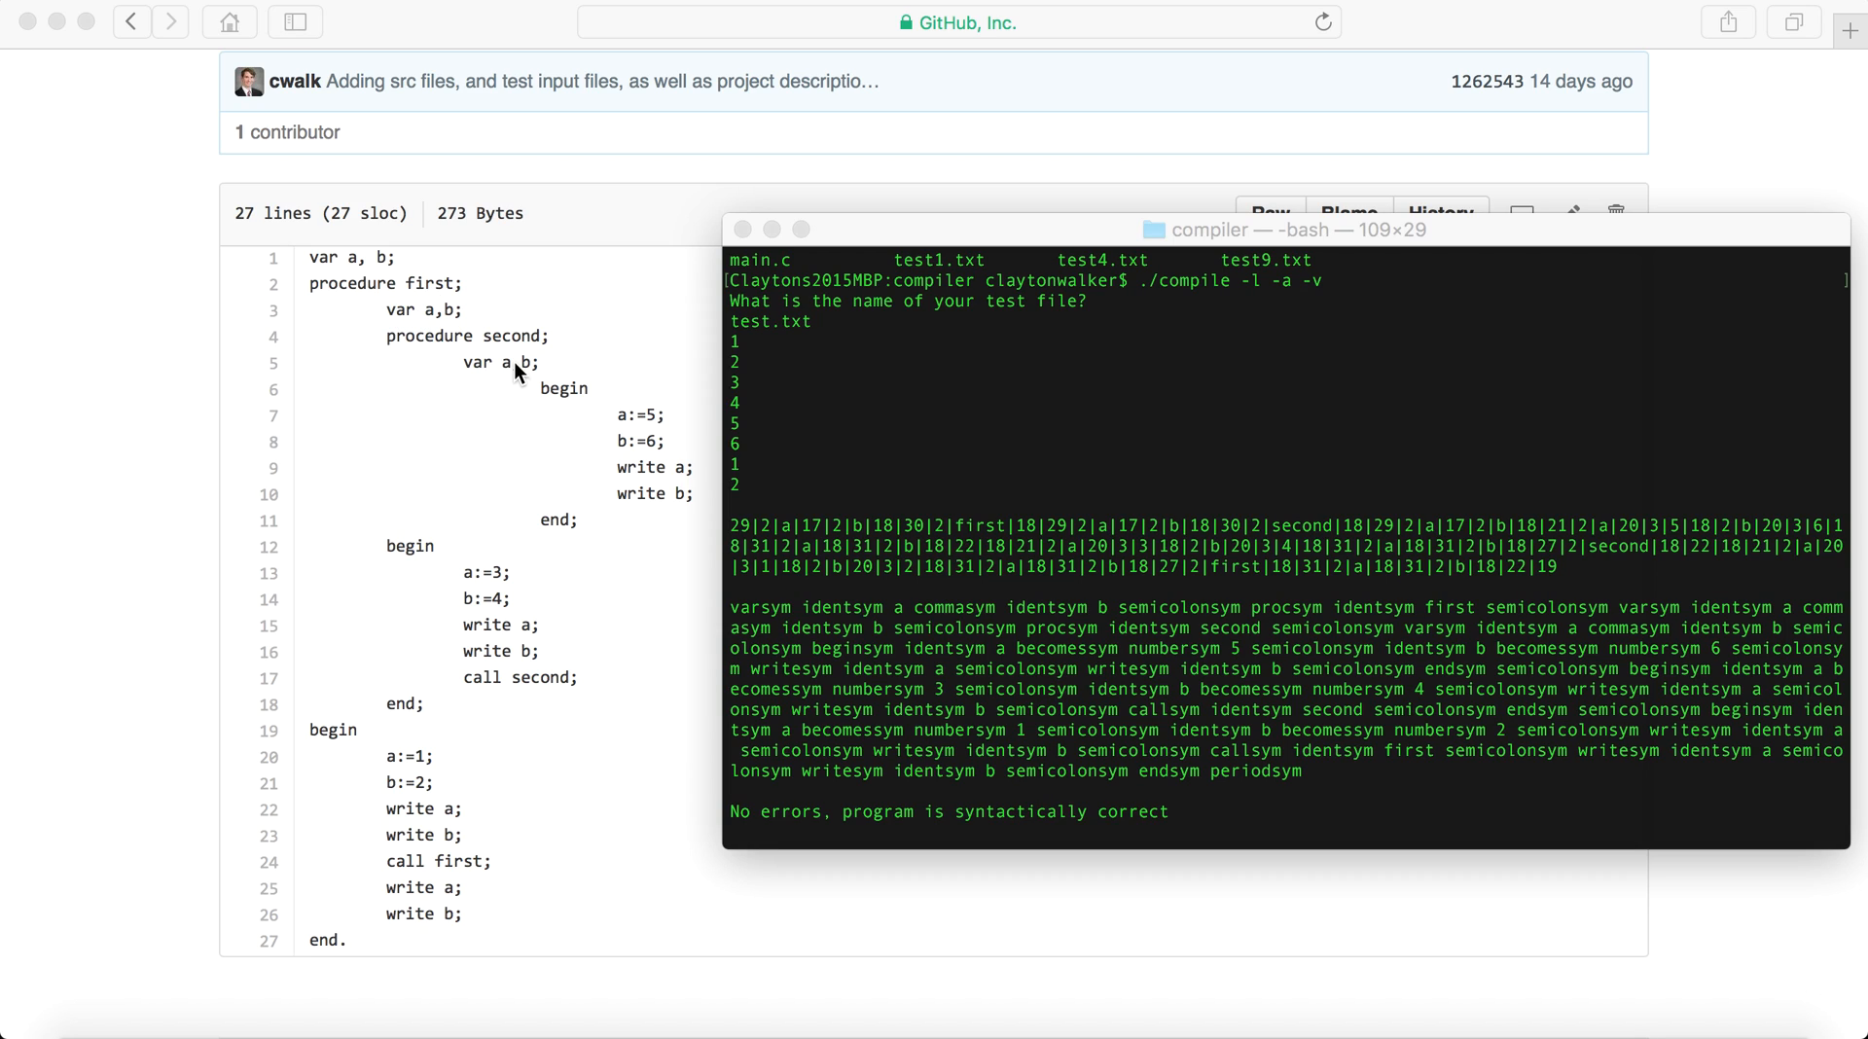
{"action": "mouse_move", "coordinate": [525, 378]}
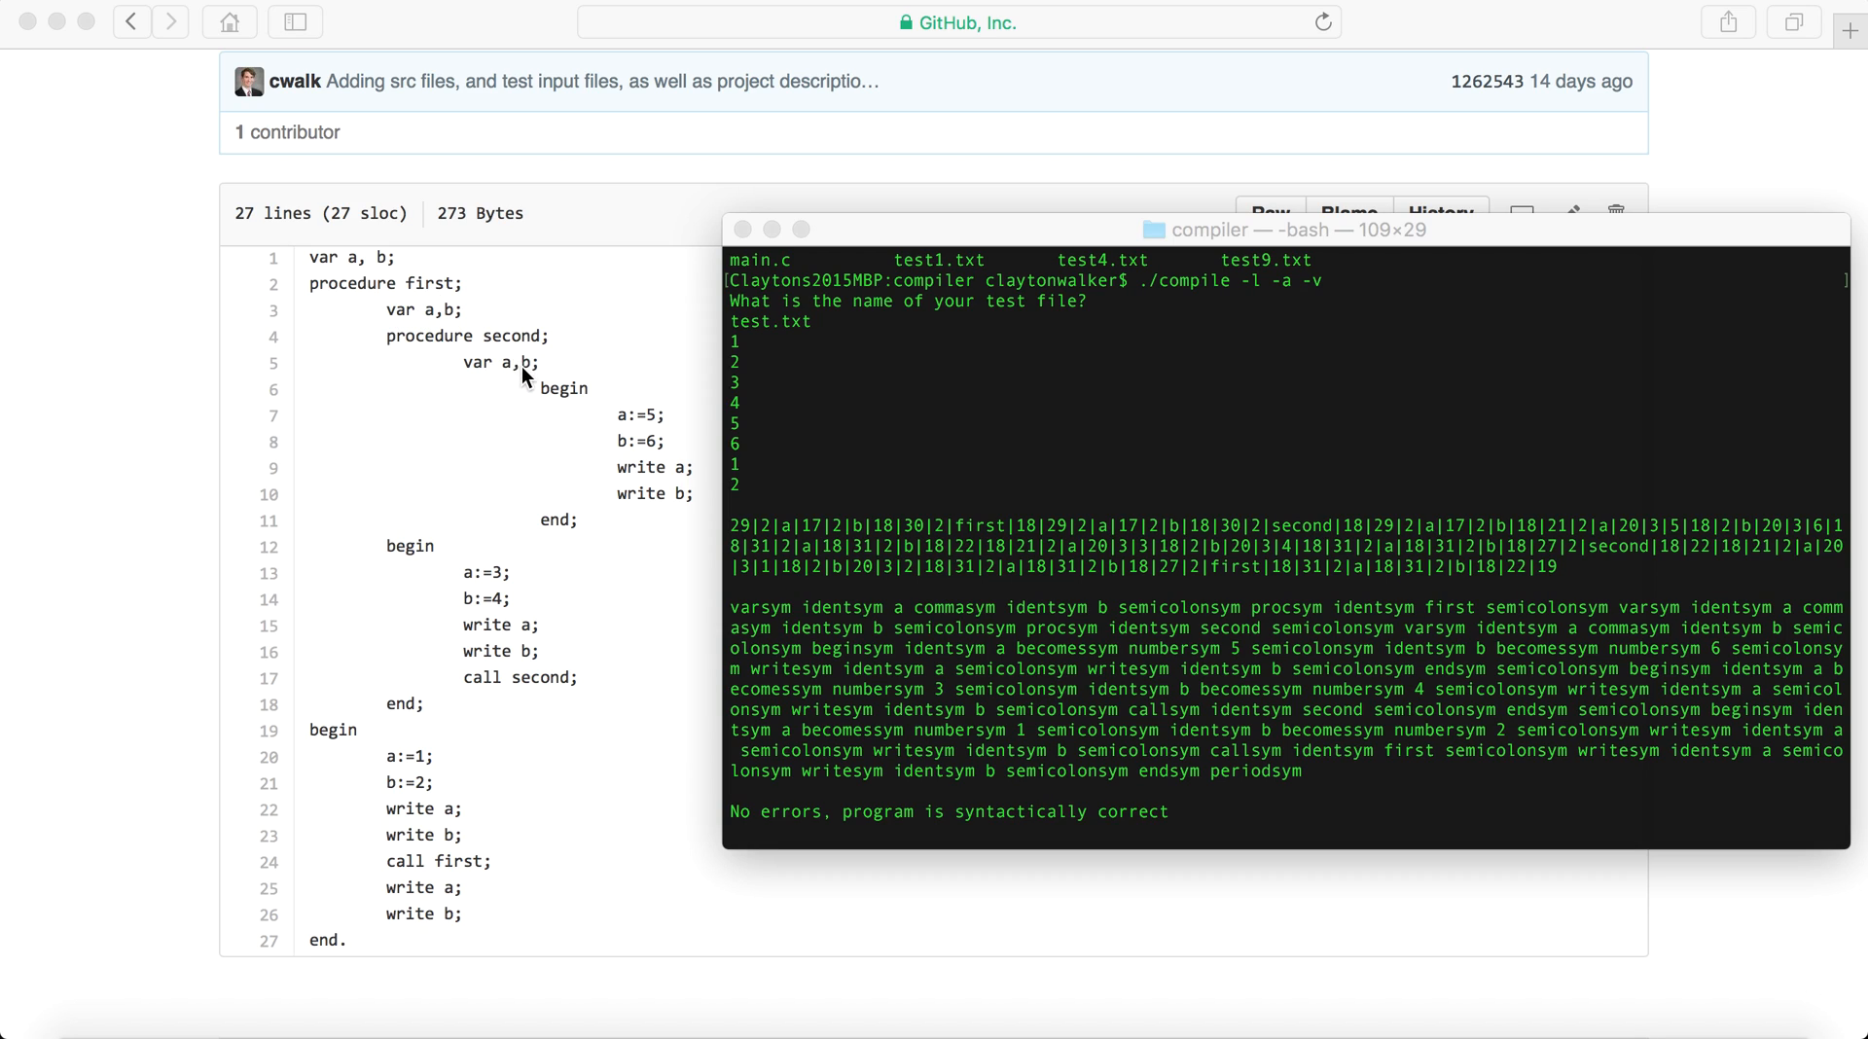
{"action": "mouse_move", "coordinate": [503, 378]}
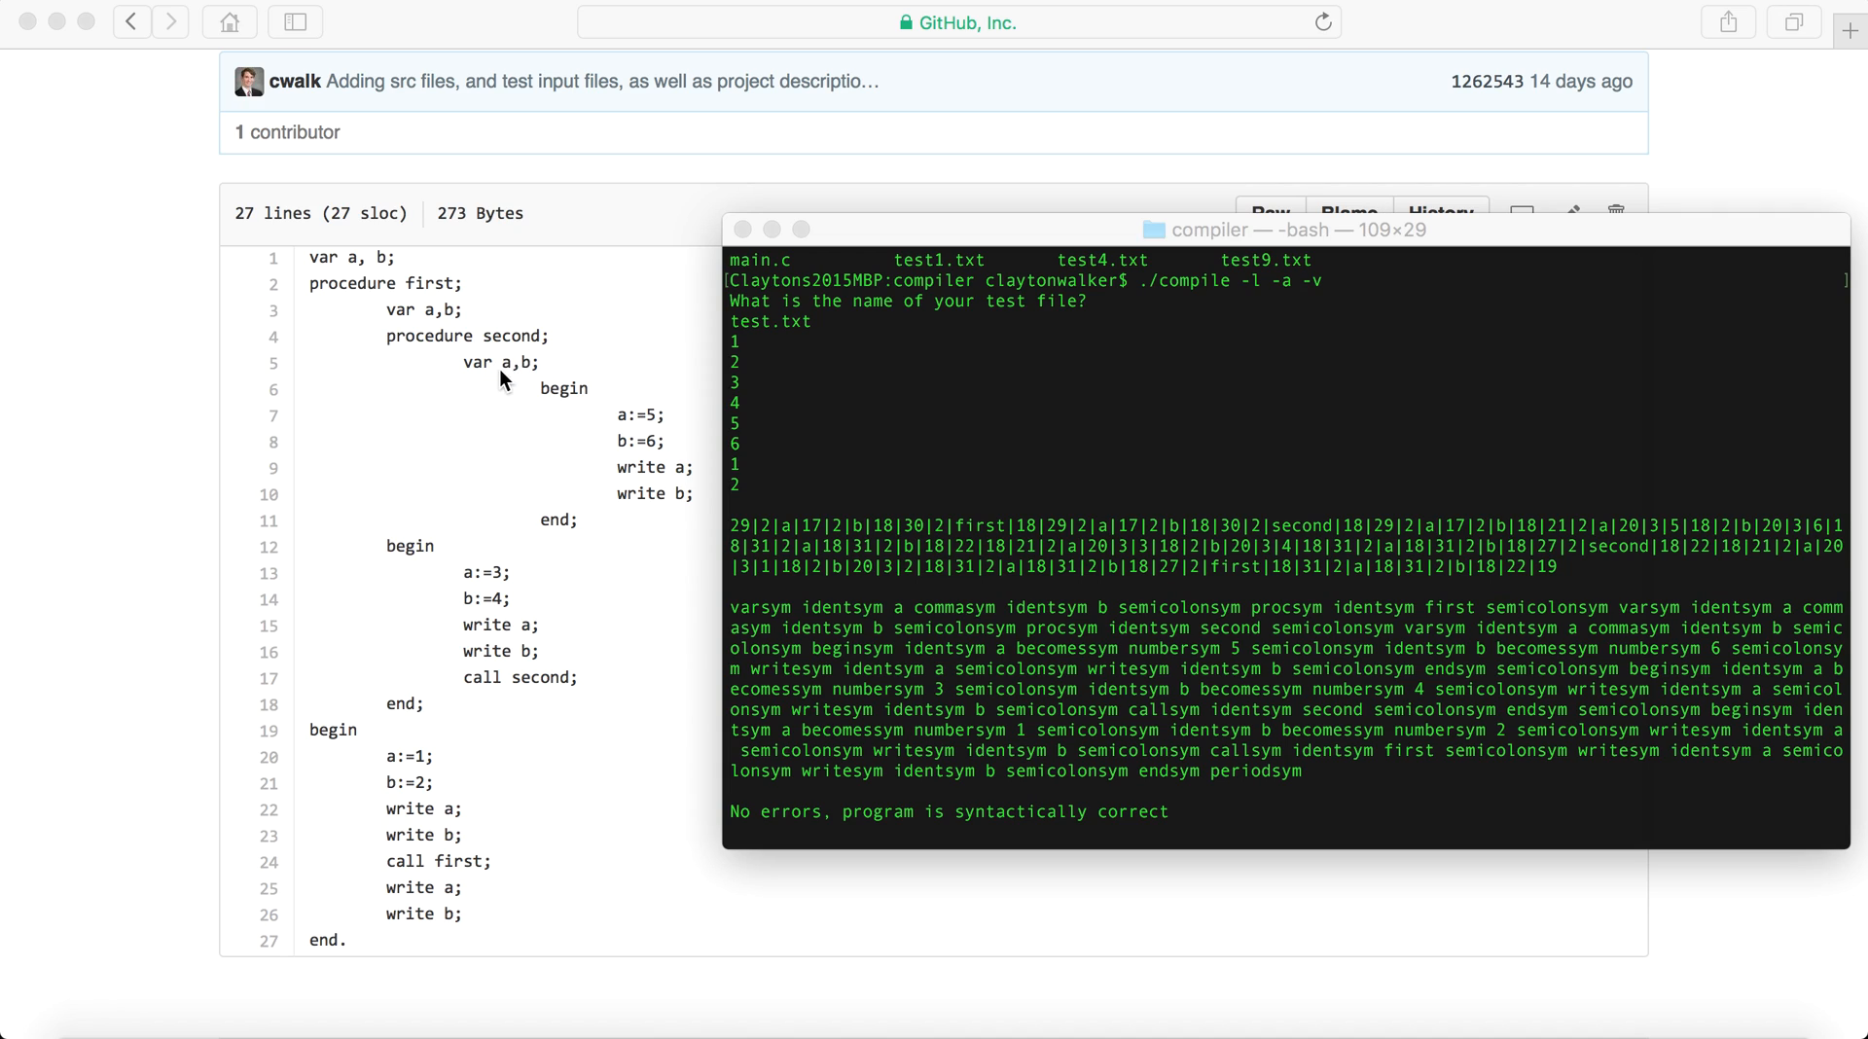
{"action": "mouse_move", "coordinate": [495, 359]}
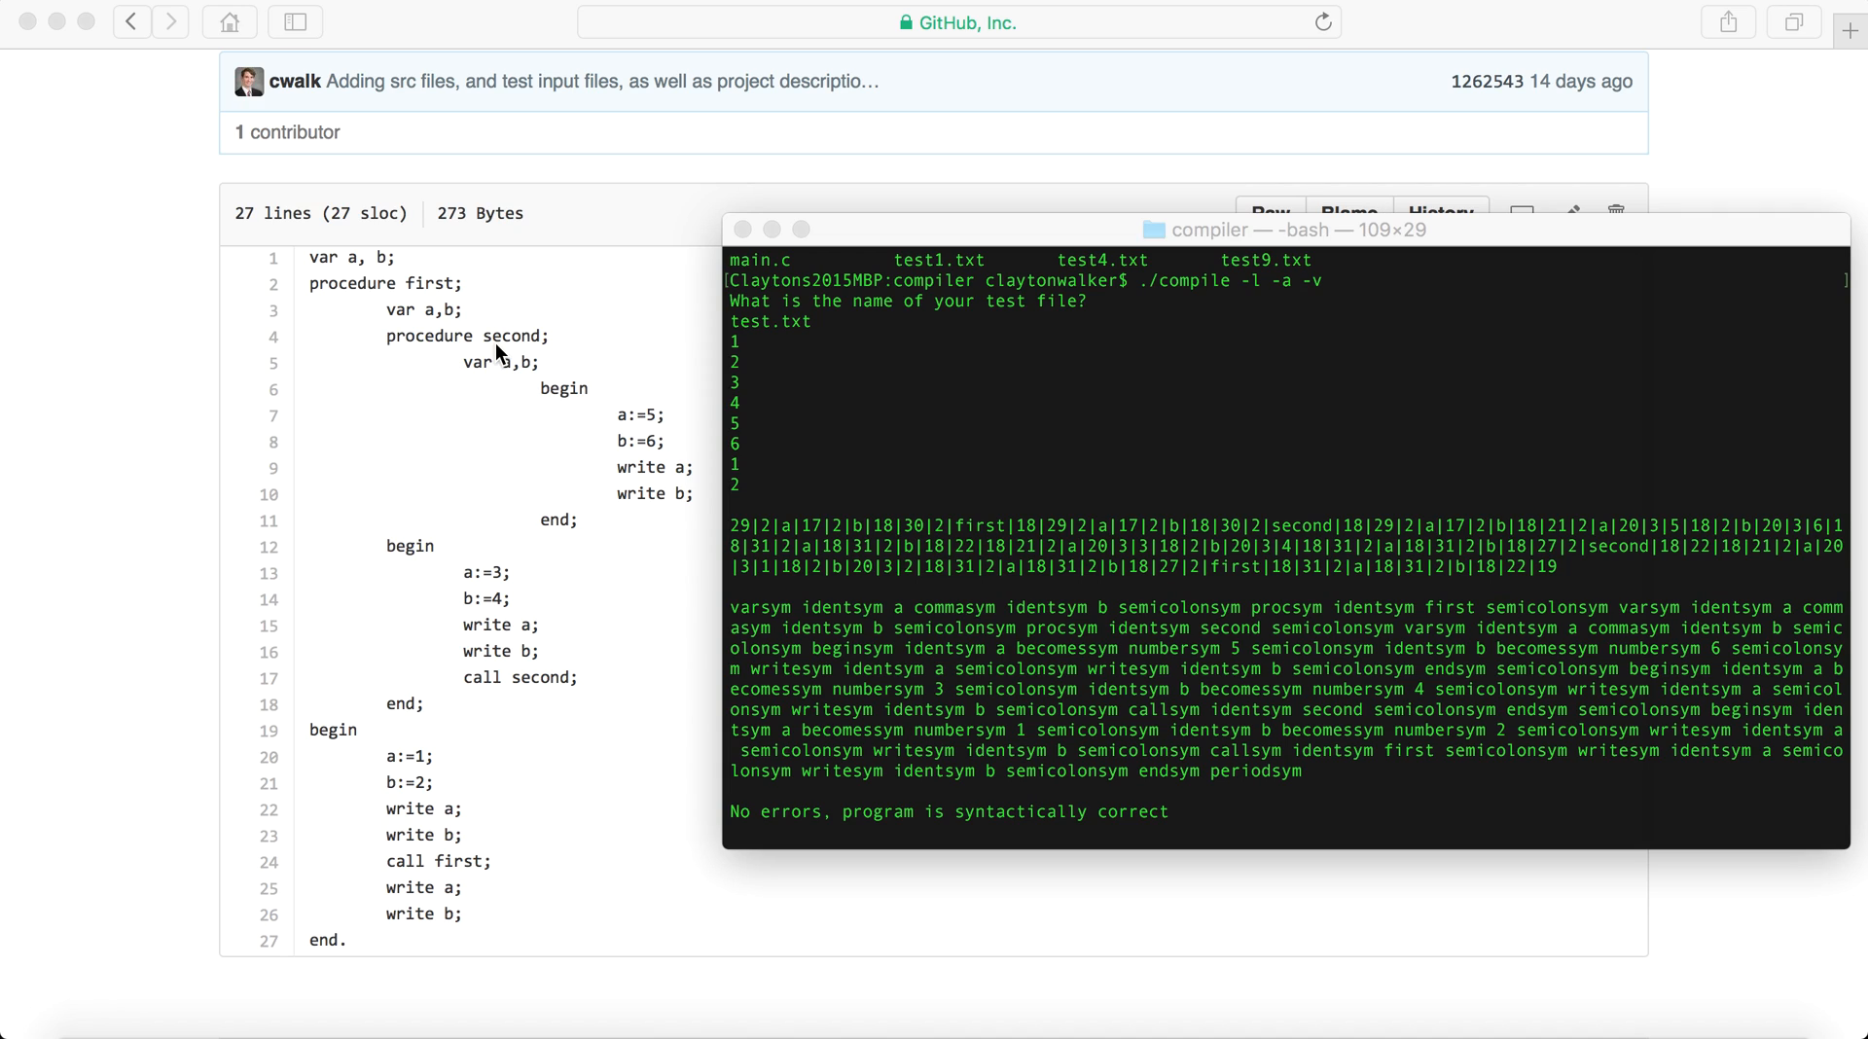
{"action": "mouse_move", "coordinate": [431, 309]}
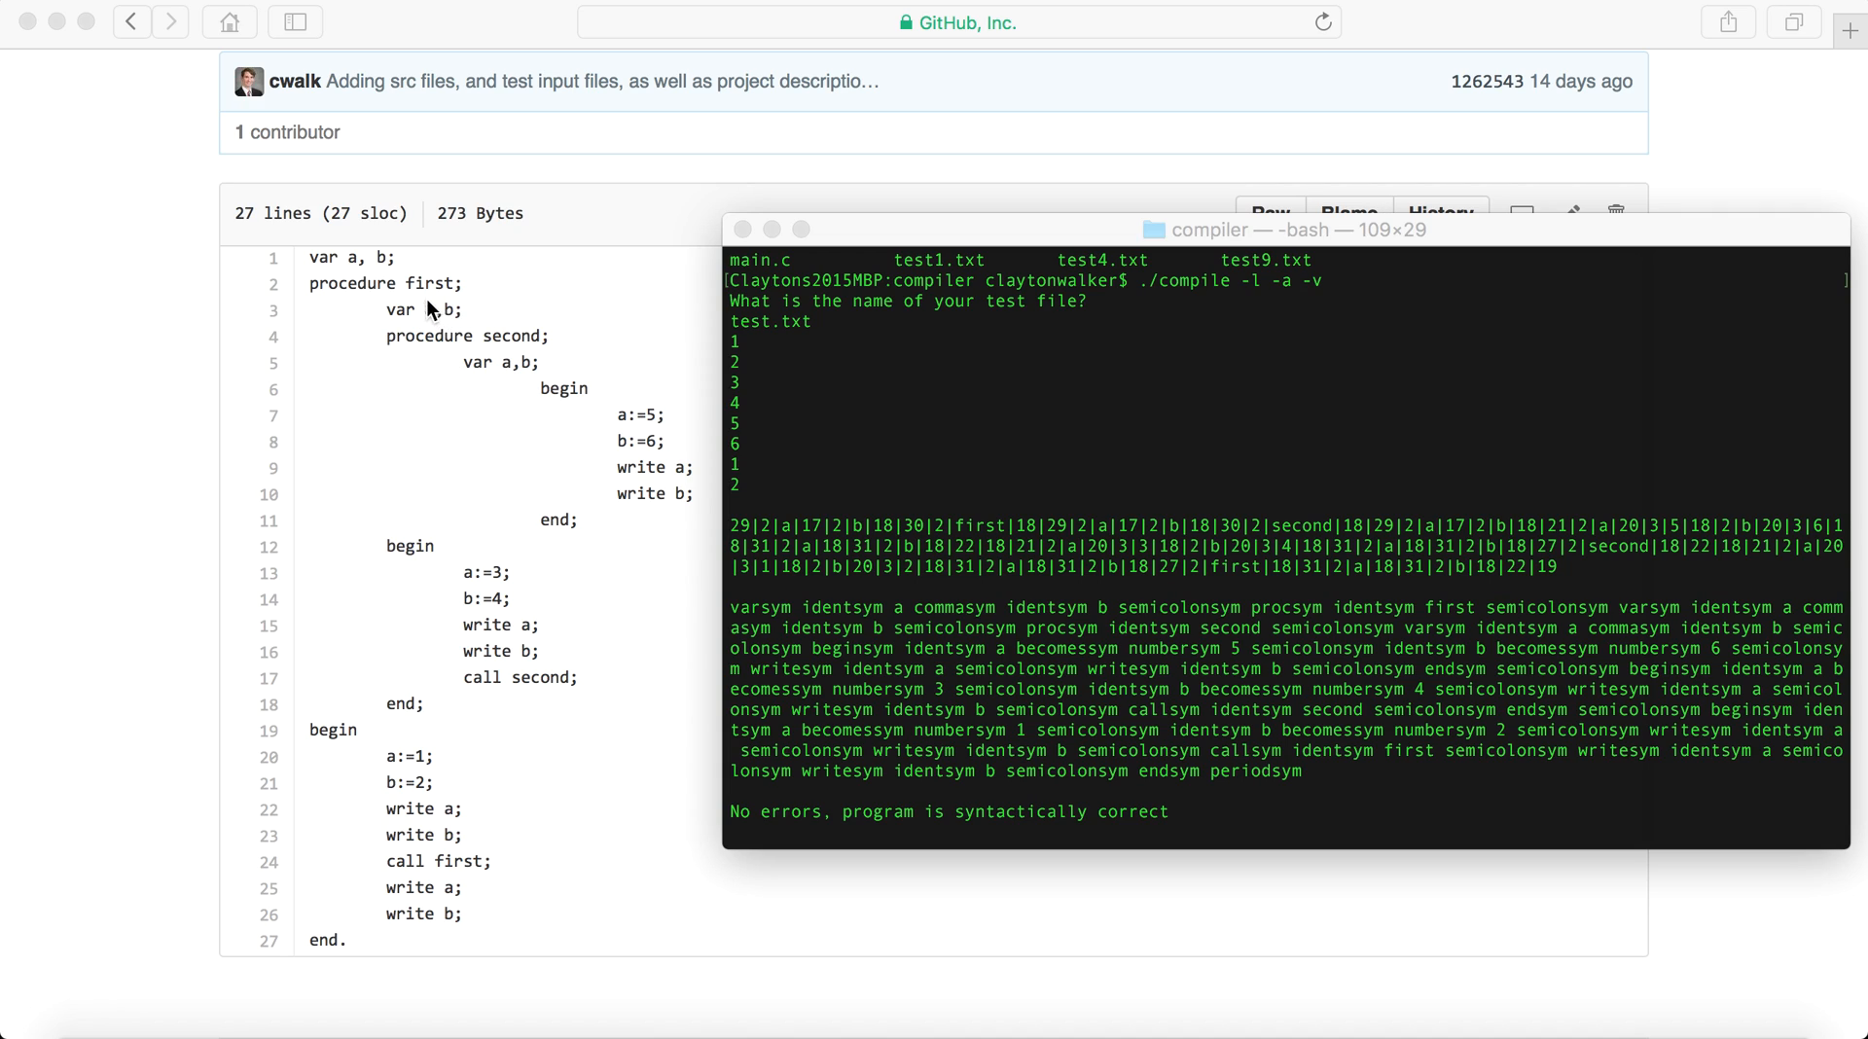
Scroll the Terminal output to the Line/OP/L/M code listing starting with jmp 0 24.
{"action": "scroll", "scroll_direction": "down", "scroll_amount": 3}
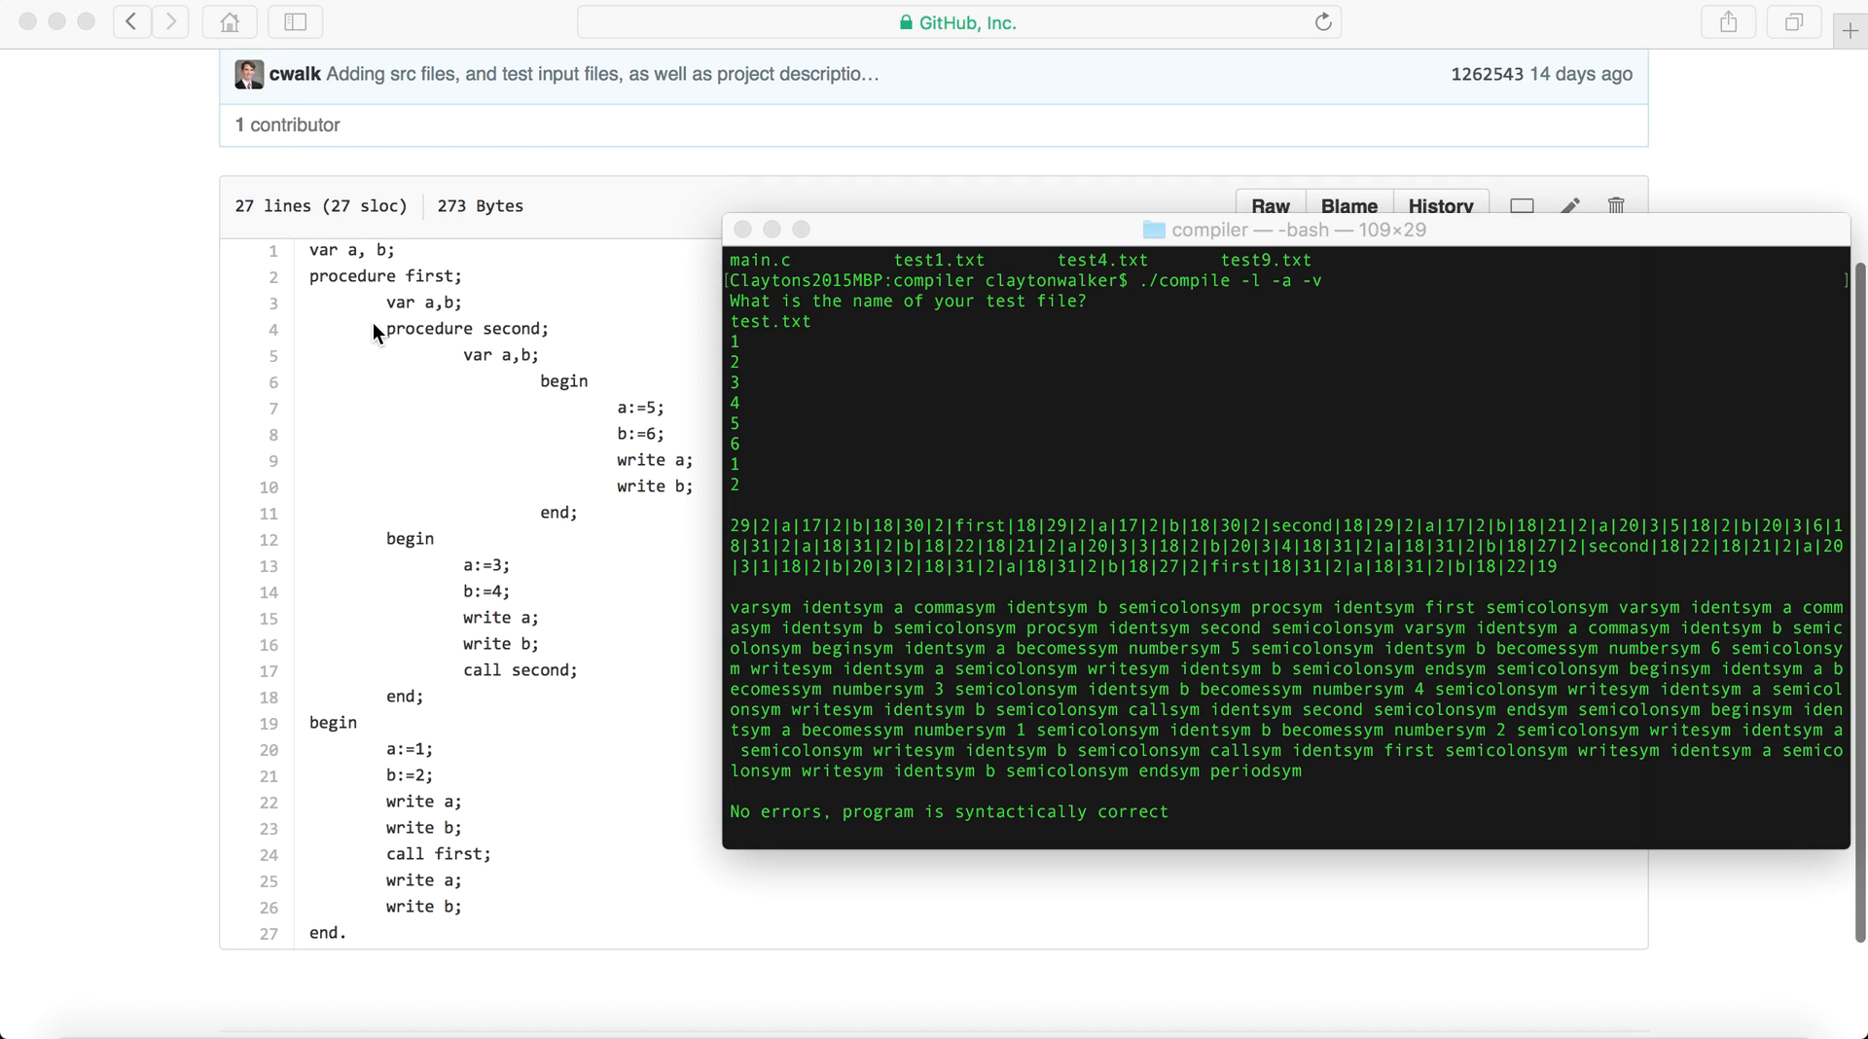
{"action": "scroll", "scroll_direction": "down", "scroll_amount": 3}
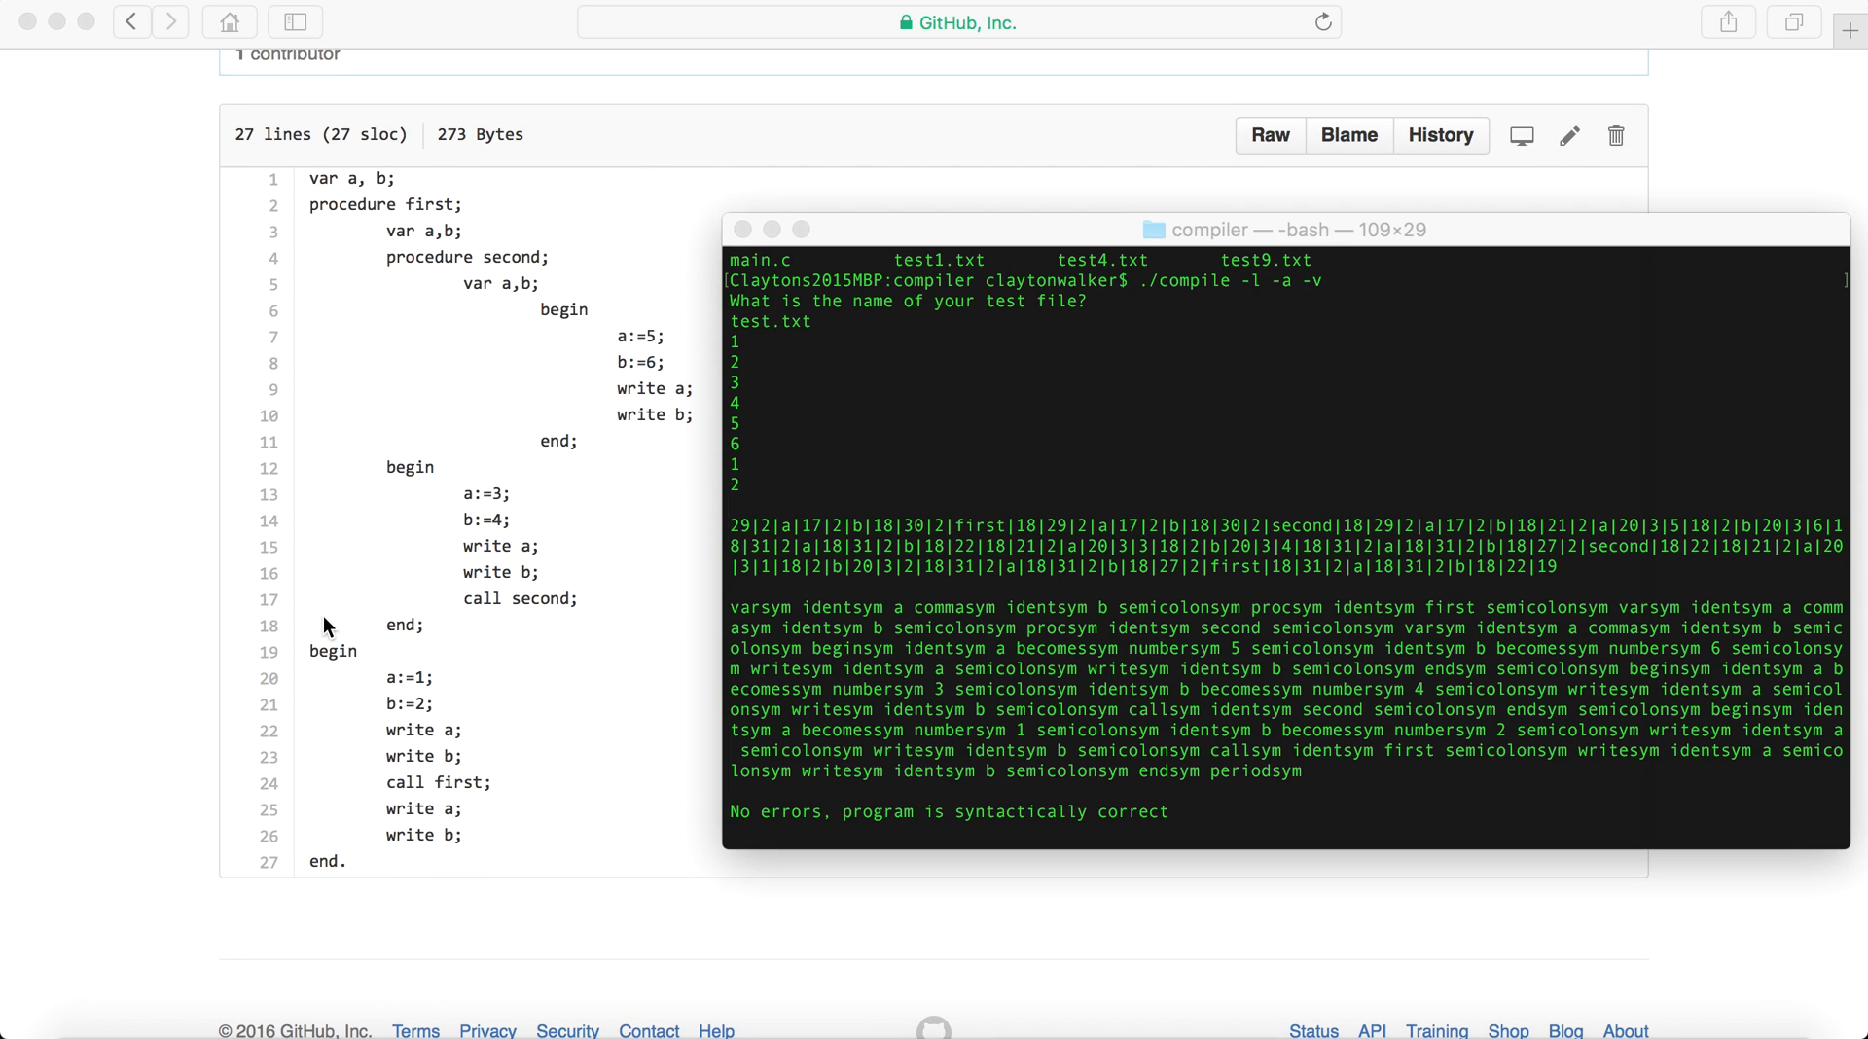
{"action": "mouse_move", "coordinate": [337, 669]}
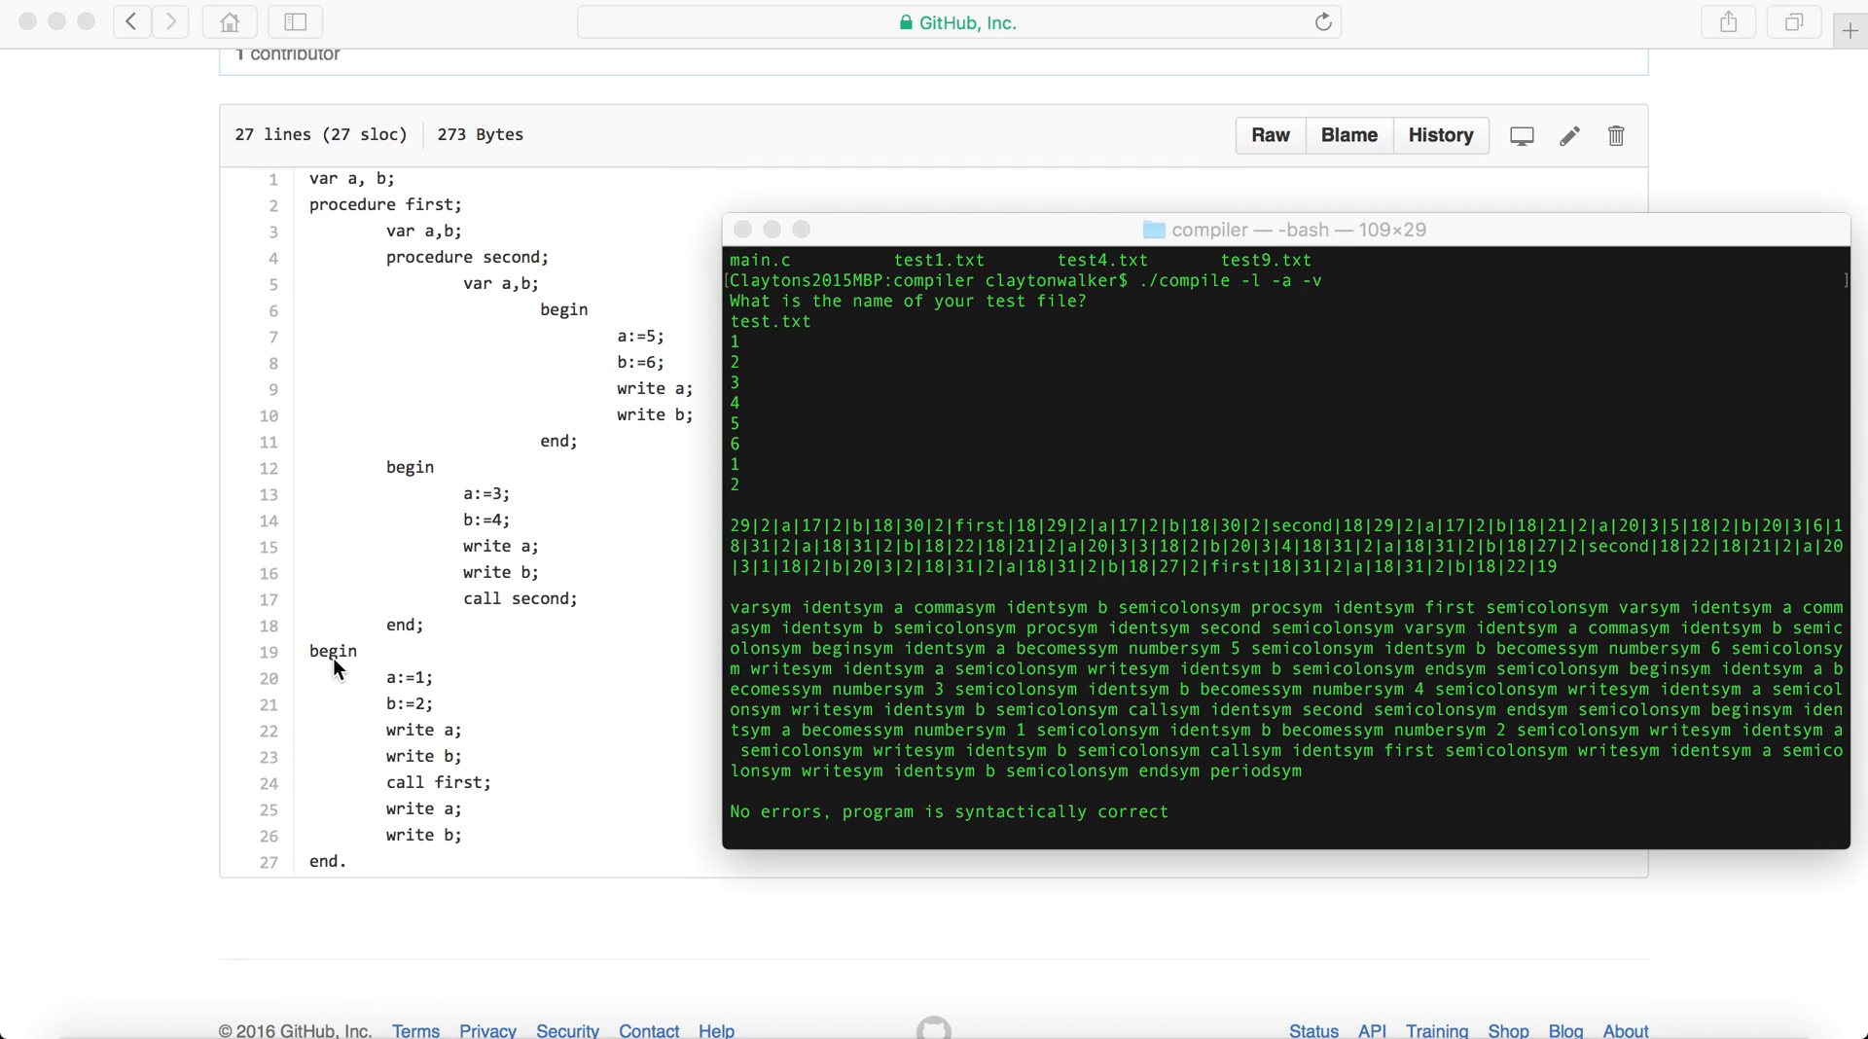
{"action": "mouse_move", "coordinate": [393, 688]}
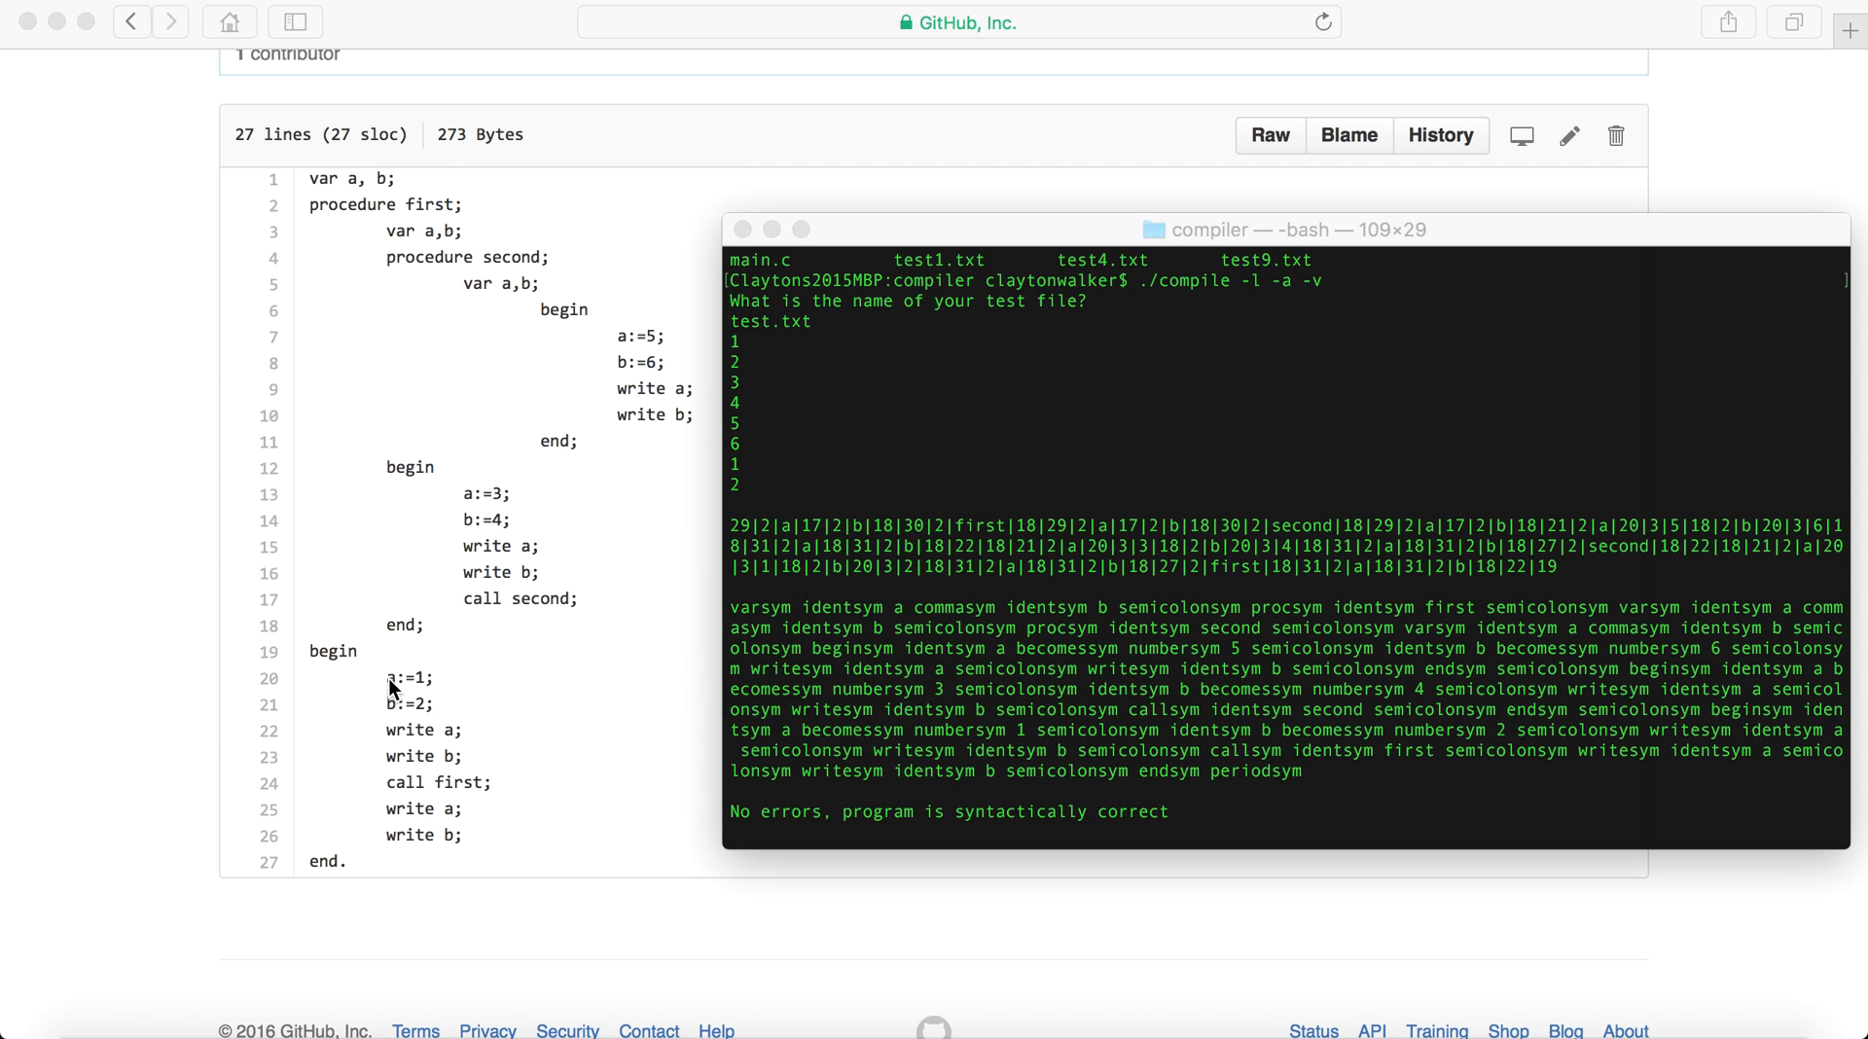
{"action": "mouse_move", "coordinate": [419, 715]}
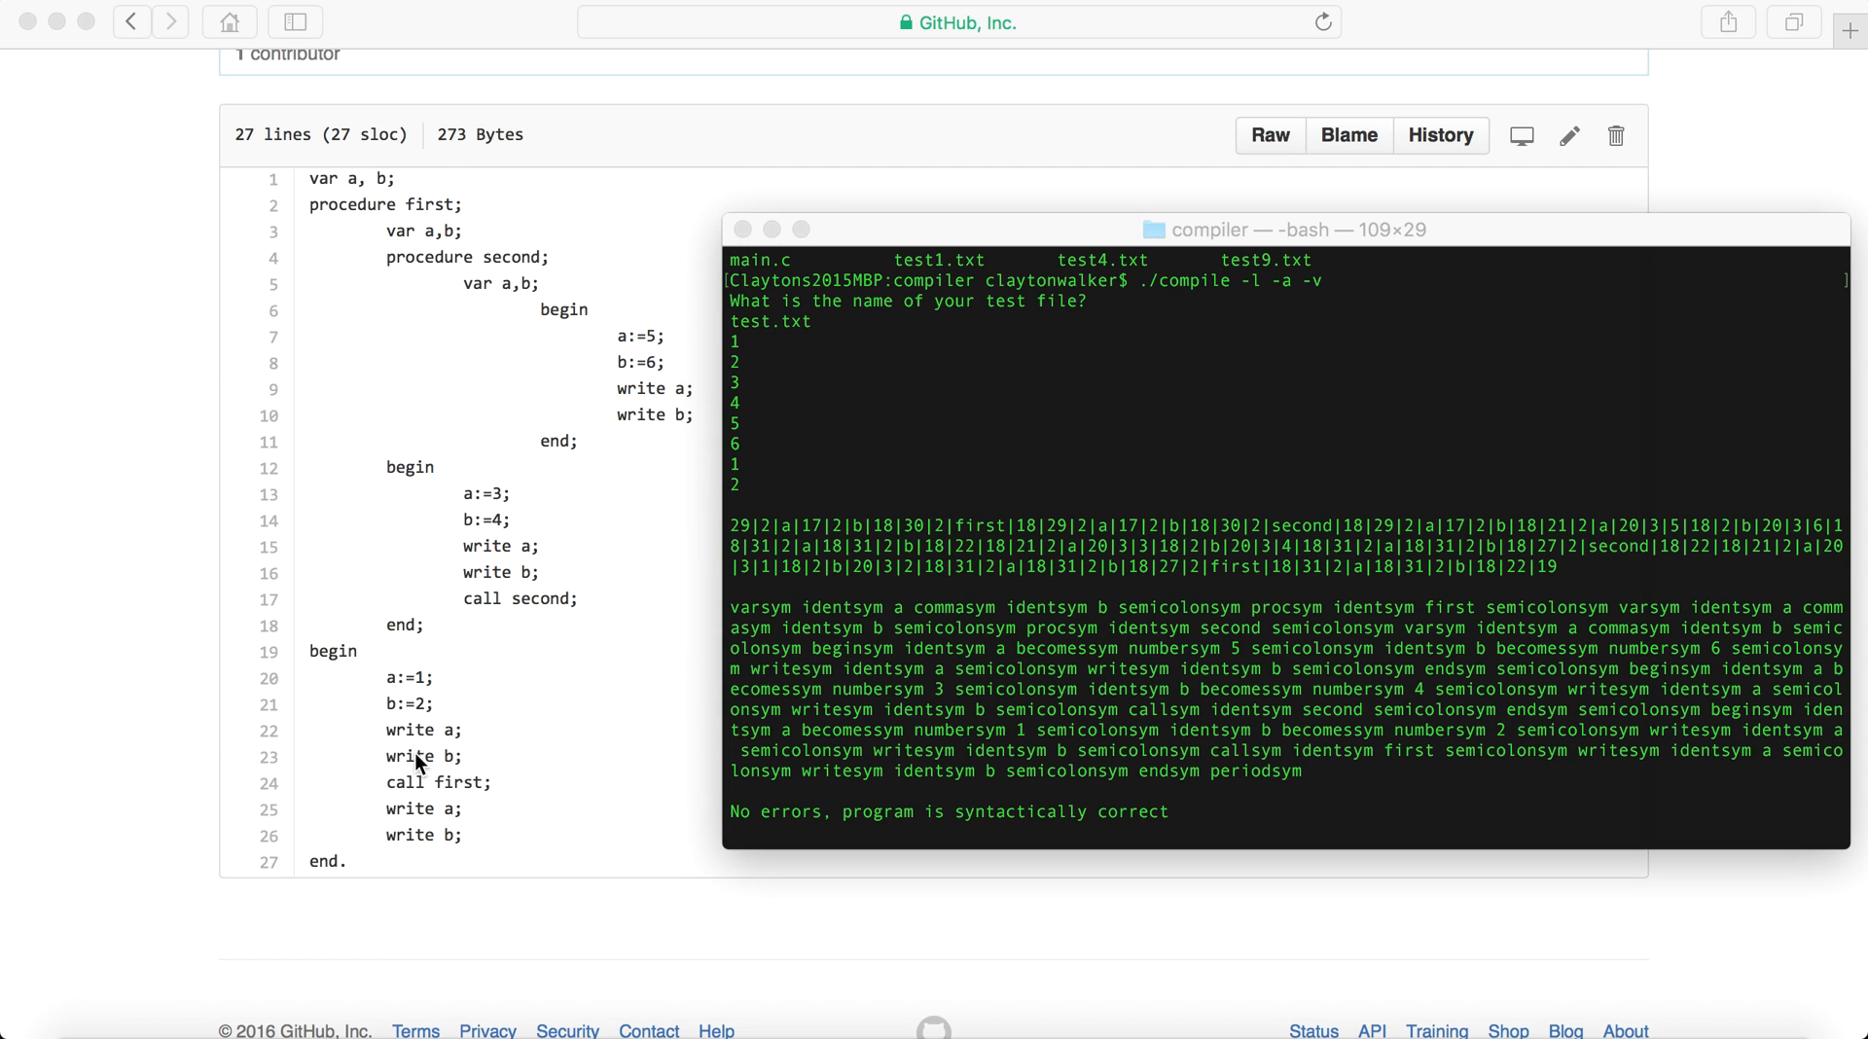
{"action": "mouse_move", "coordinate": [410, 382]}
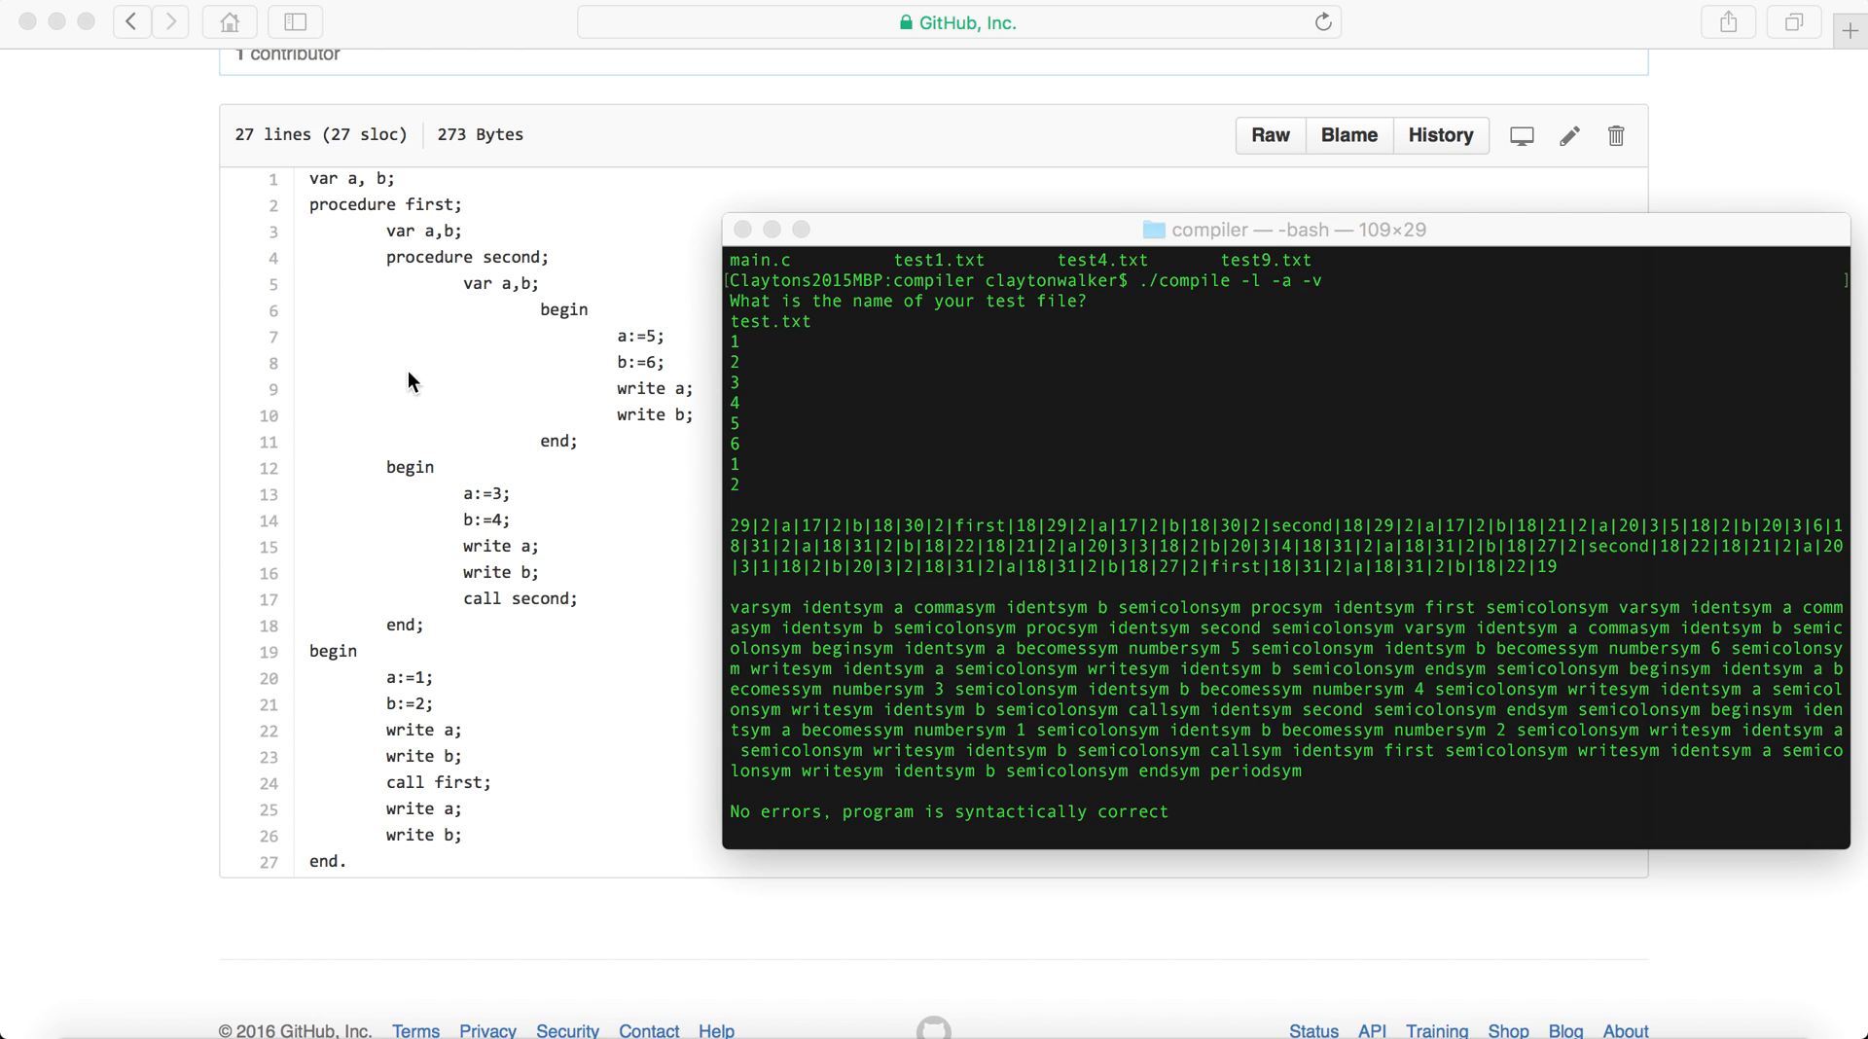
{"action": "mouse_move", "coordinate": [417, 316]}
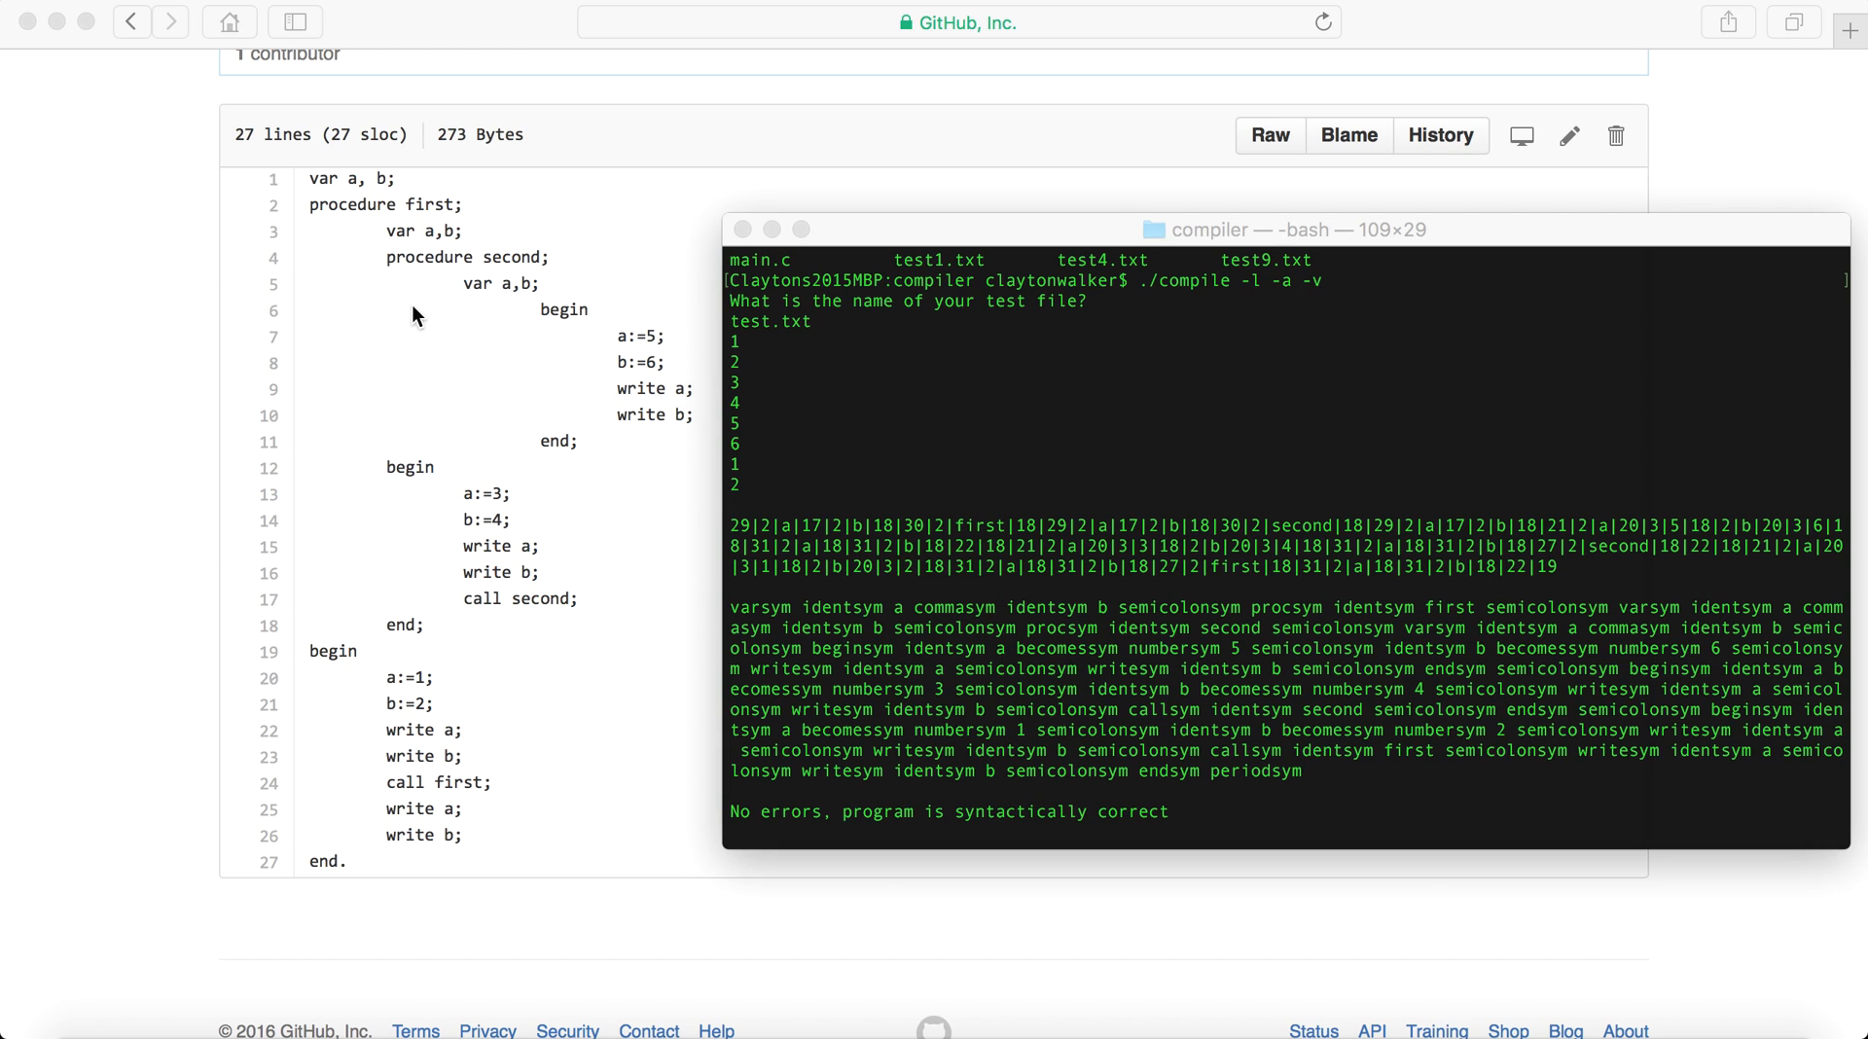
{"action": "mouse_move", "coordinate": [482, 513]}
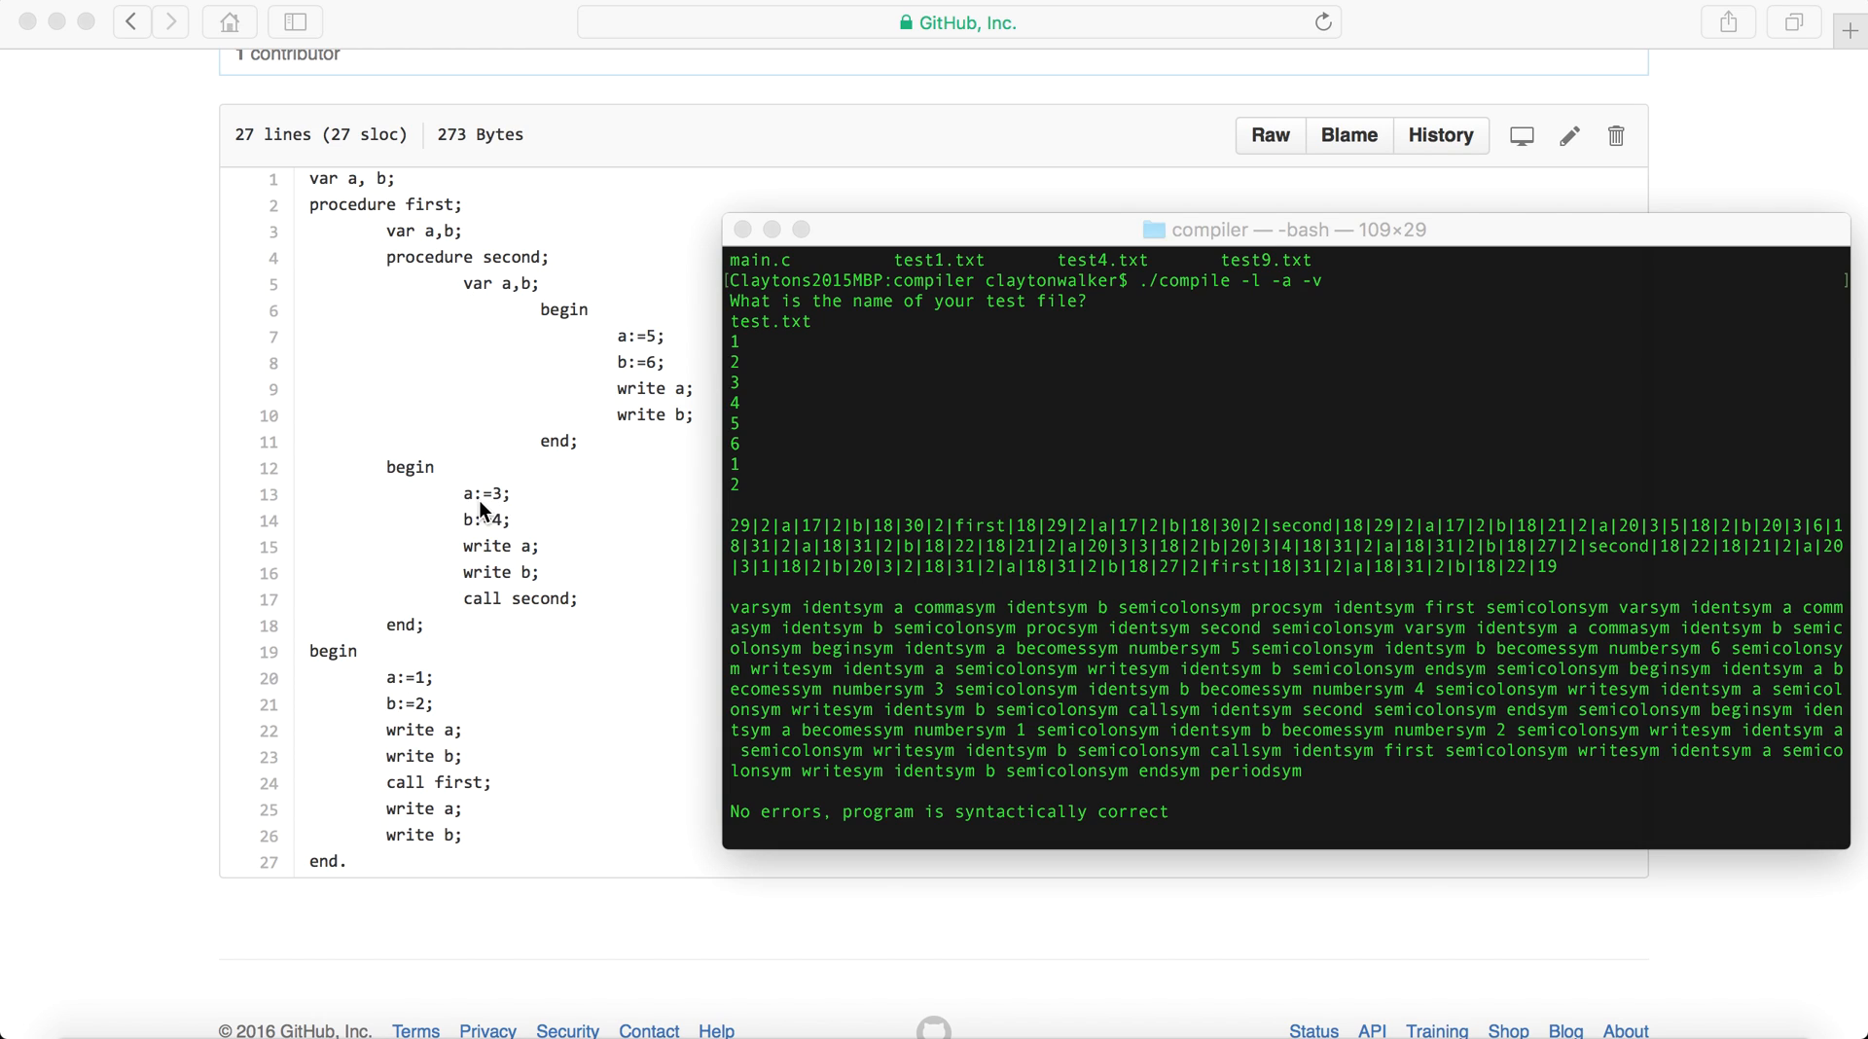
{"action": "mouse_move", "coordinate": [500, 558]}
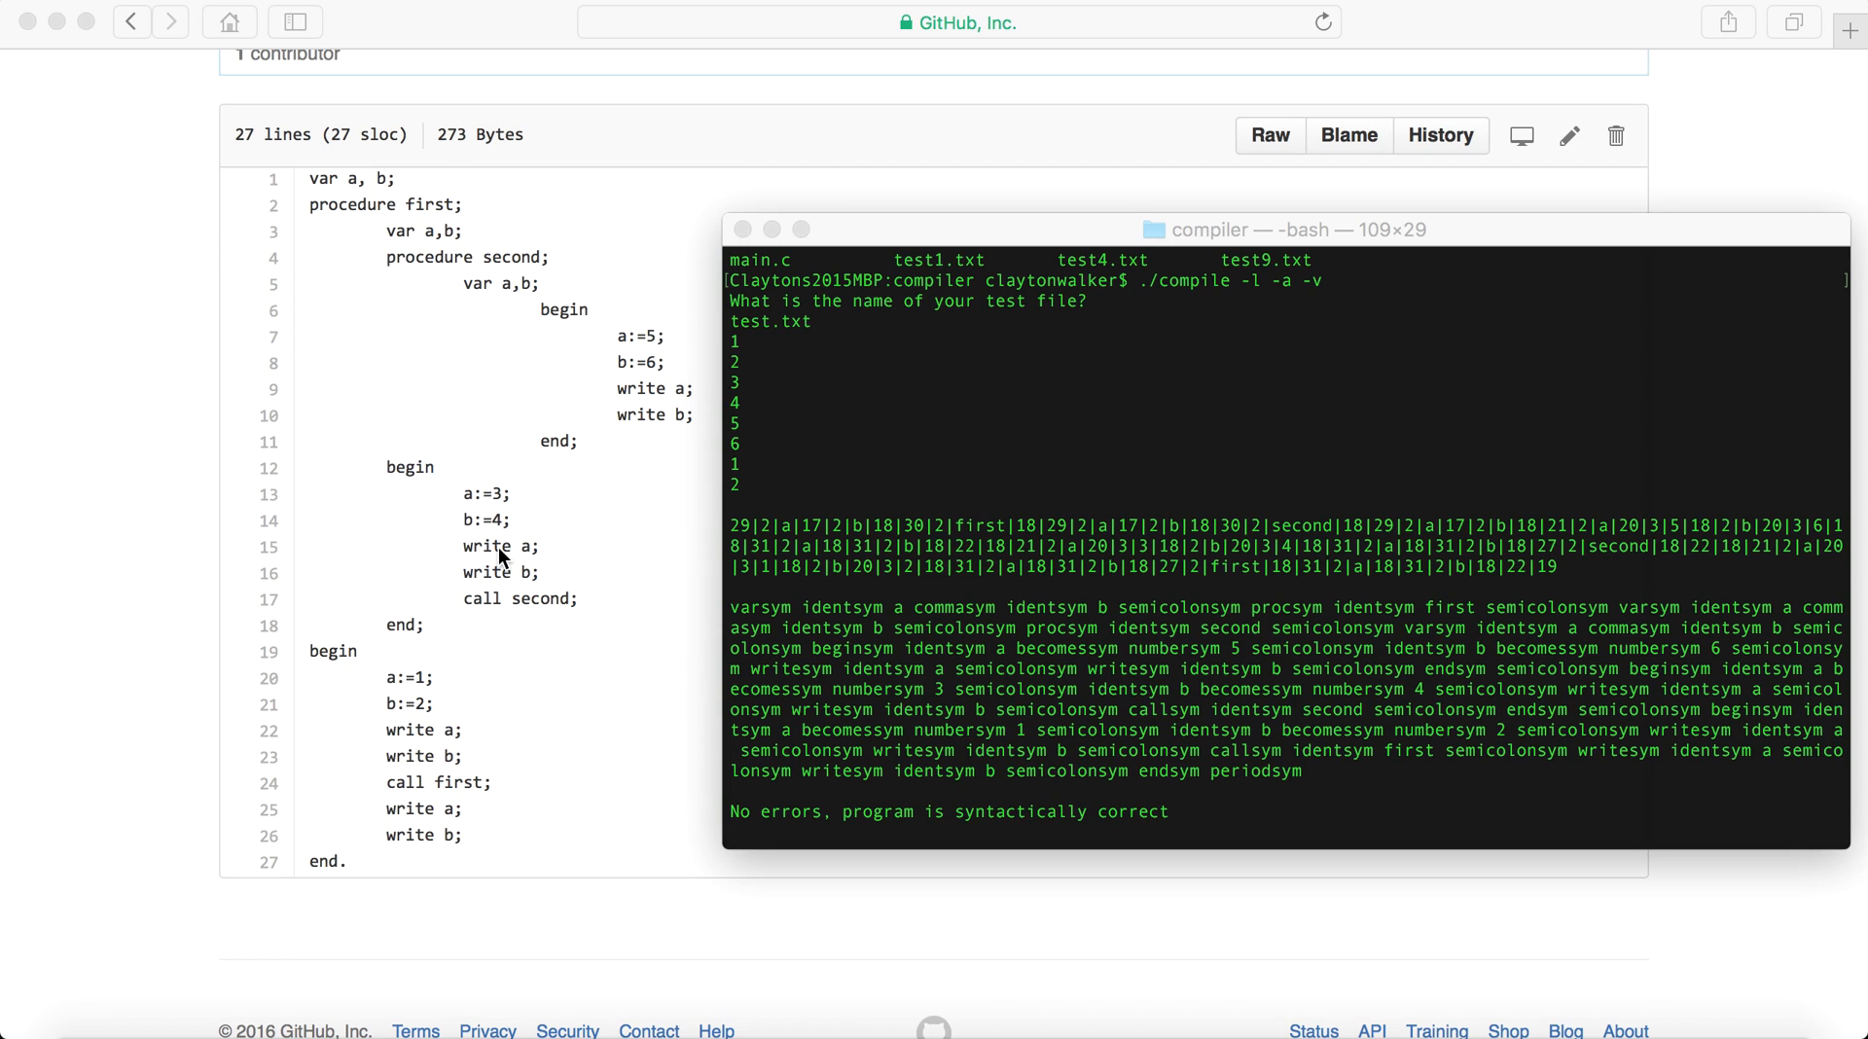
{"action": "mouse_move", "coordinate": [519, 330]}
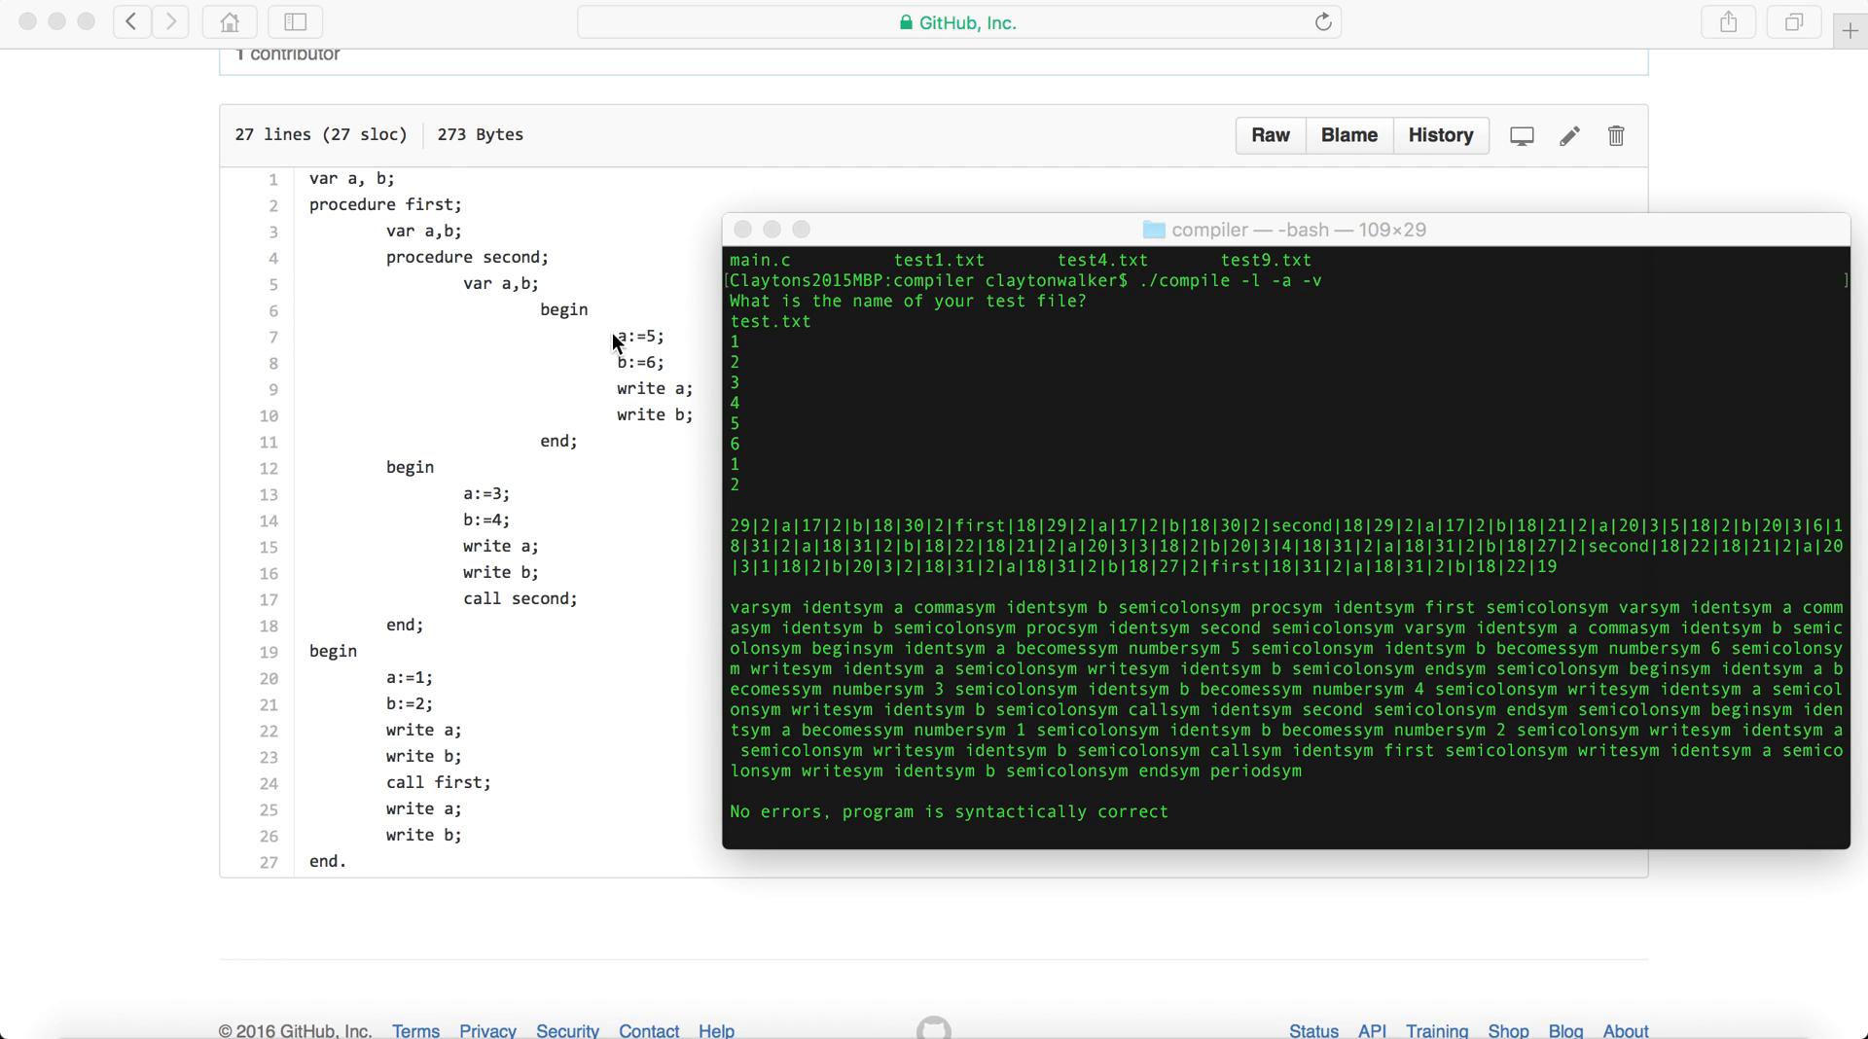
{"action": "mouse_move", "coordinate": [643, 367]}
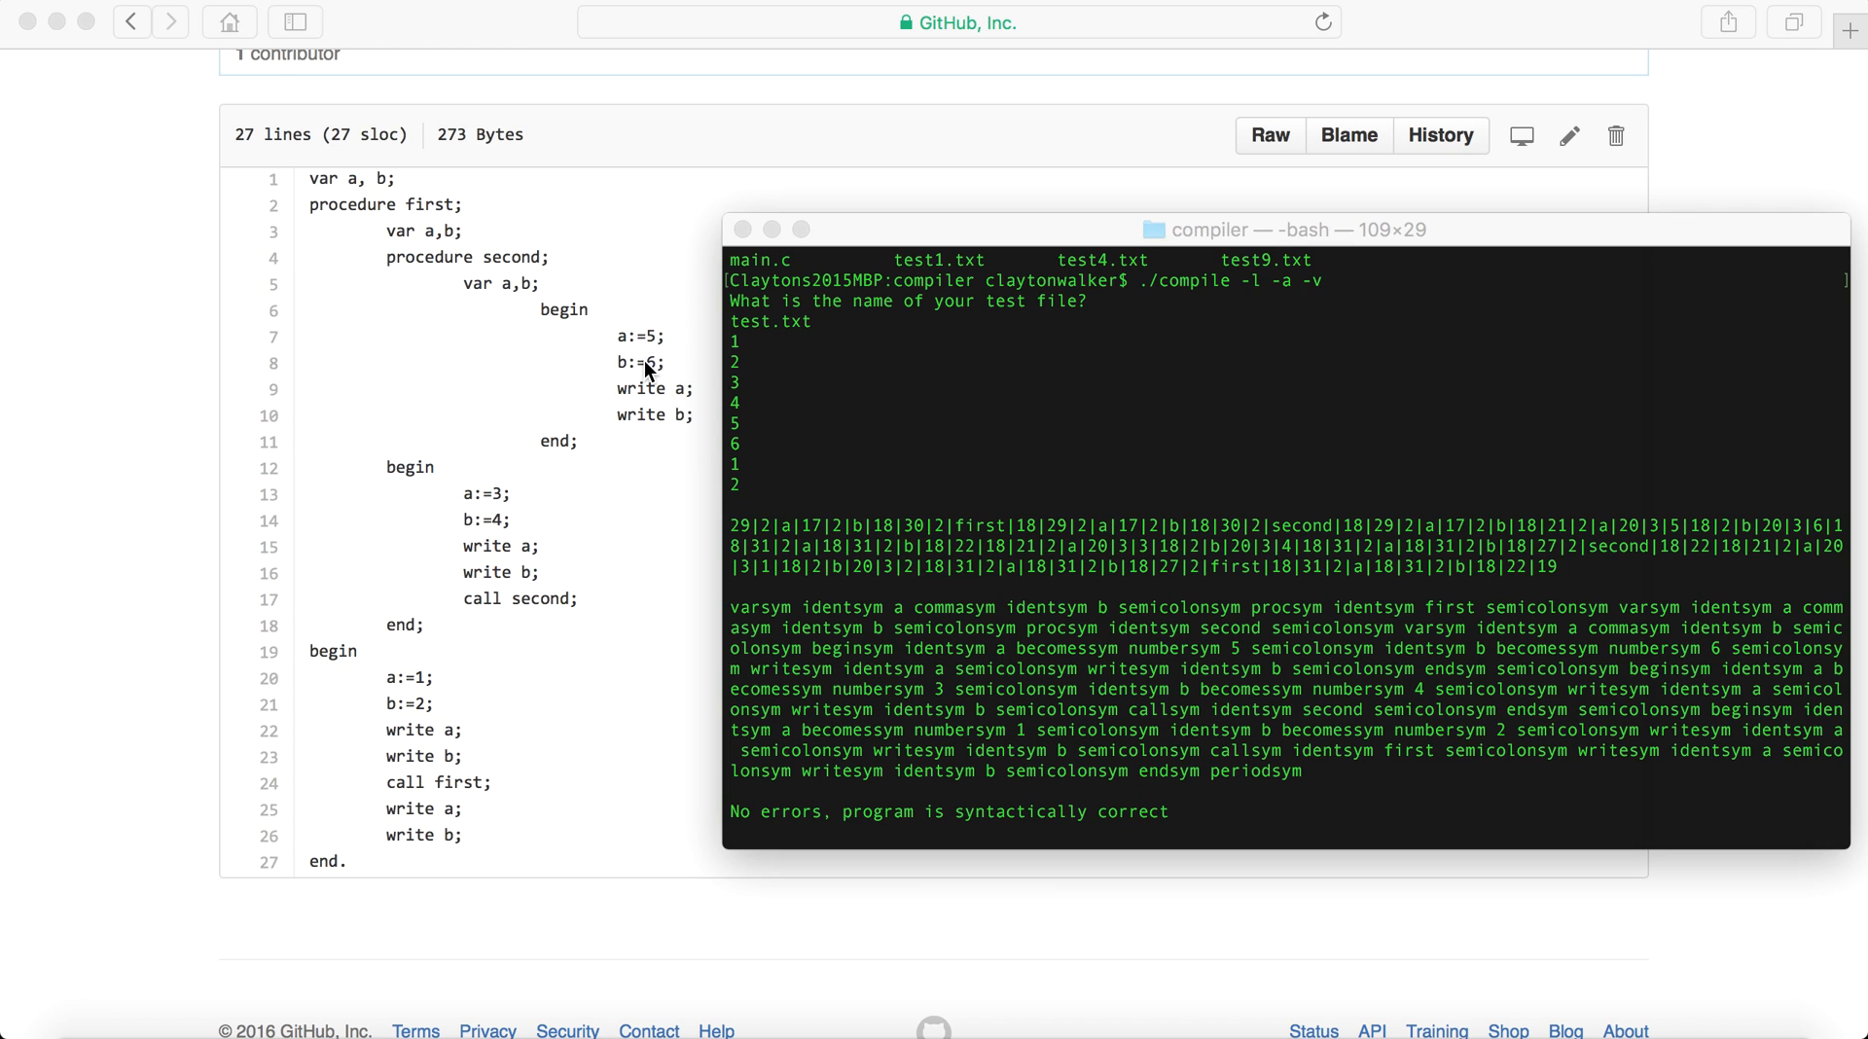
{"action": "mouse_move", "coordinate": [562, 455]}
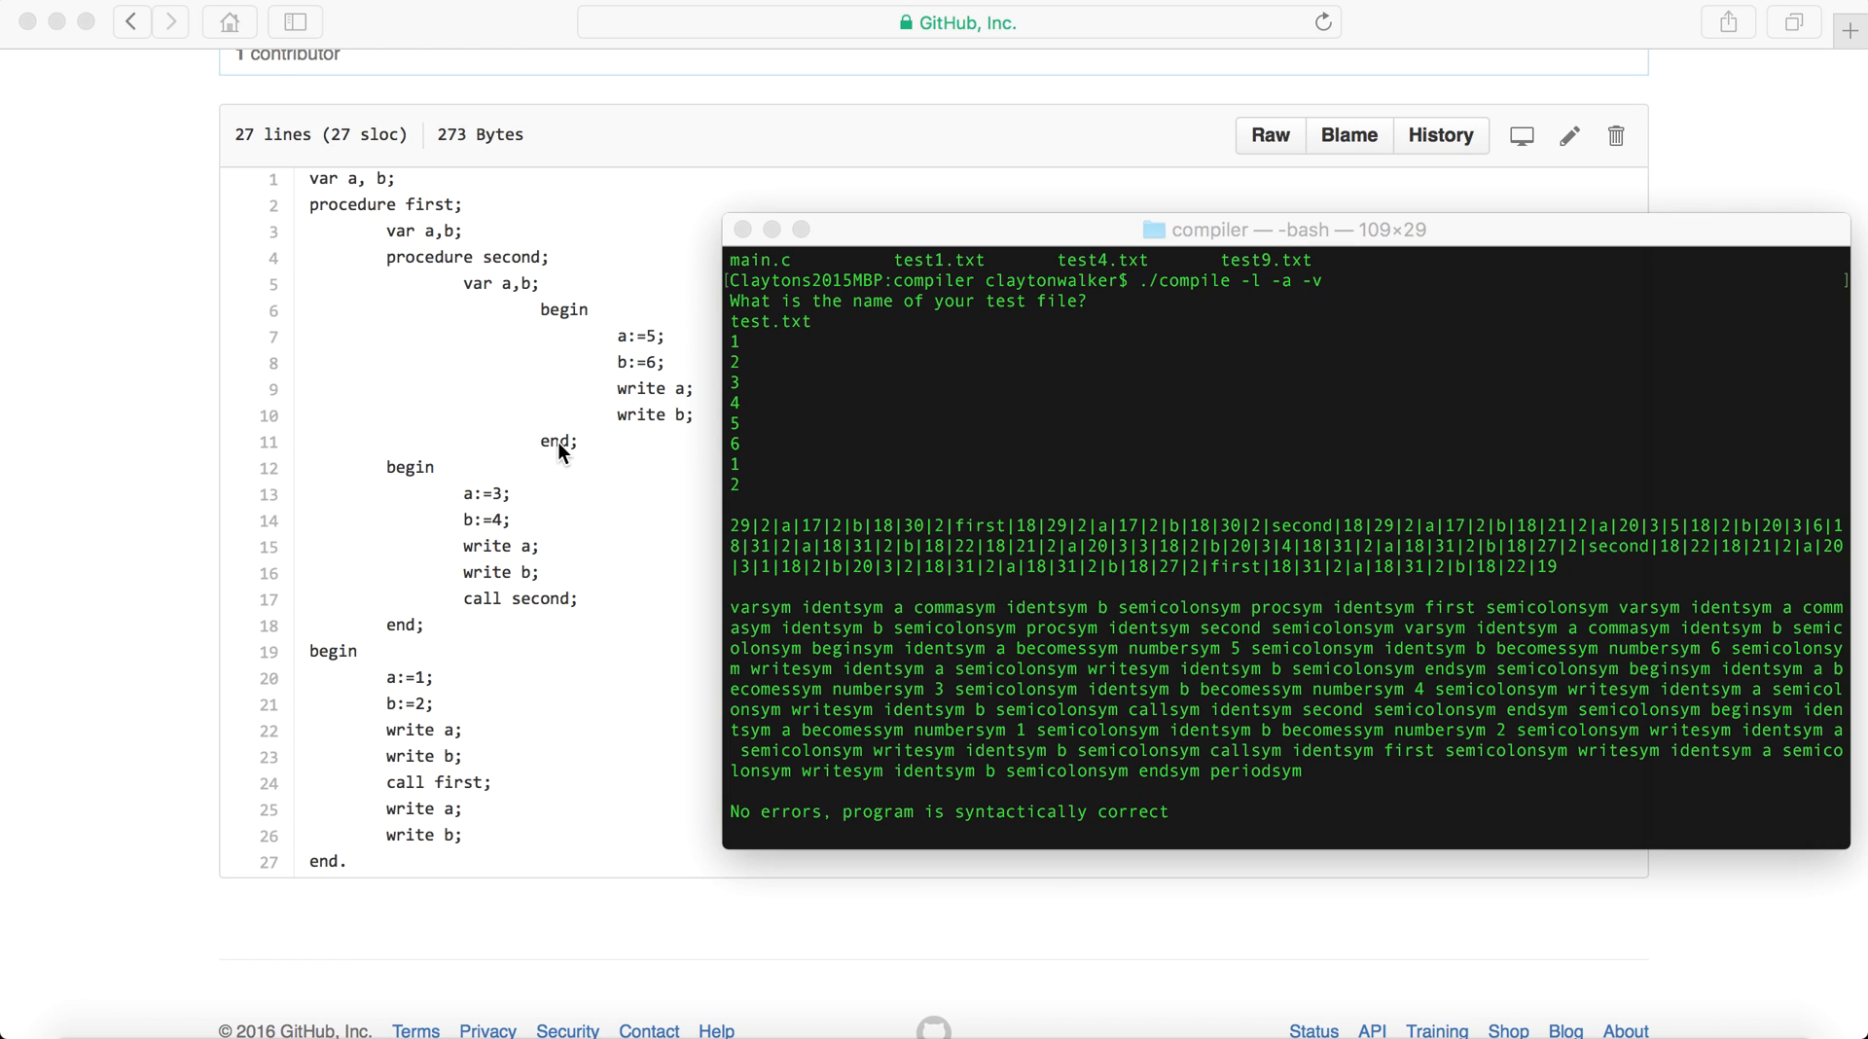
{"action": "mouse_move", "coordinate": [531, 631]}
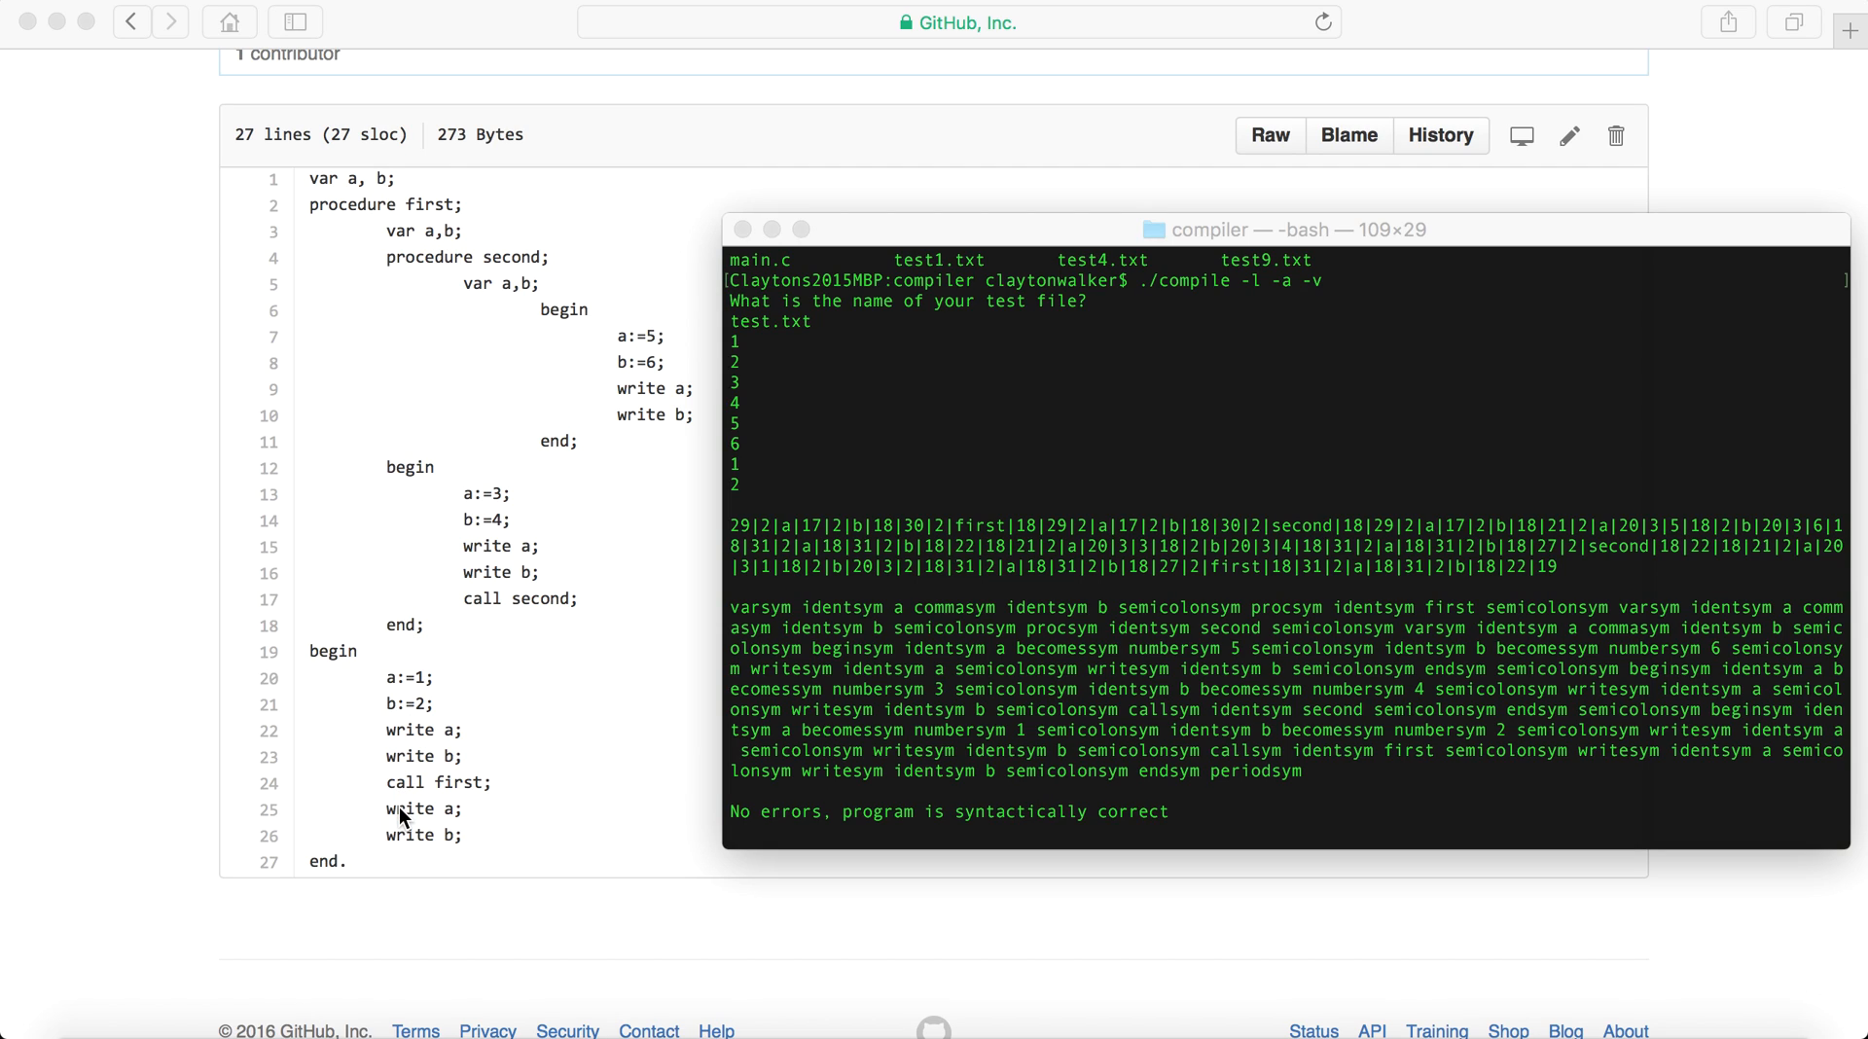
{"action": "mouse_move", "coordinate": [354, 875]}
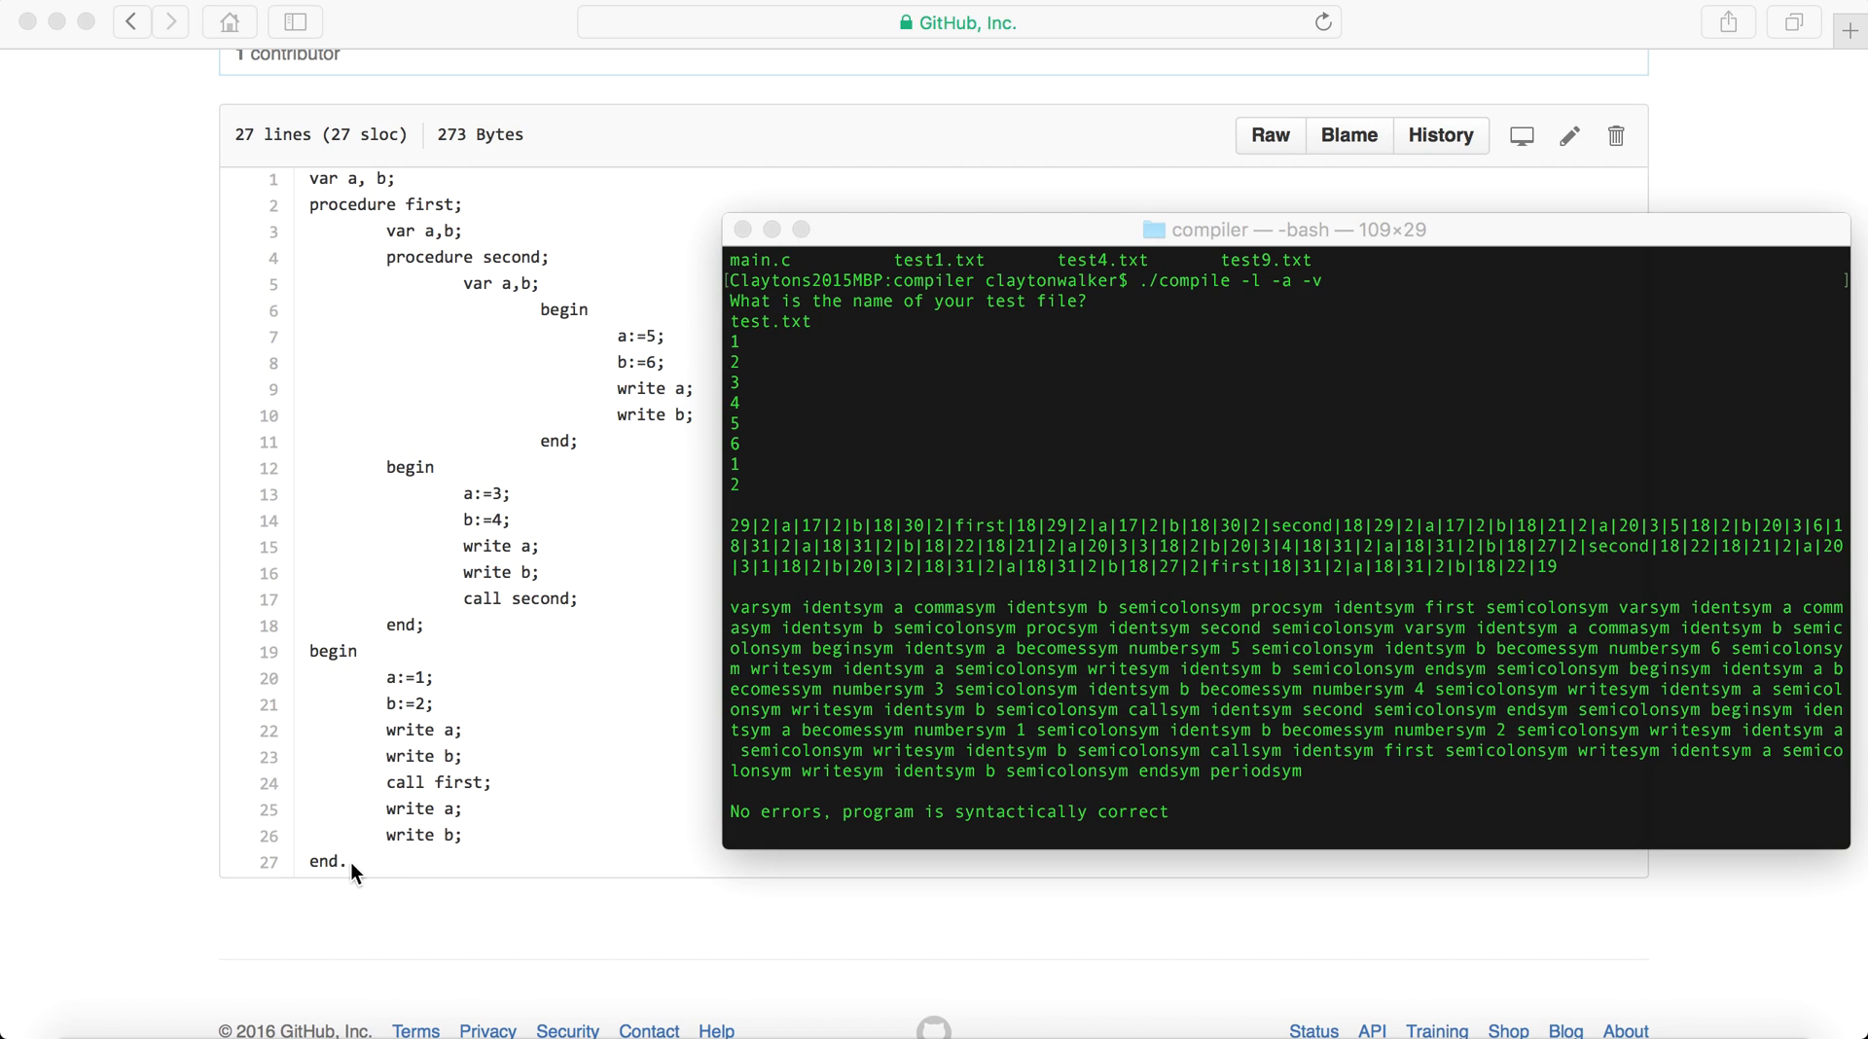
{"action": "mouse_move", "coordinate": [833, 403]}
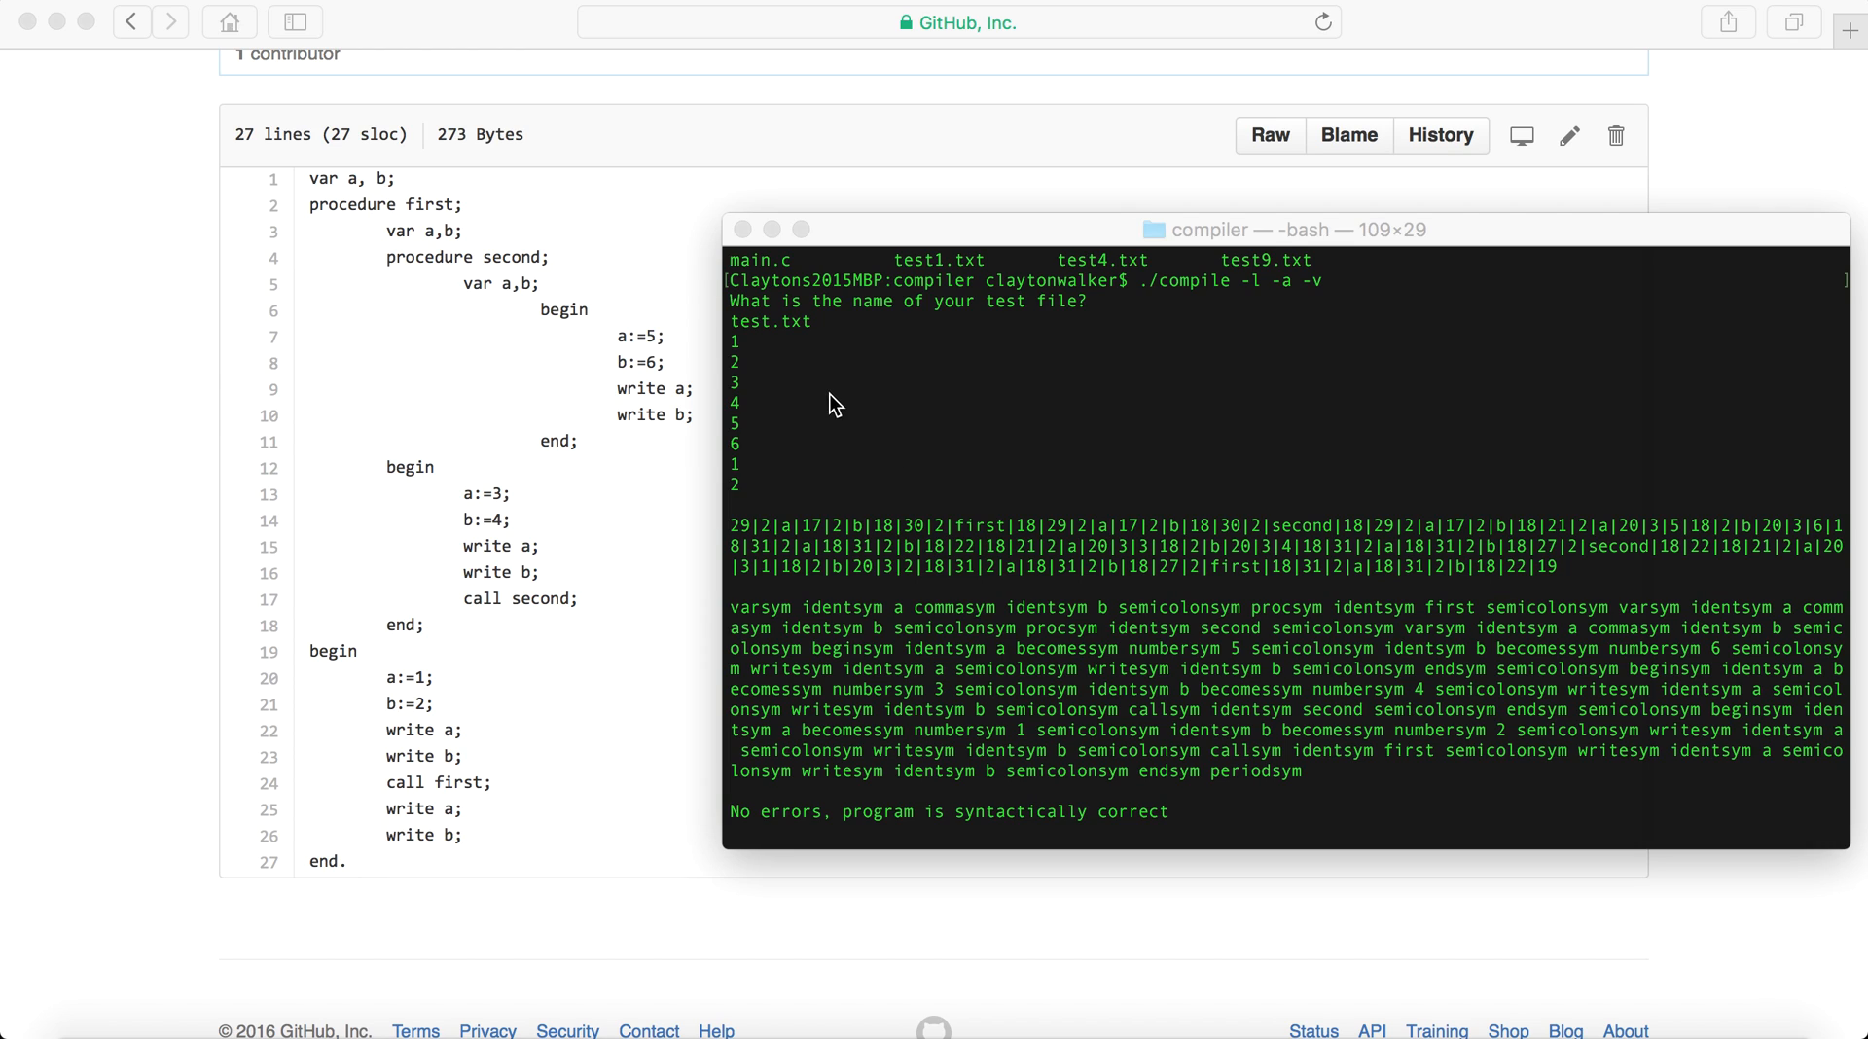
{"action": "mouse_move", "coordinate": [532, 690]}
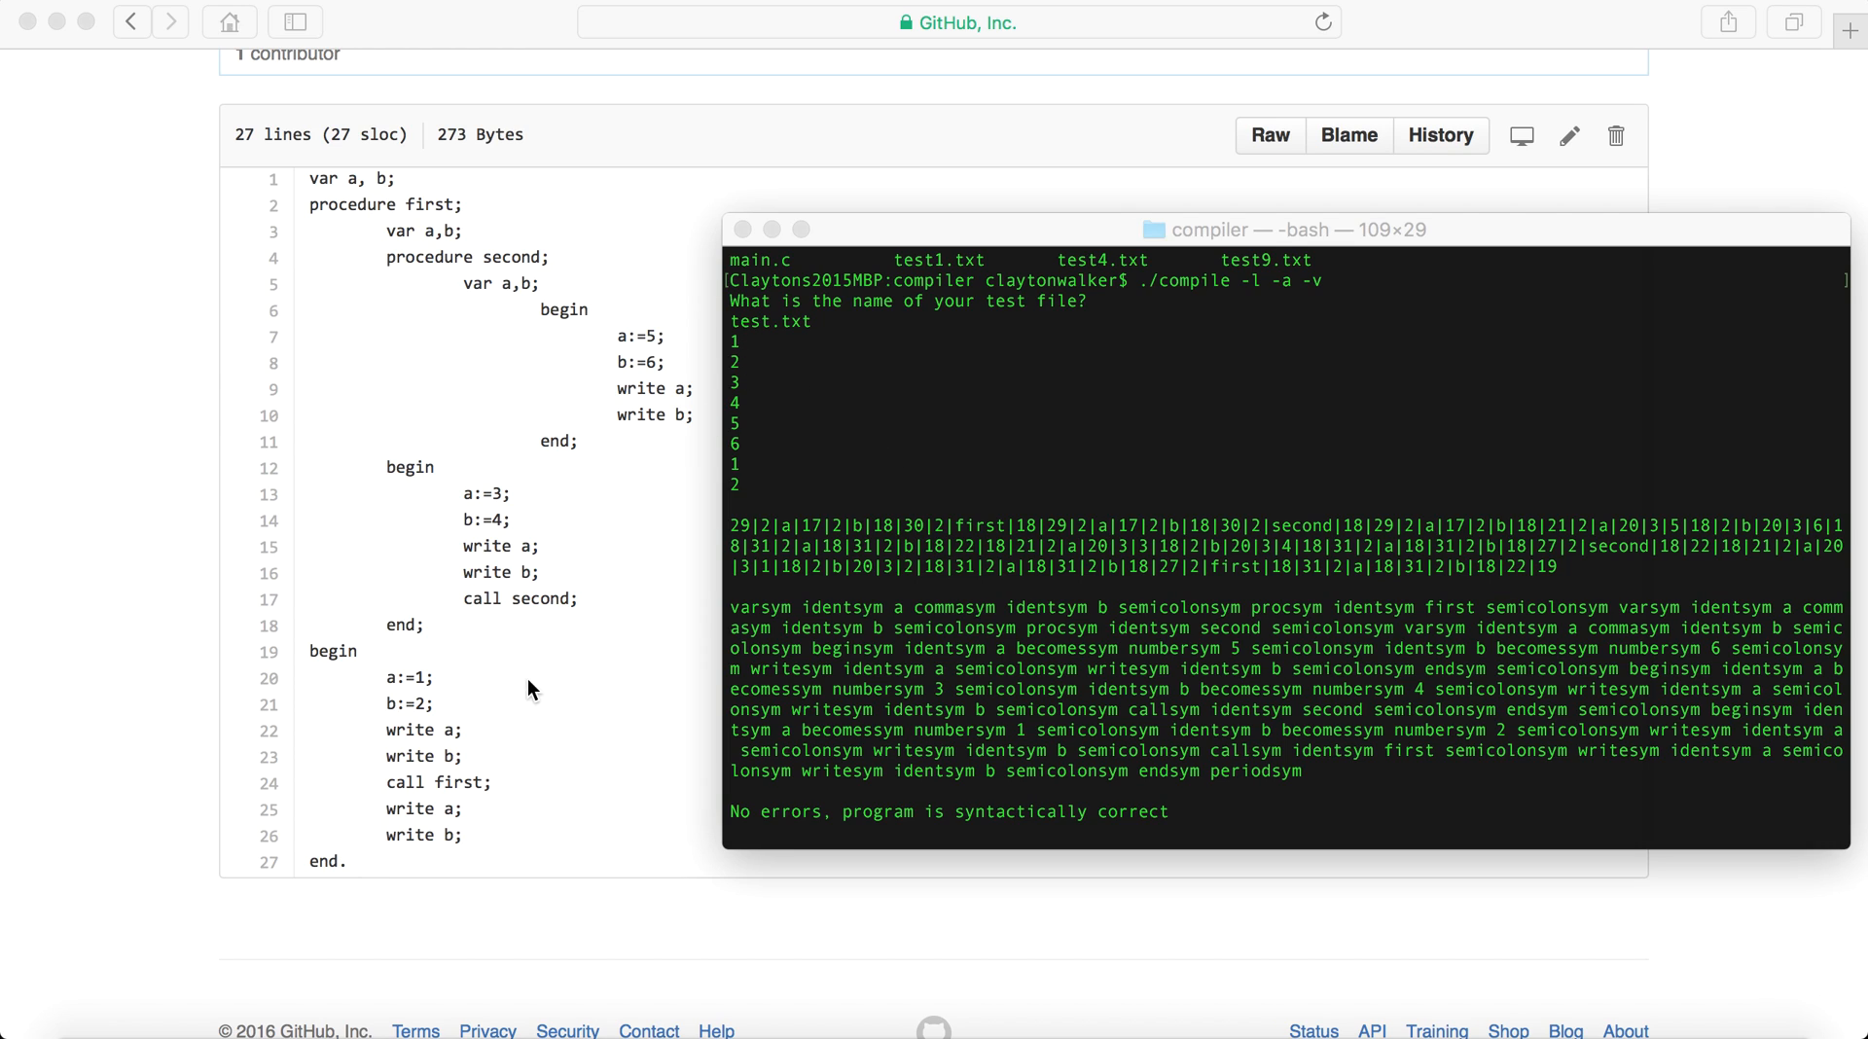
{"action": "mouse_move", "coordinate": [418, 721]}
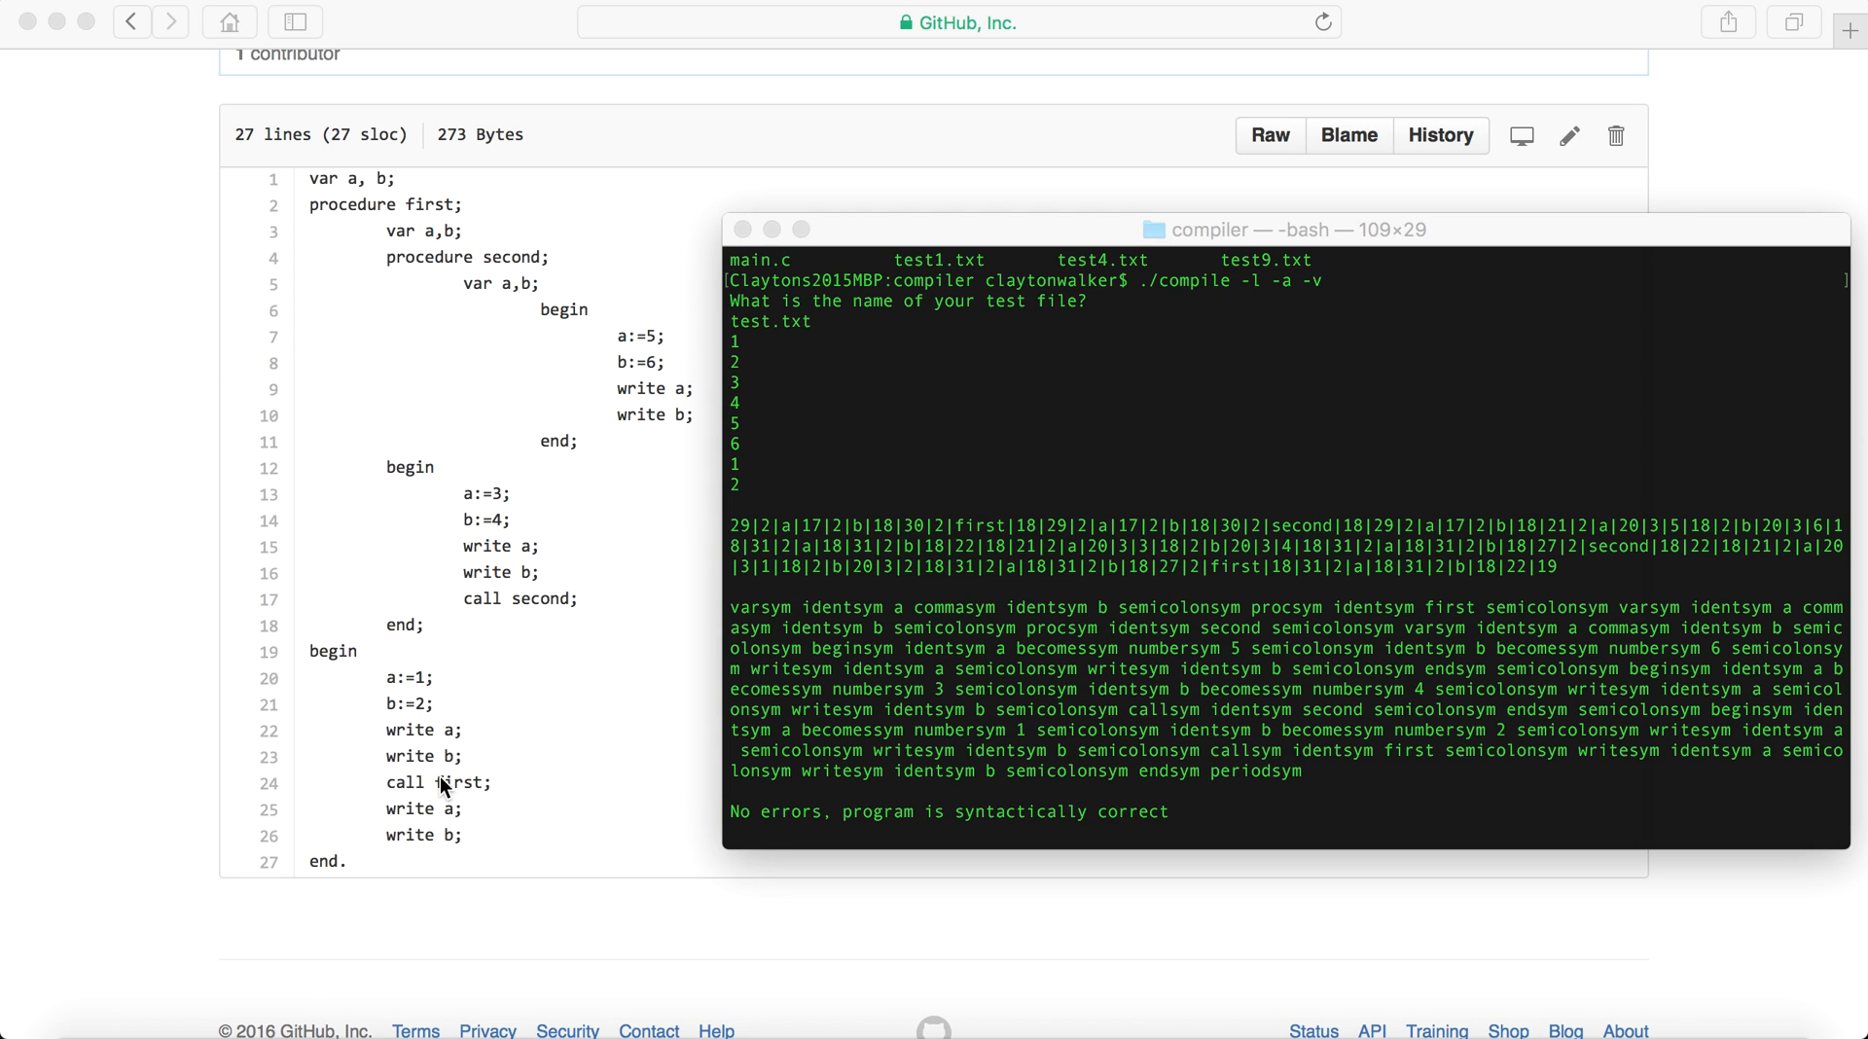
{"action": "mouse_move", "coordinate": [495, 534]}
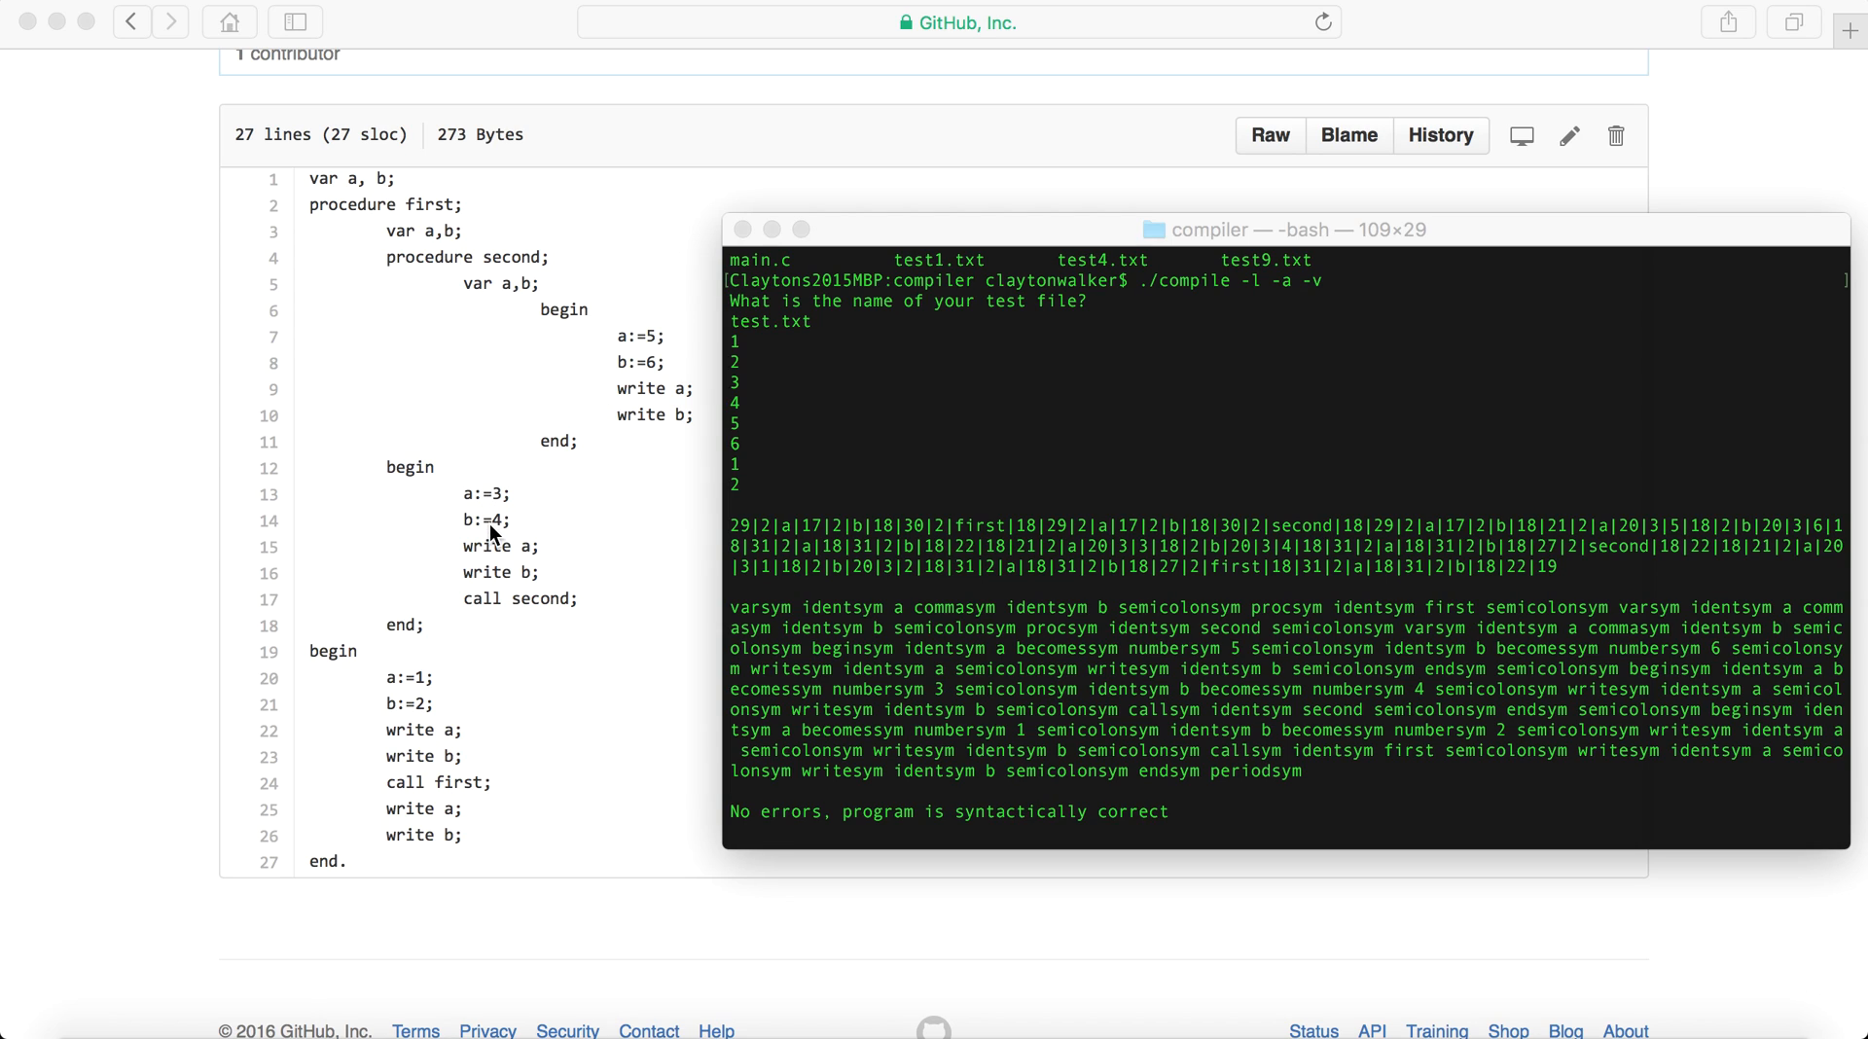
{"action": "mouse_move", "coordinate": [744, 415]}
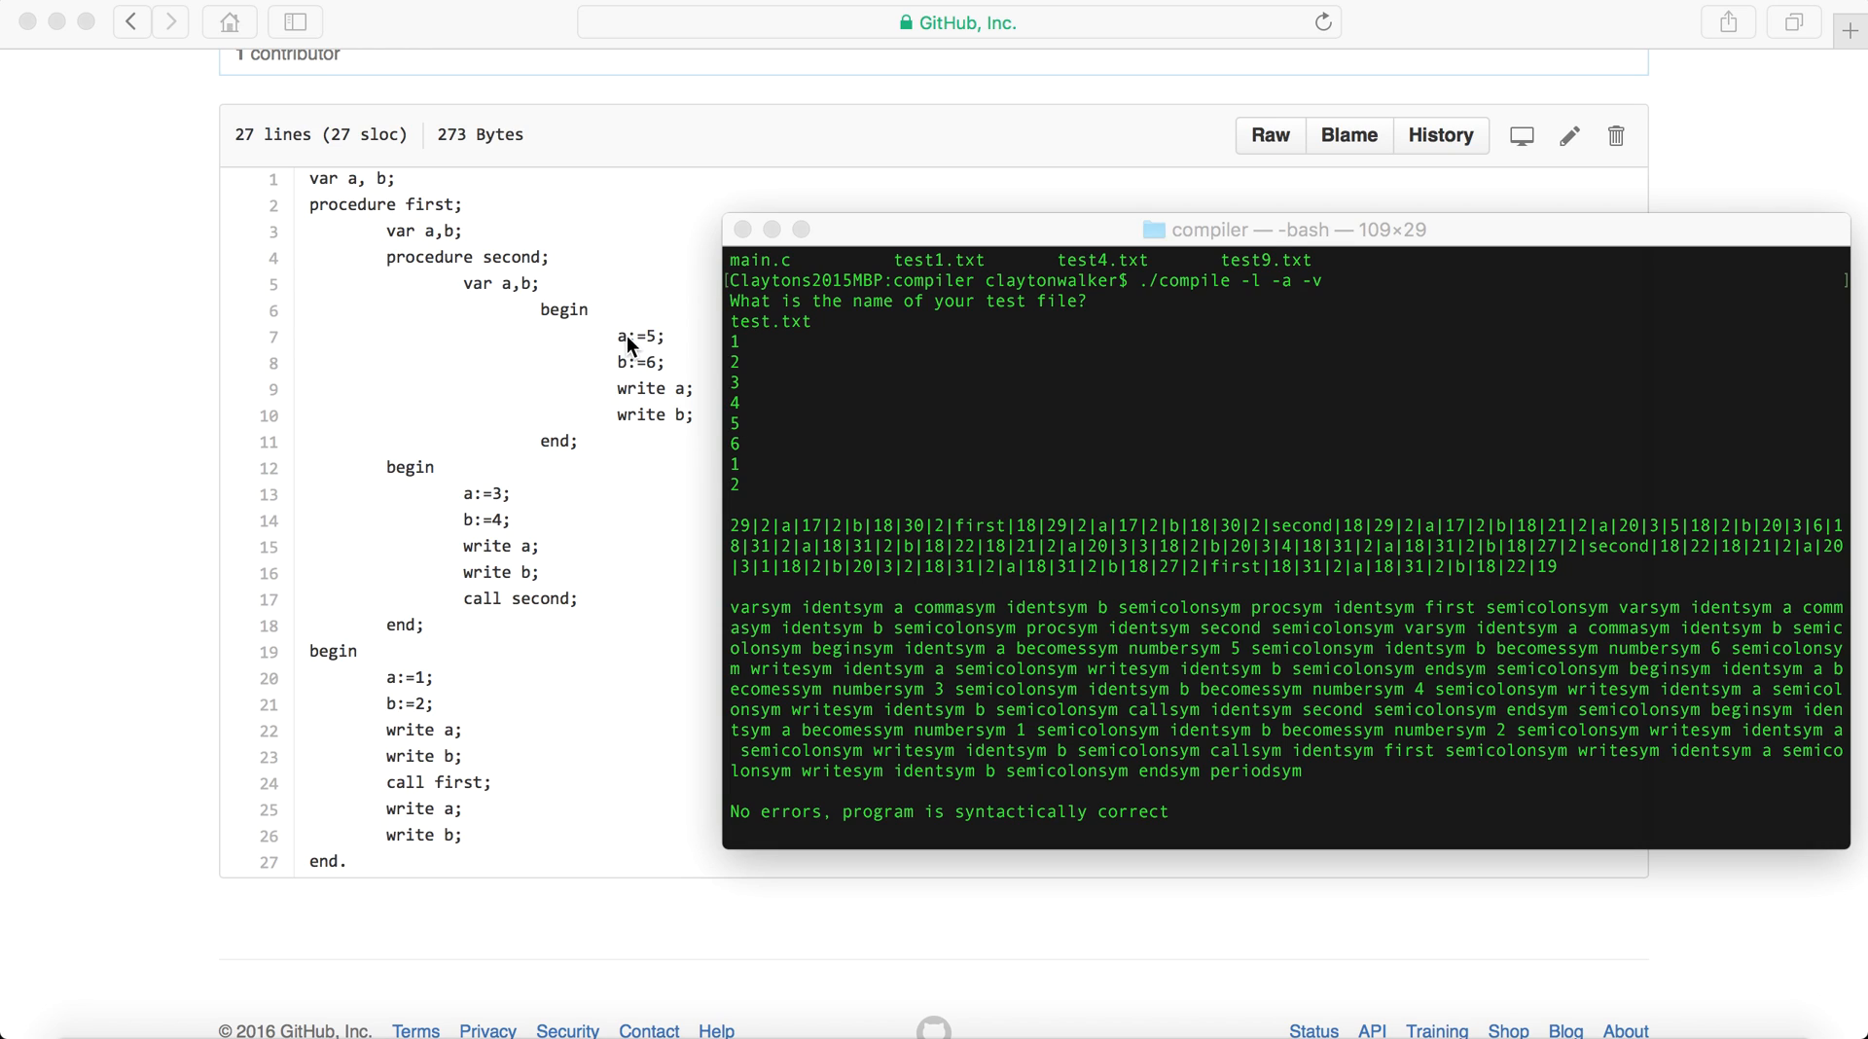
{"action": "mouse_move", "coordinate": [744, 456]}
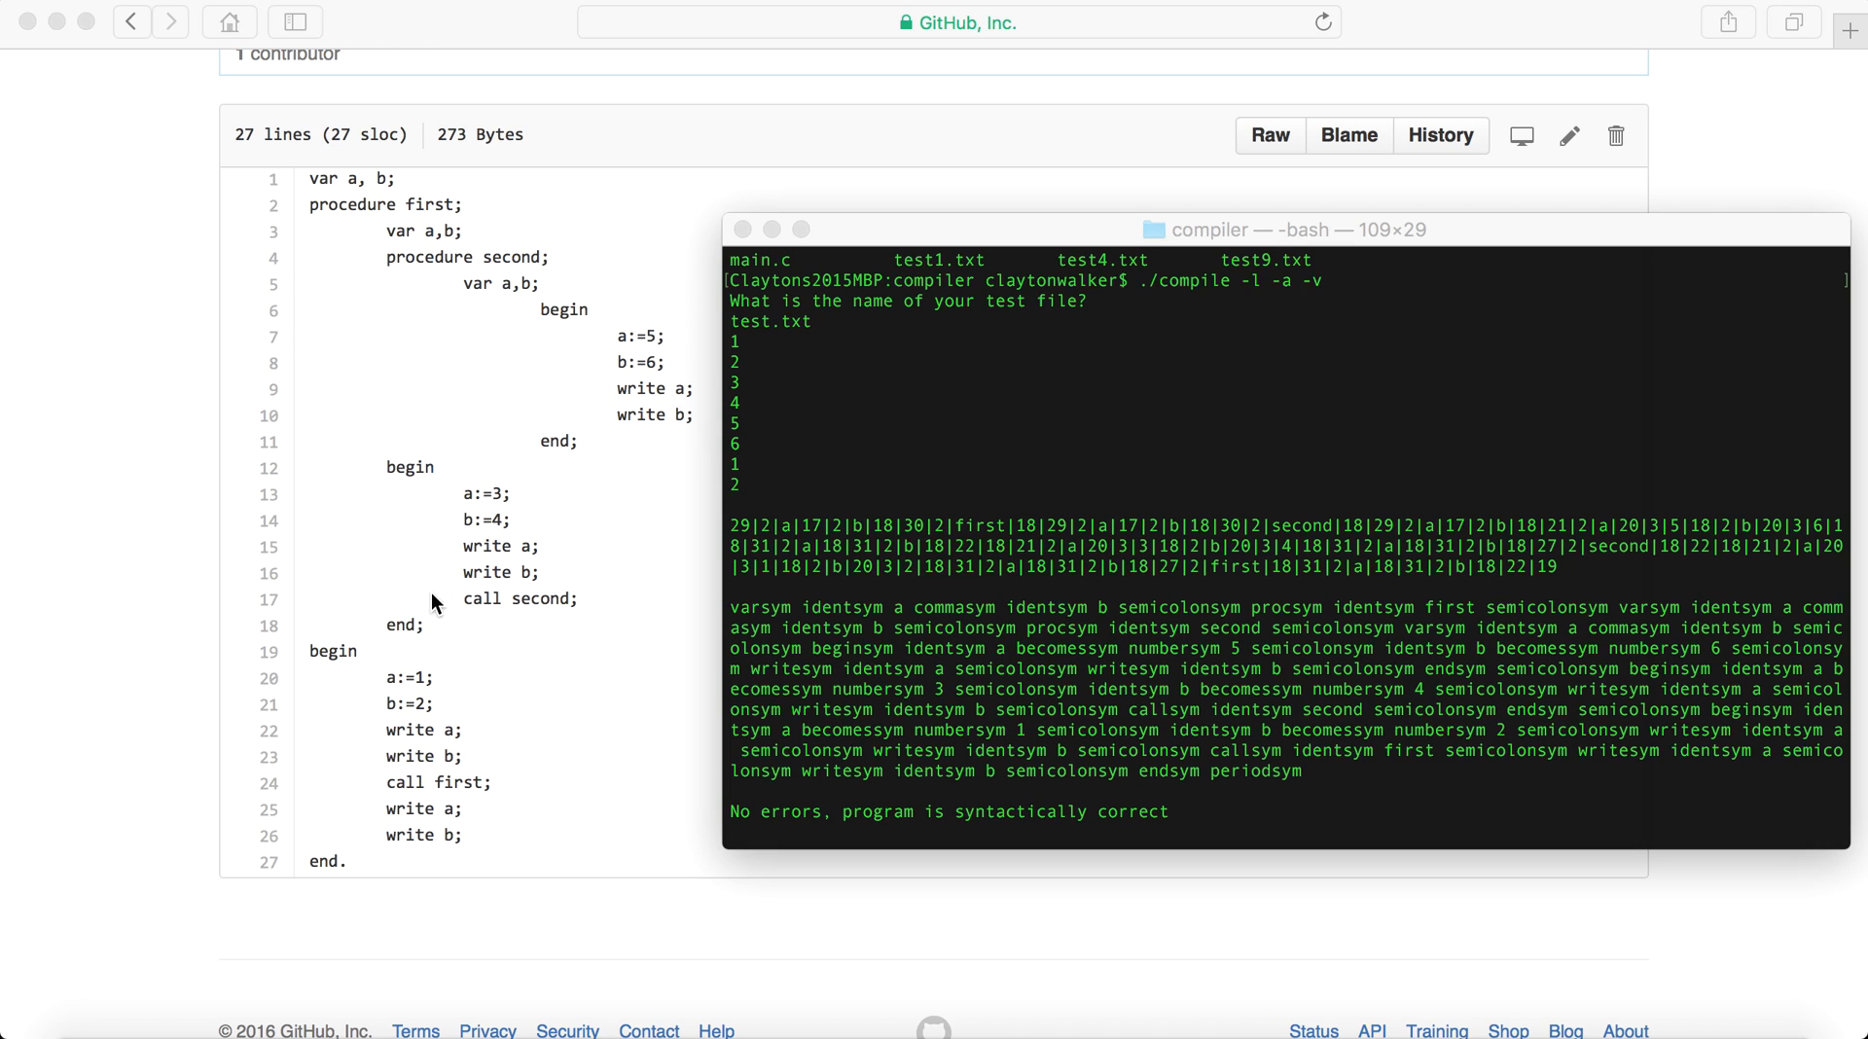
{"action": "mouse_move", "coordinate": [426, 834]}
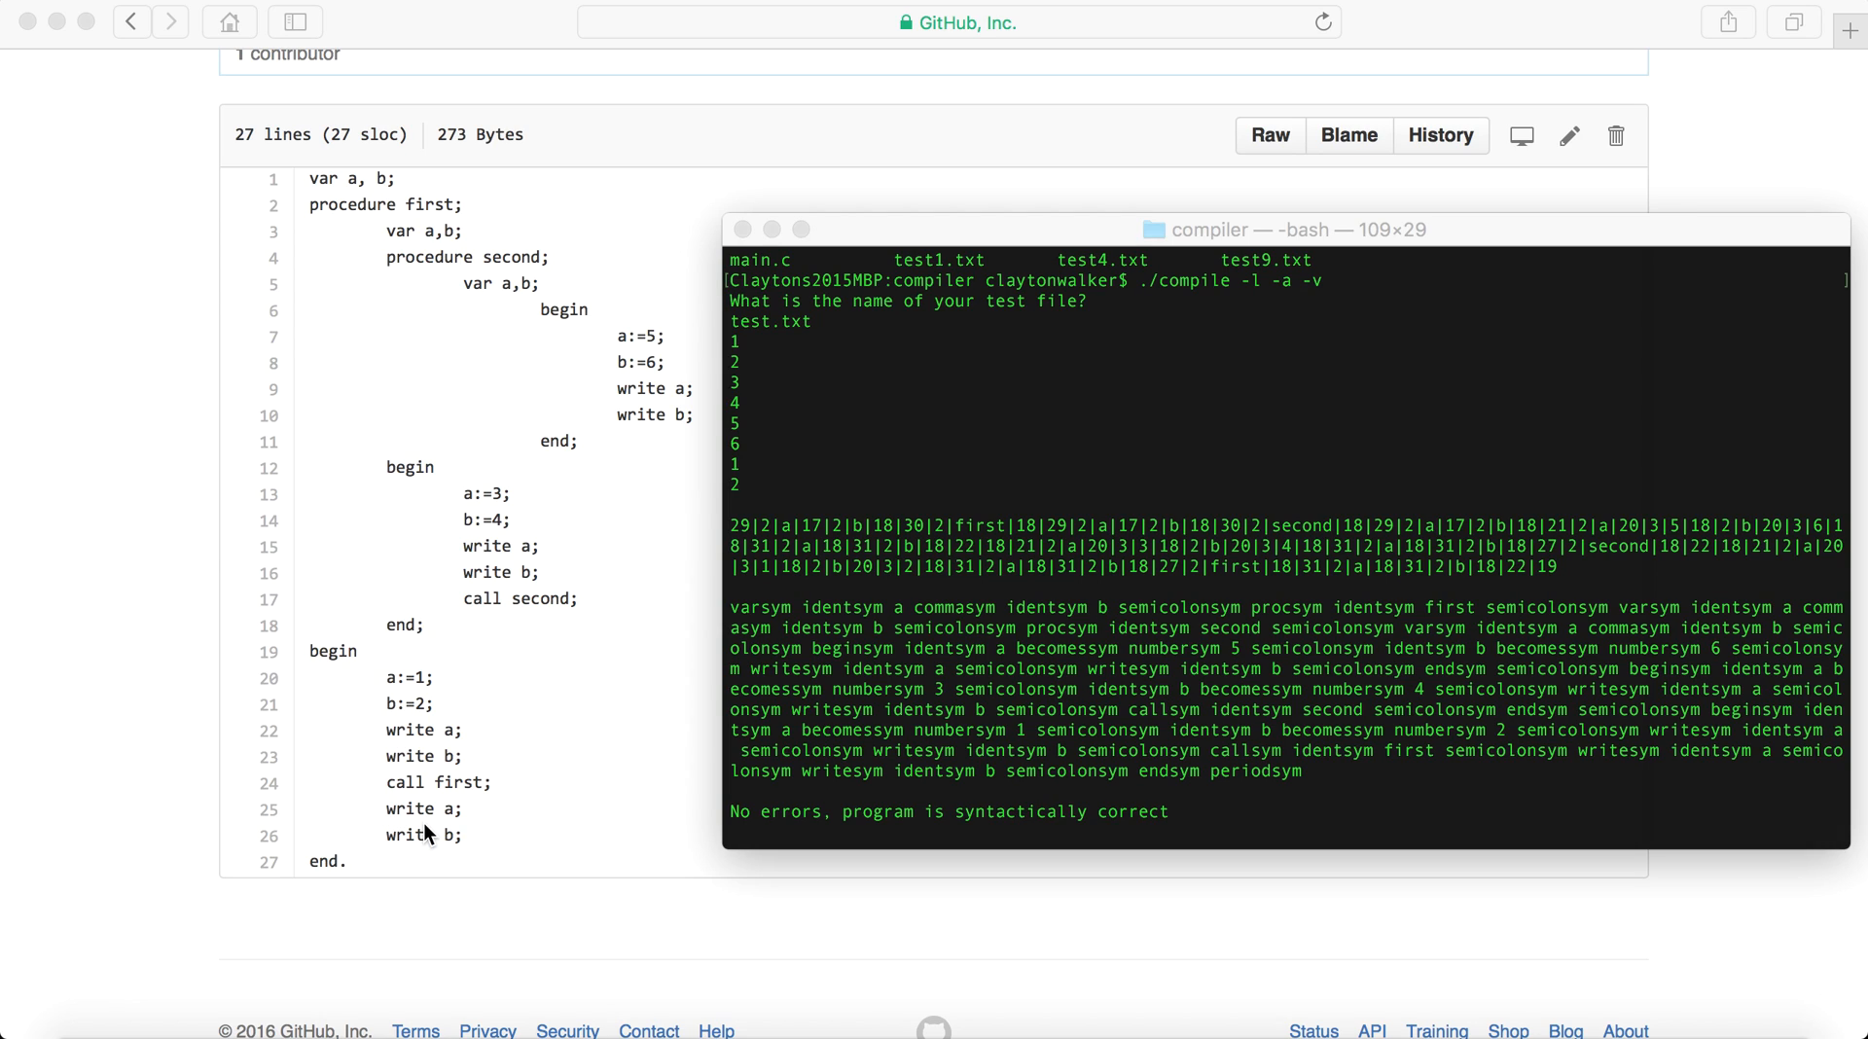
{"action": "mouse_move", "coordinate": [712, 500]}
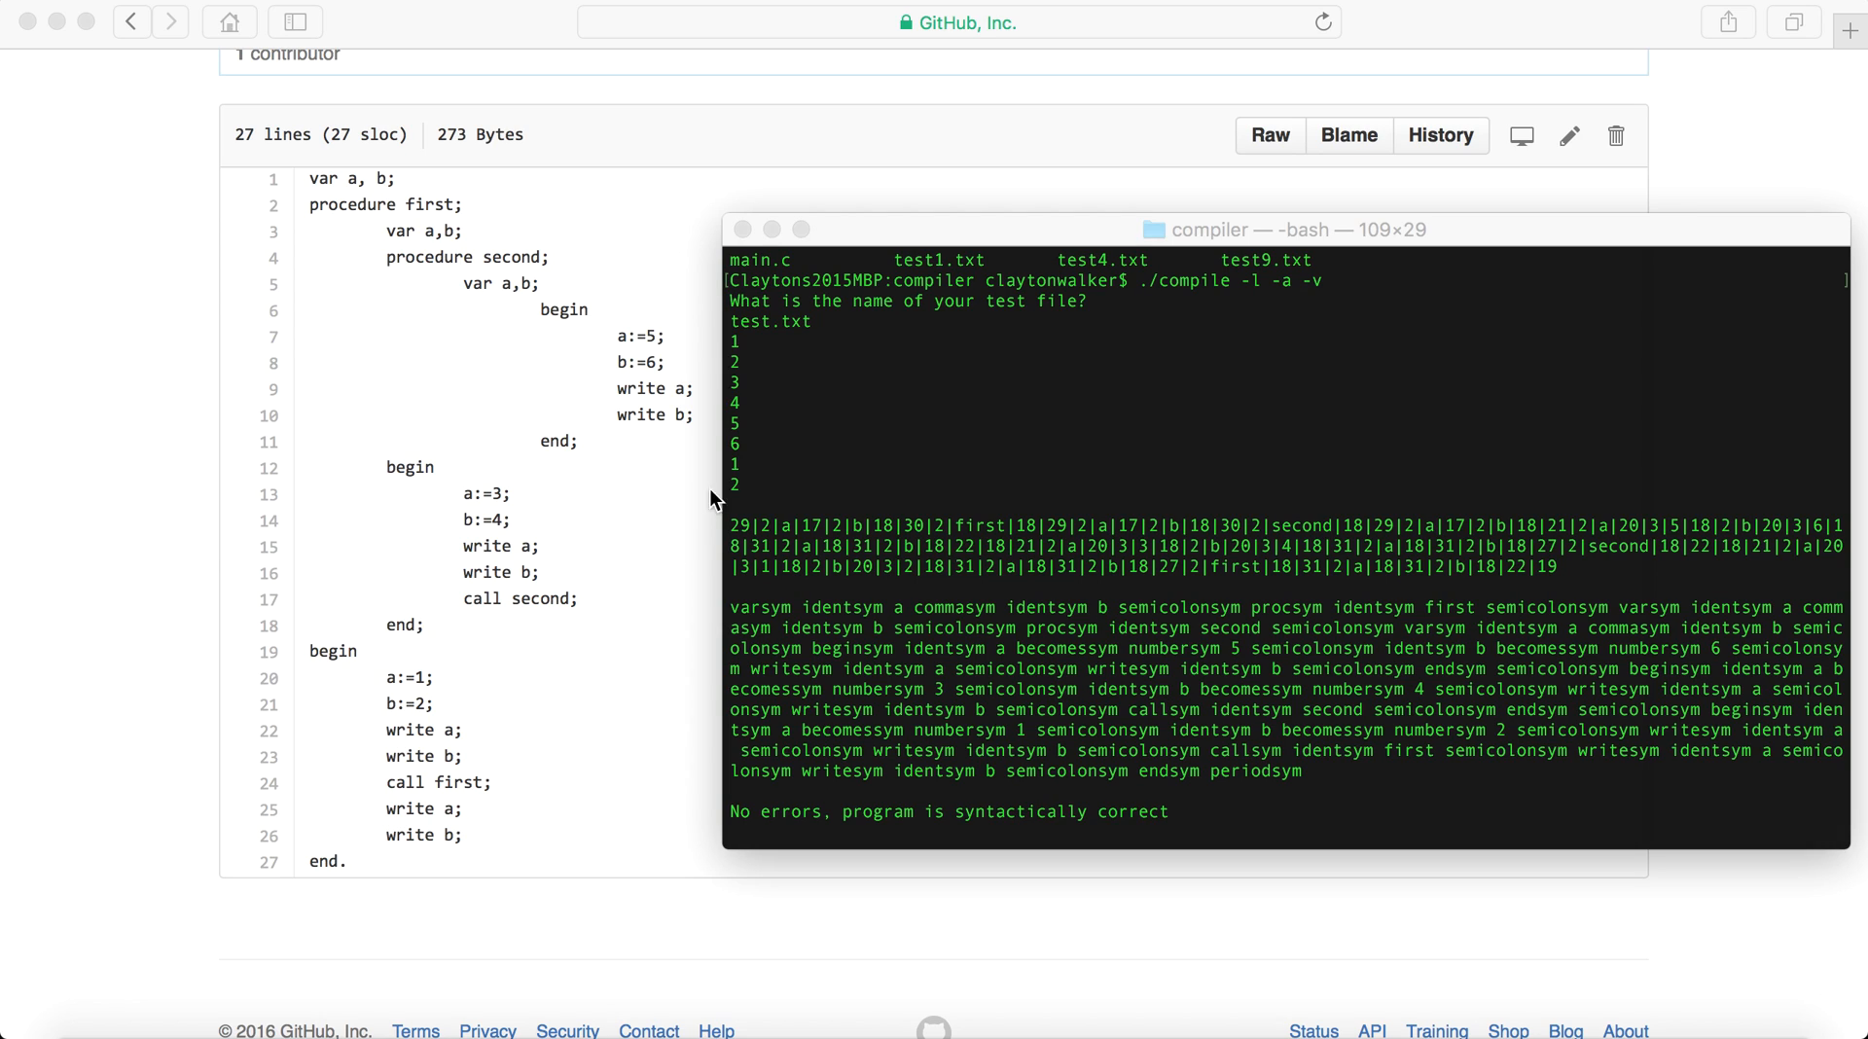
{"action": "mouse_move", "coordinate": [393, 689]}
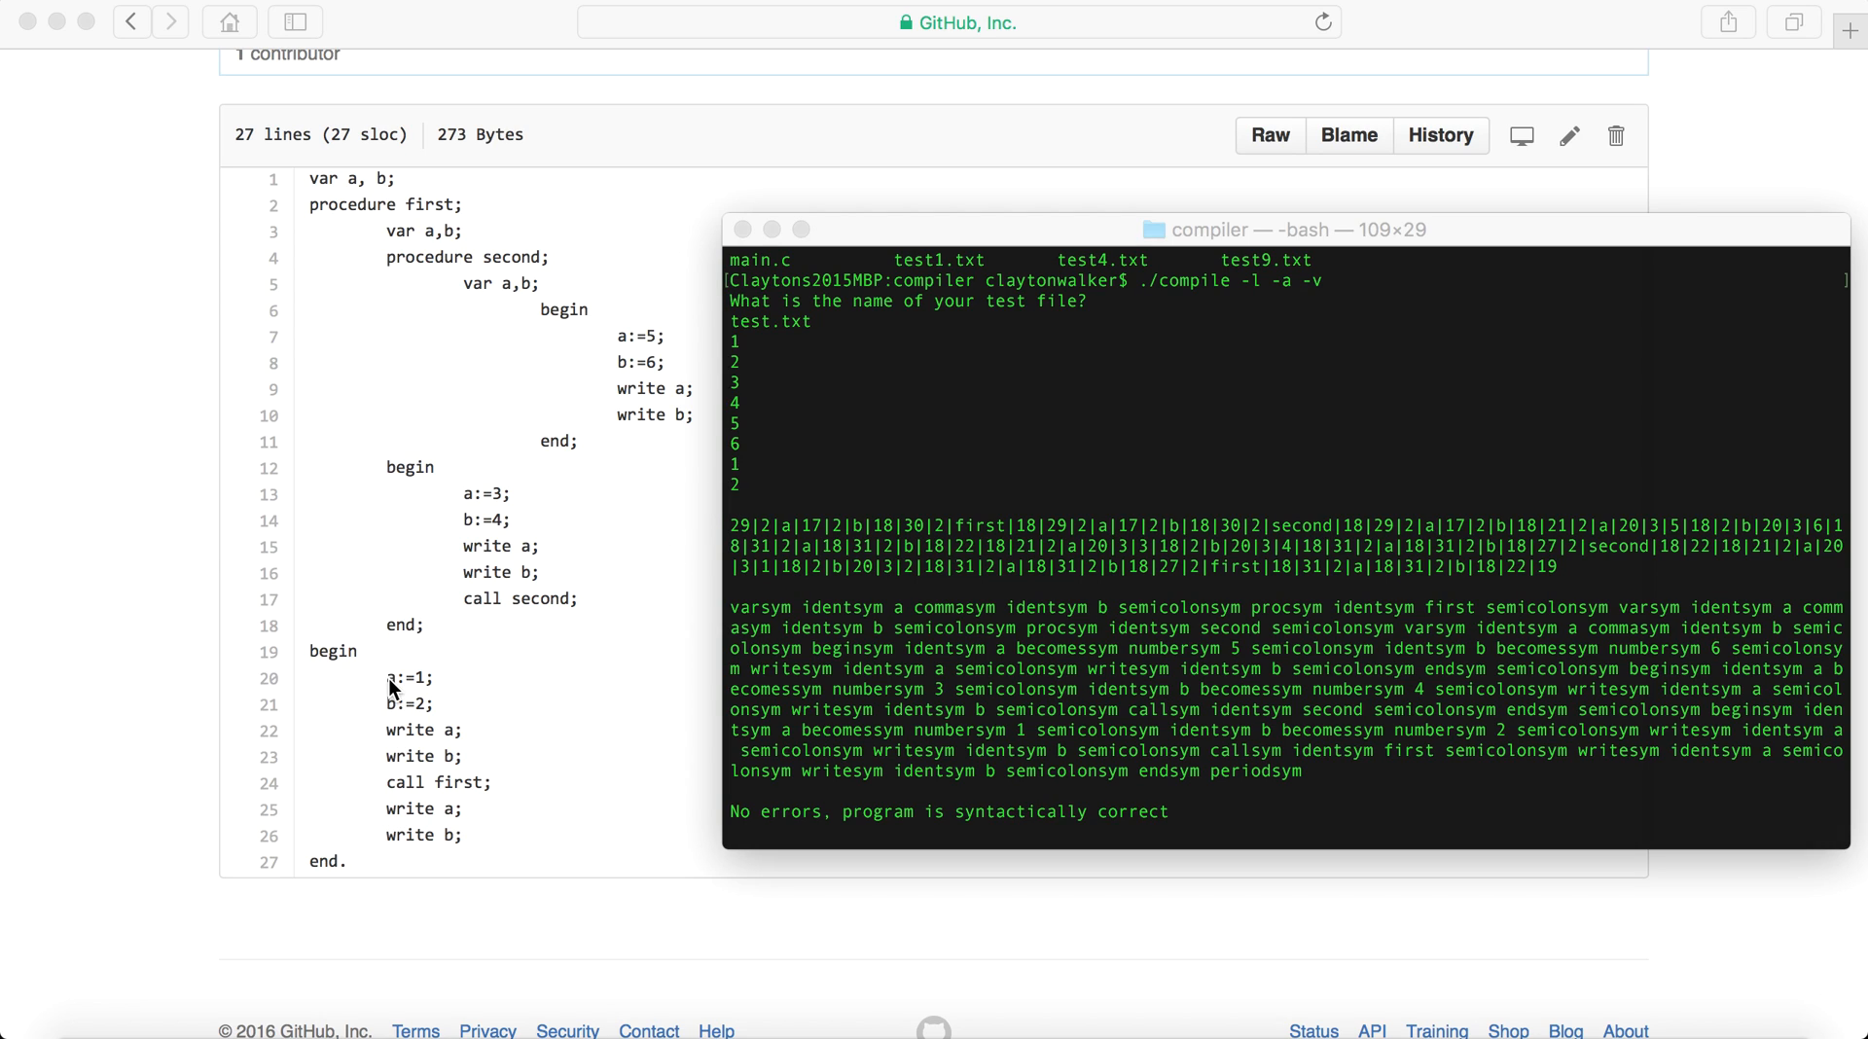
{"action": "mouse_move", "coordinate": [381, 808]}
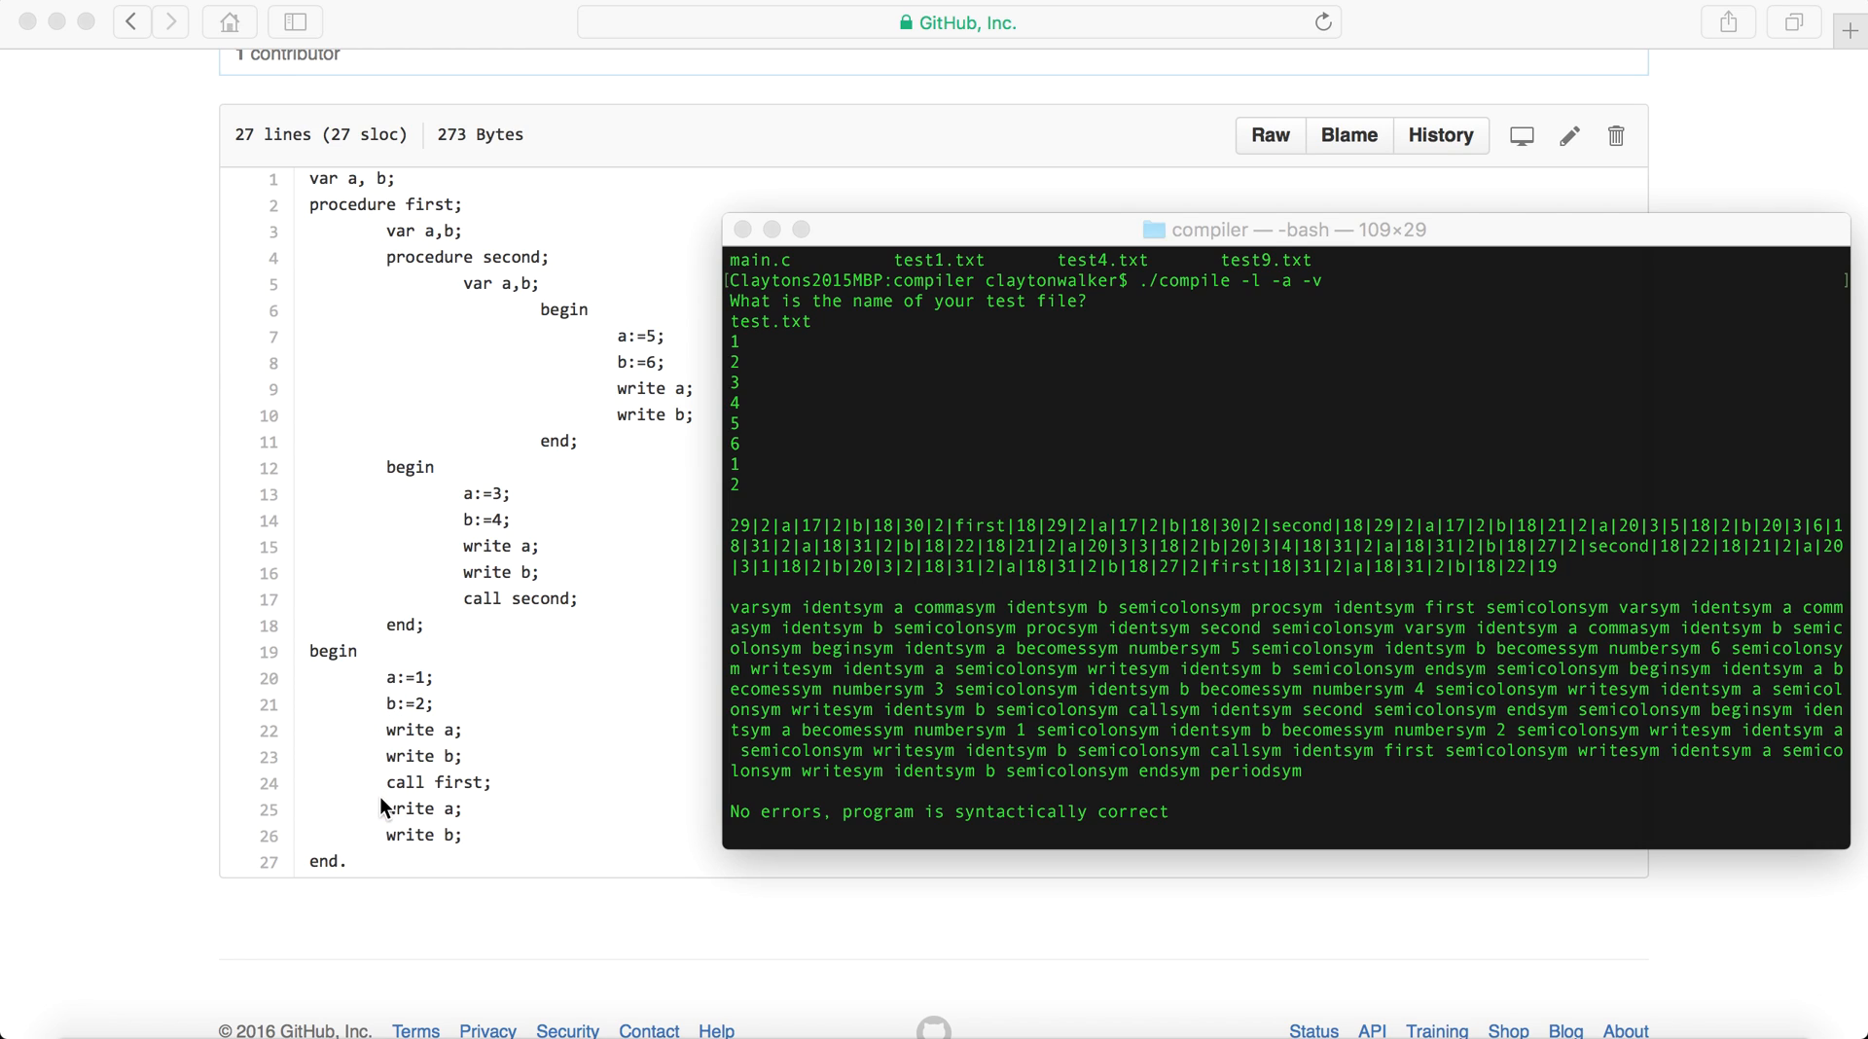
{"action": "mouse_move", "coordinate": [843, 418]}
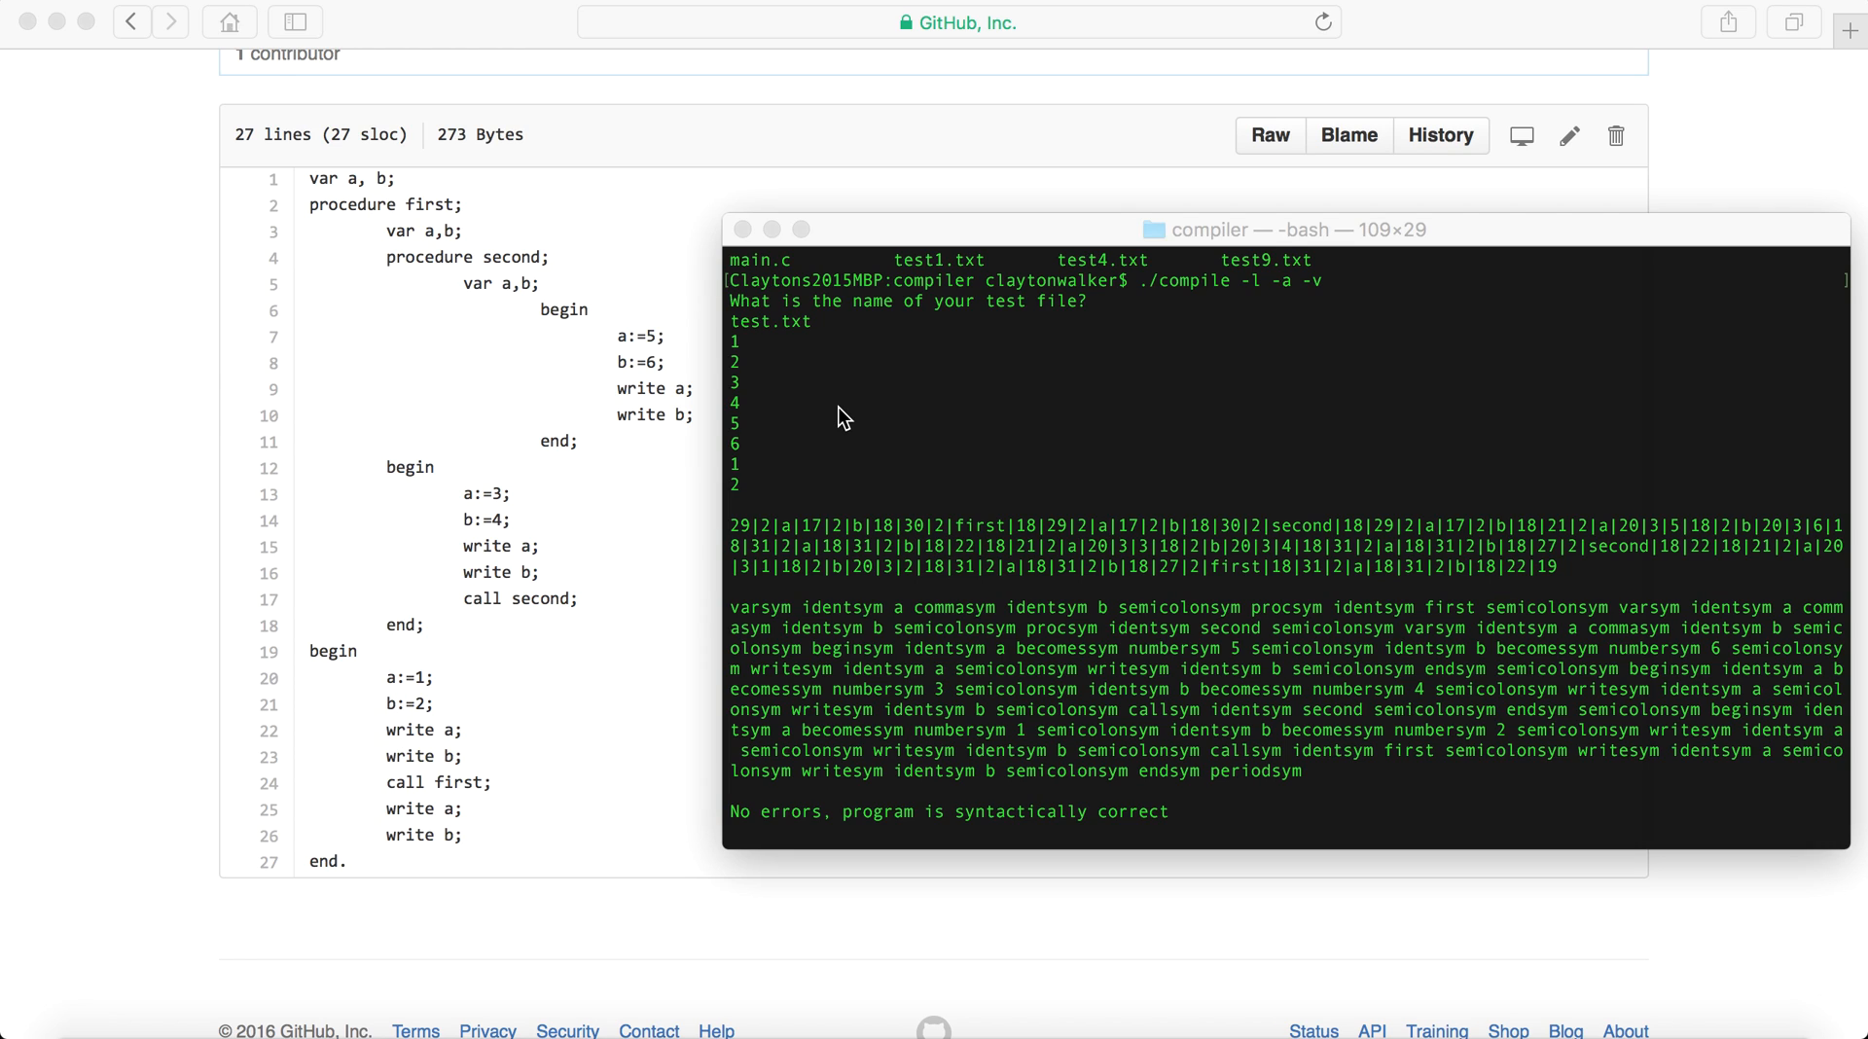
{"action": "scroll", "scroll_direction": "down", "scroll_amount": 3}
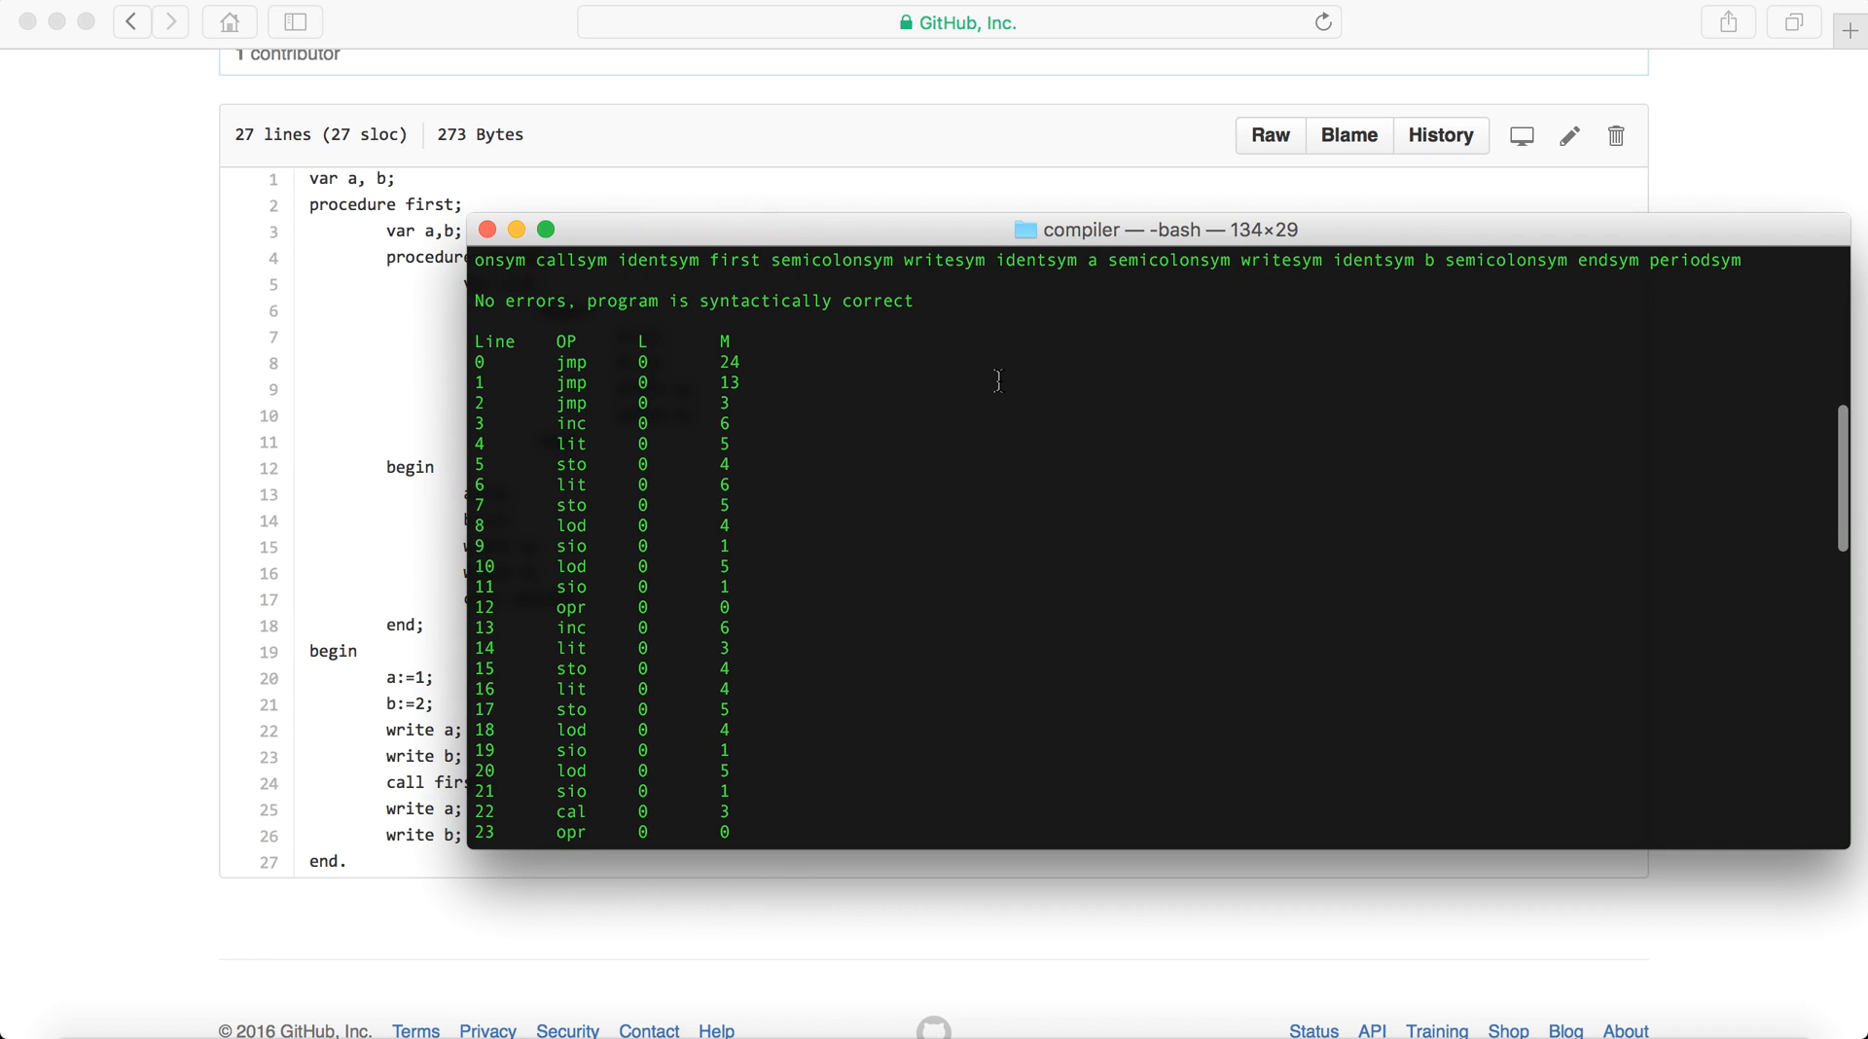
{"action": "mouse_move", "coordinate": [212, 357]}
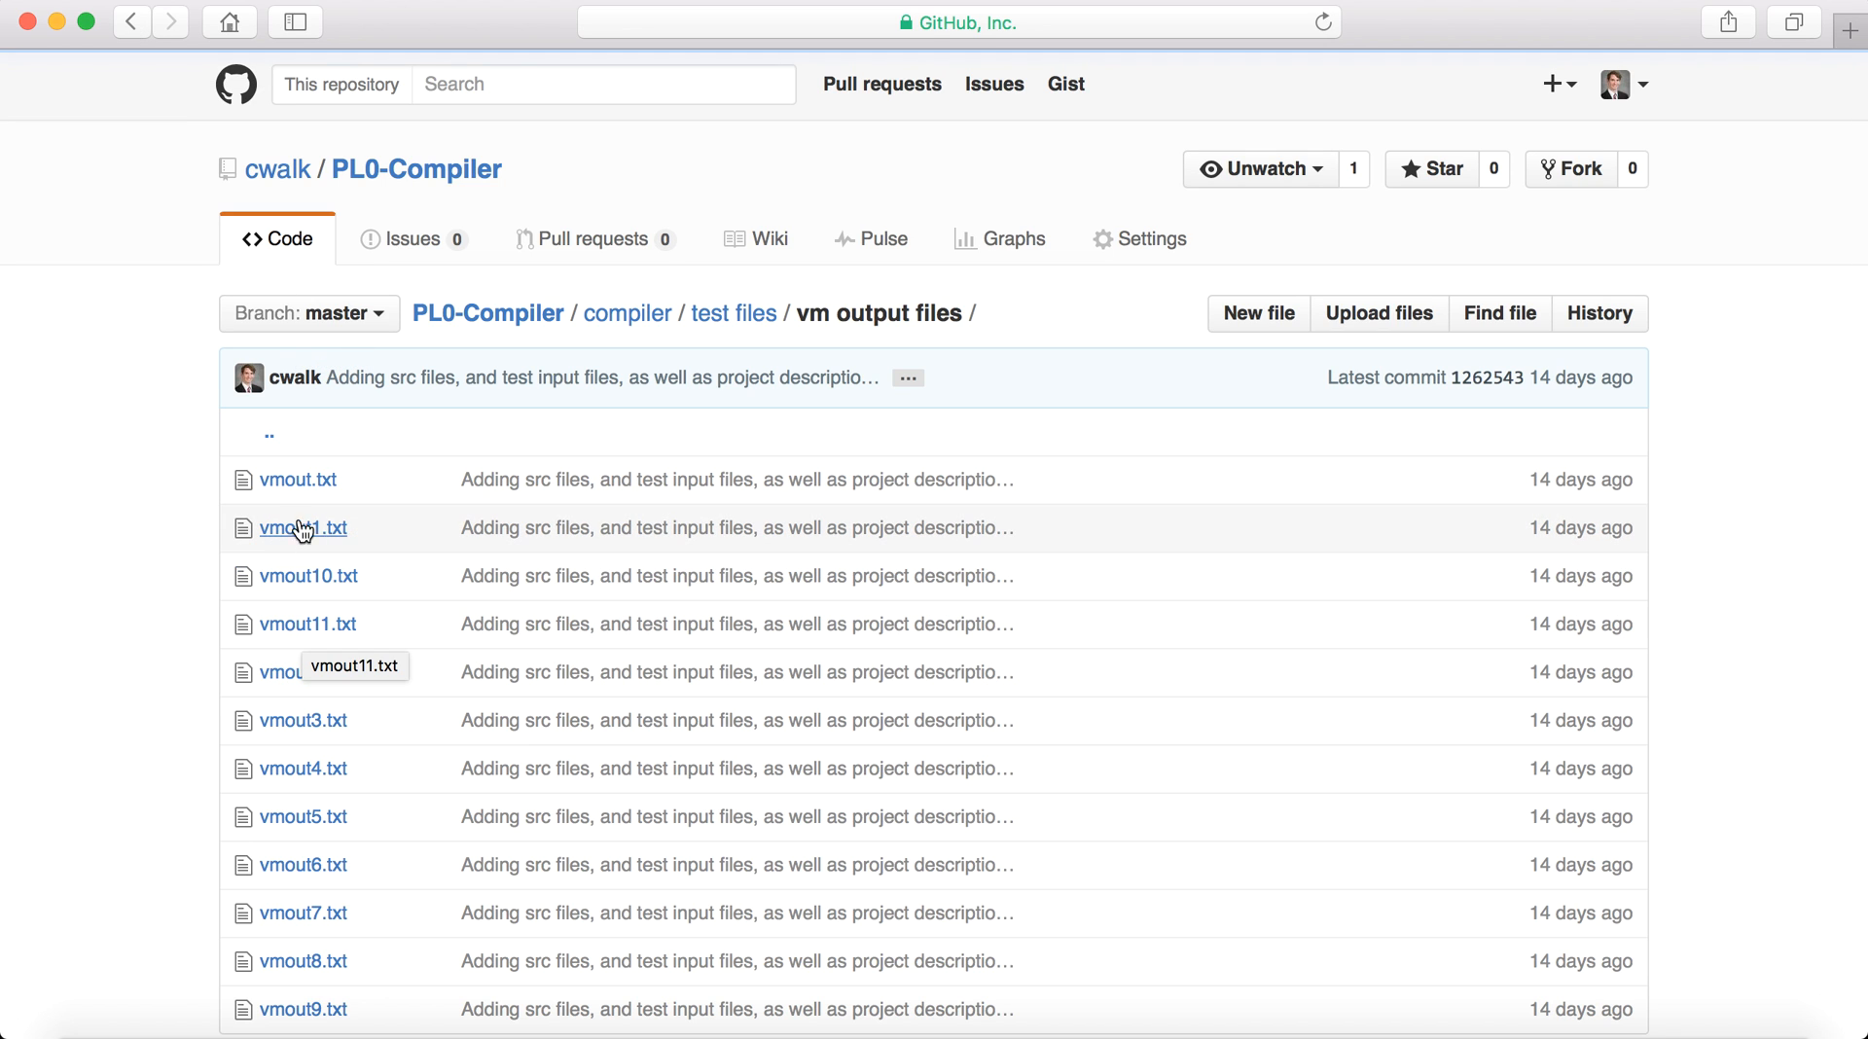
Open a vmout file from GitHub's vm output files folder beside the Terminal trace.
{"action": "left_click", "coordinate": [294, 528]}
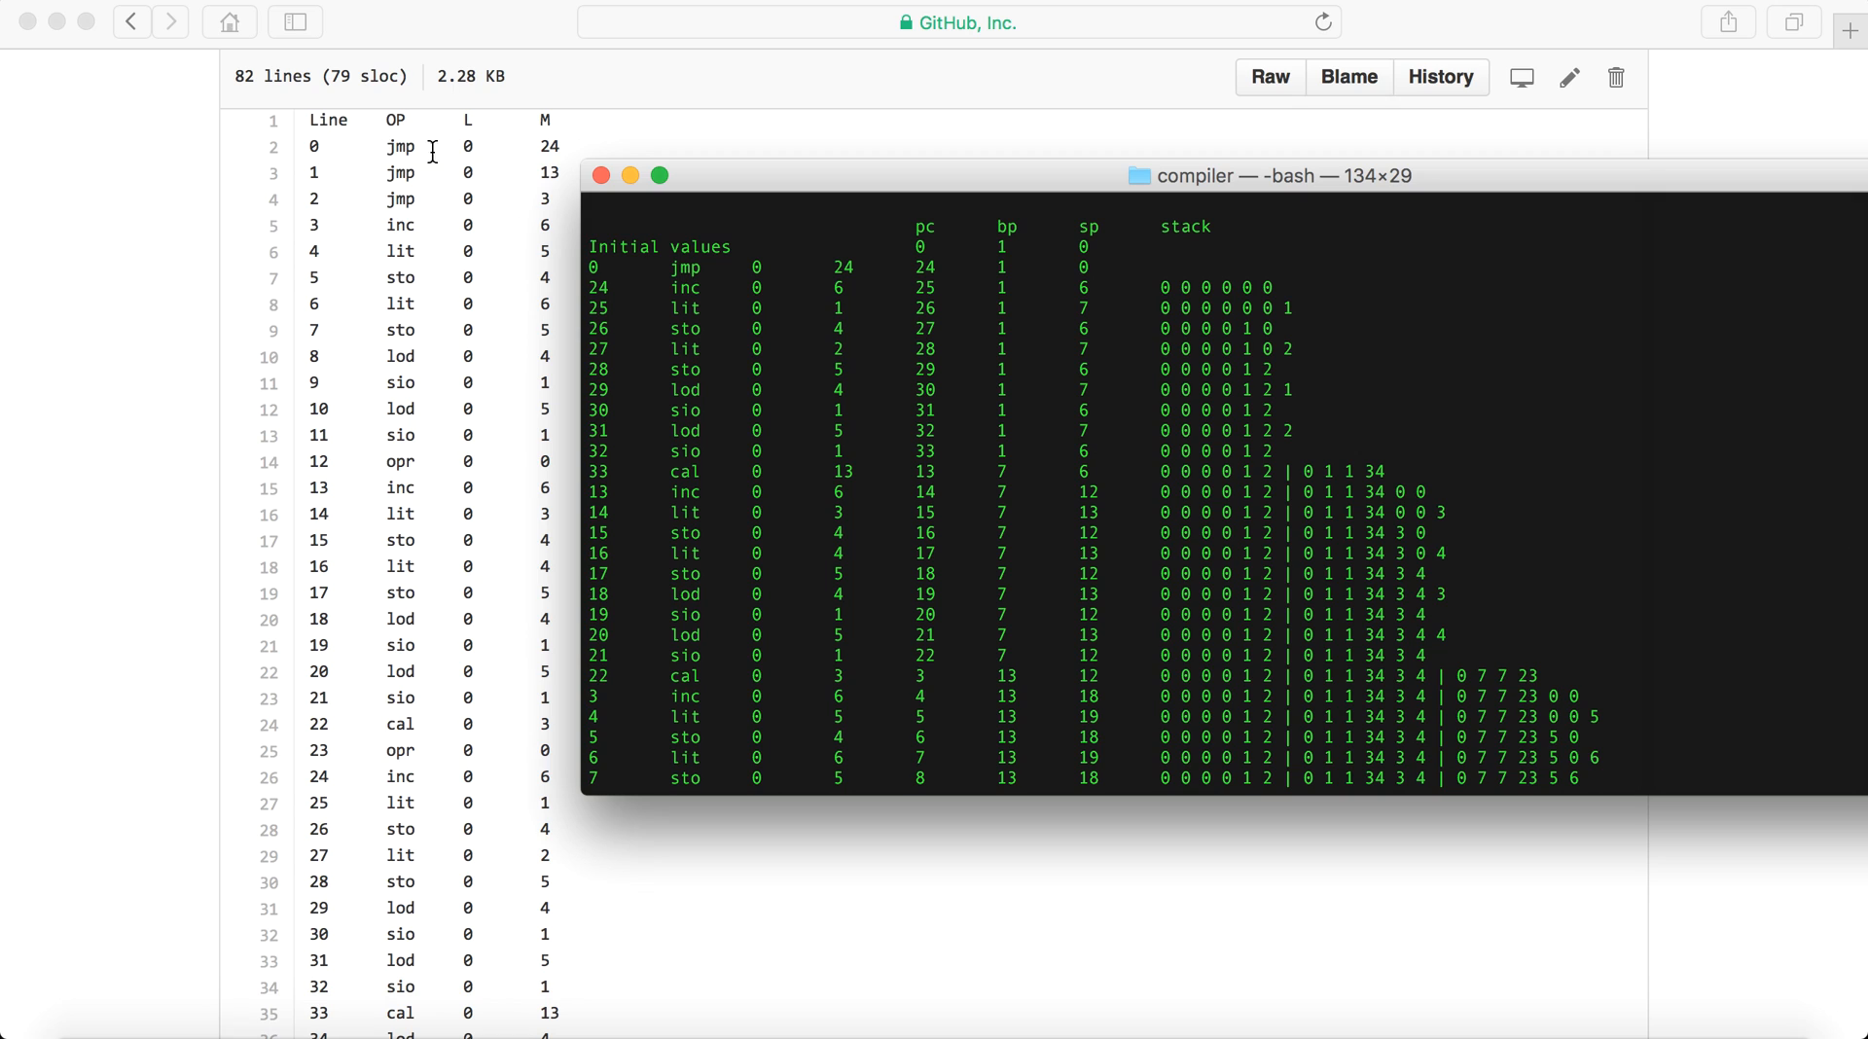
{"action": "scroll", "scroll_direction": "down", "scroll_amount": 3}
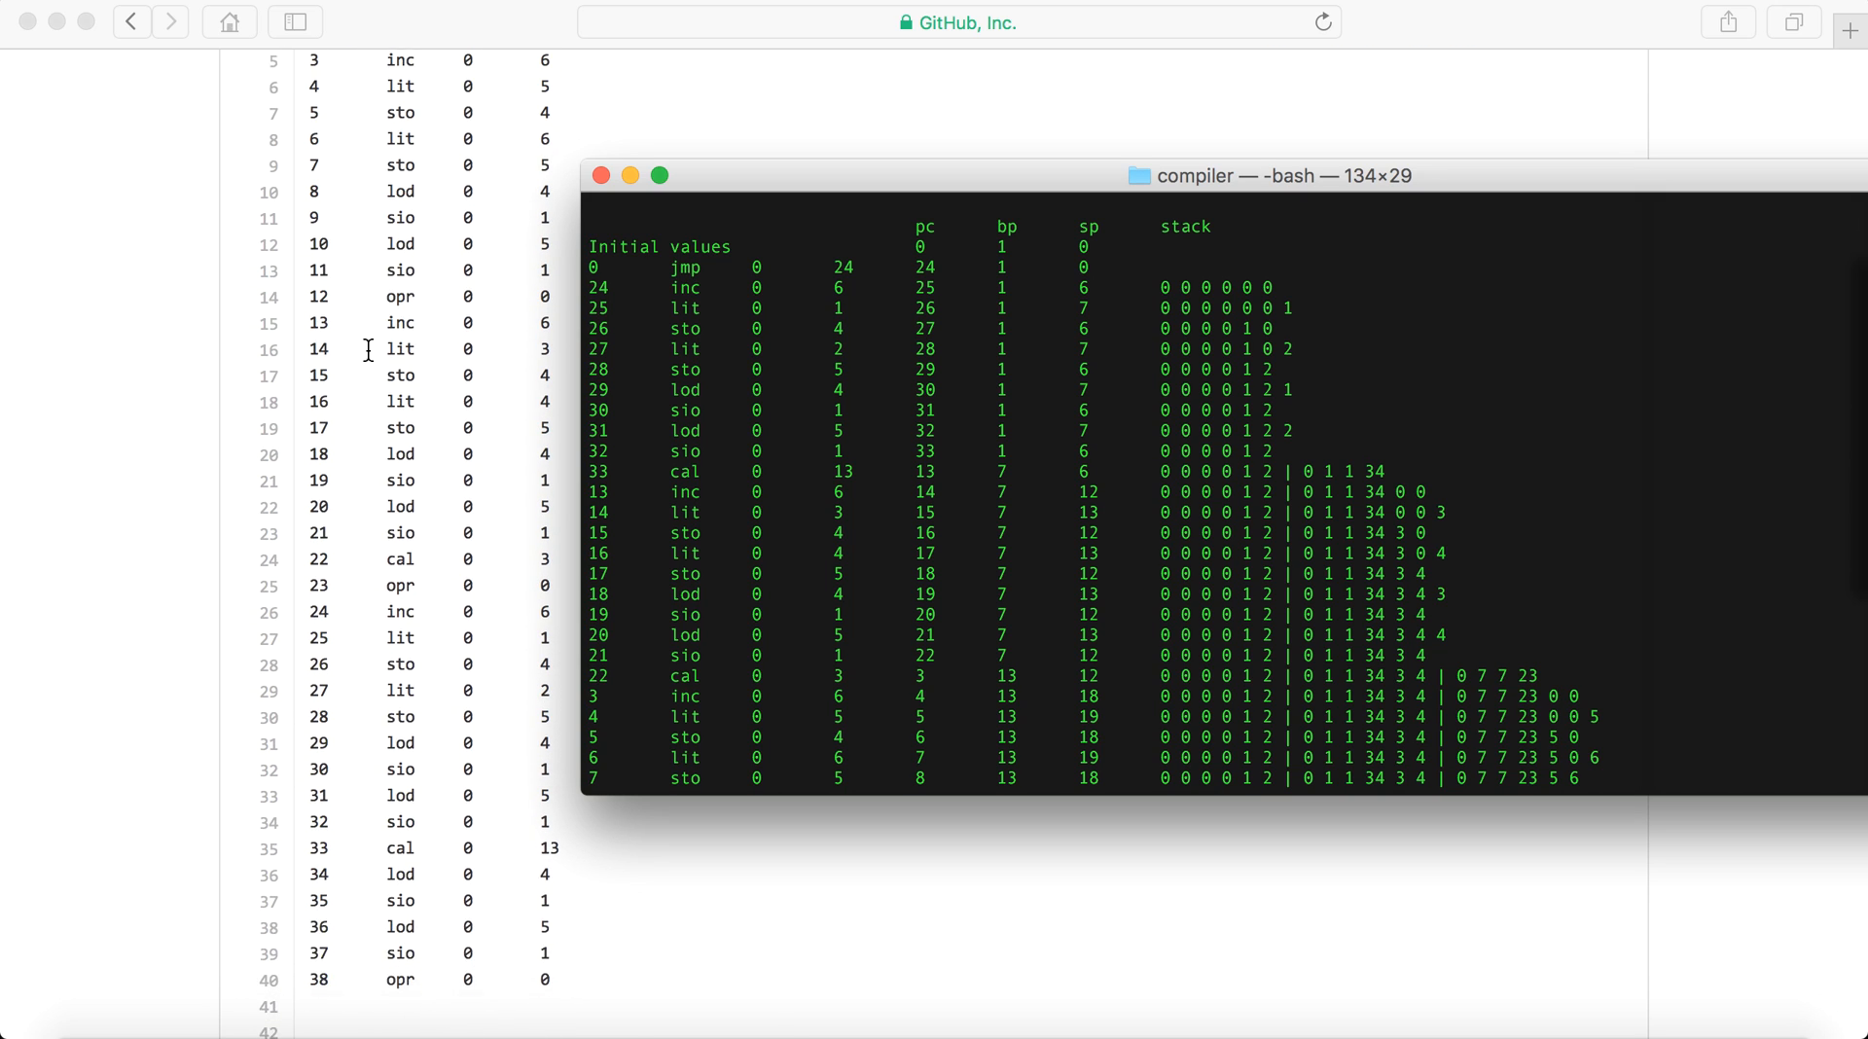
{"action": "scroll", "scroll_direction": "down", "scroll_amount": 3}
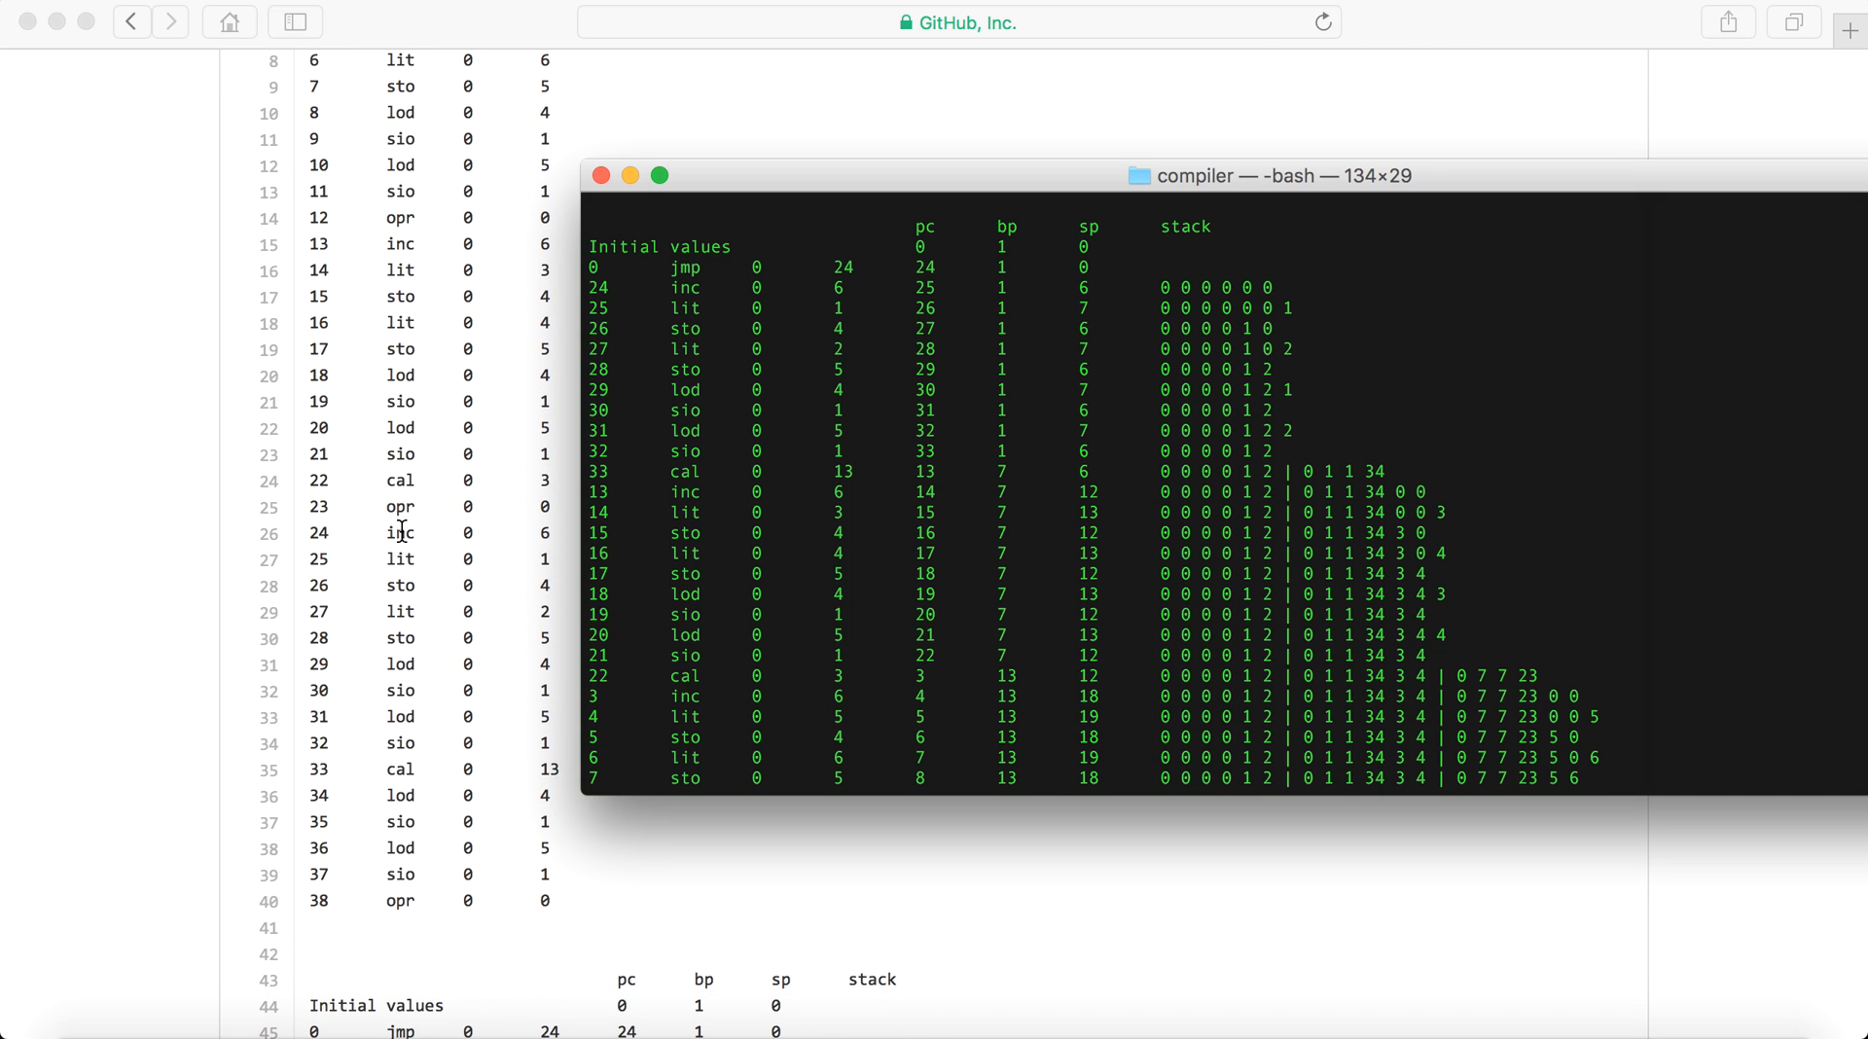
{"action": "mouse_move", "coordinate": [723, 288]}
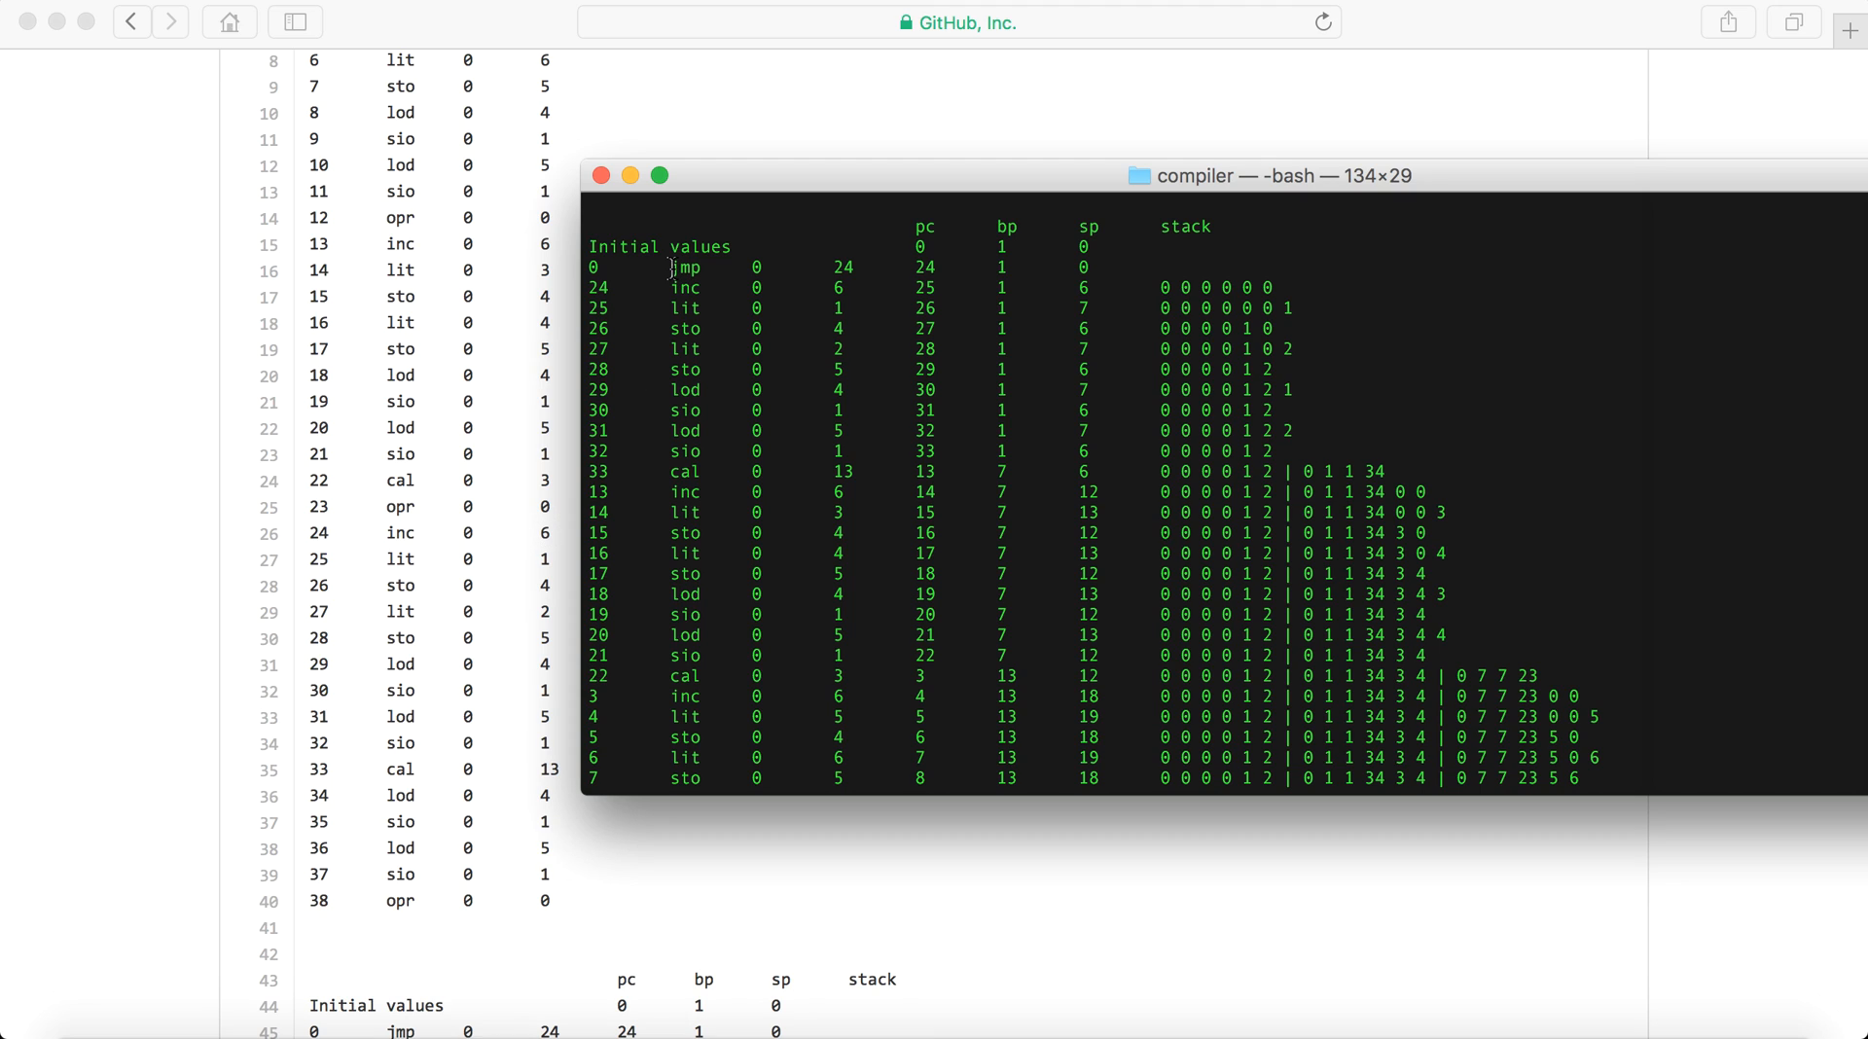
{"action": "double_click", "coordinate": [597, 287]}
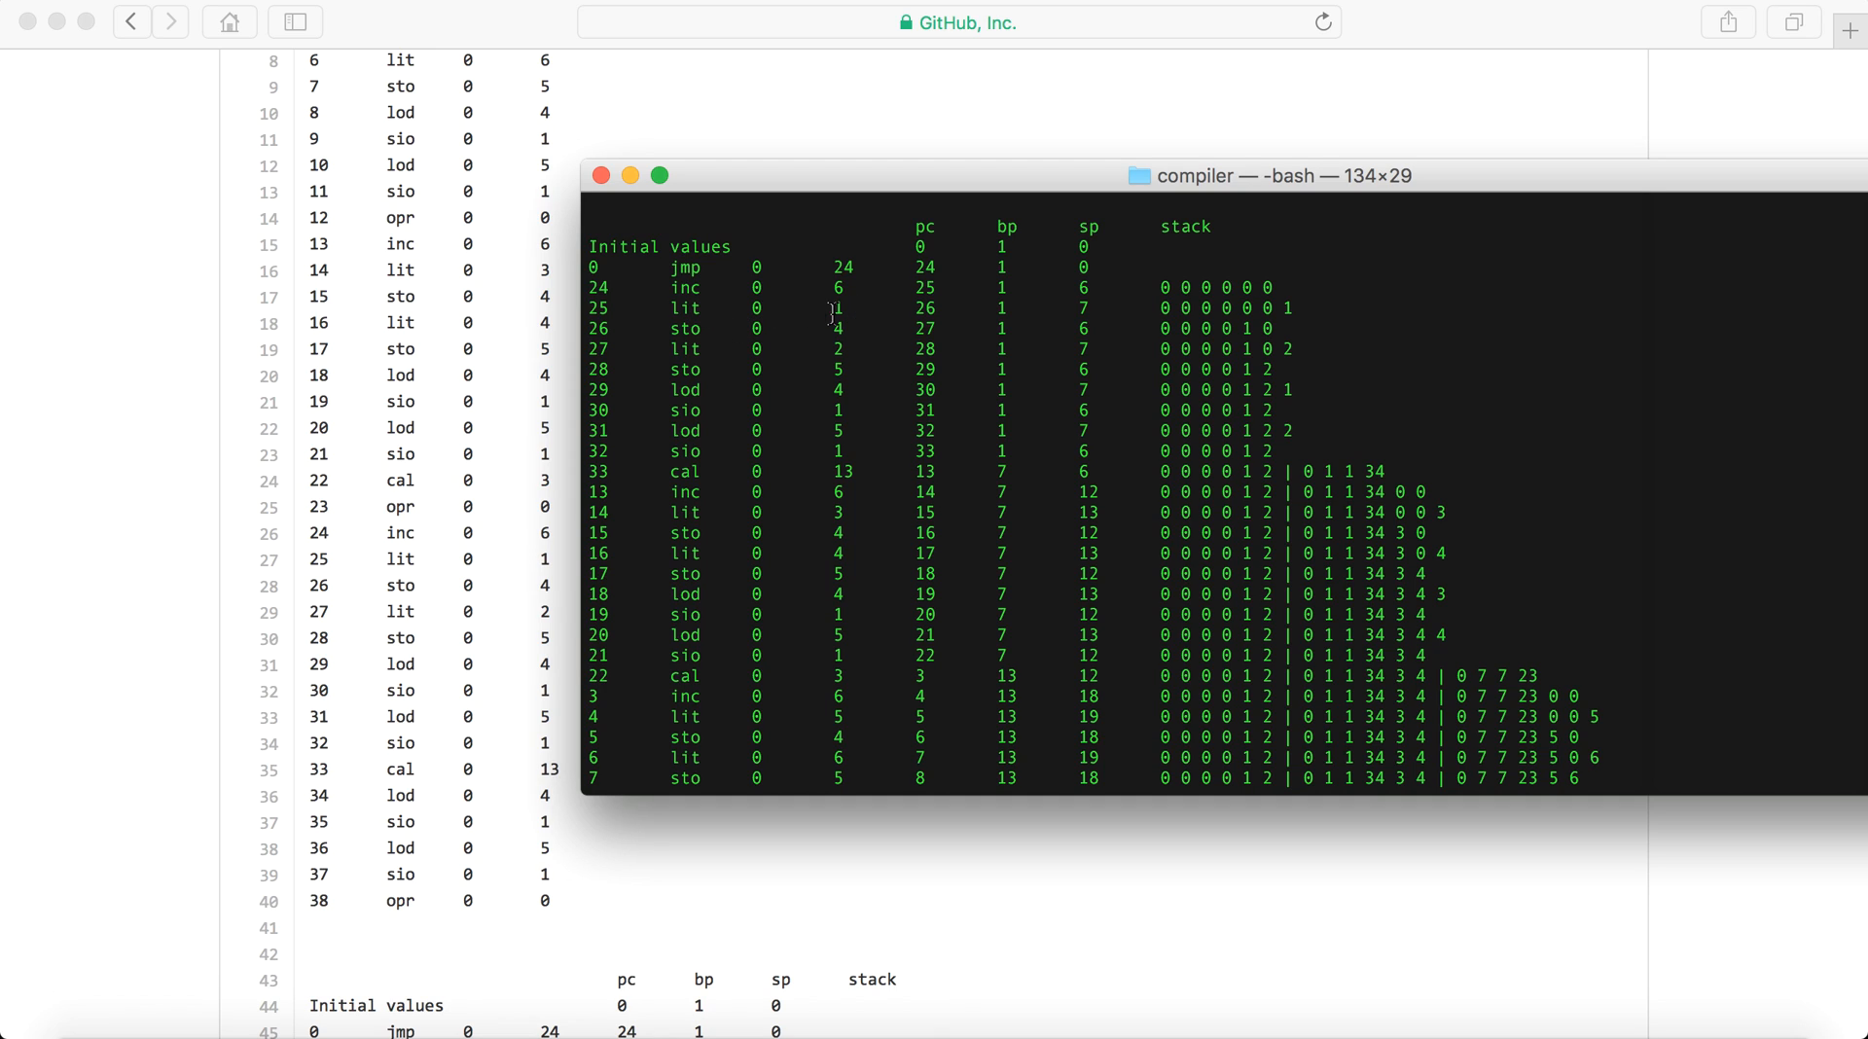
{"action": "double_click", "coordinate": [838, 309]}
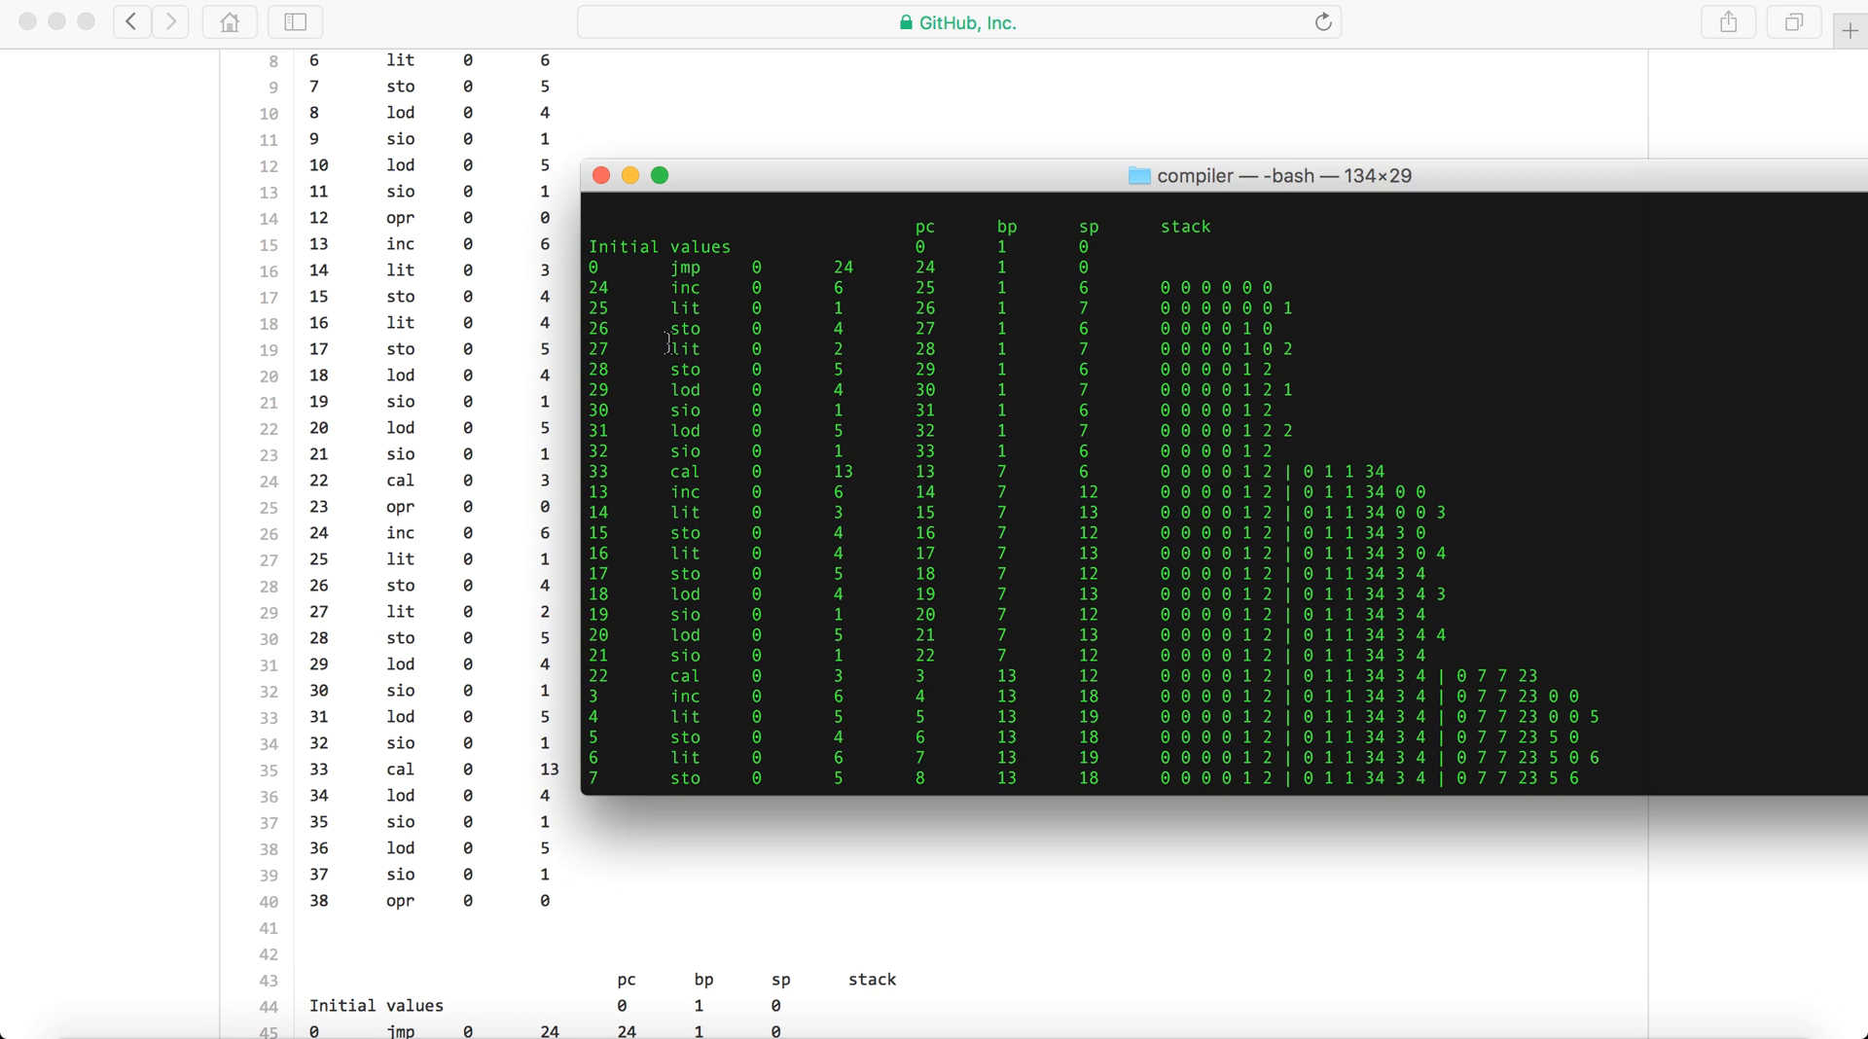
{"action": "double_click", "coordinate": [685, 328]}
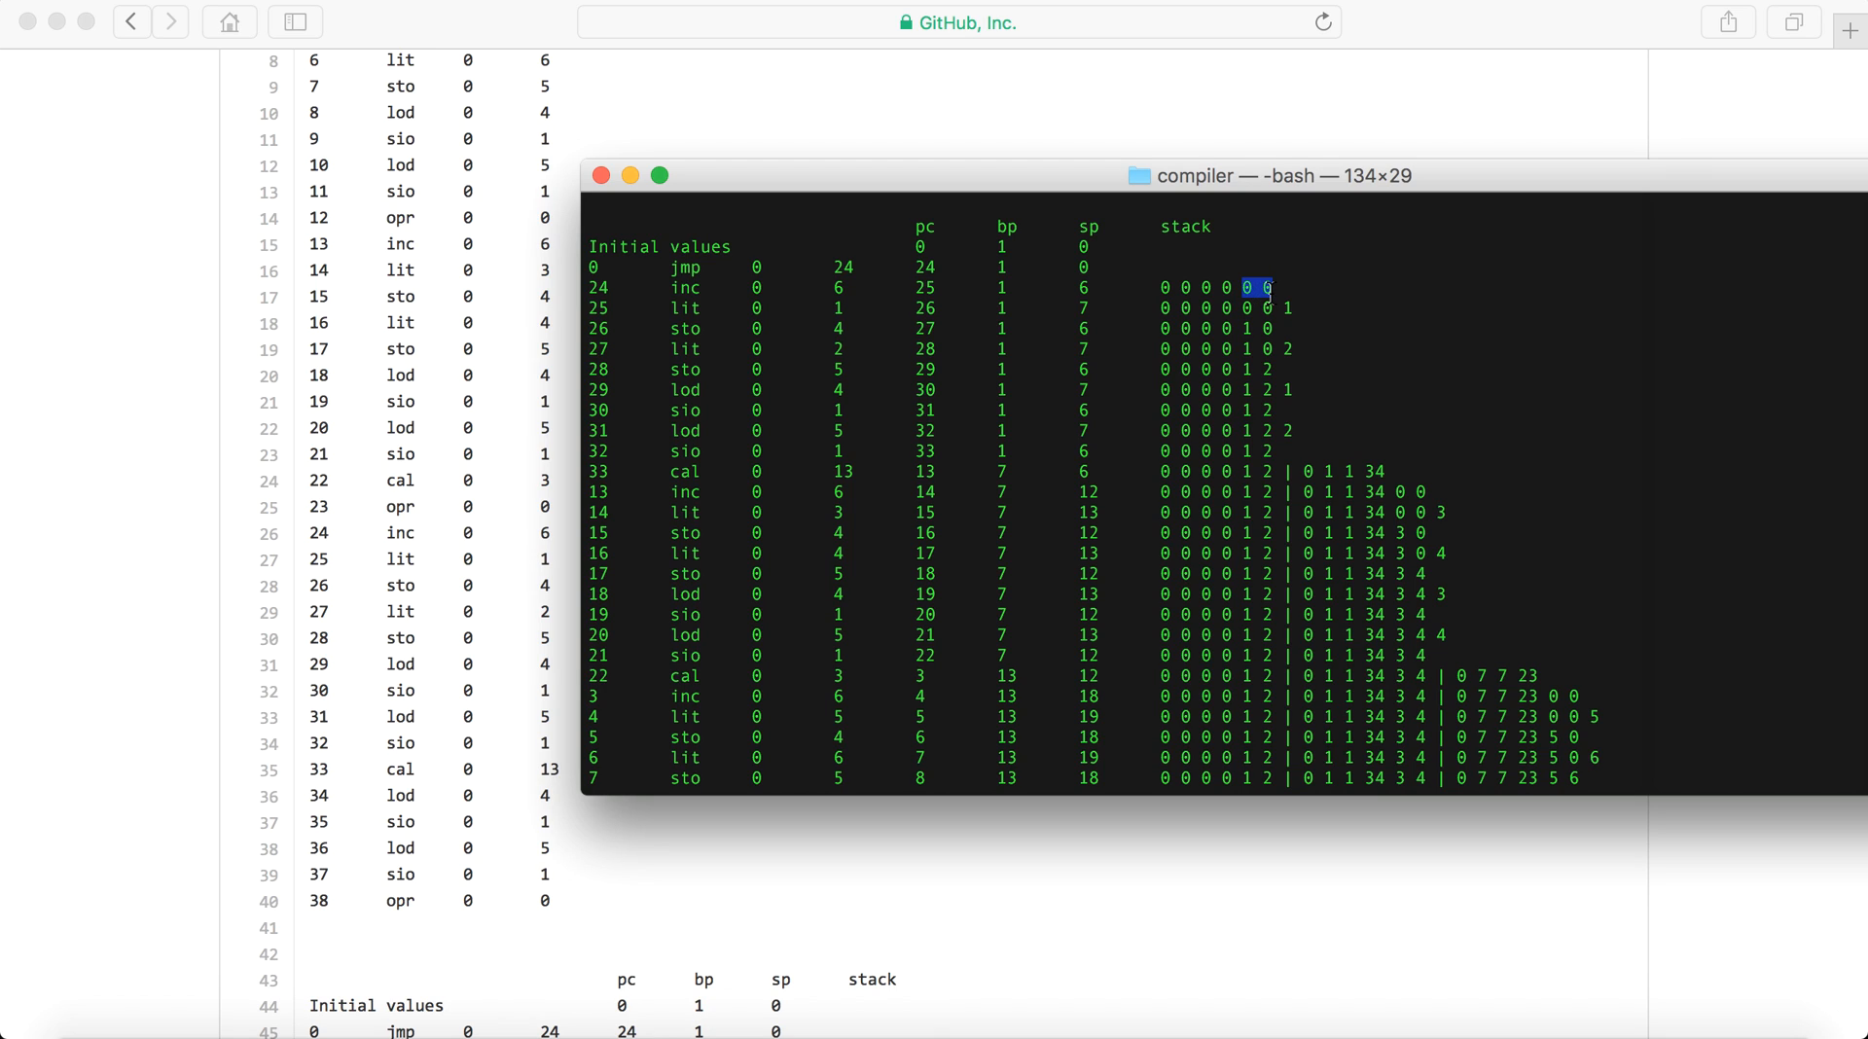
{"action": "mouse_move", "coordinate": [724, 351]}
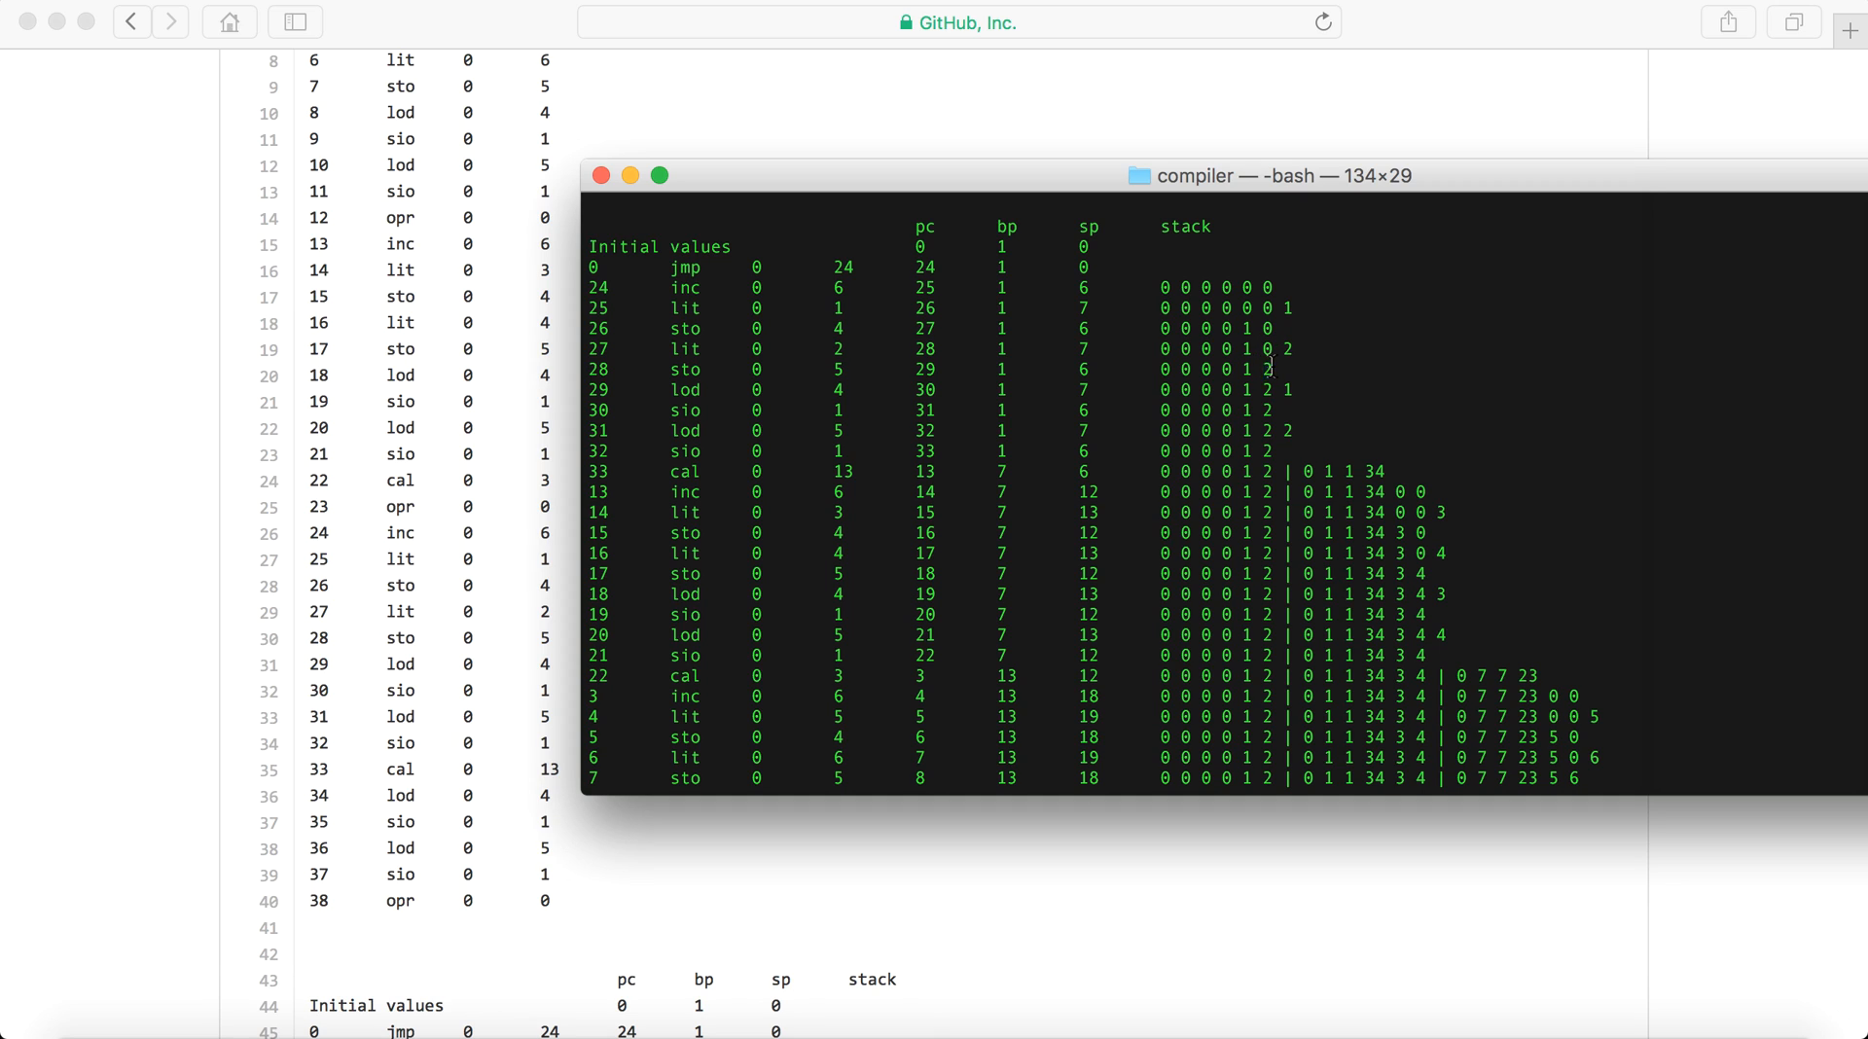
{"action": "double_click", "coordinate": [1272, 367]}
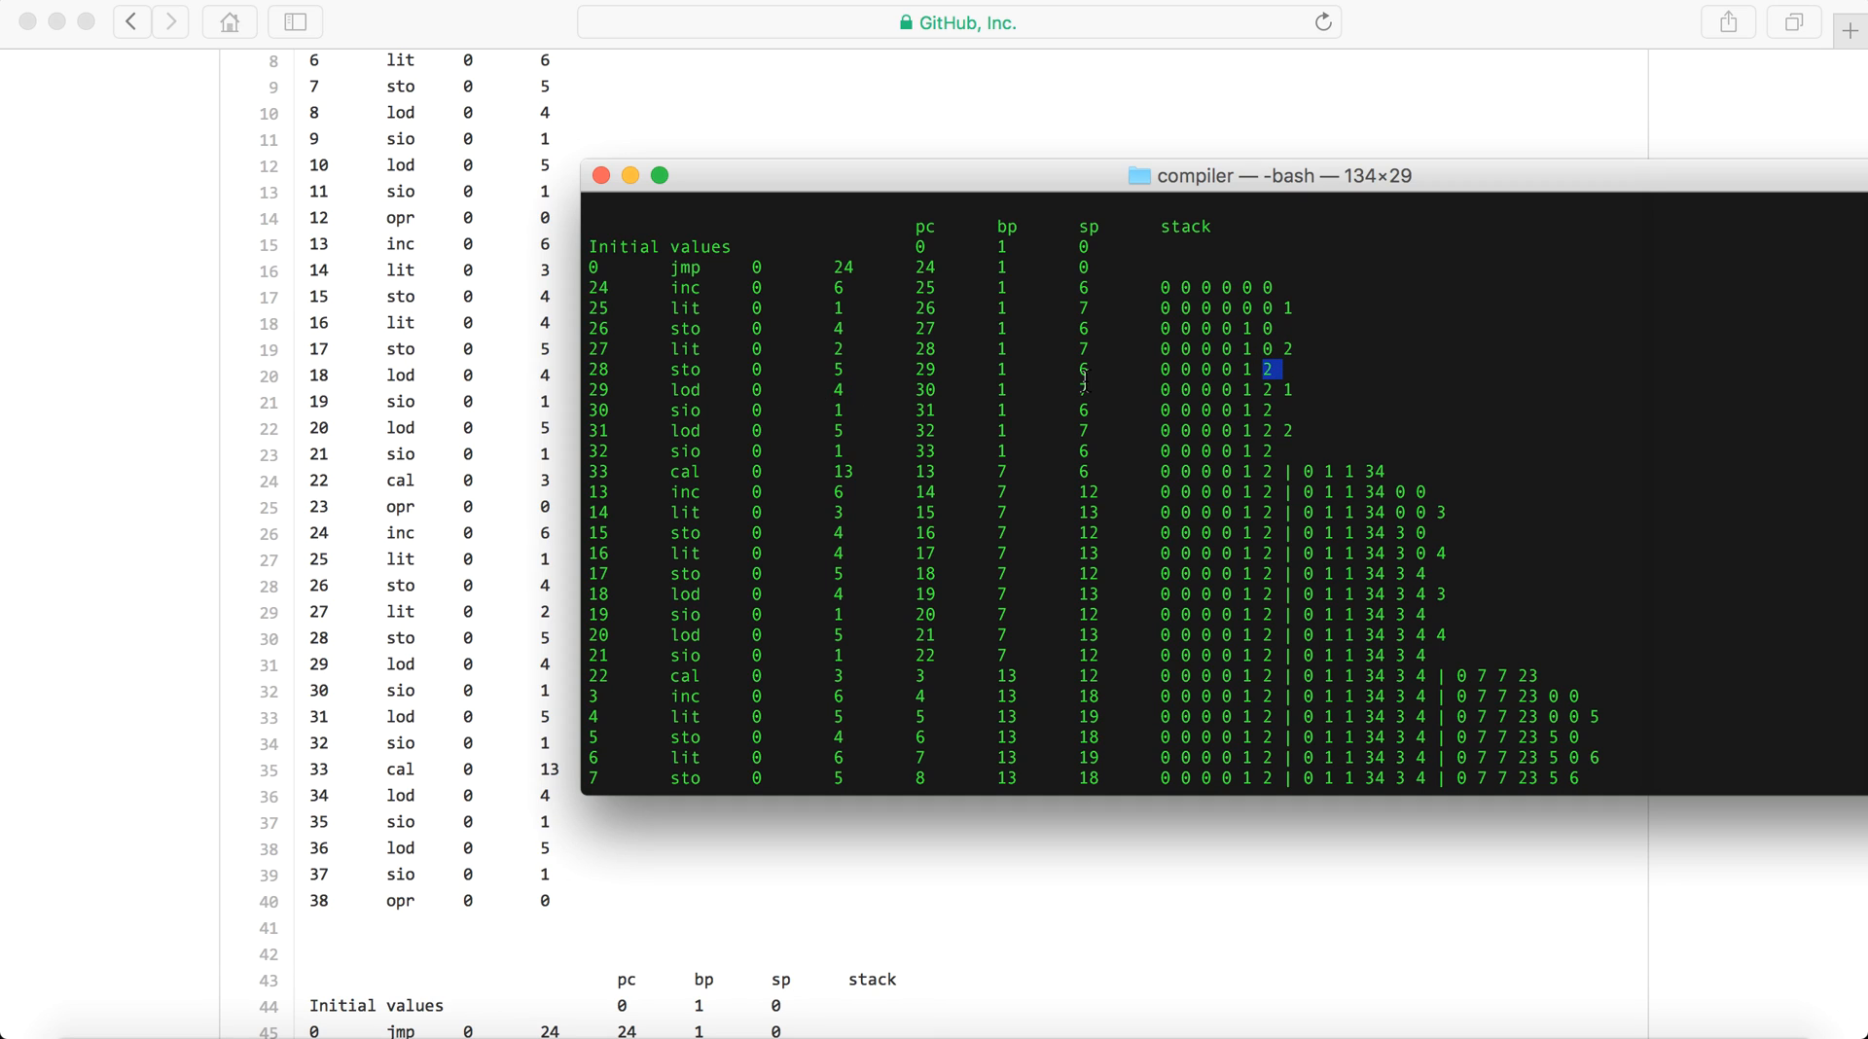
{"action": "mouse_move", "coordinate": [1266, 396]}
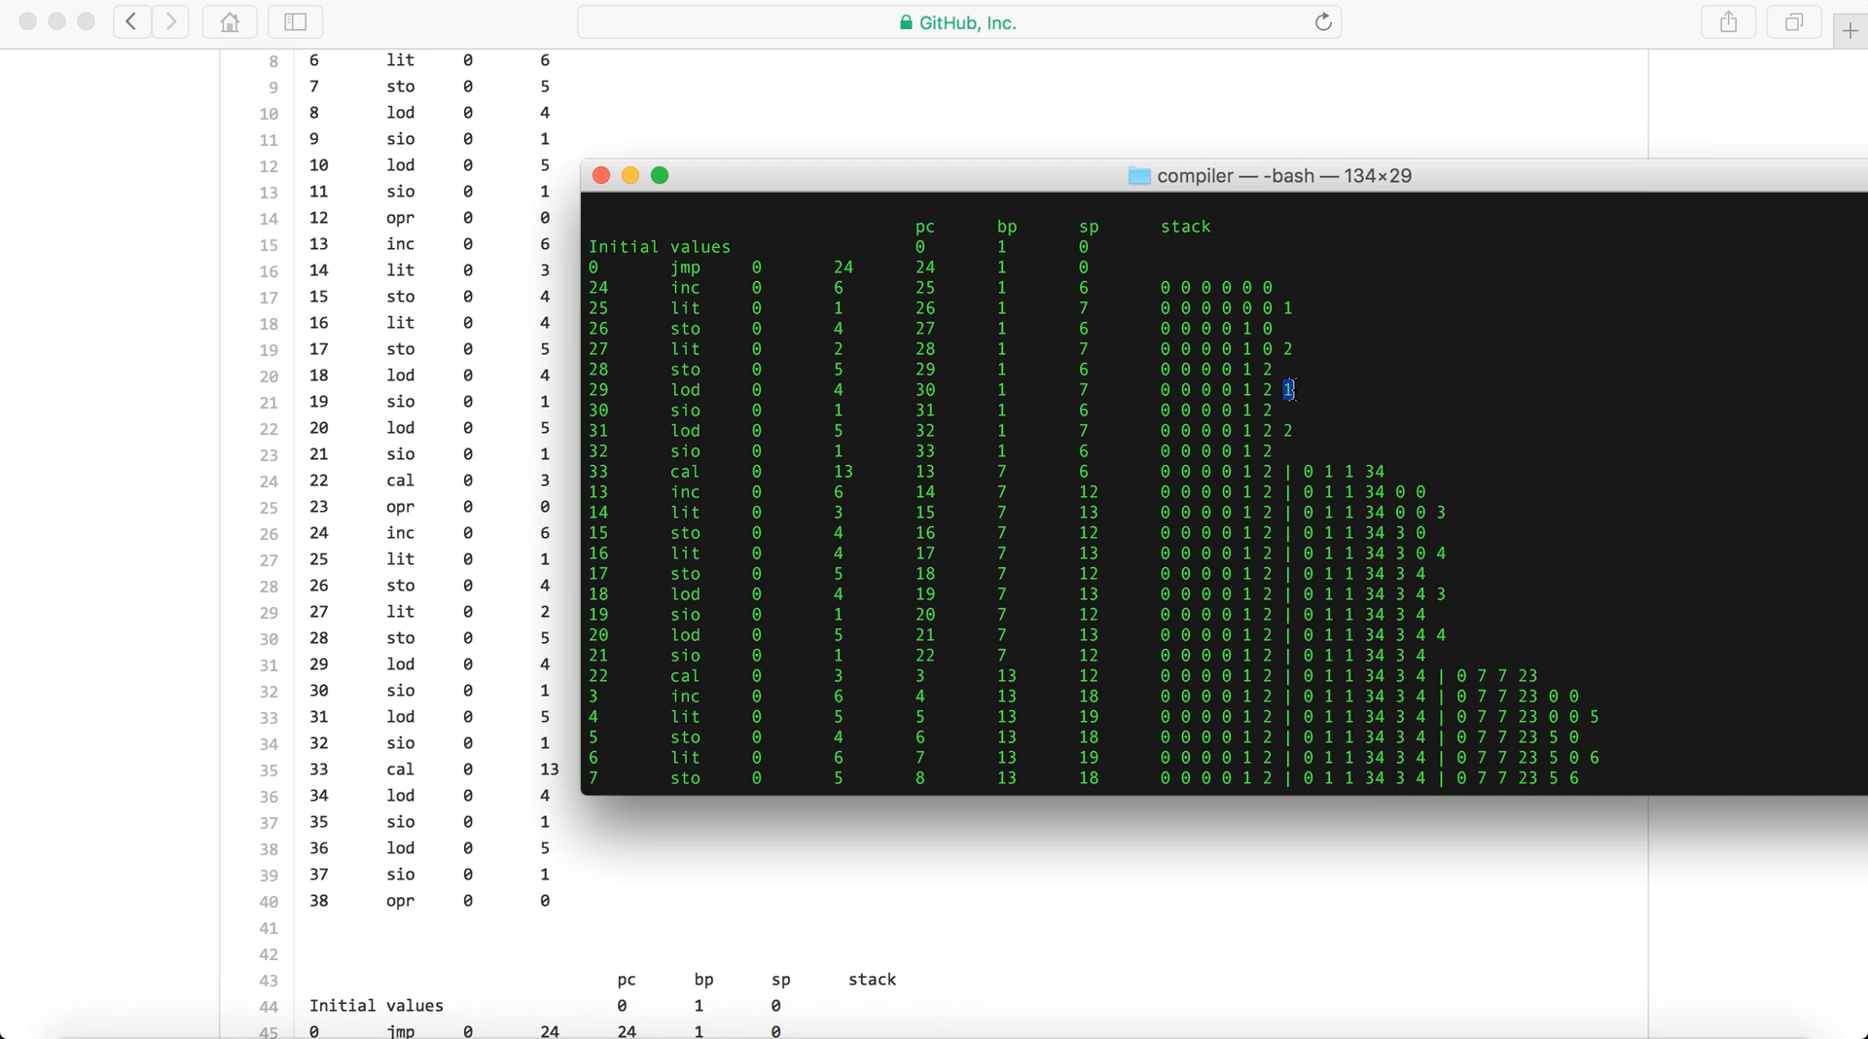
{"action": "mouse_move", "coordinate": [969, 409]}
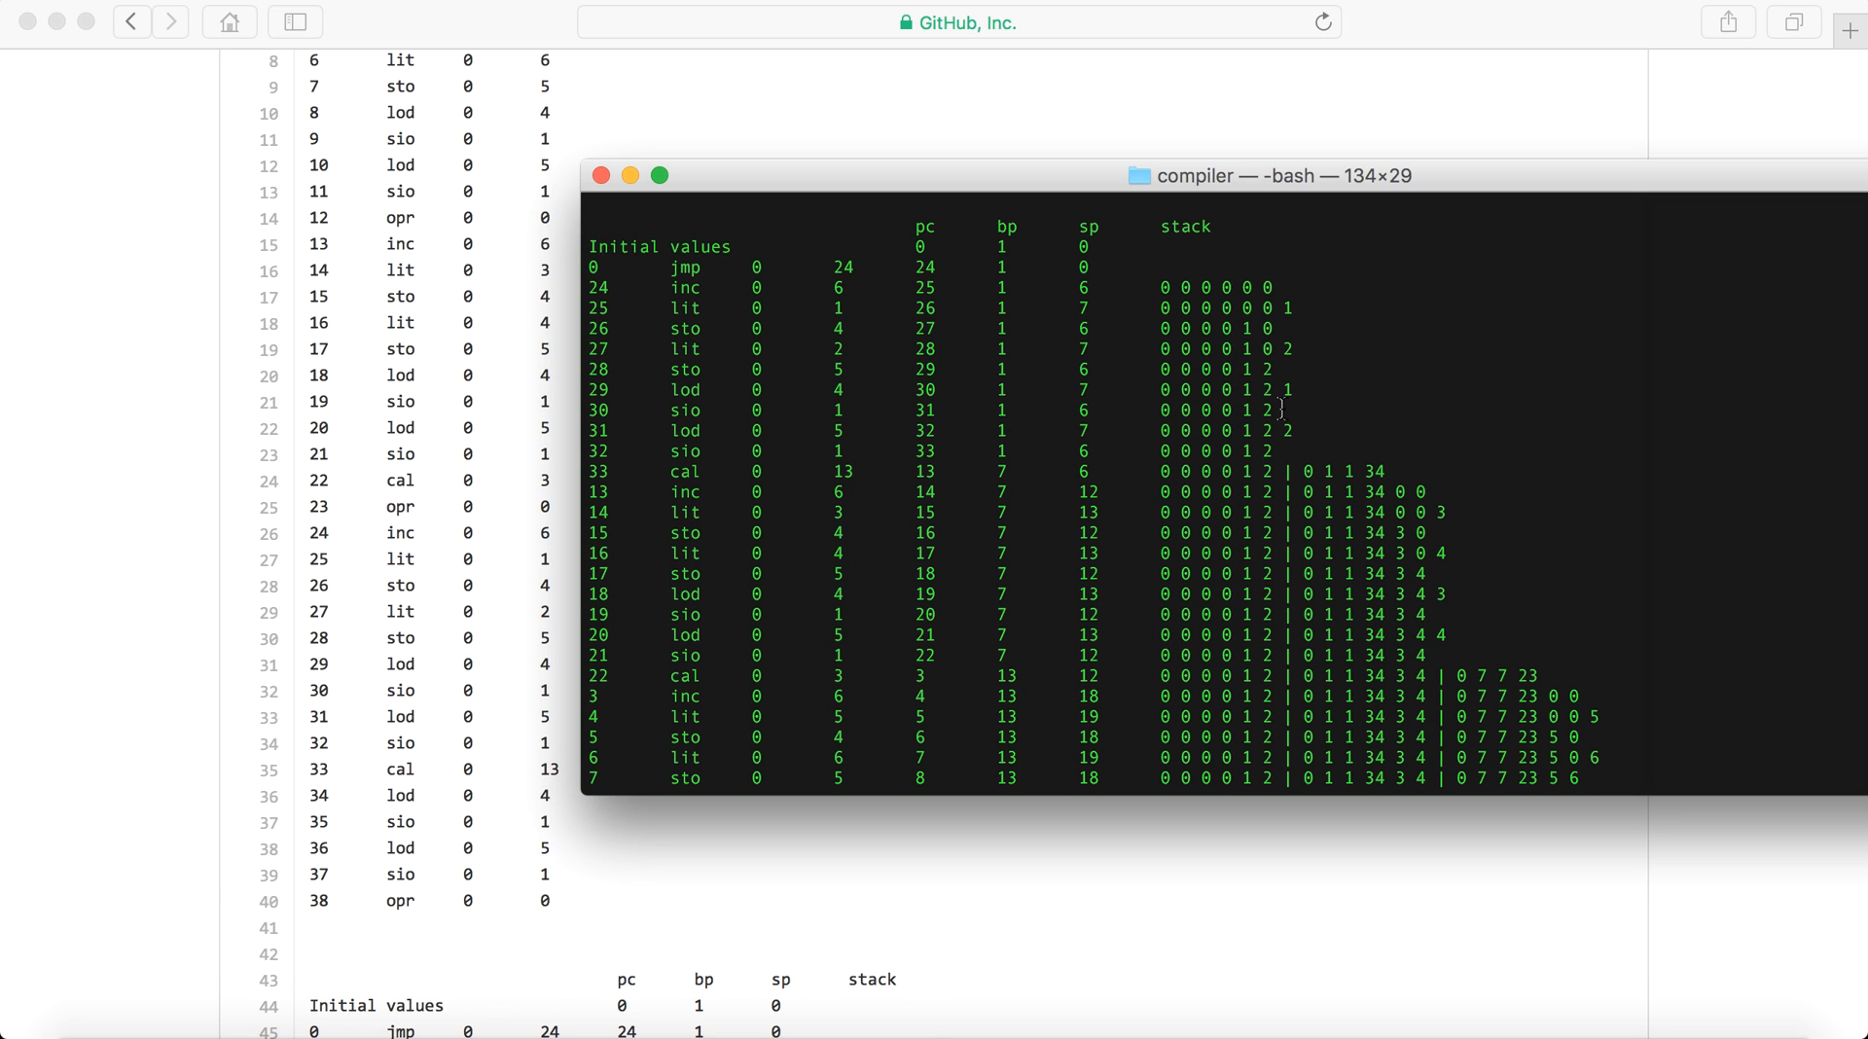
{"action": "scroll", "scroll_direction": "down", "scroll_amount": 3}
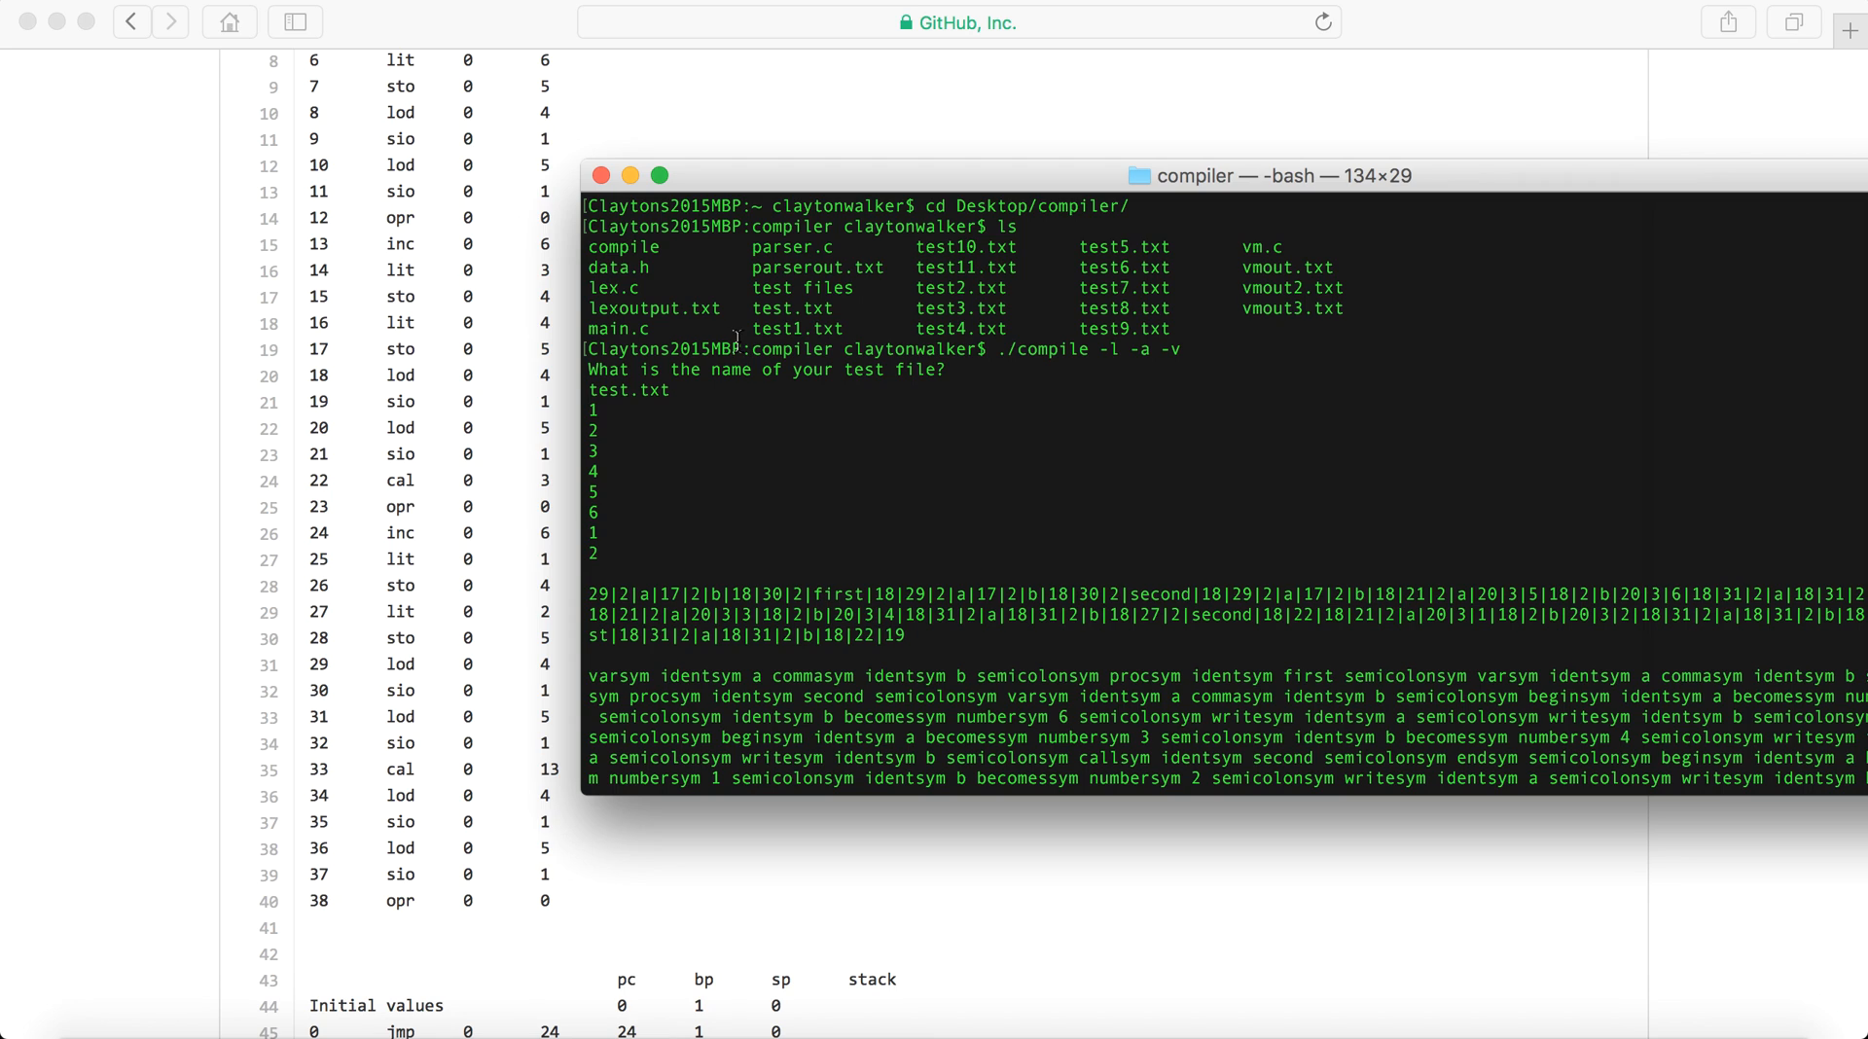
{"action": "double_click", "coordinate": [592, 411]}
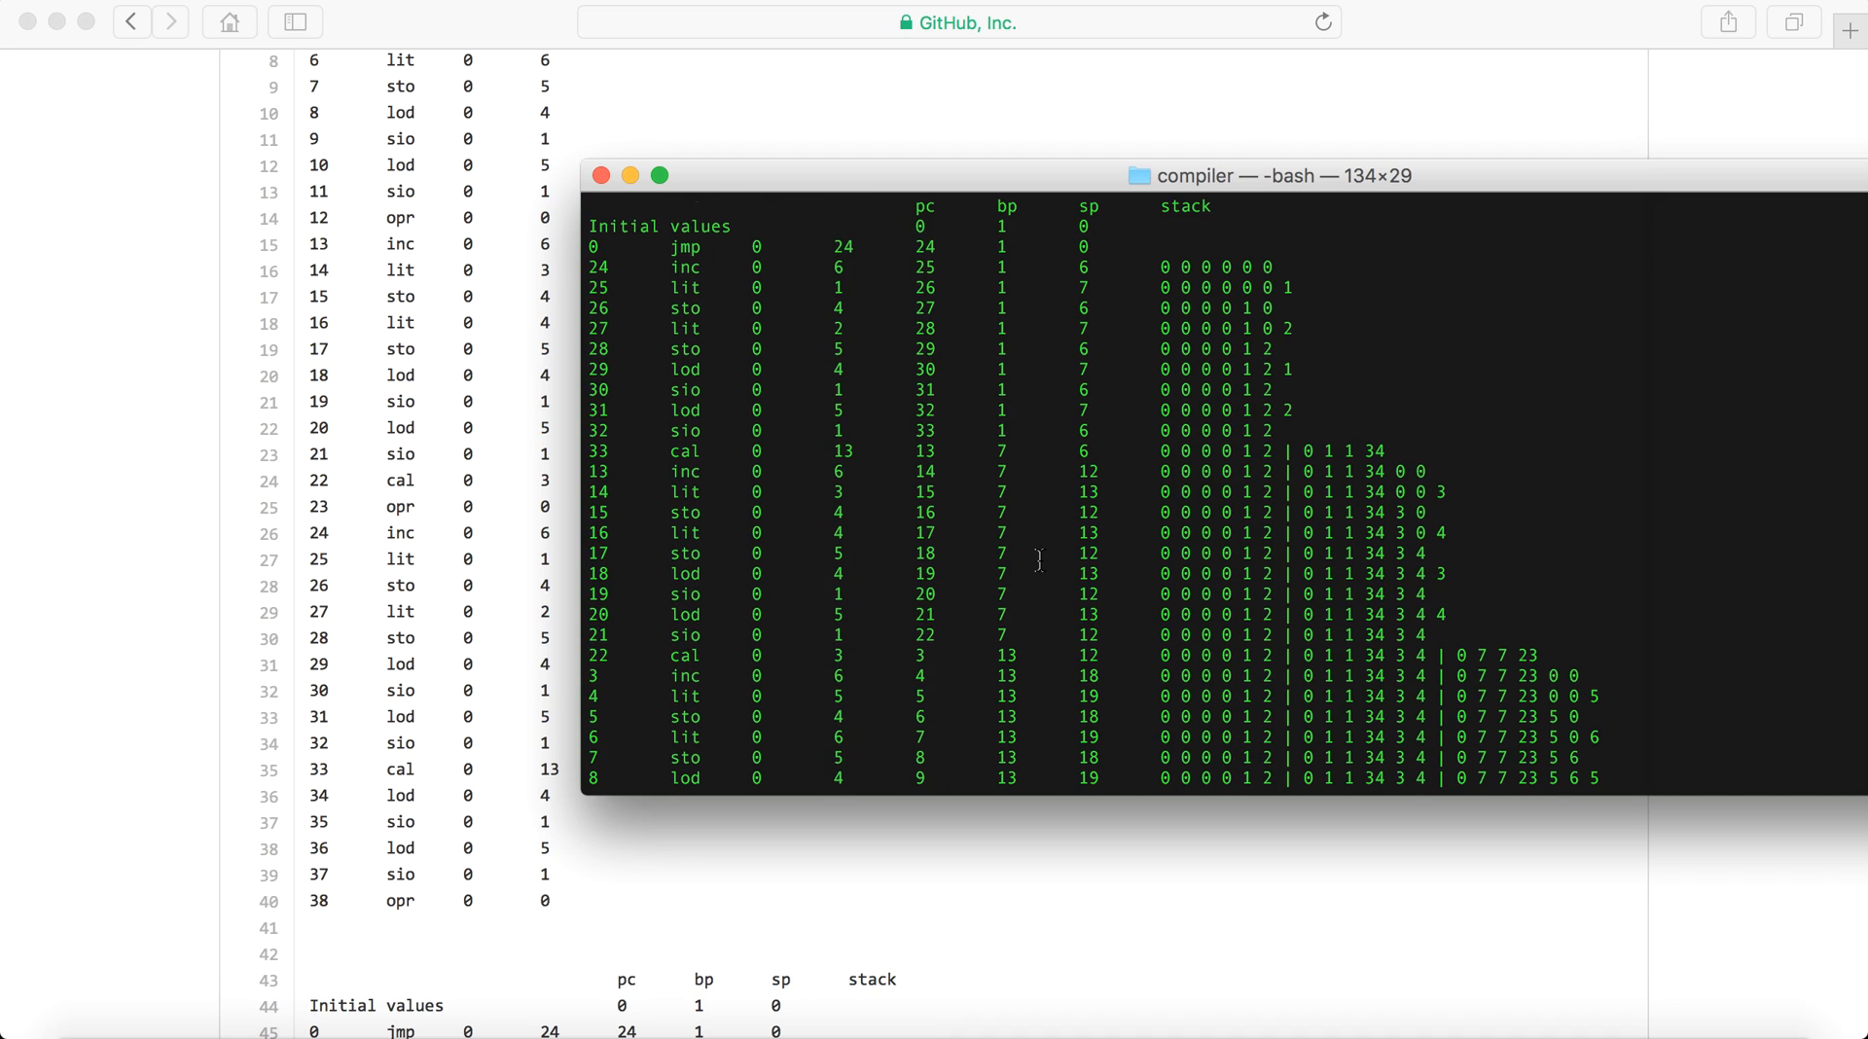
{"action": "scroll", "scroll_direction": "down", "scroll_amount": 3}
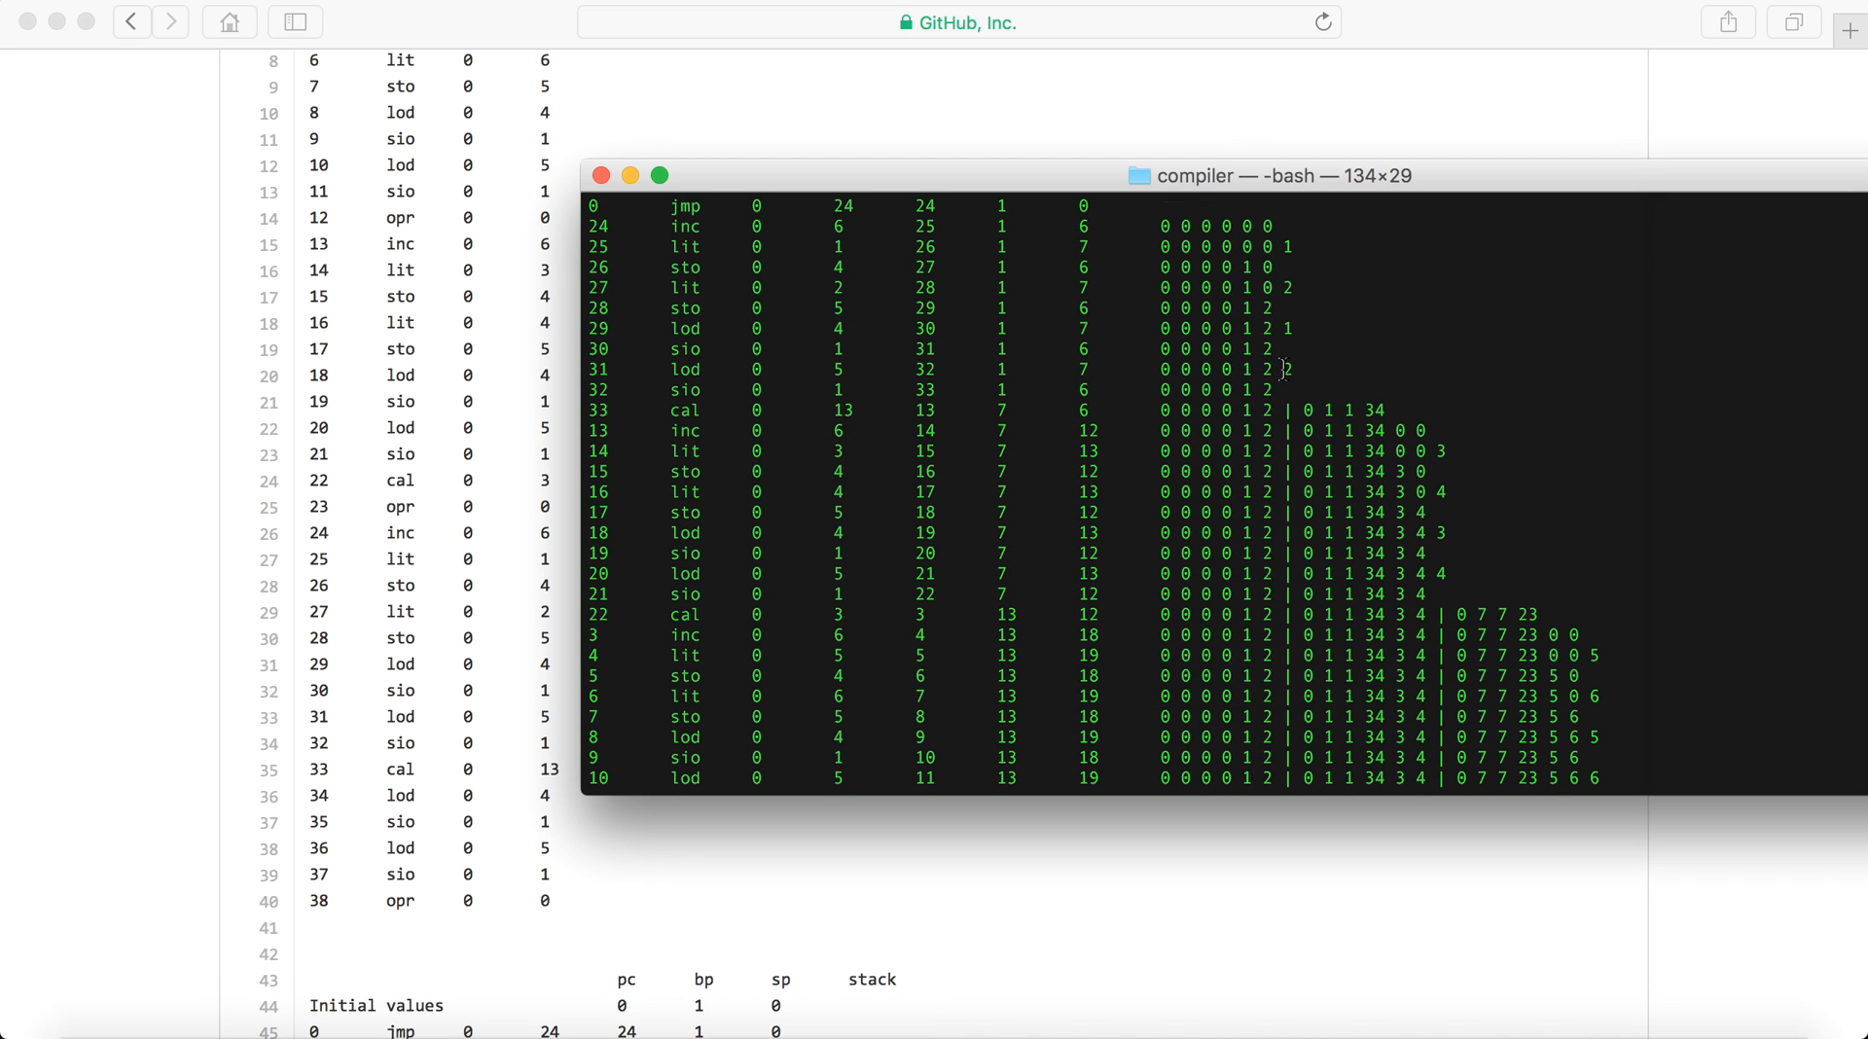
{"action": "mouse_move", "coordinate": [1308, 388]}
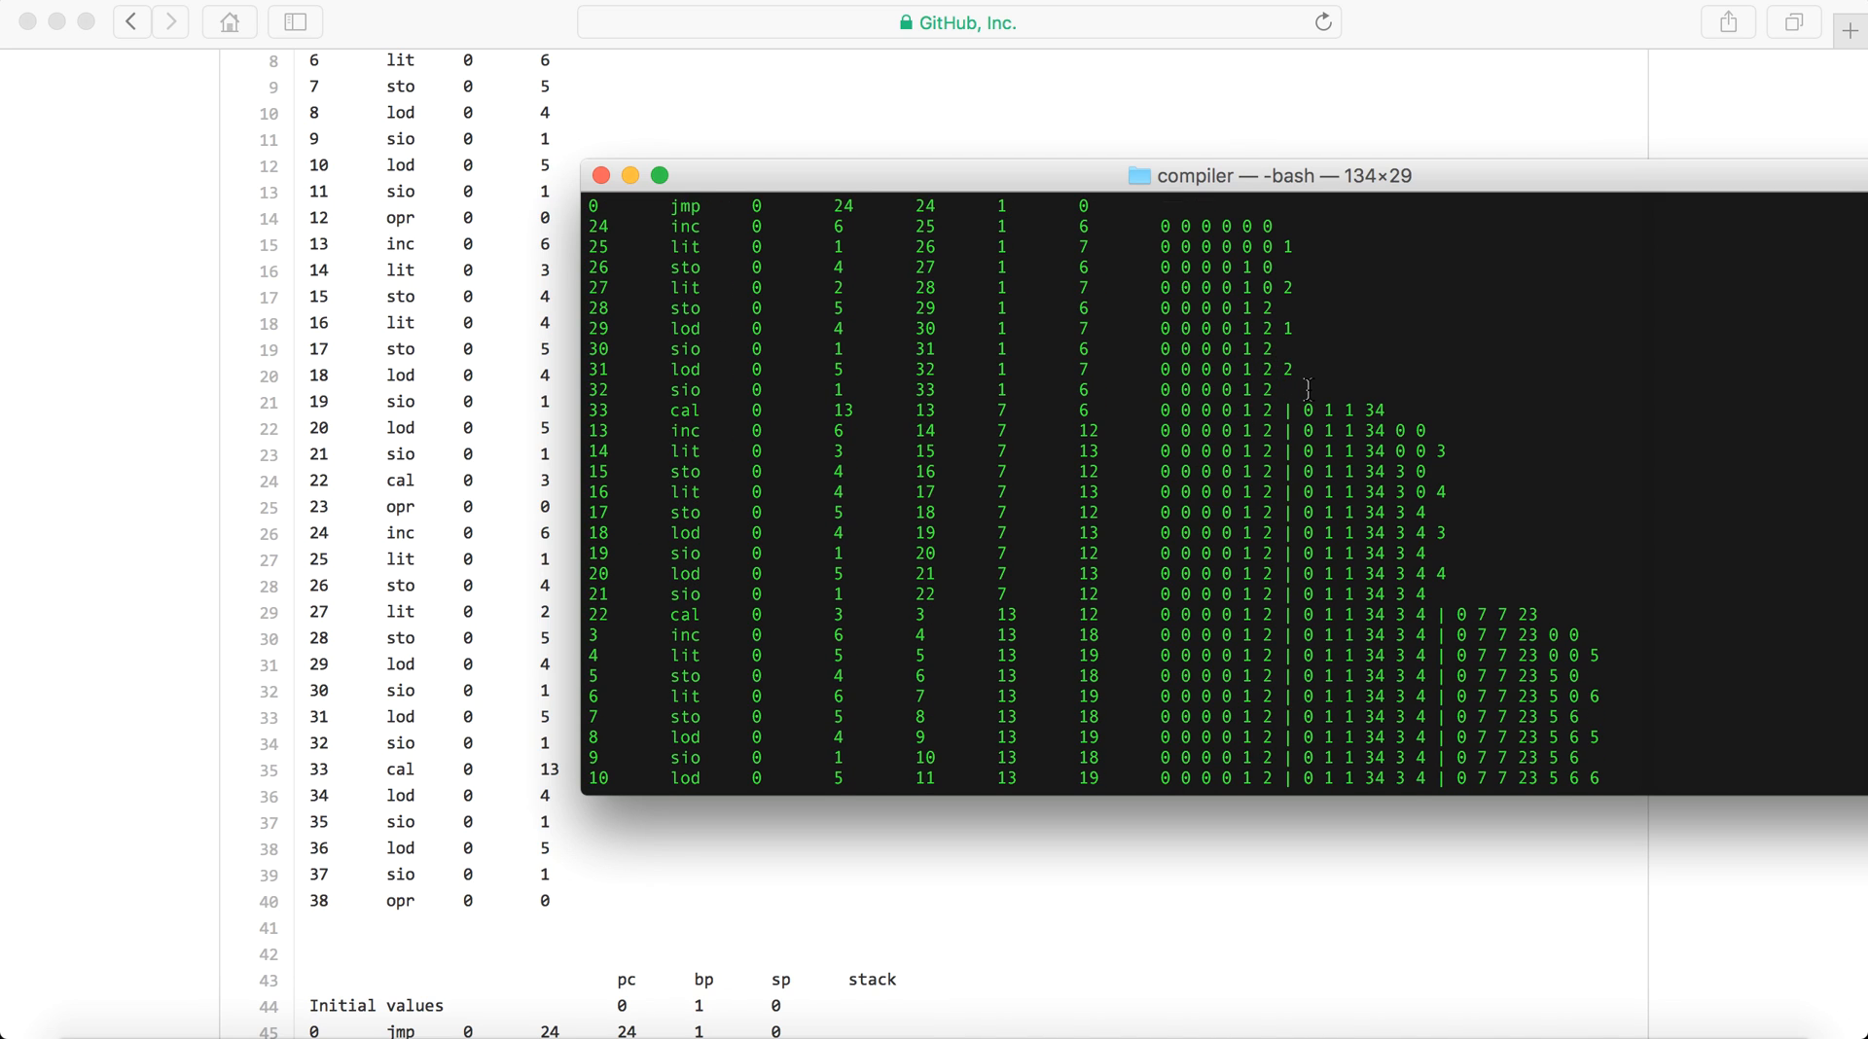
{"action": "double_click", "coordinate": [684, 409]}
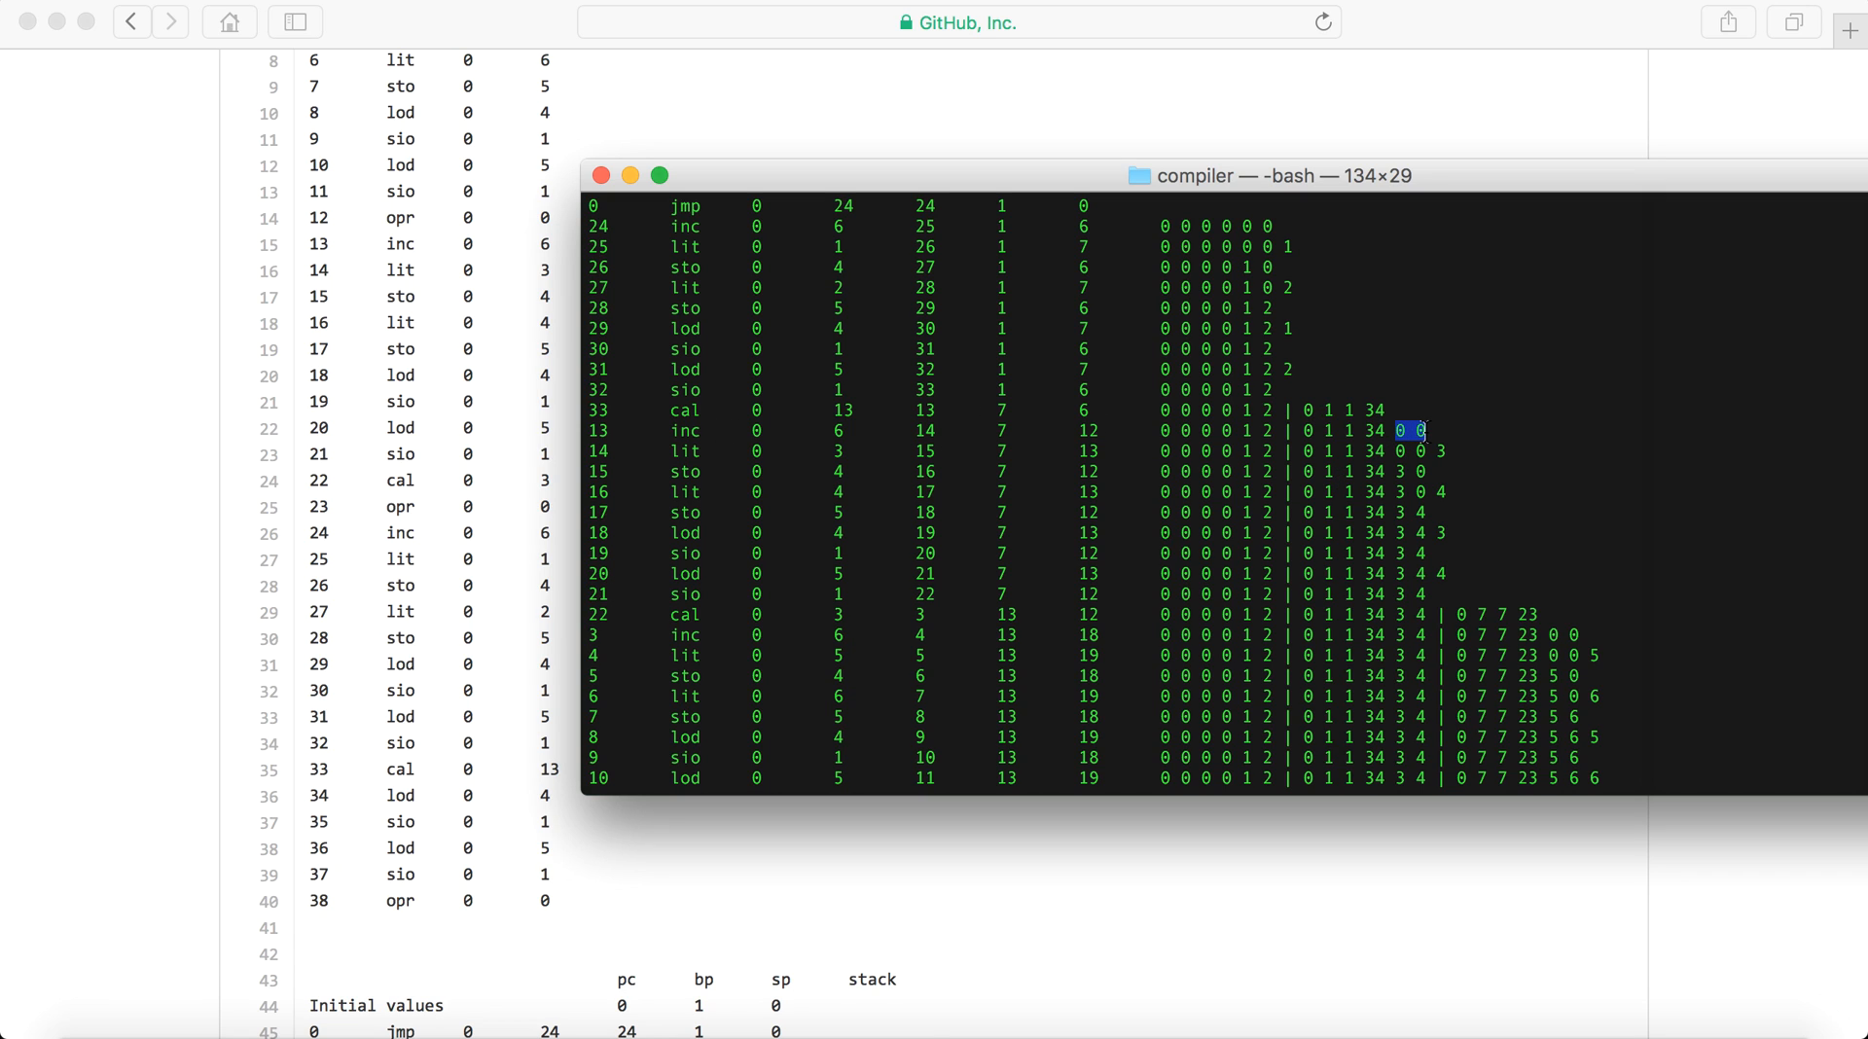
Scroll the stack trace down to instruction 38 opr, where pc, bp and sp reset to zero.
{"action": "scroll", "scroll_direction": "down", "scroll_amount": 3}
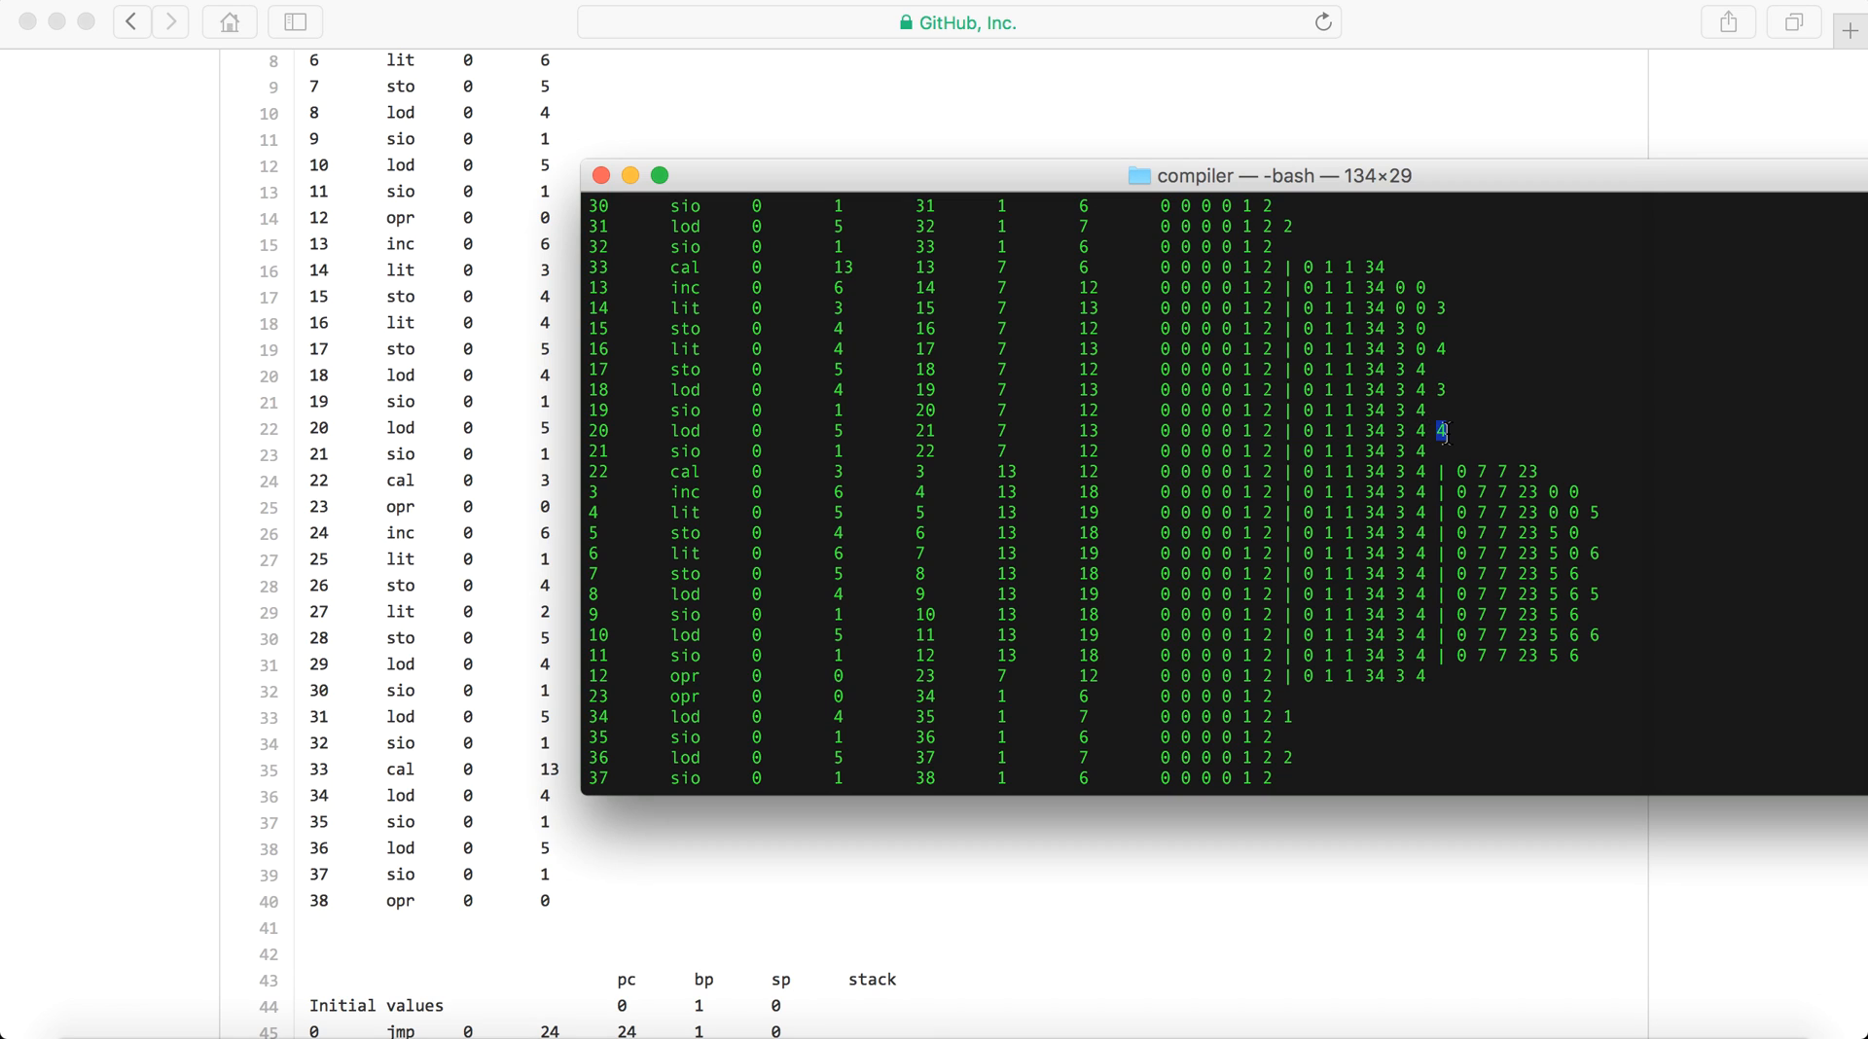
{"action": "scroll", "scroll_direction": "down", "scroll_amount": 3}
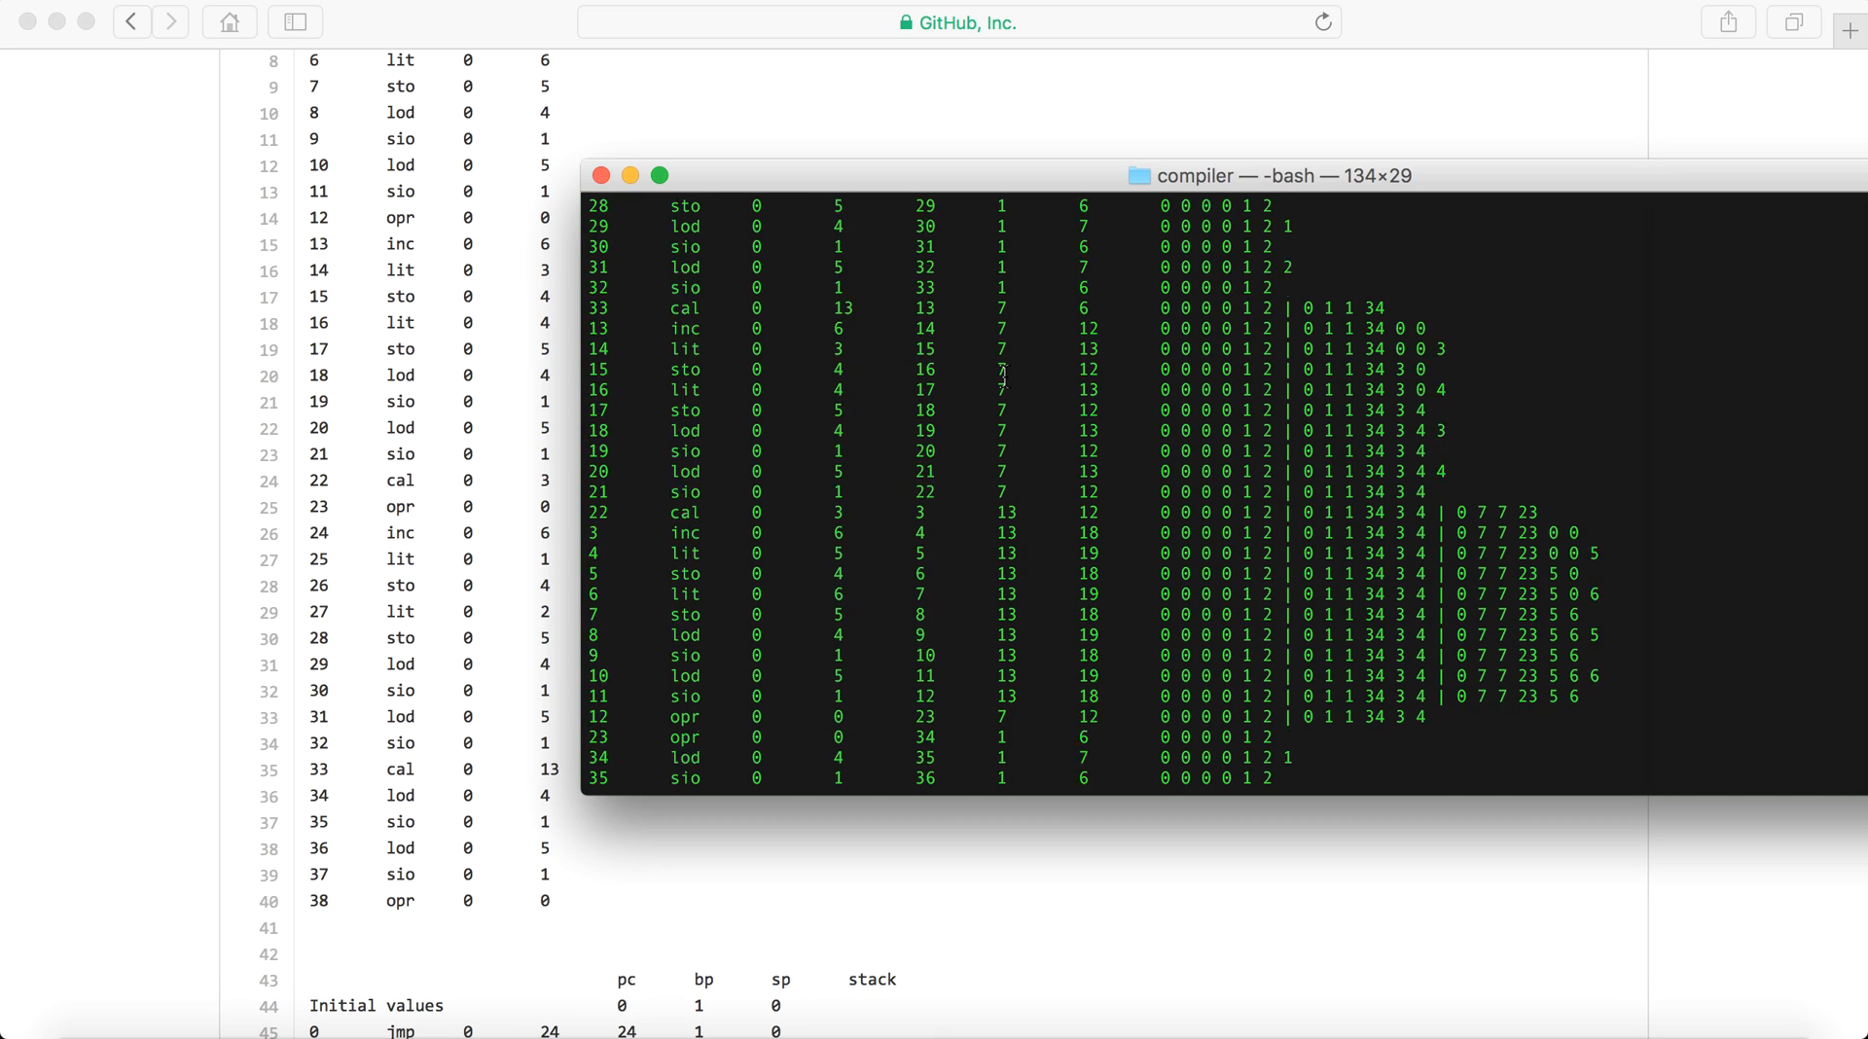
{"action": "scroll", "scroll_direction": "down", "scroll_amount": 3}
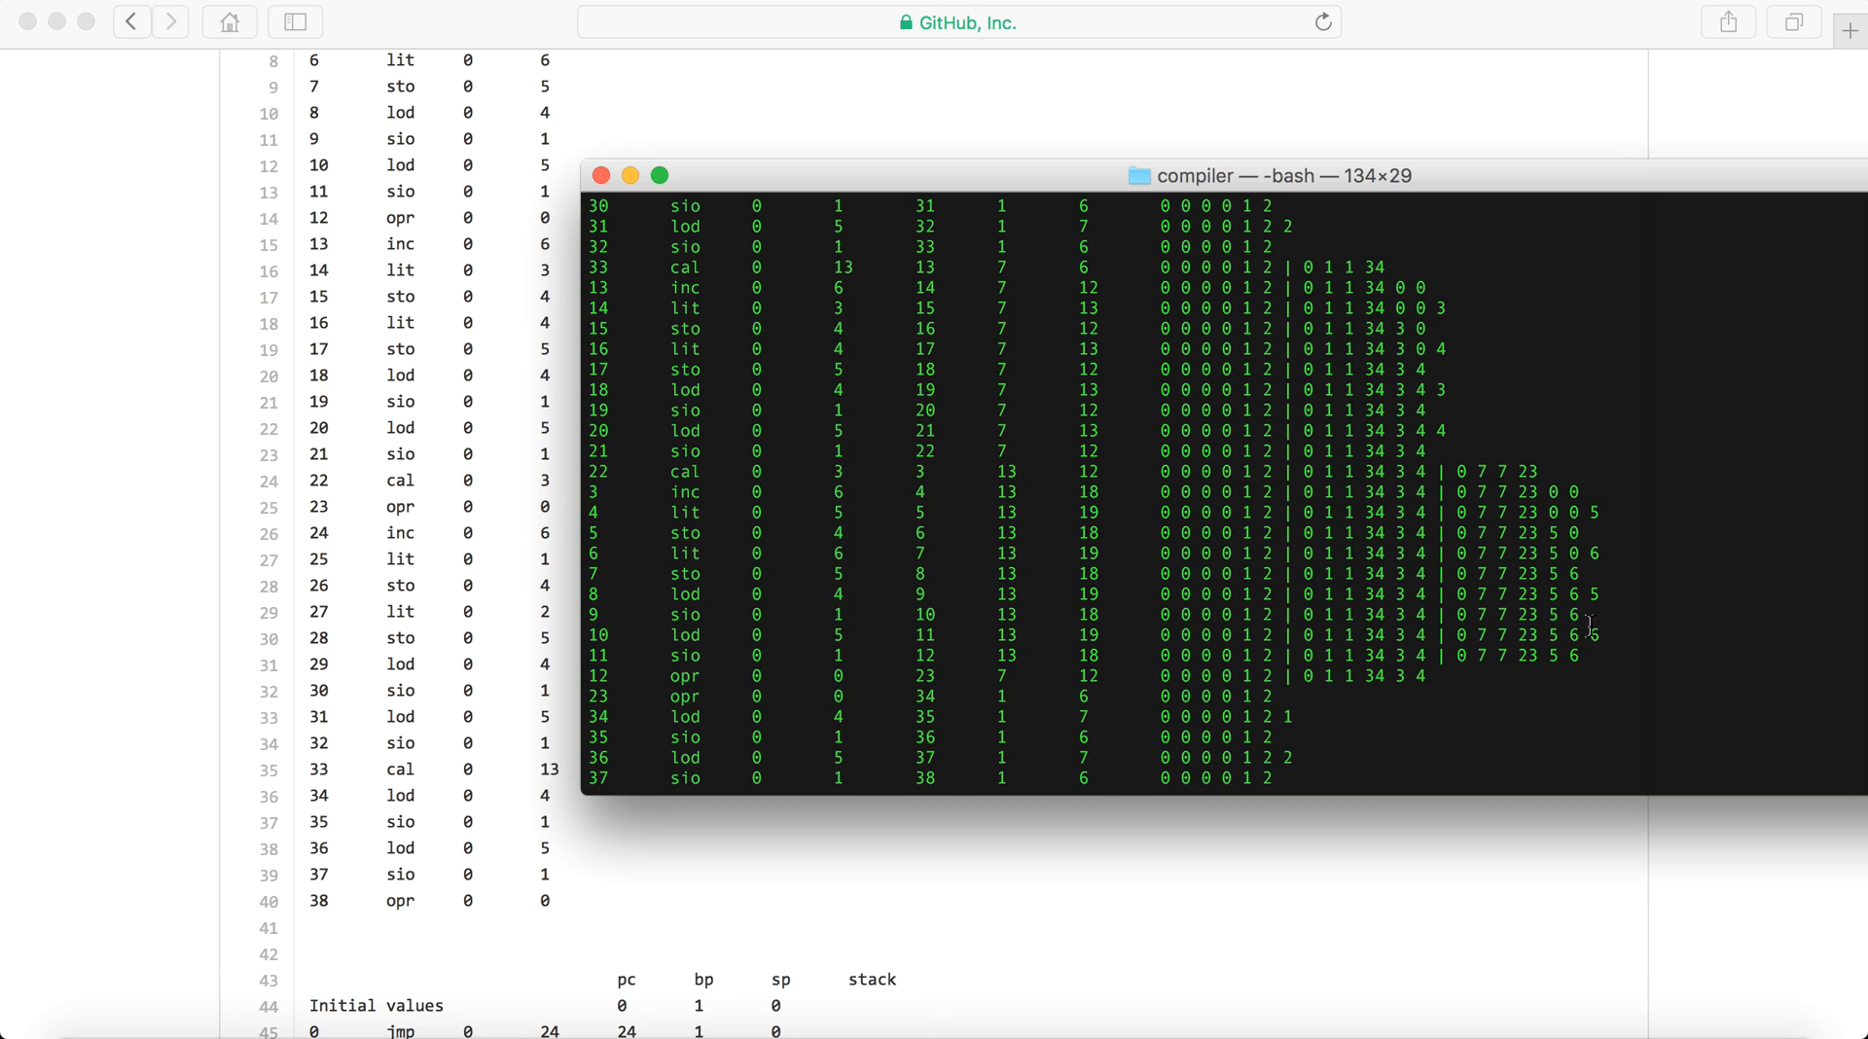
{"action": "mouse_move", "coordinate": [1406, 668]}
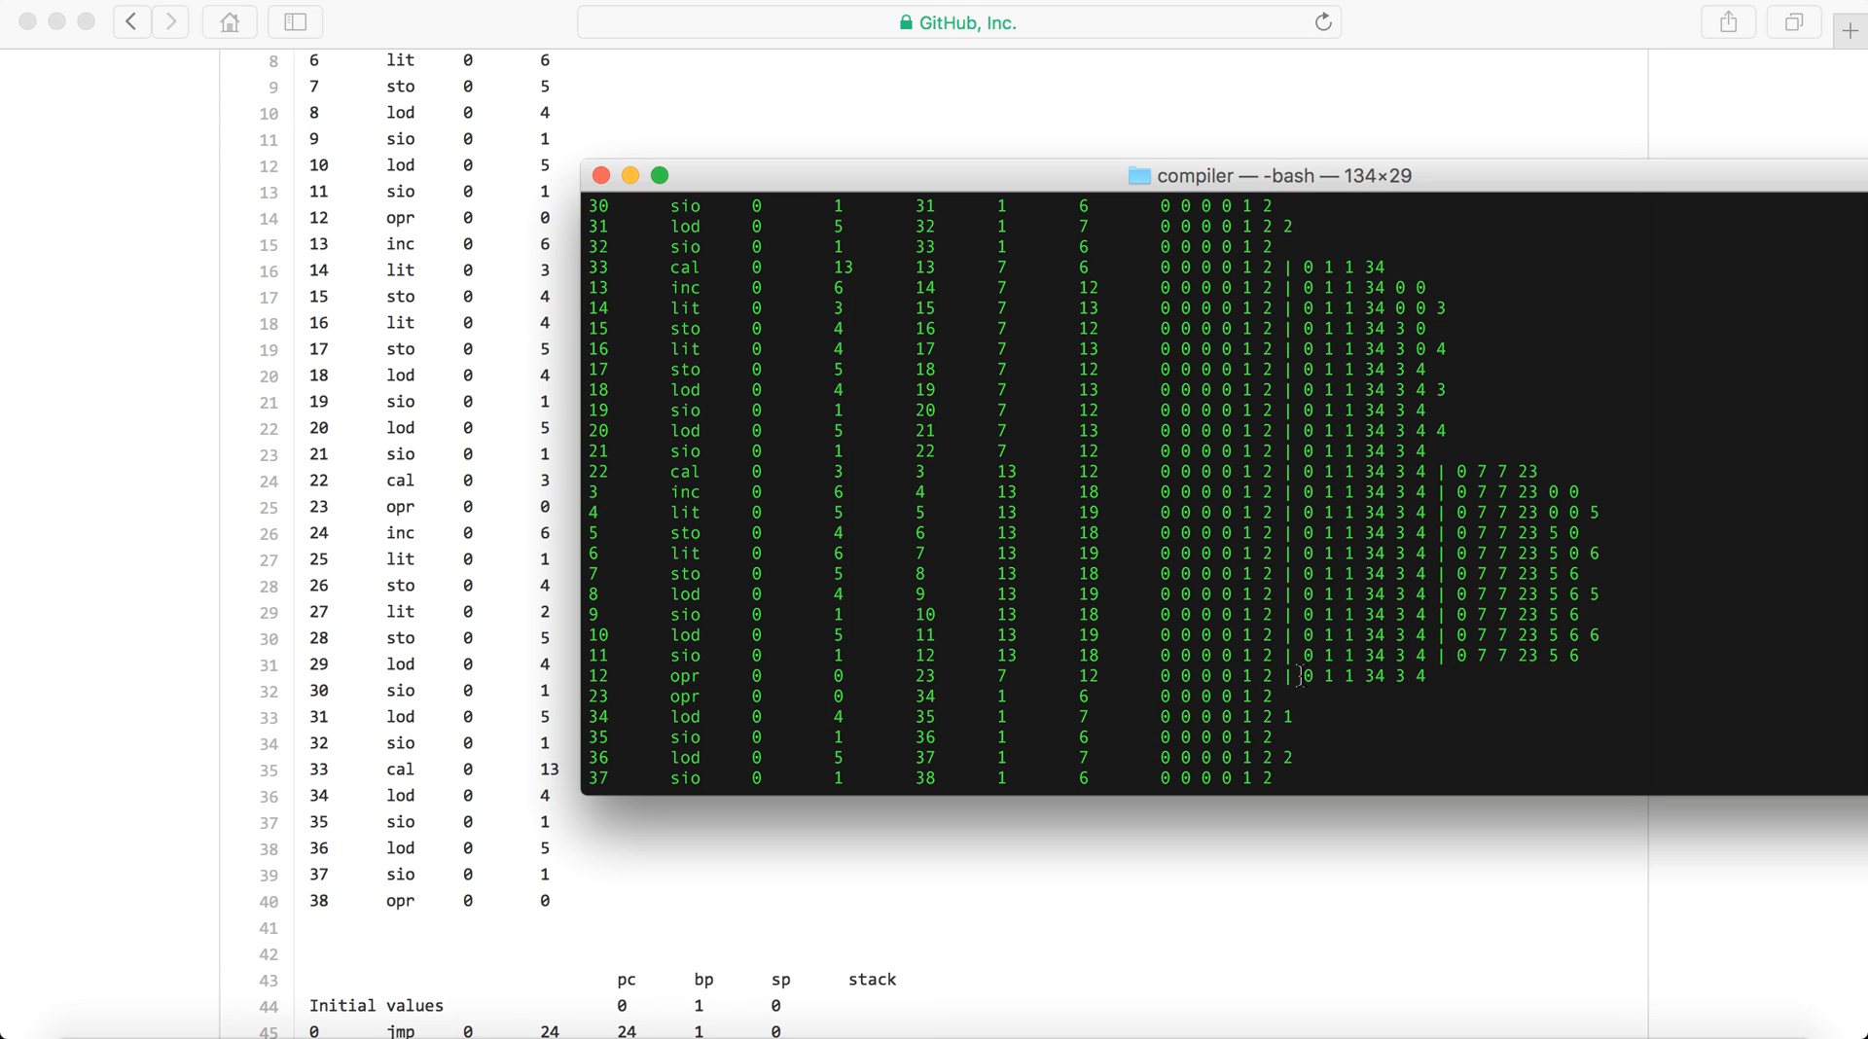
{"action": "left_click_drag", "start_coordinate": [1305, 677], "coordinate": [1418, 677]}
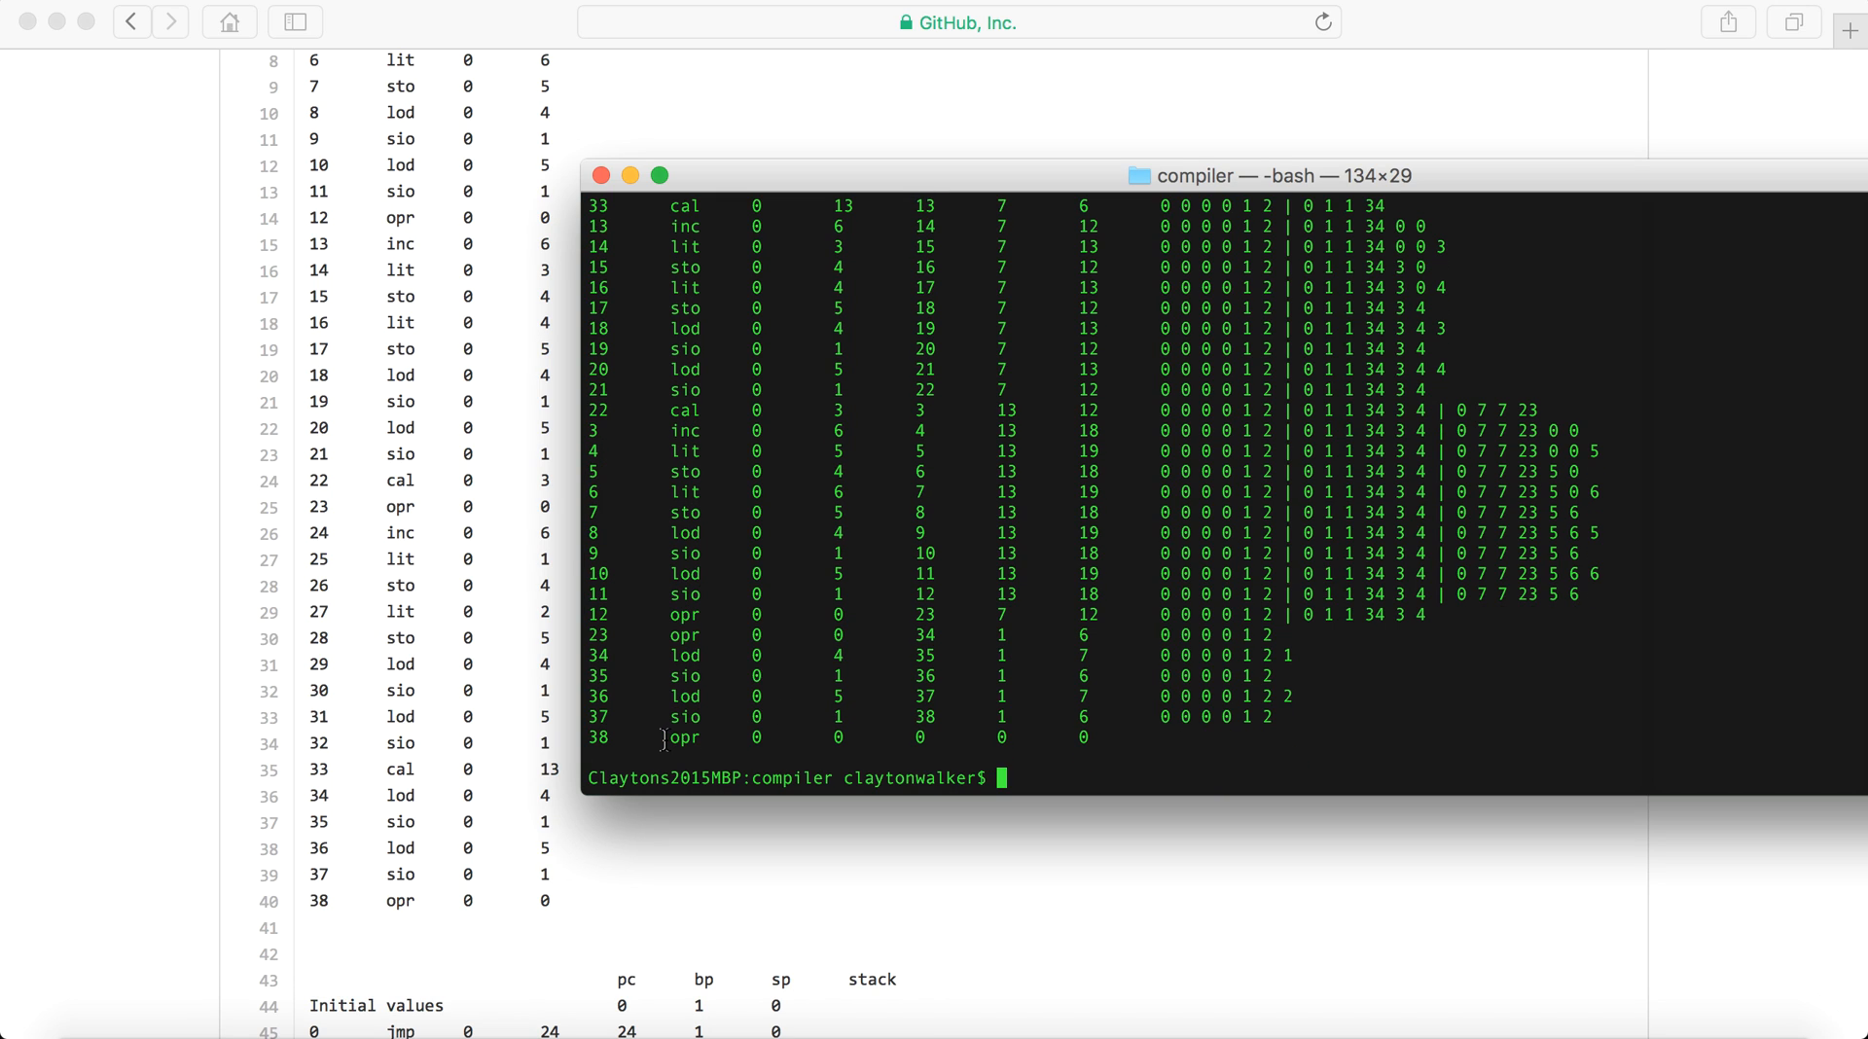
Go back to the test files folder and enter the input test files folder.
{"action": "left_click_drag", "start_coordinate": [663, 736], "coordinate": [1084, 736]}
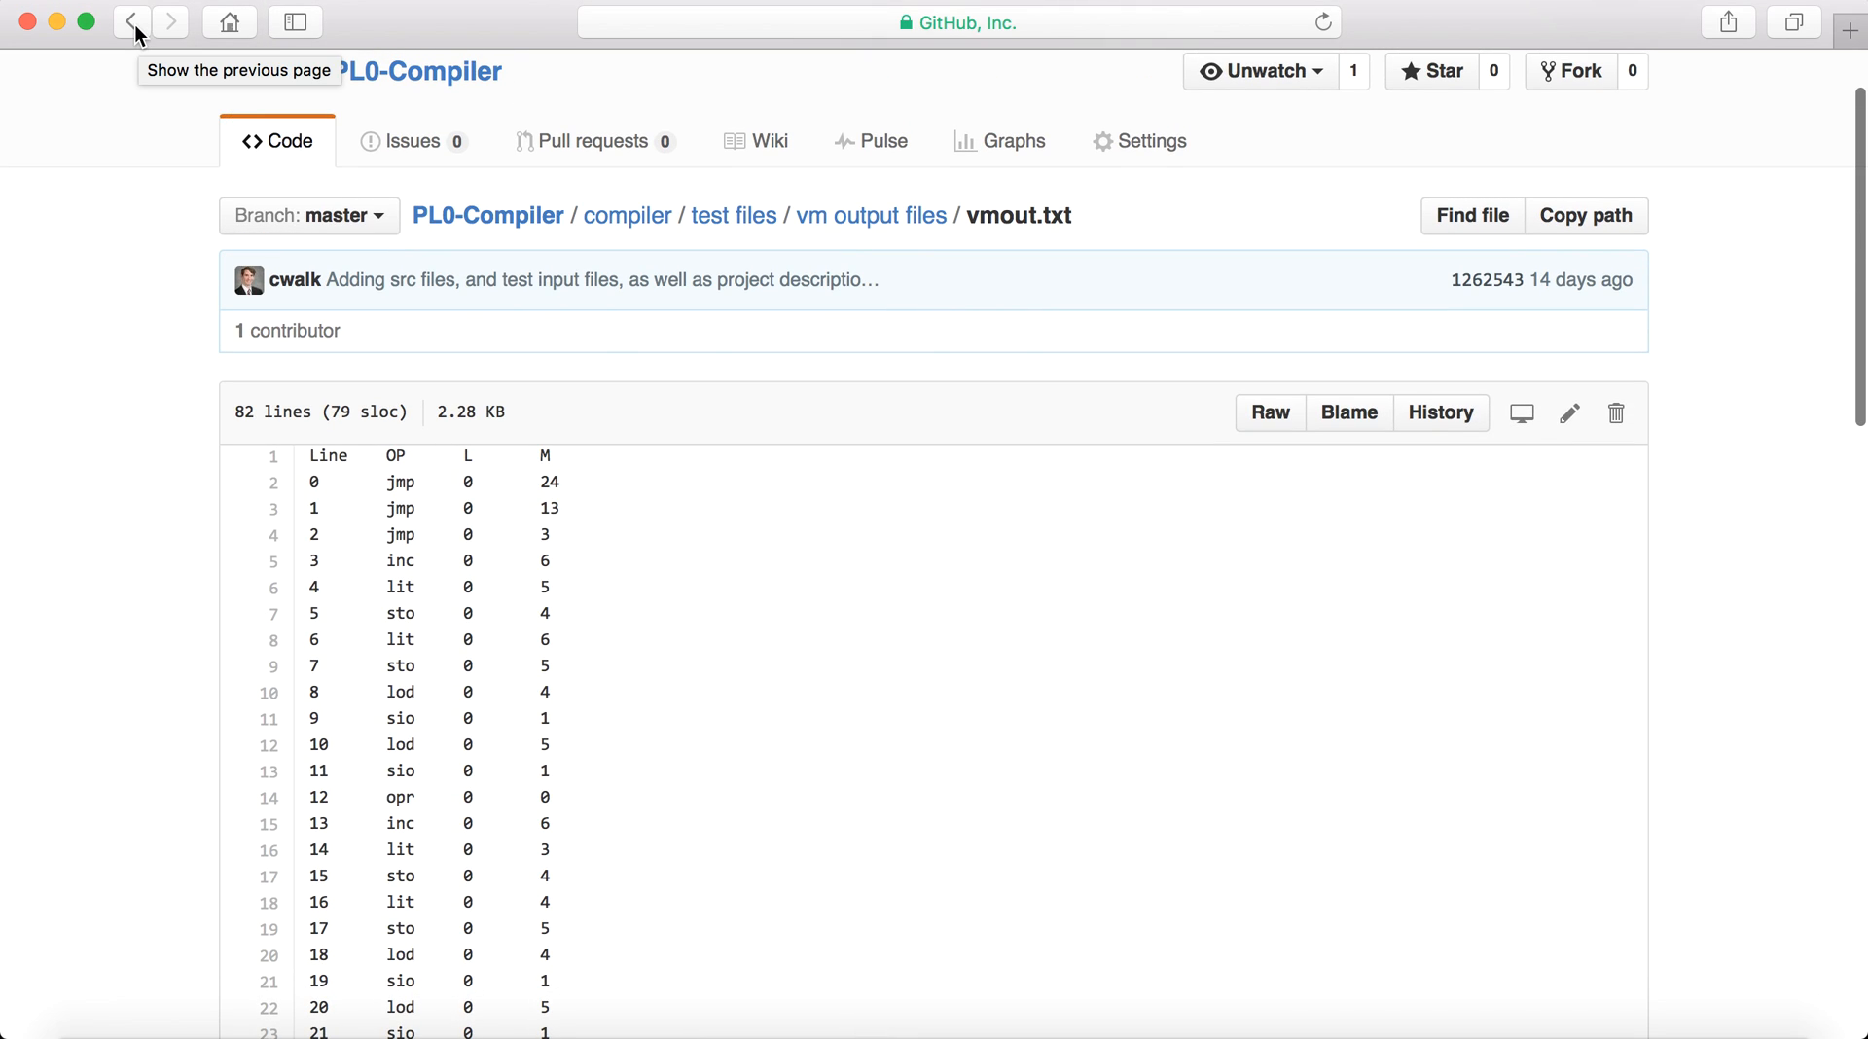
{"action": "left_click", "coordinate": [131, 22]}
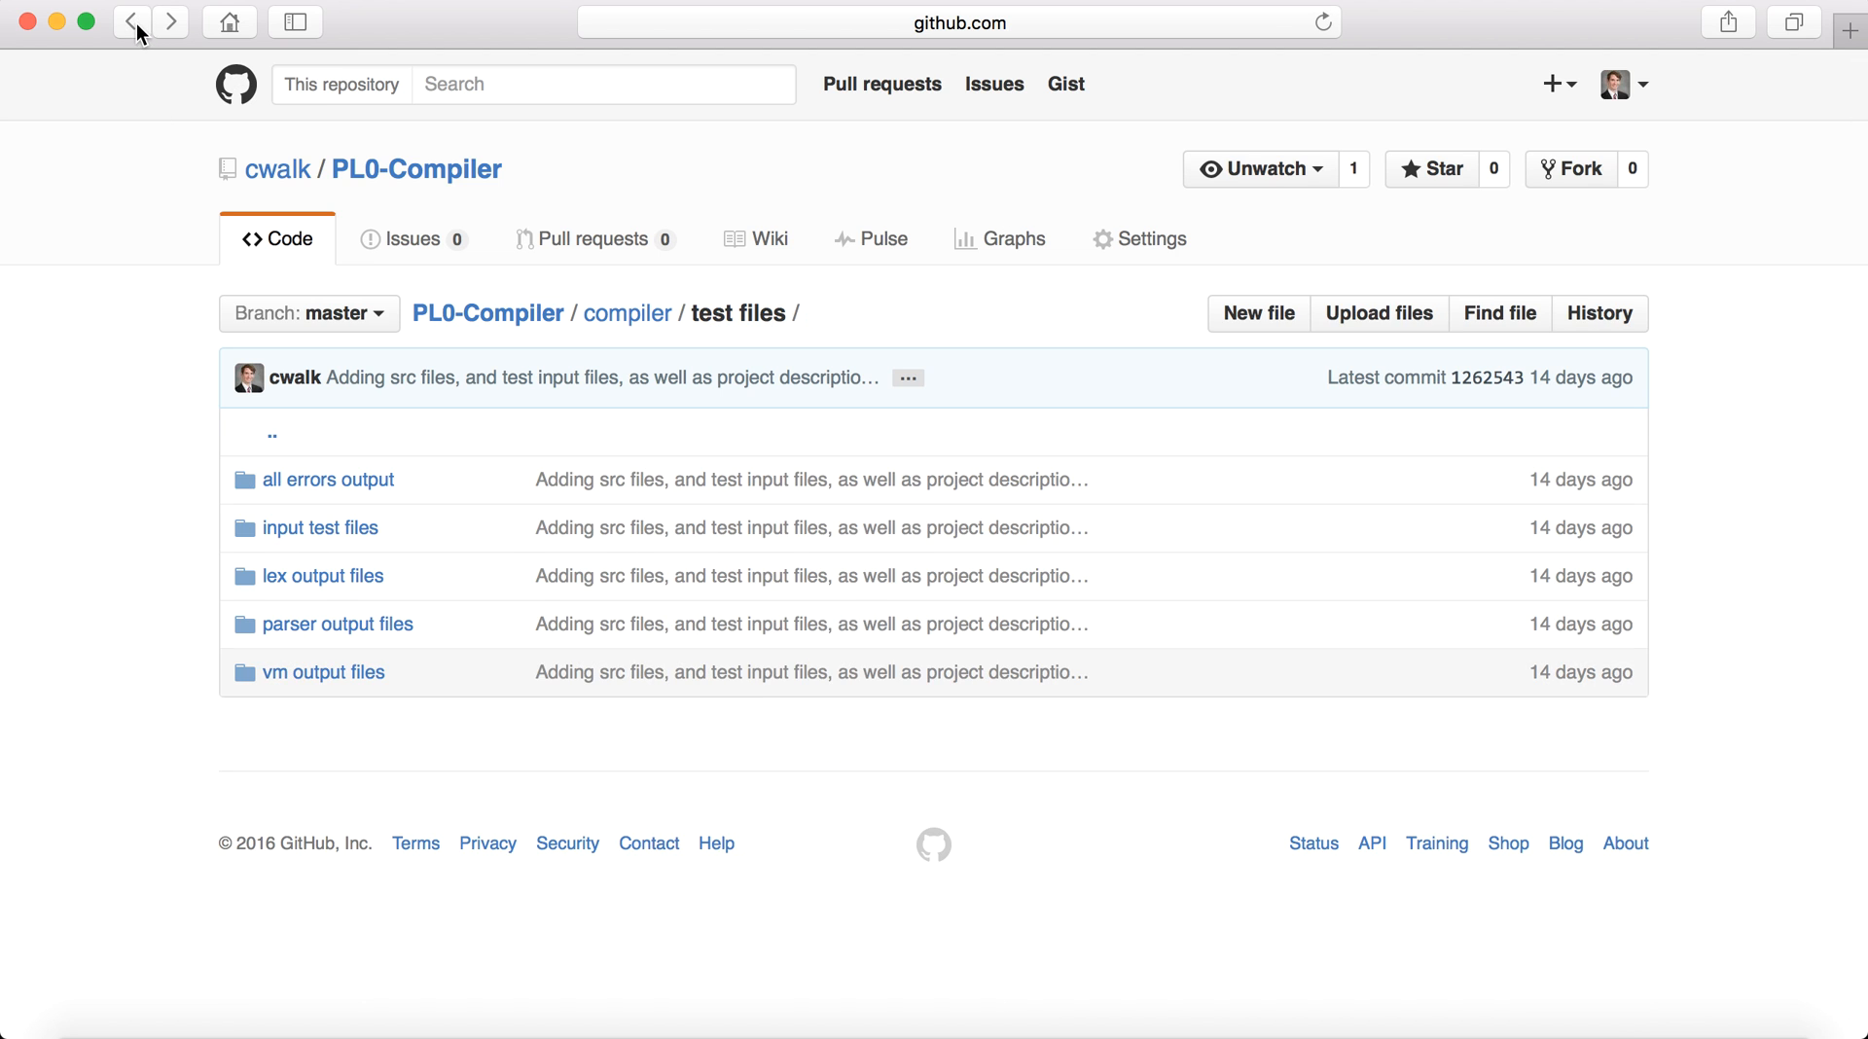
{"action": "left_click", "coordinate": [319, 527]}
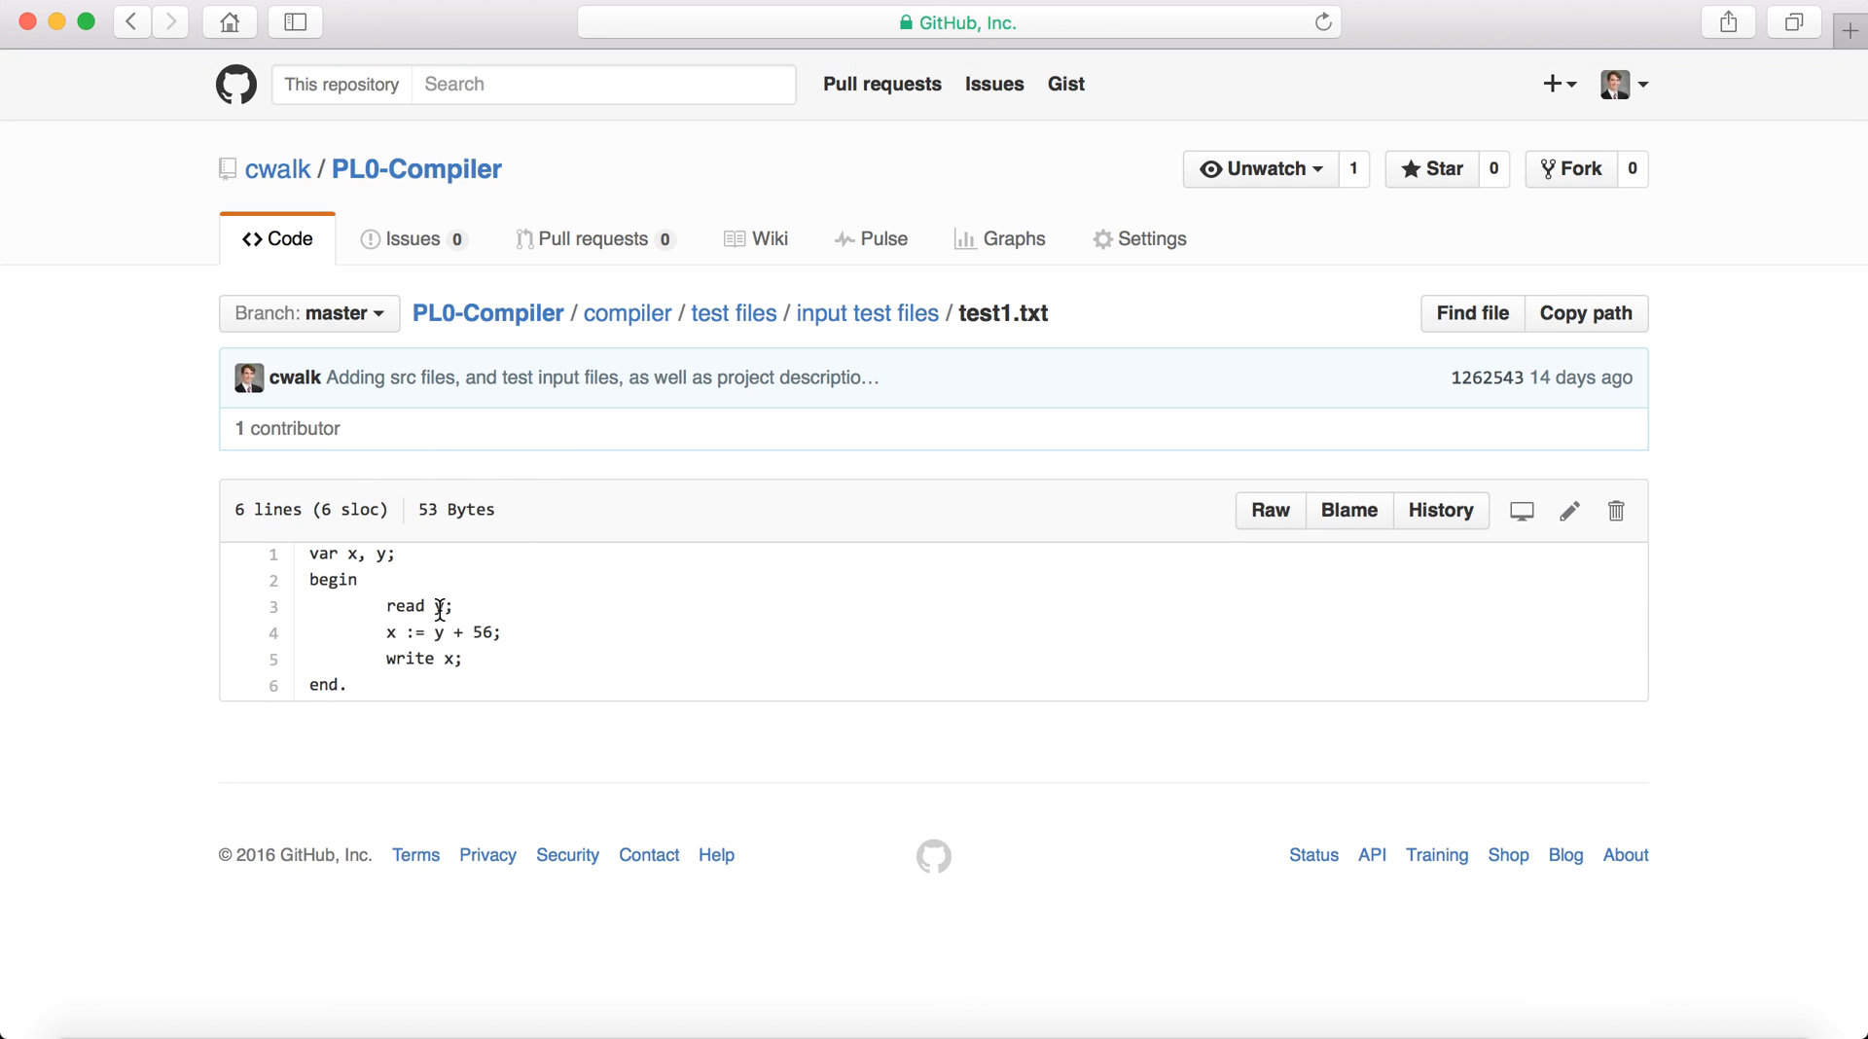
{"action": "mouse_move", "coordinate": [497, 615]}
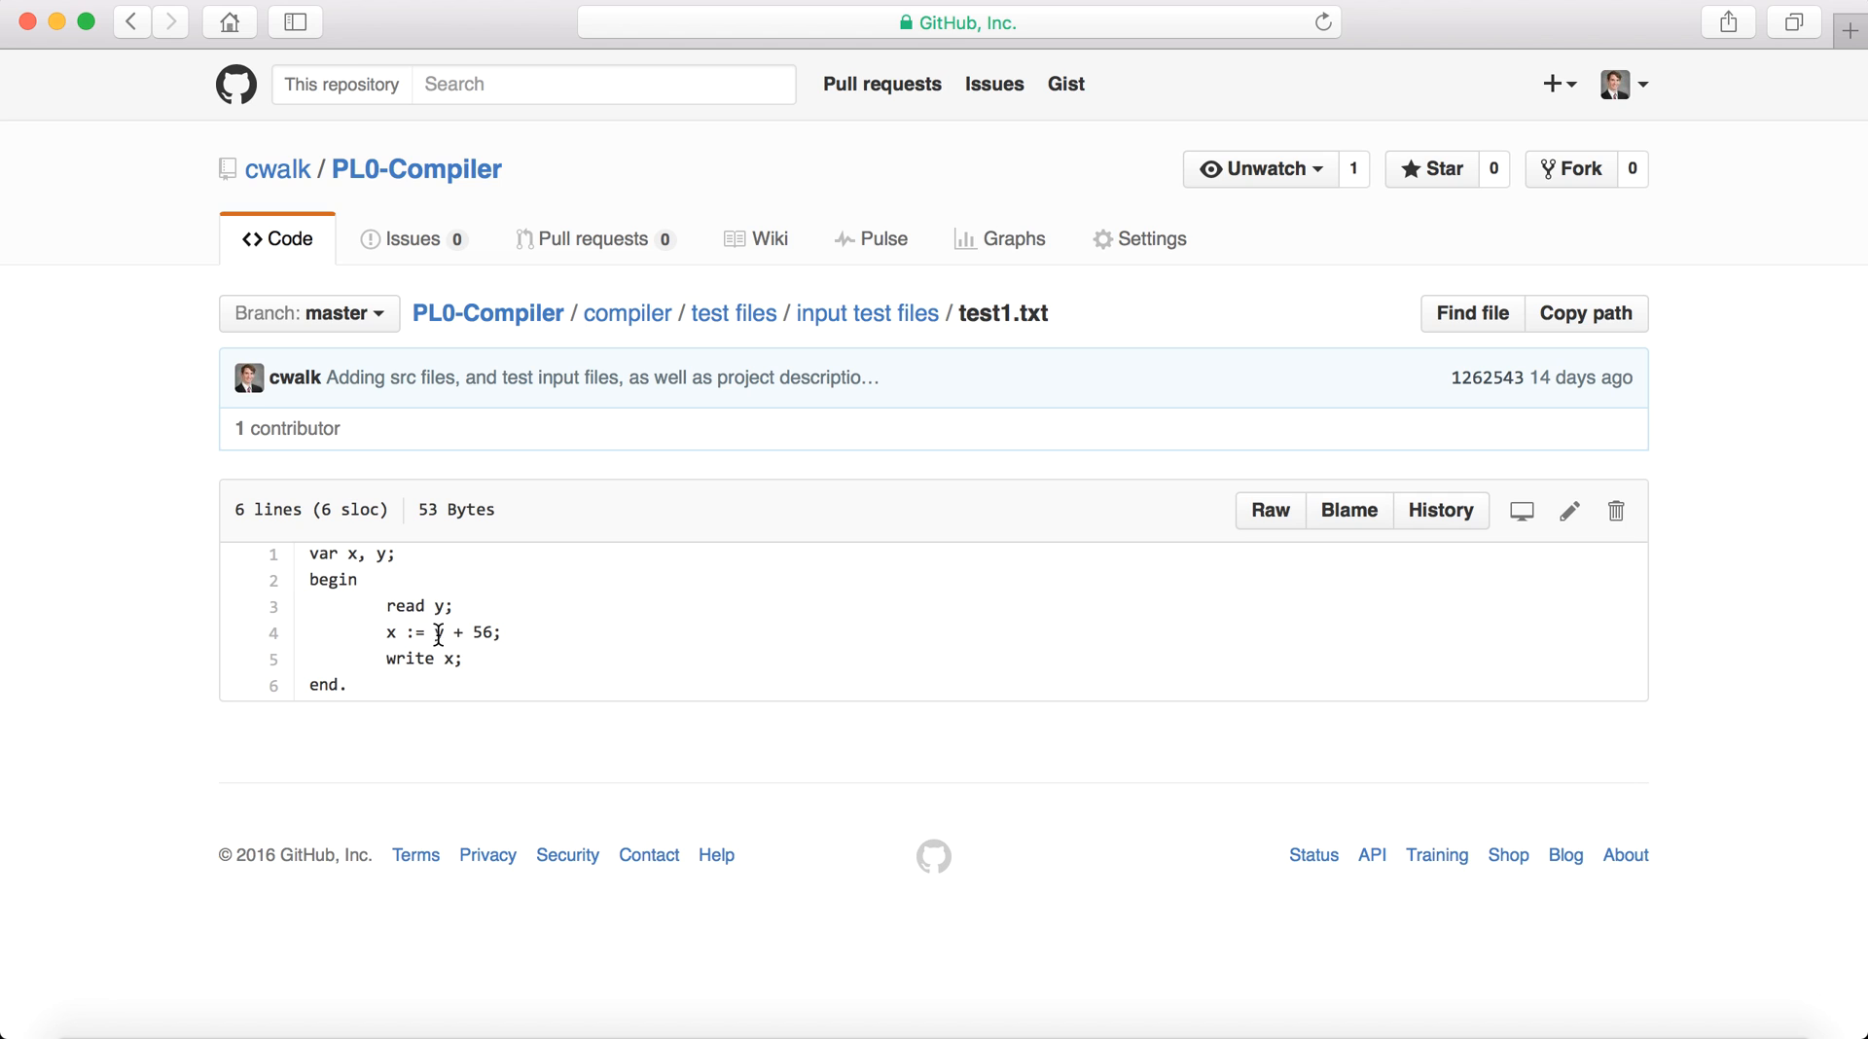
{"action": "mouse_move", "coordinate": [475, 631]}
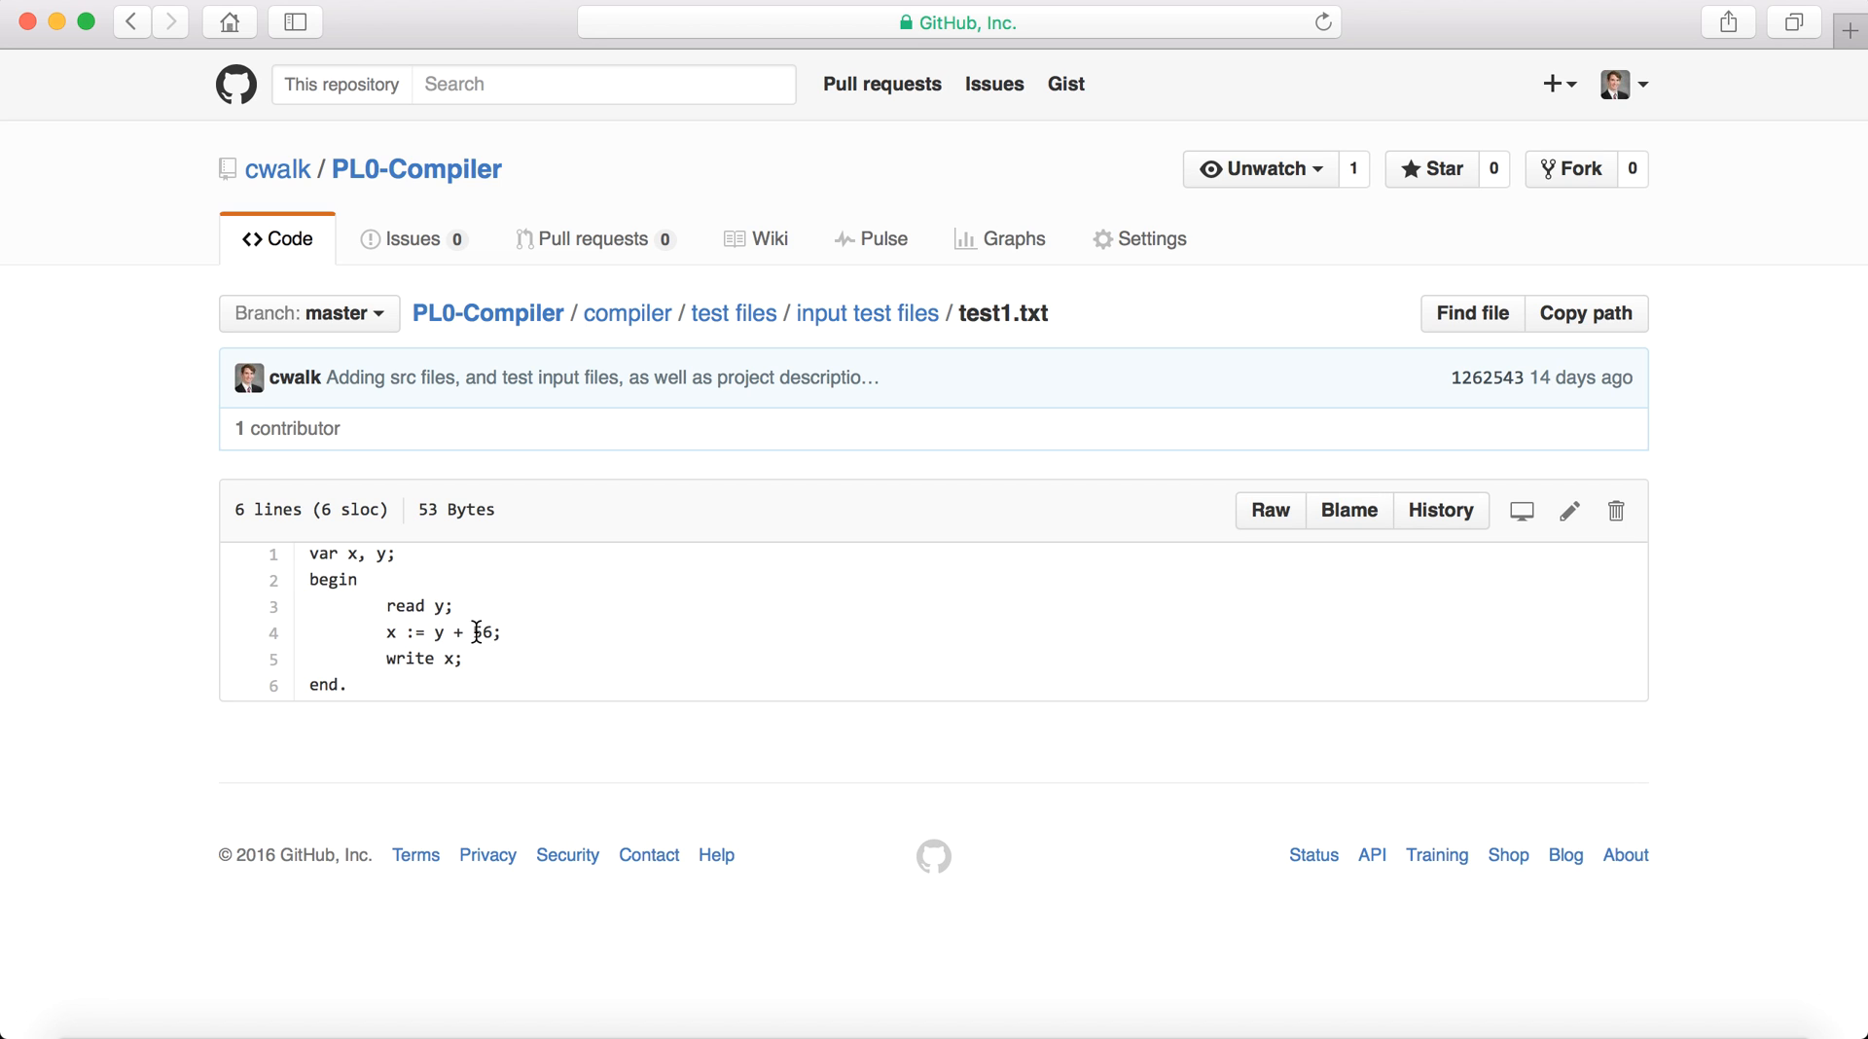
{"action": "mouse_move", "coordinate": [437, 658]}
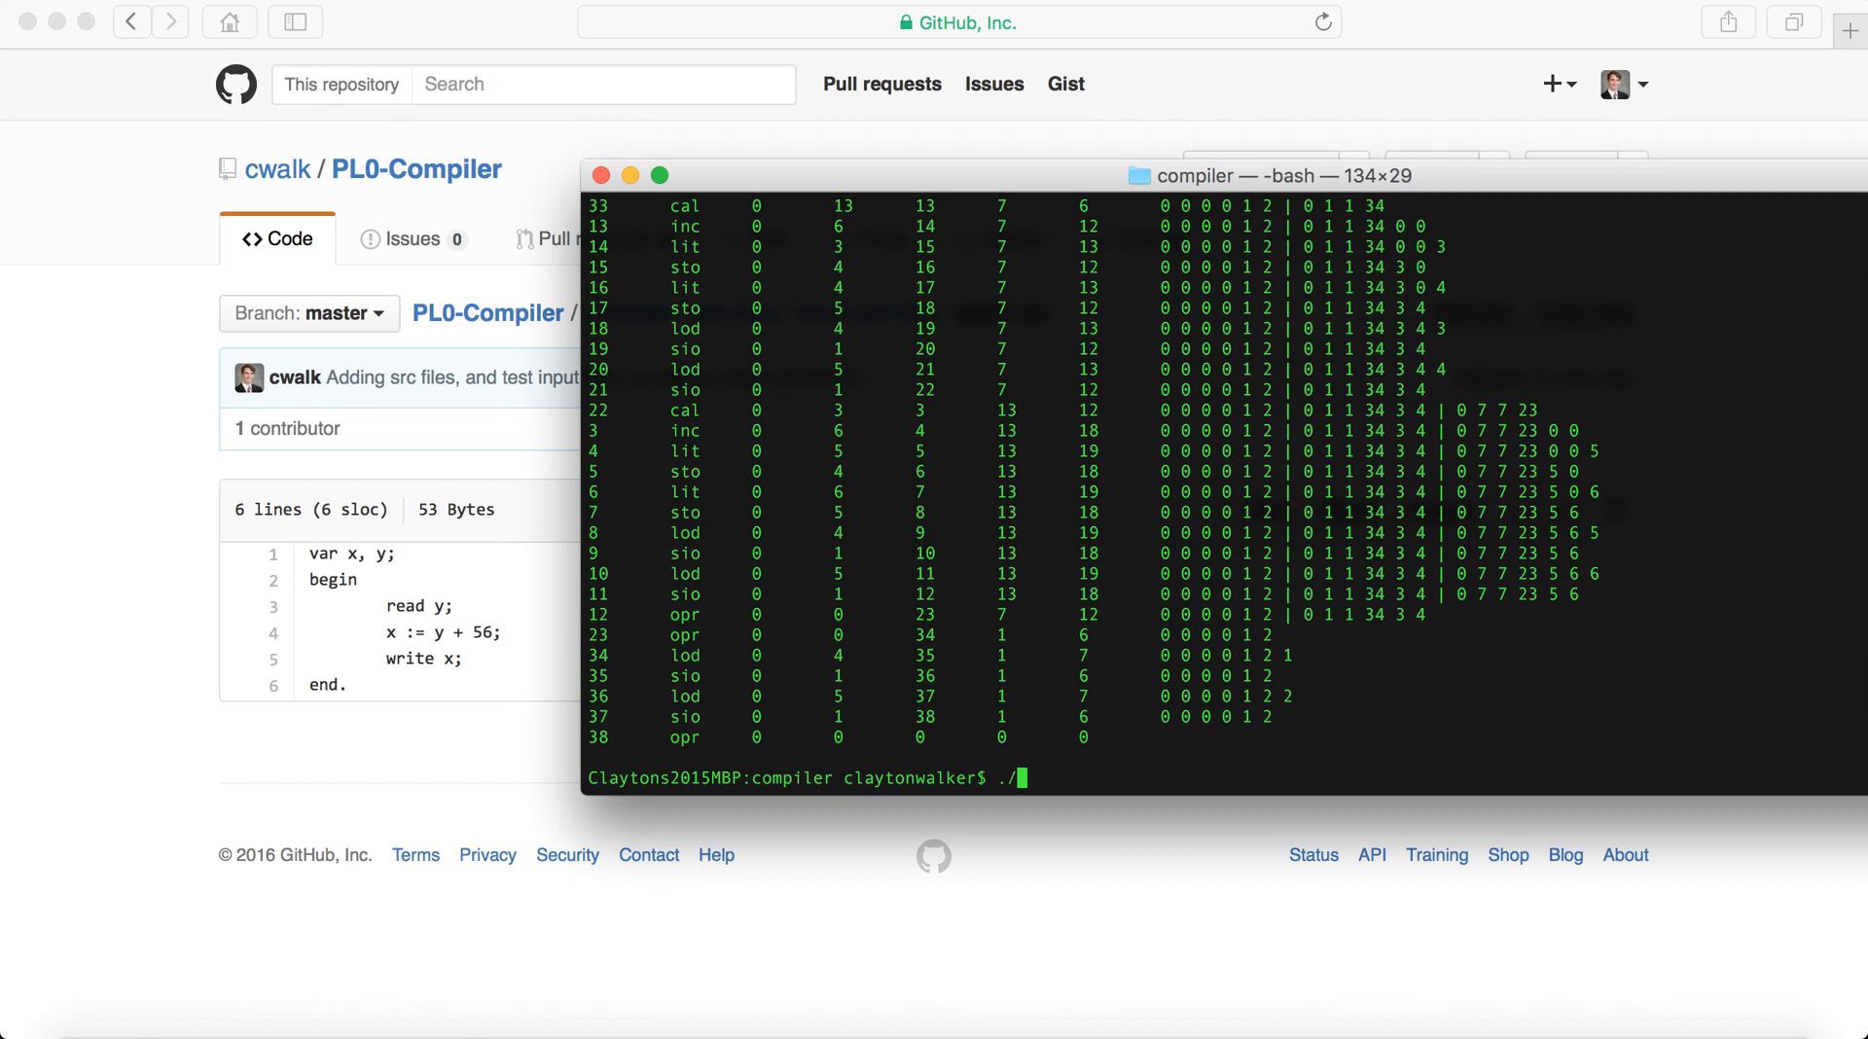
Run ./compile -v on test1.txt, giving input 44 and getting output 100.
{"action": "type", "text": "compile -v"}
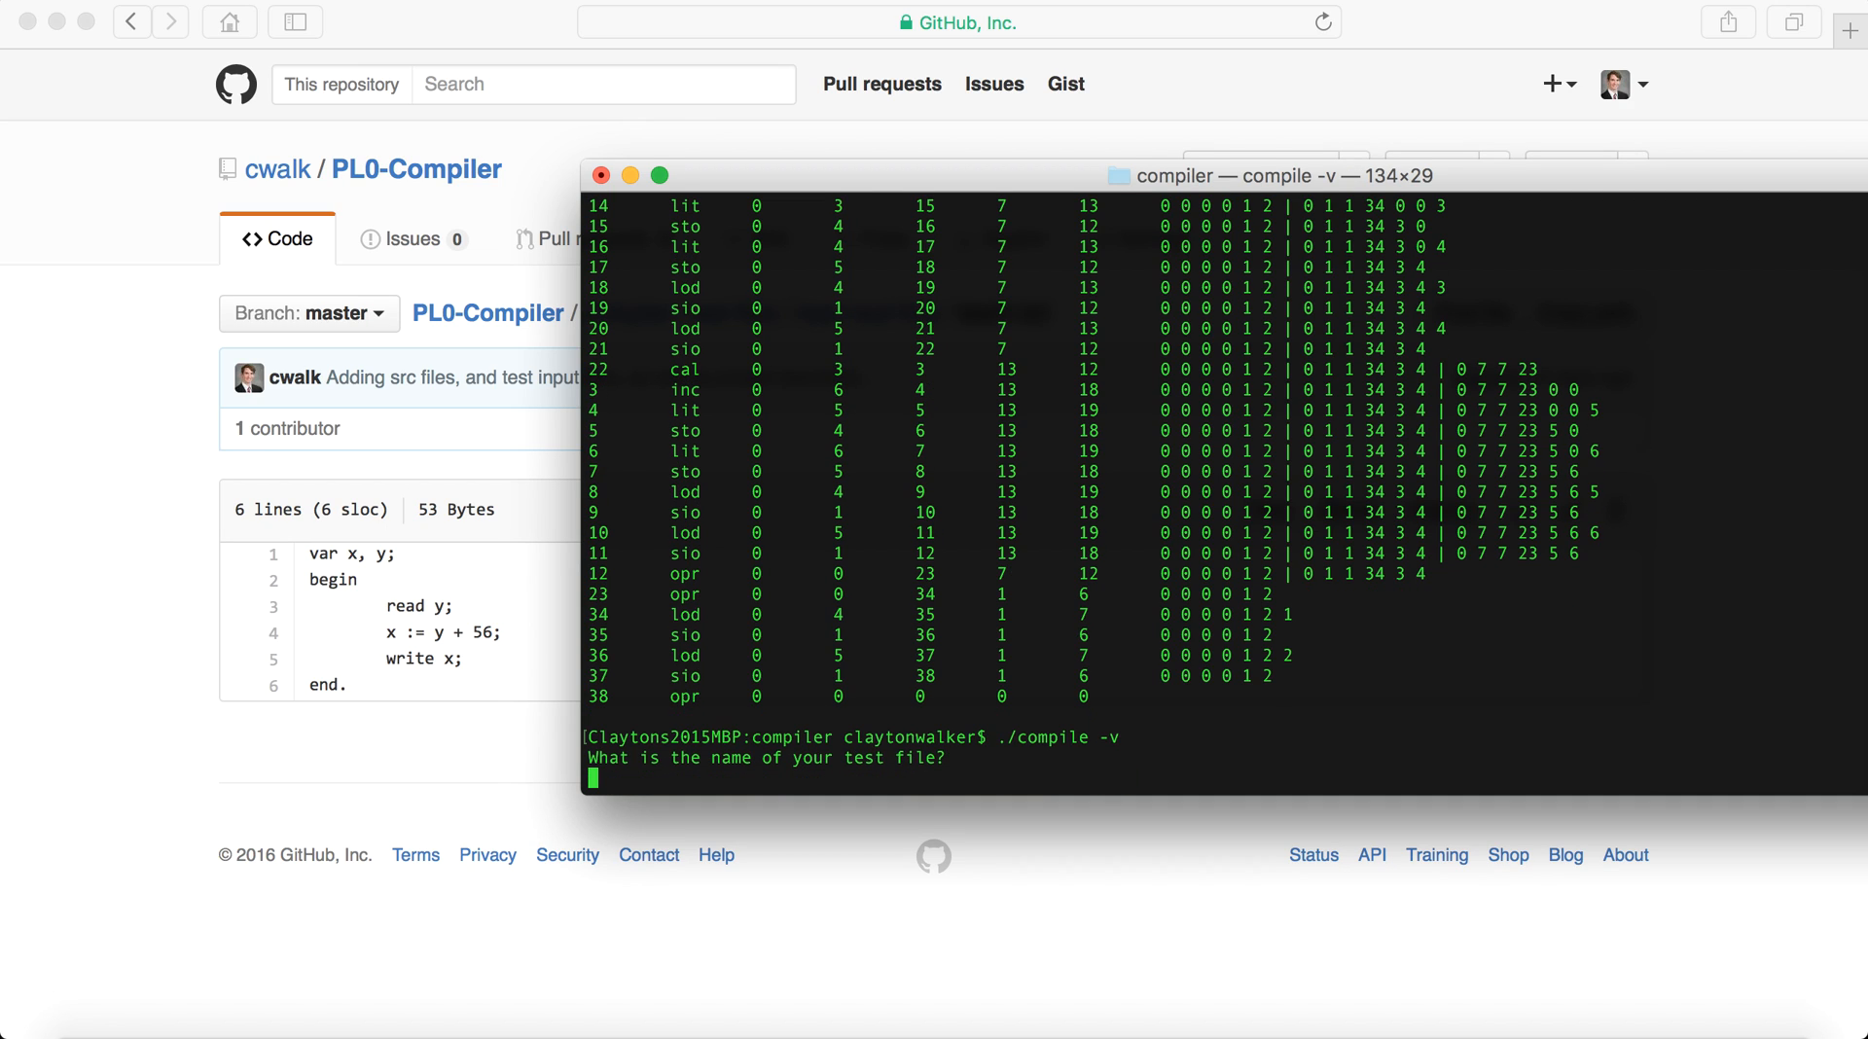
{"action": "mouse_move", "coordinate": [1396, 199]}
{"action": "type", "text": "test1"}
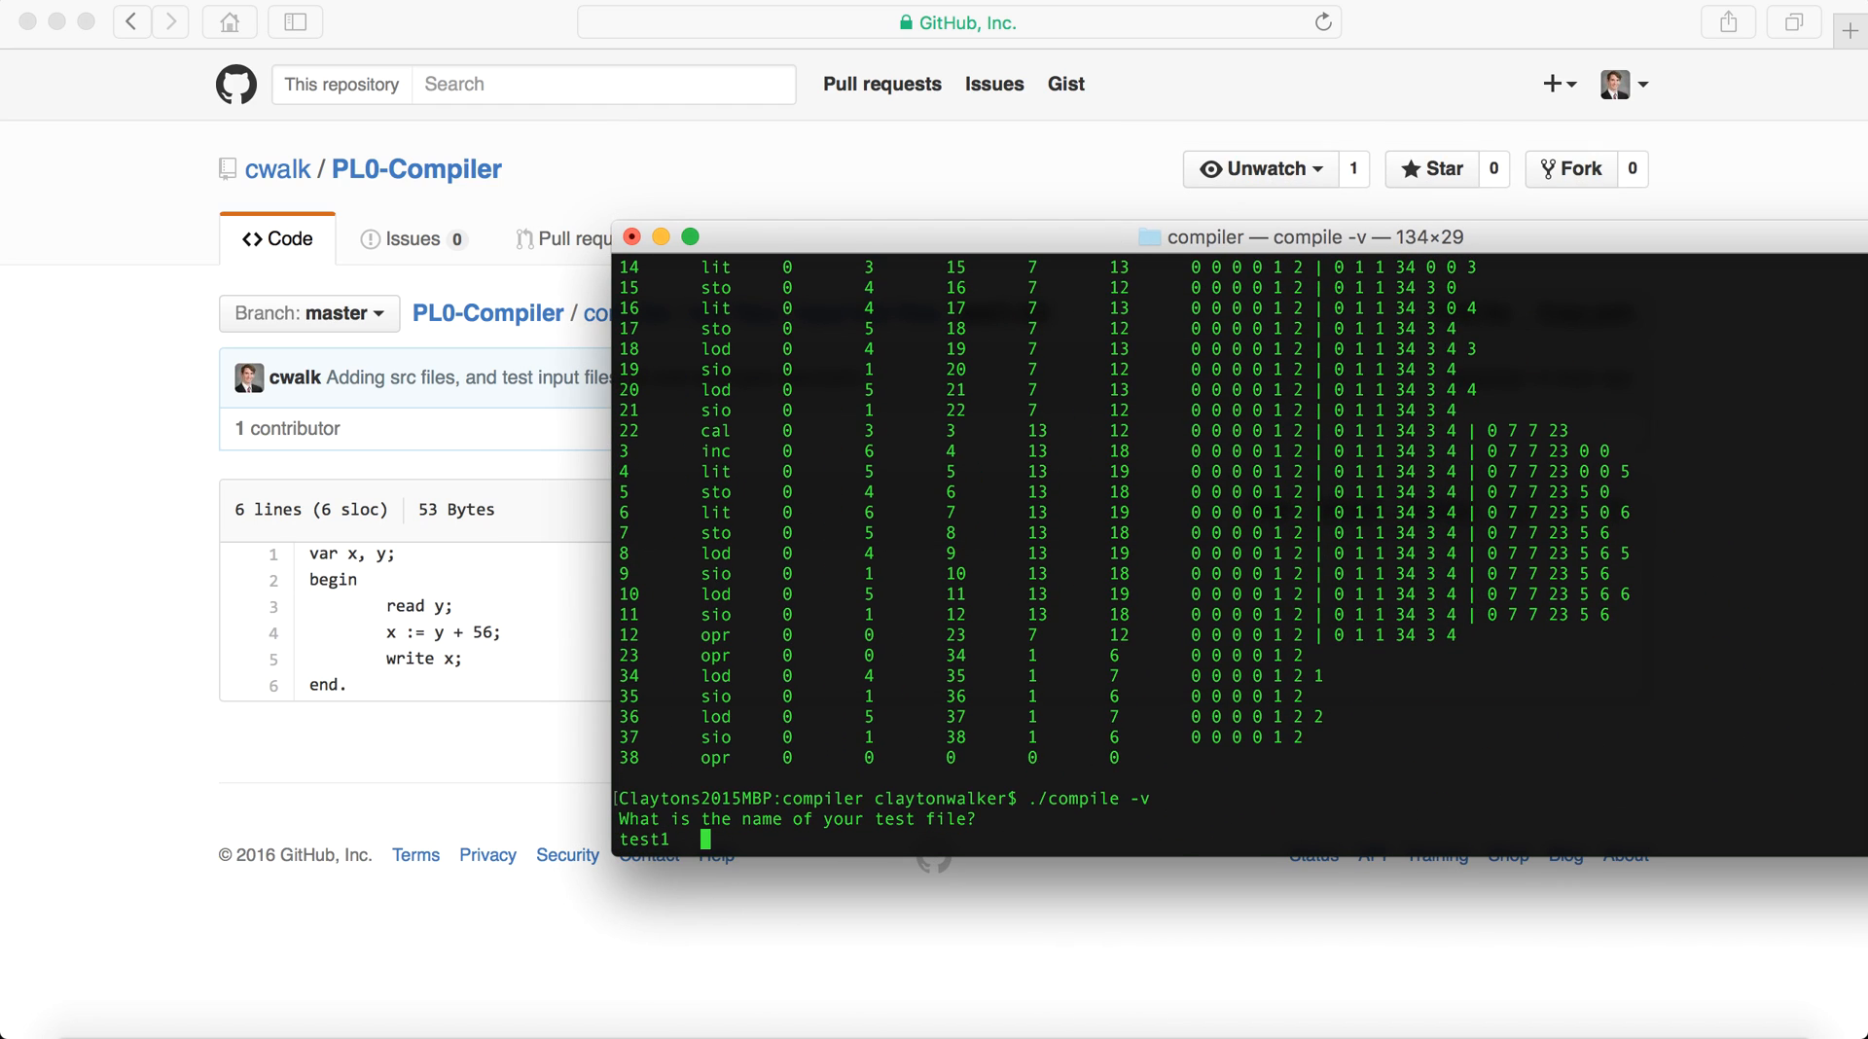
{"action": "type", "text": "."}
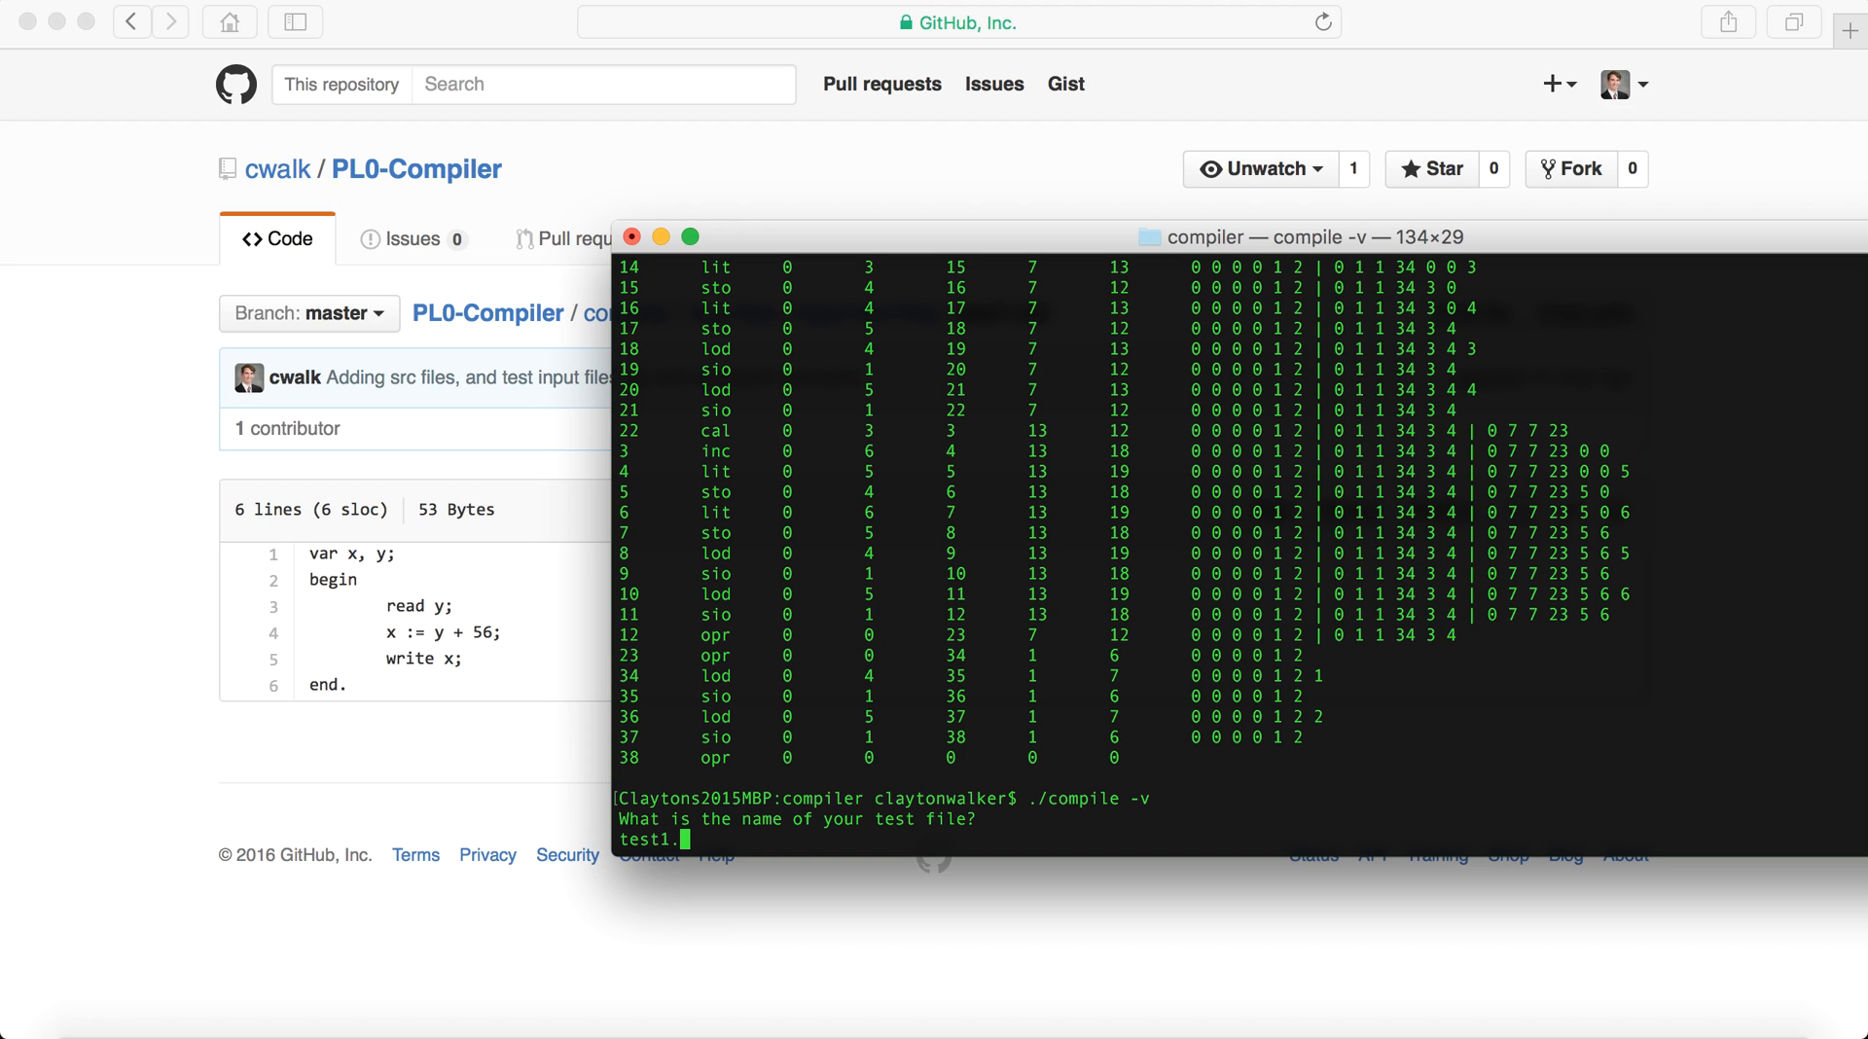
{"action": "type", "text": ".txt"}
{"action": "type", "text": "44"}
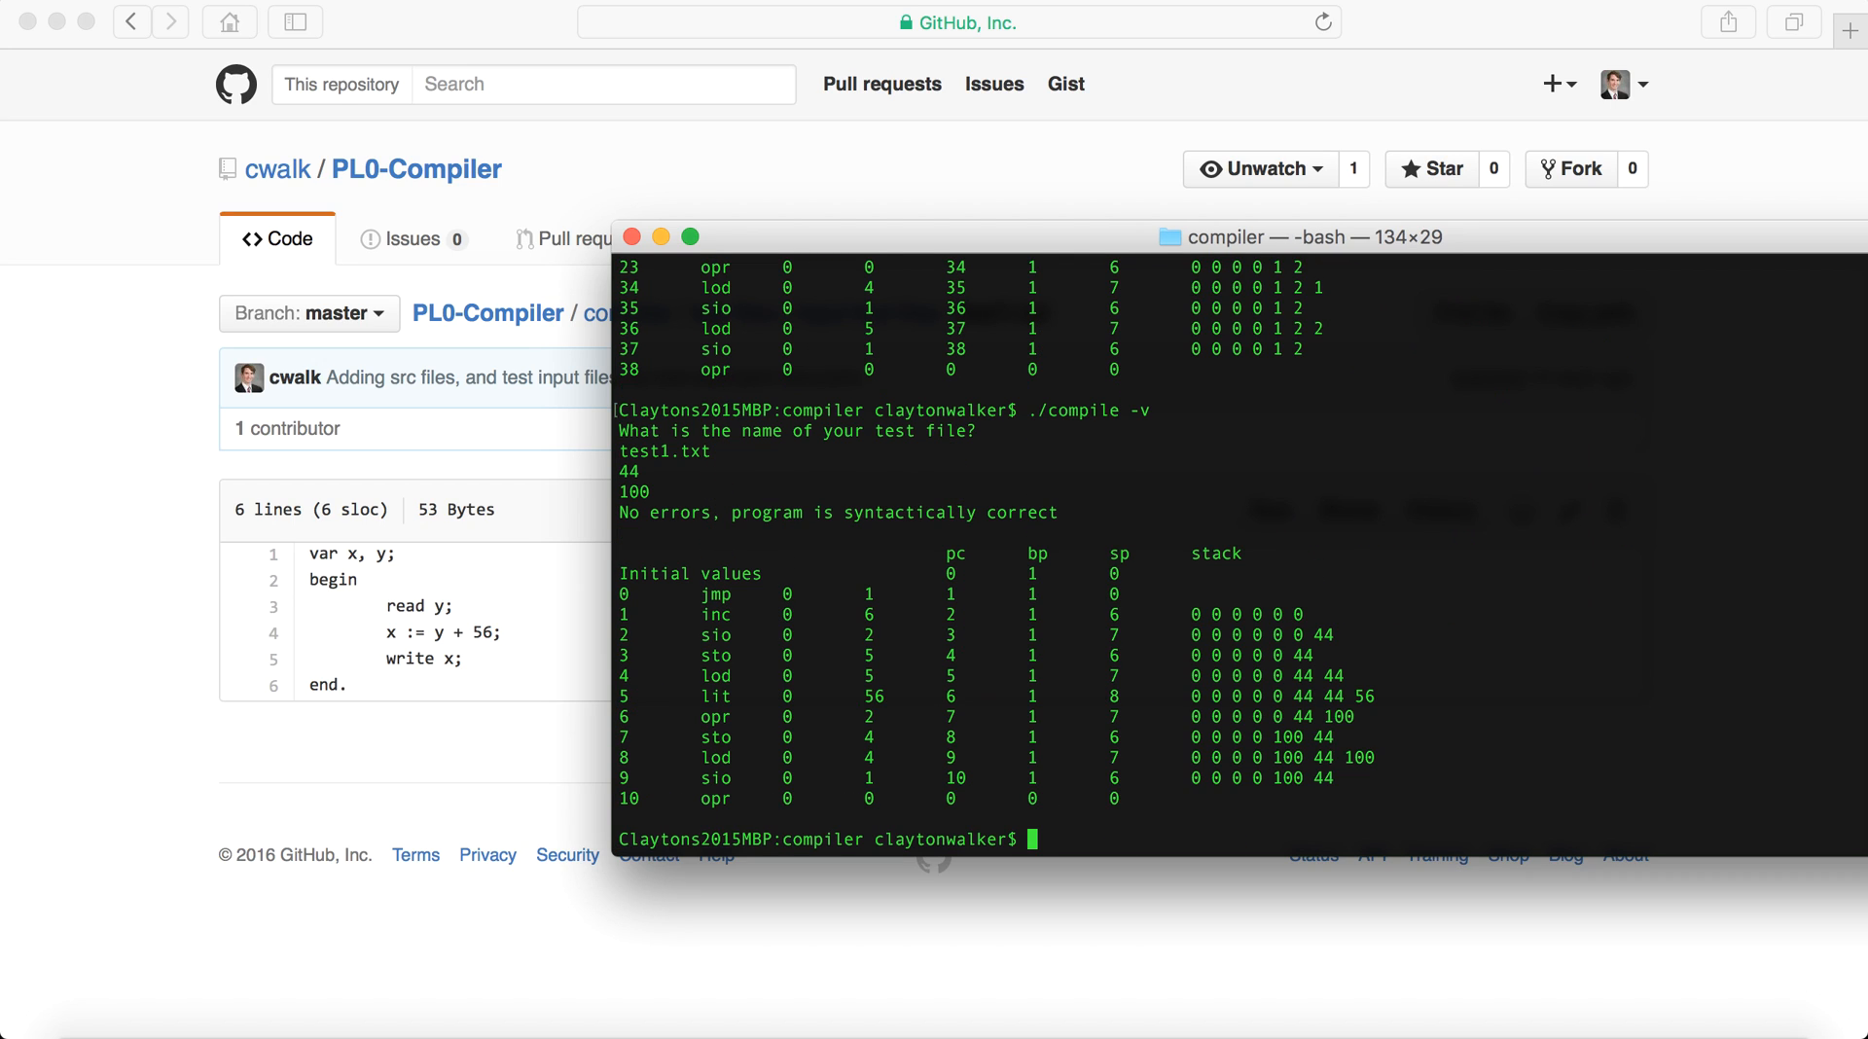
{"action": "mouse_move", "coordinate": [953, 609]}
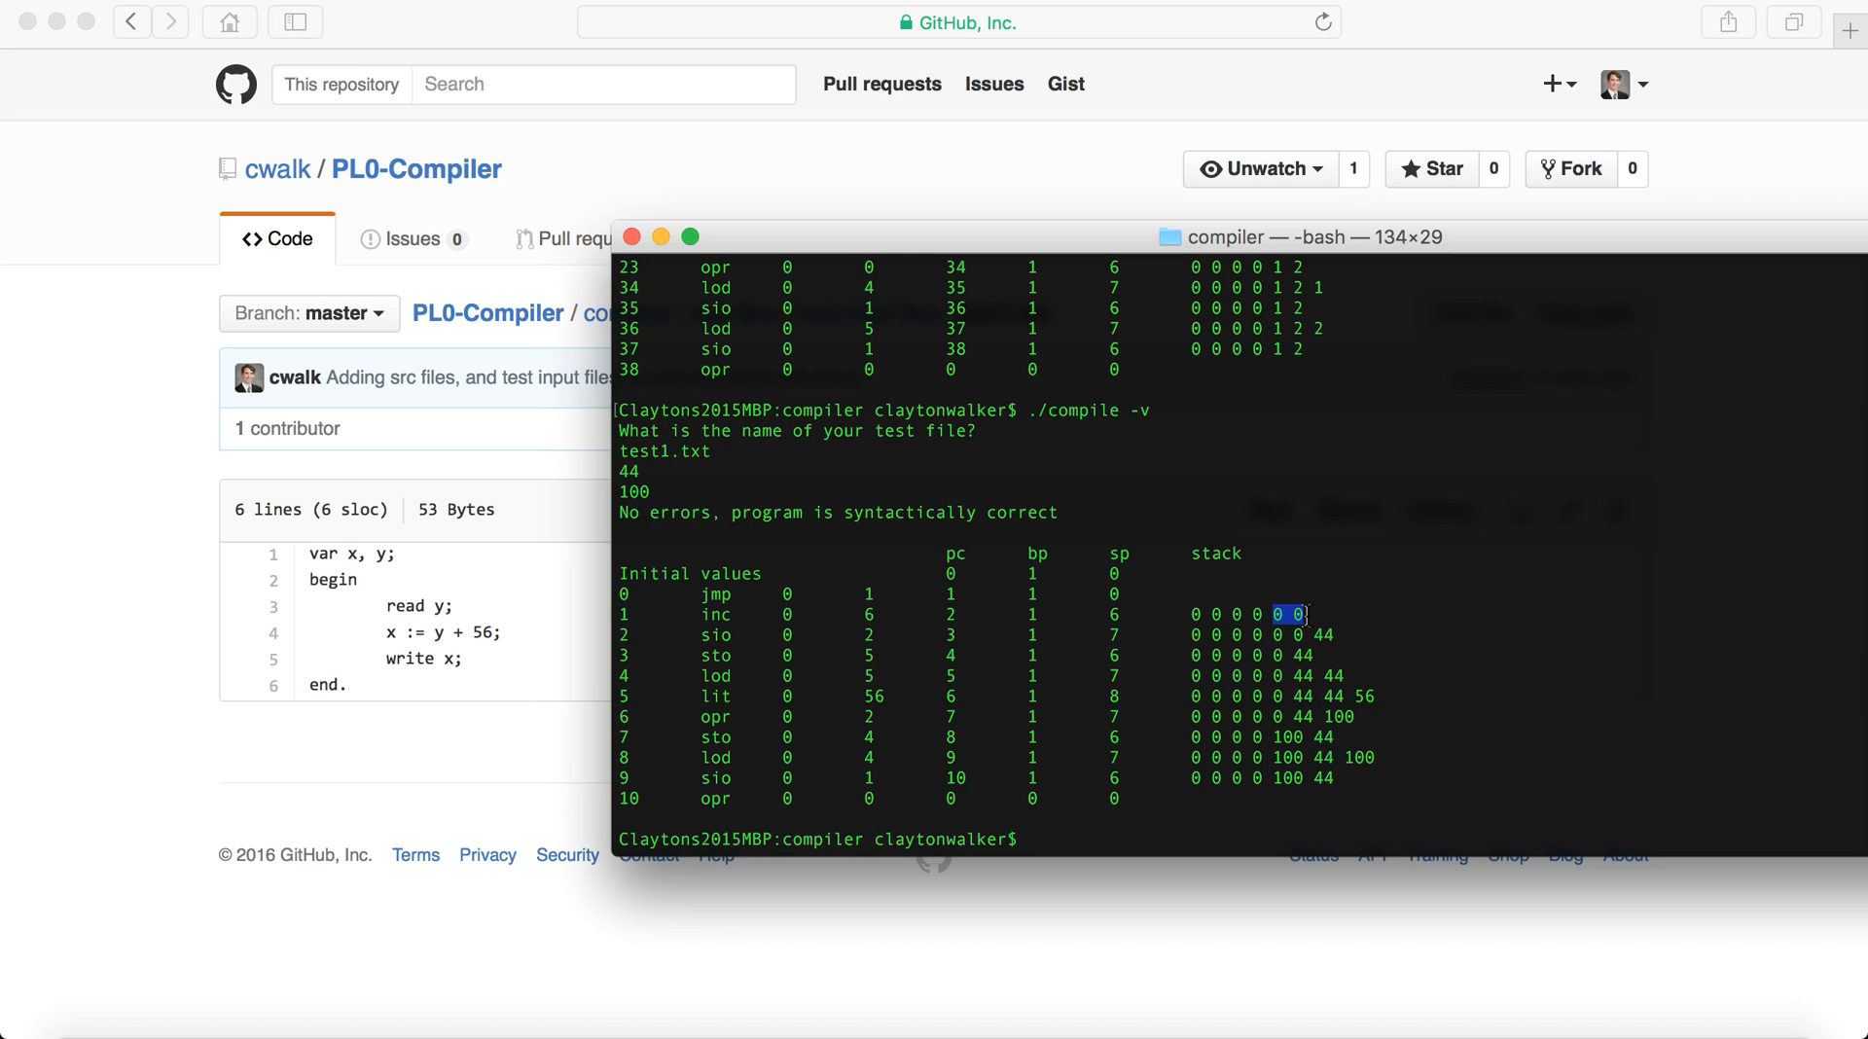
{"action": "mouse_move", "coordinate": [1307, 635]}
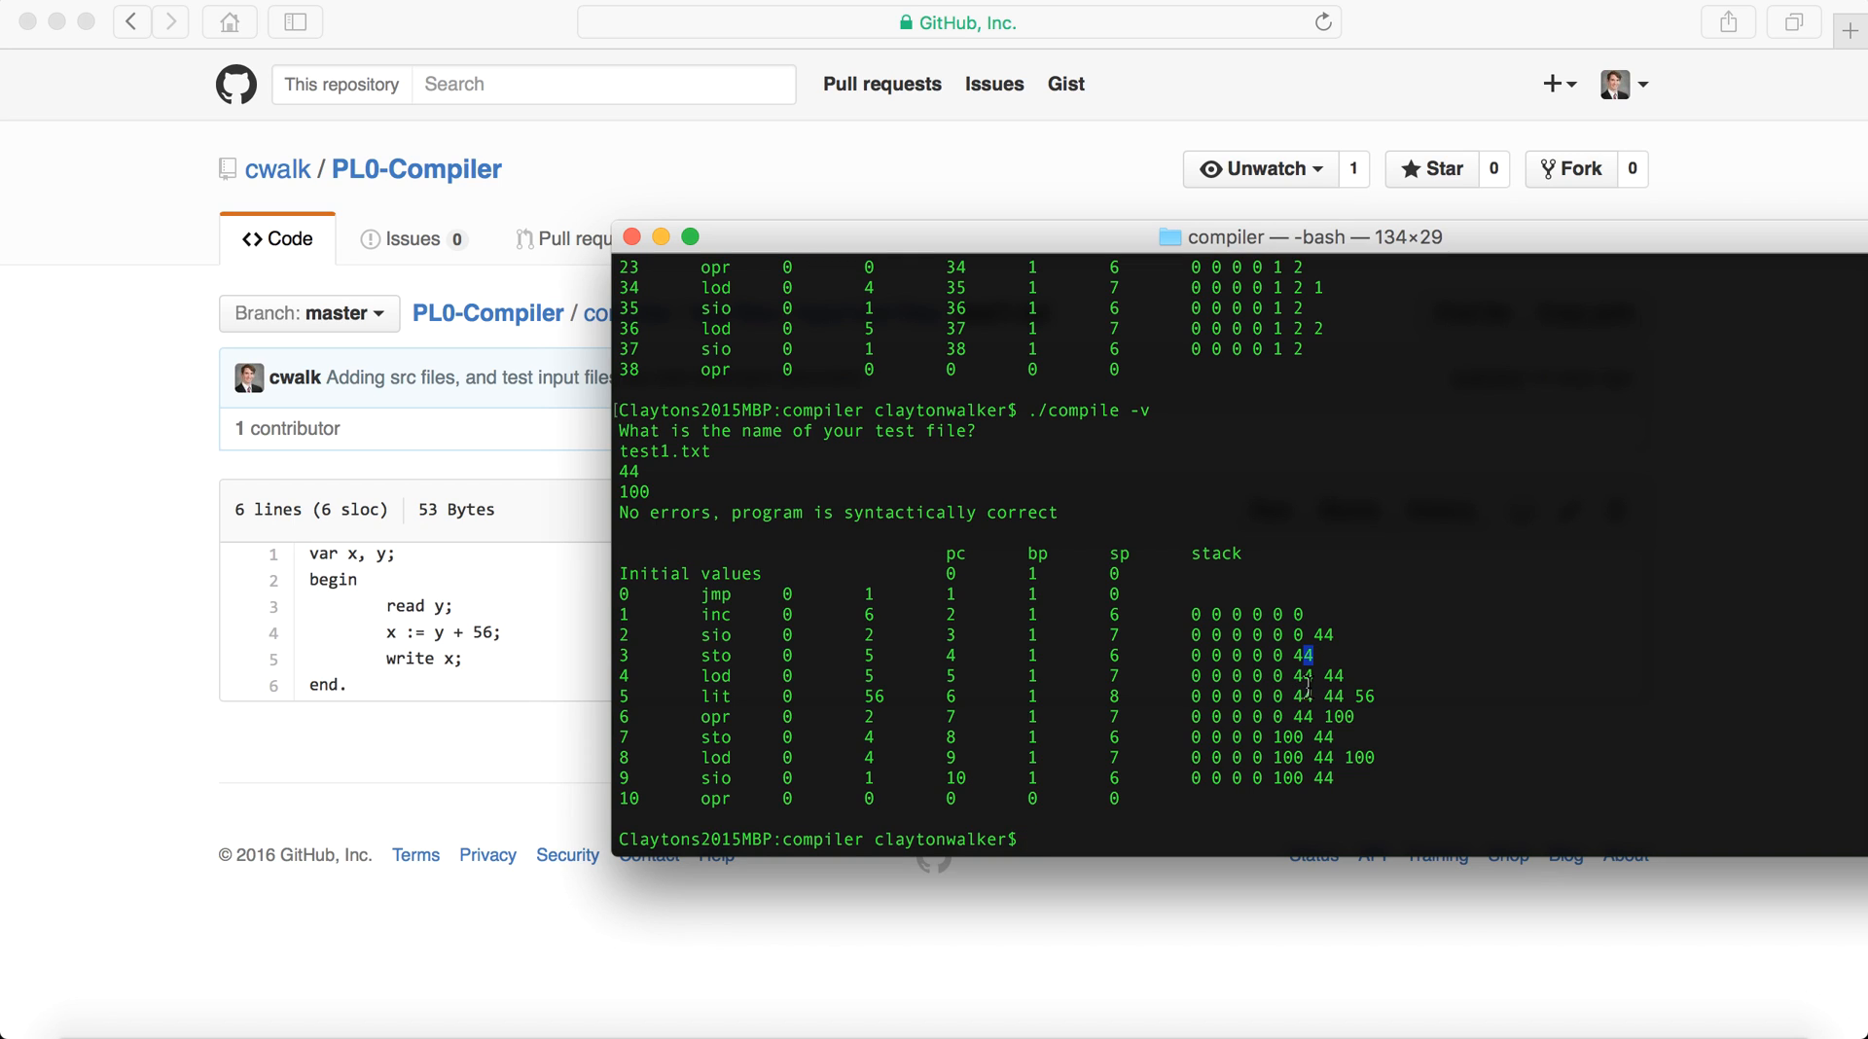
{"action": "mouse_move", "coordinate": [1358, 704]}
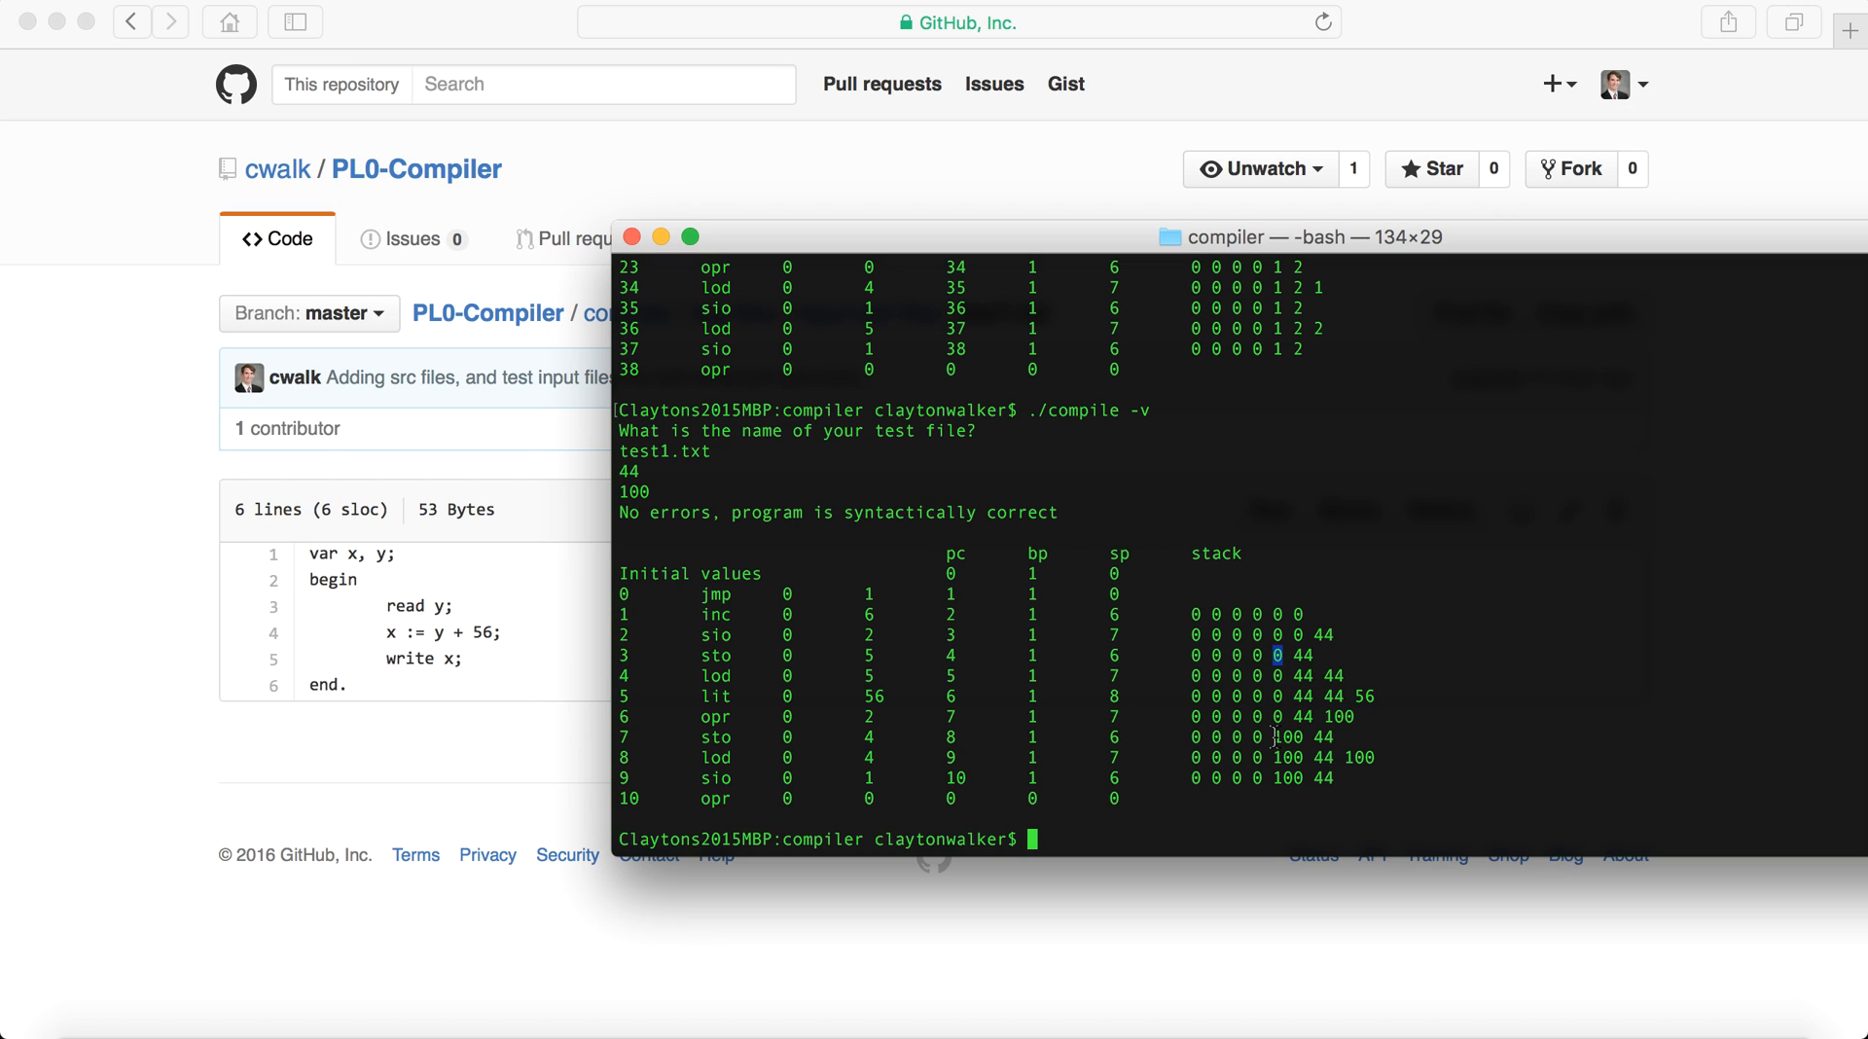
{"action": "double_click", "coordinate": [1288, 736]}
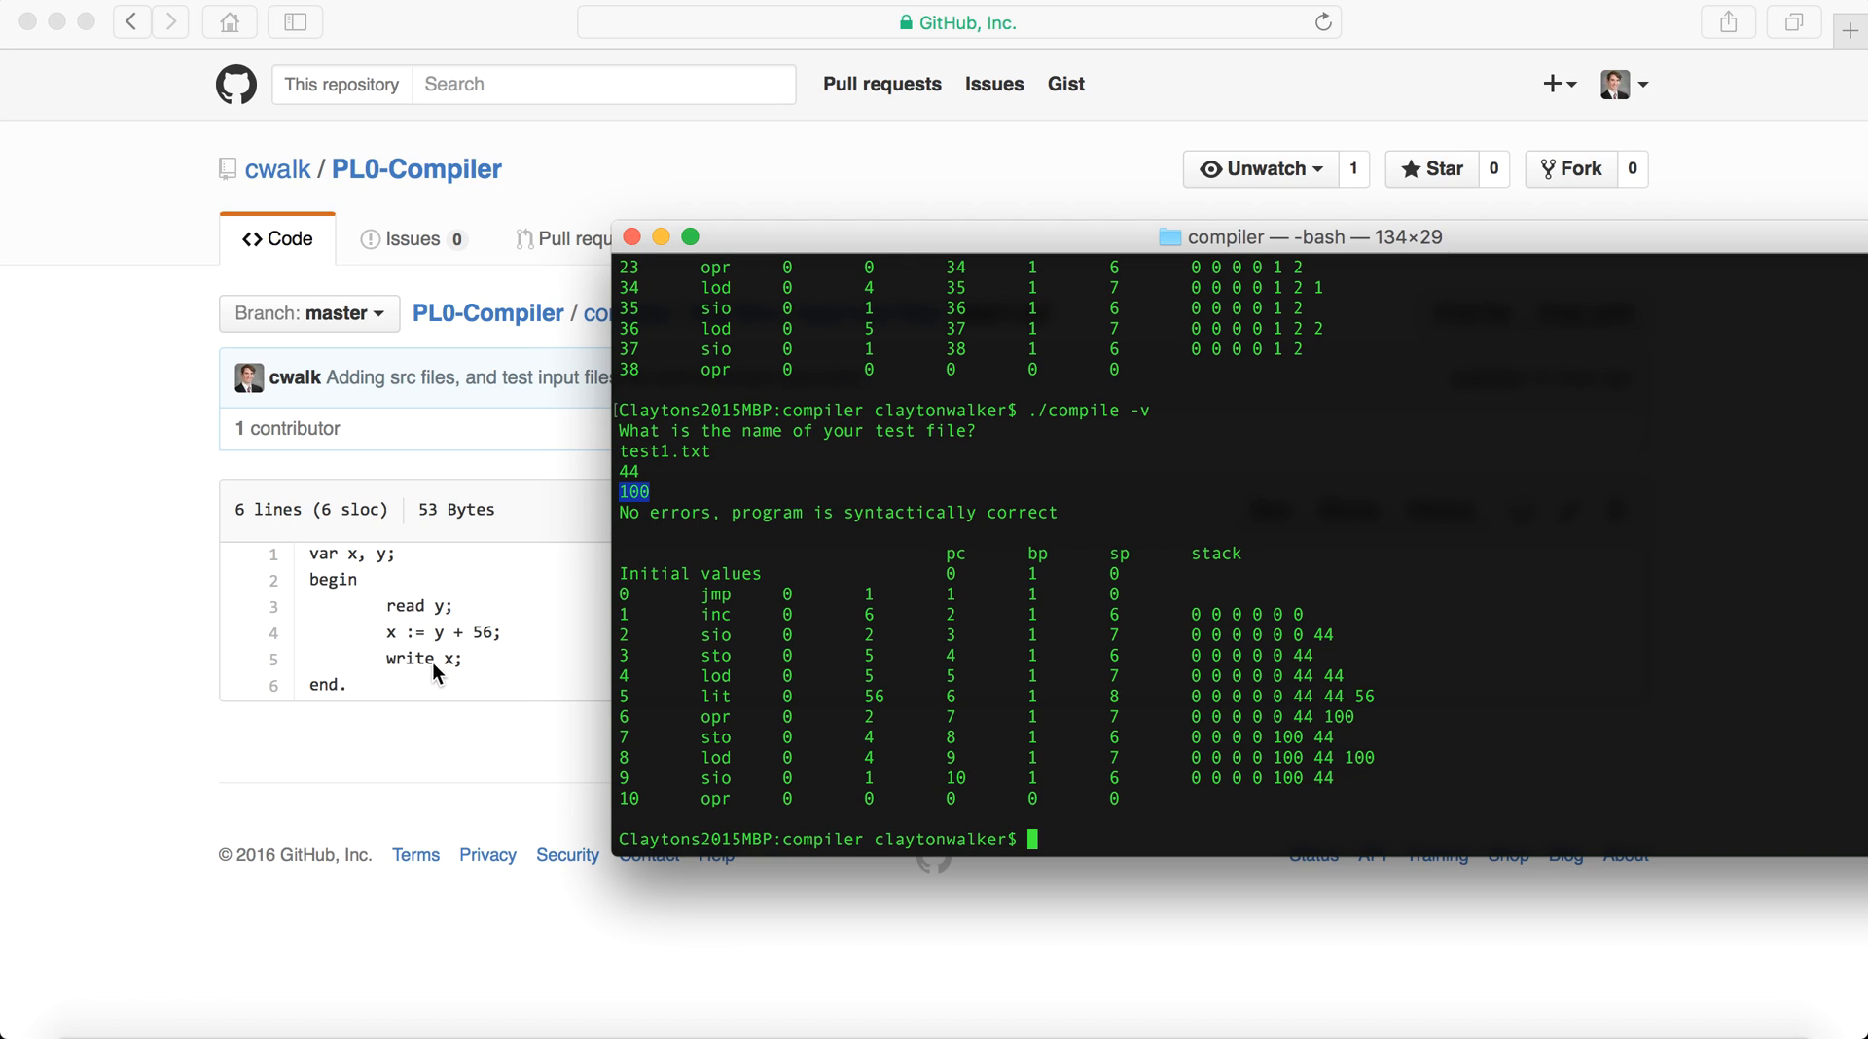
{"action": "mouse_move", "coordinate": [429, 625]}
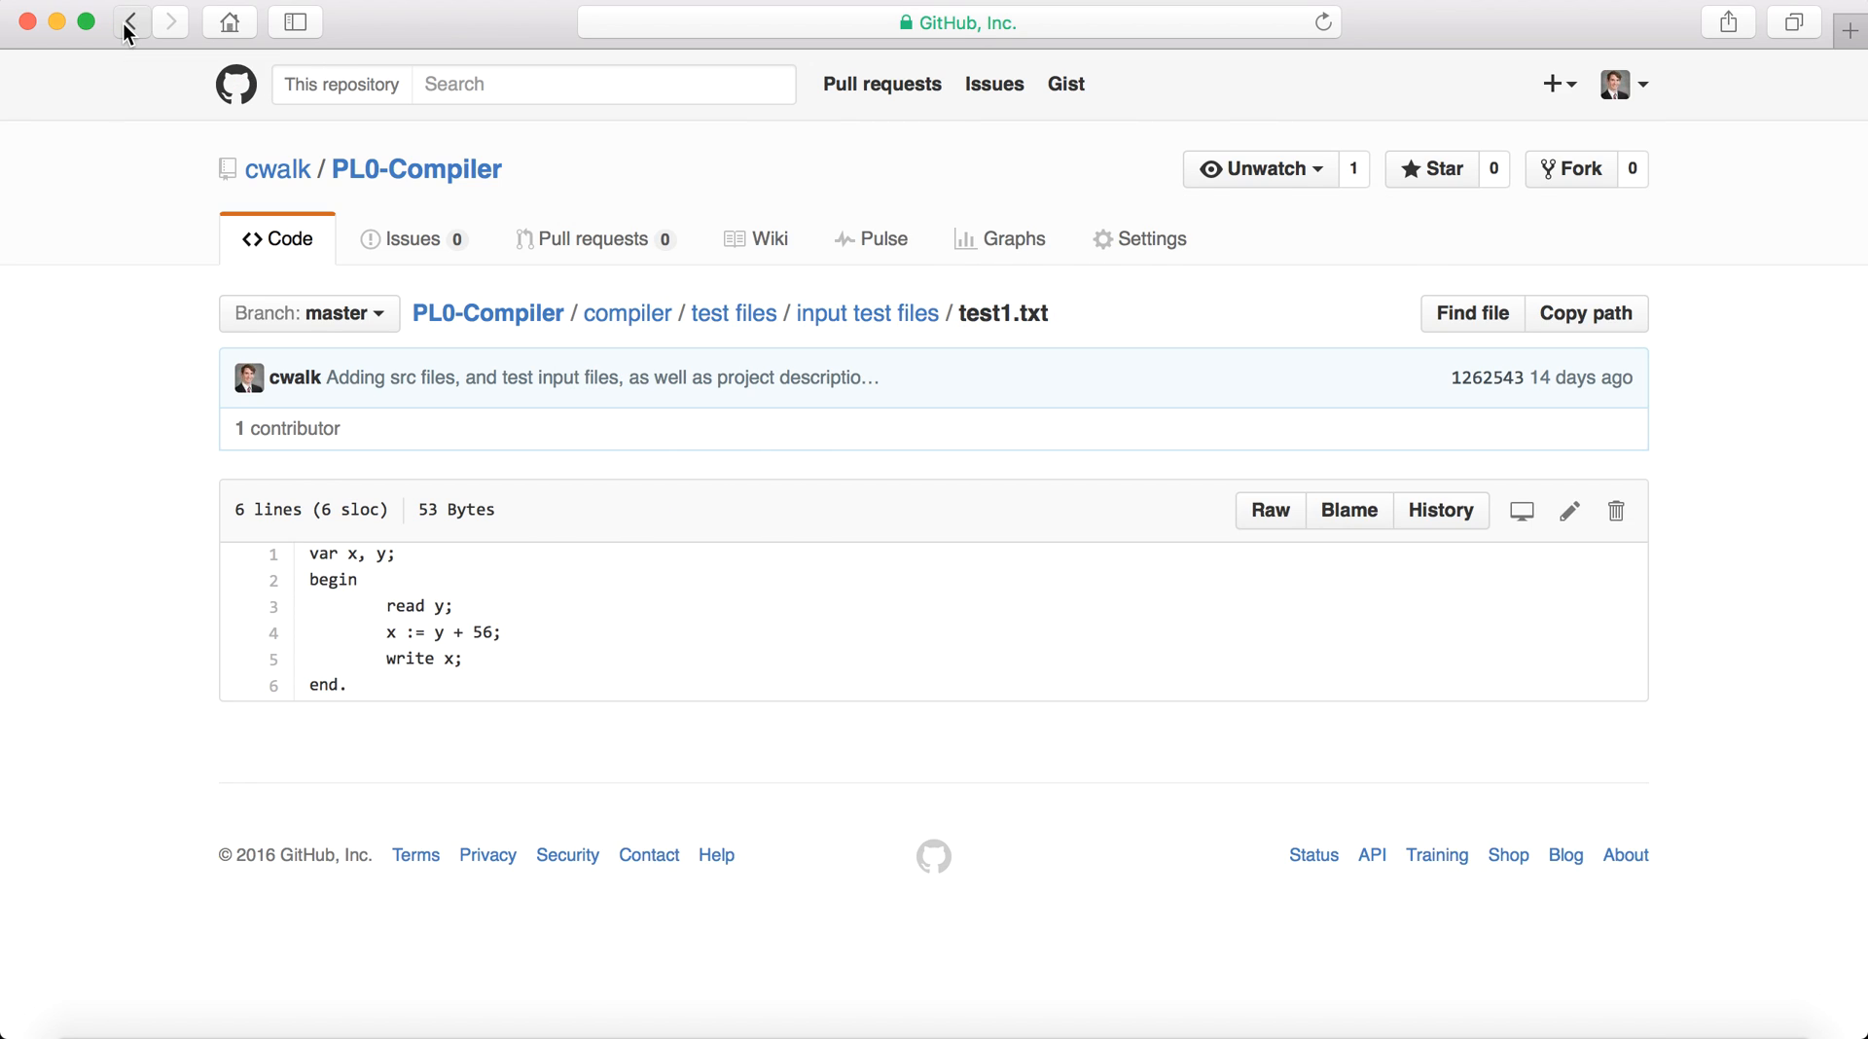
Browse the test2.txt and test3.txt program sources from the input test files list.
{"action": "left_click", "coordinate": [132, 22]}
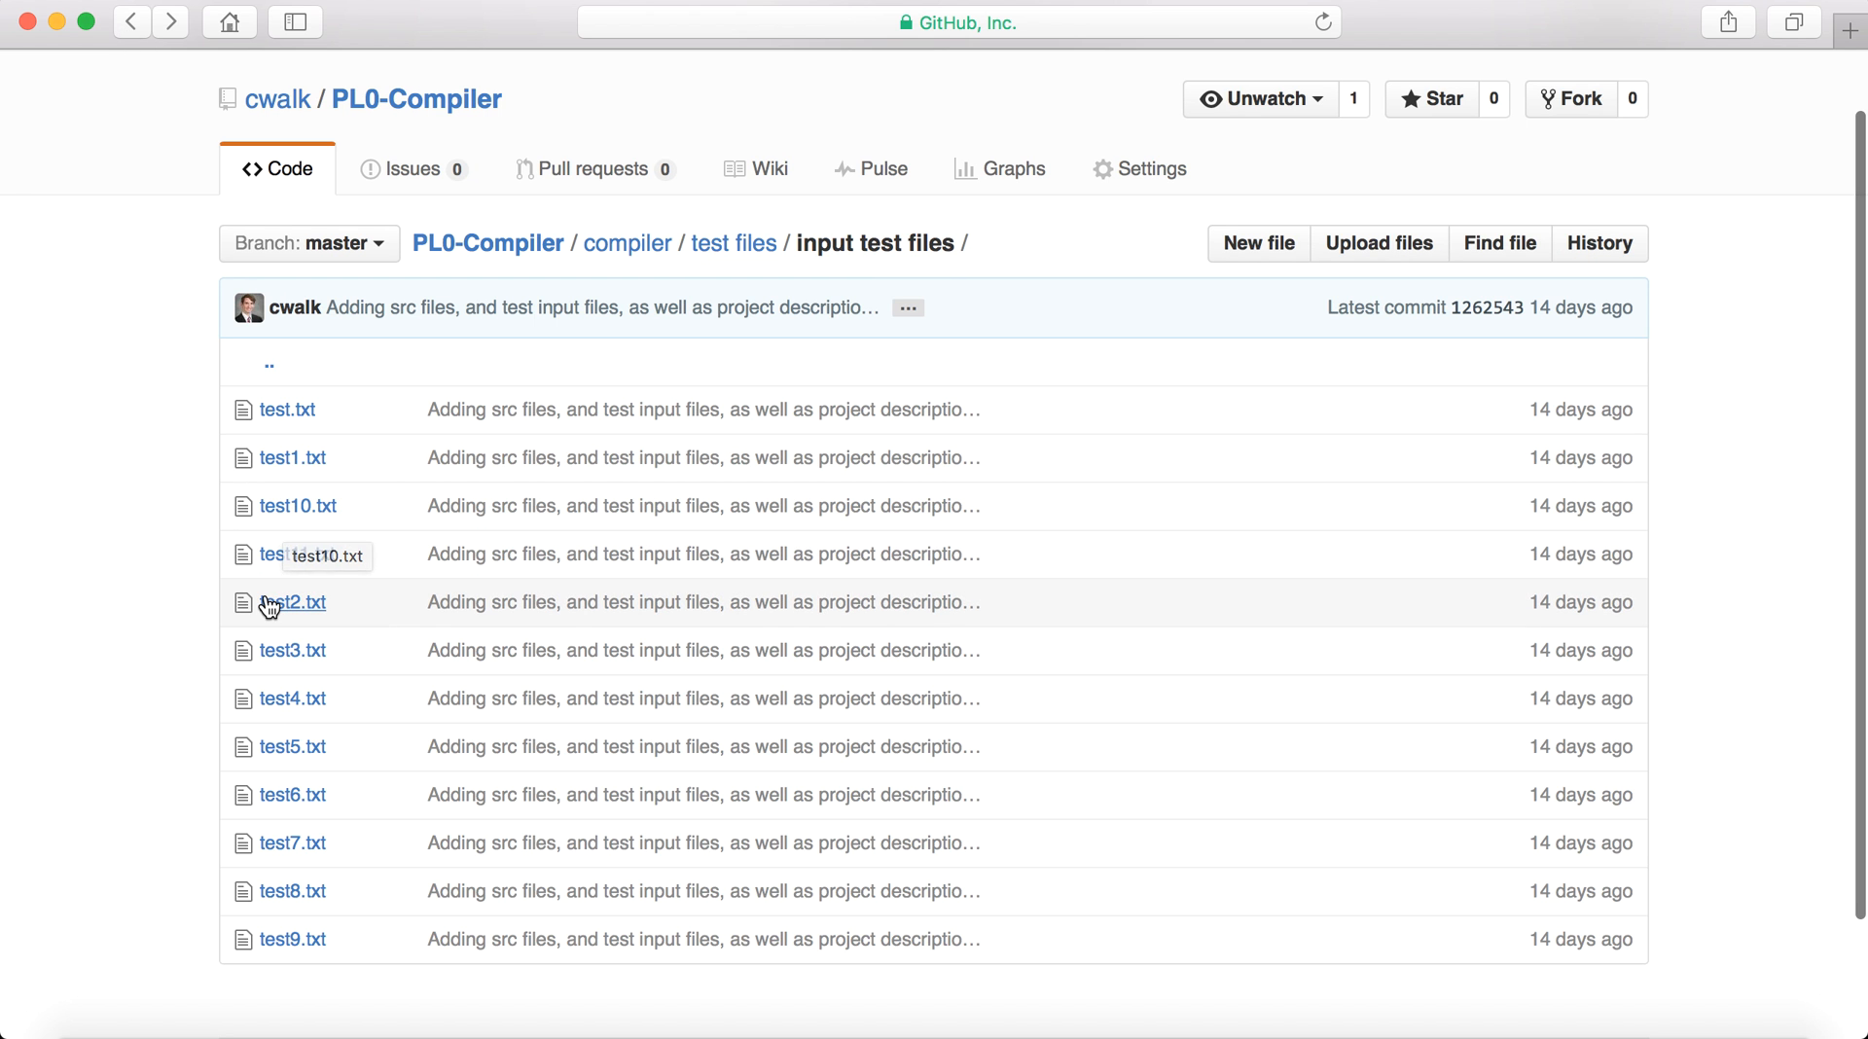
{"action": "left_click", "coordinate": [291, 602]}
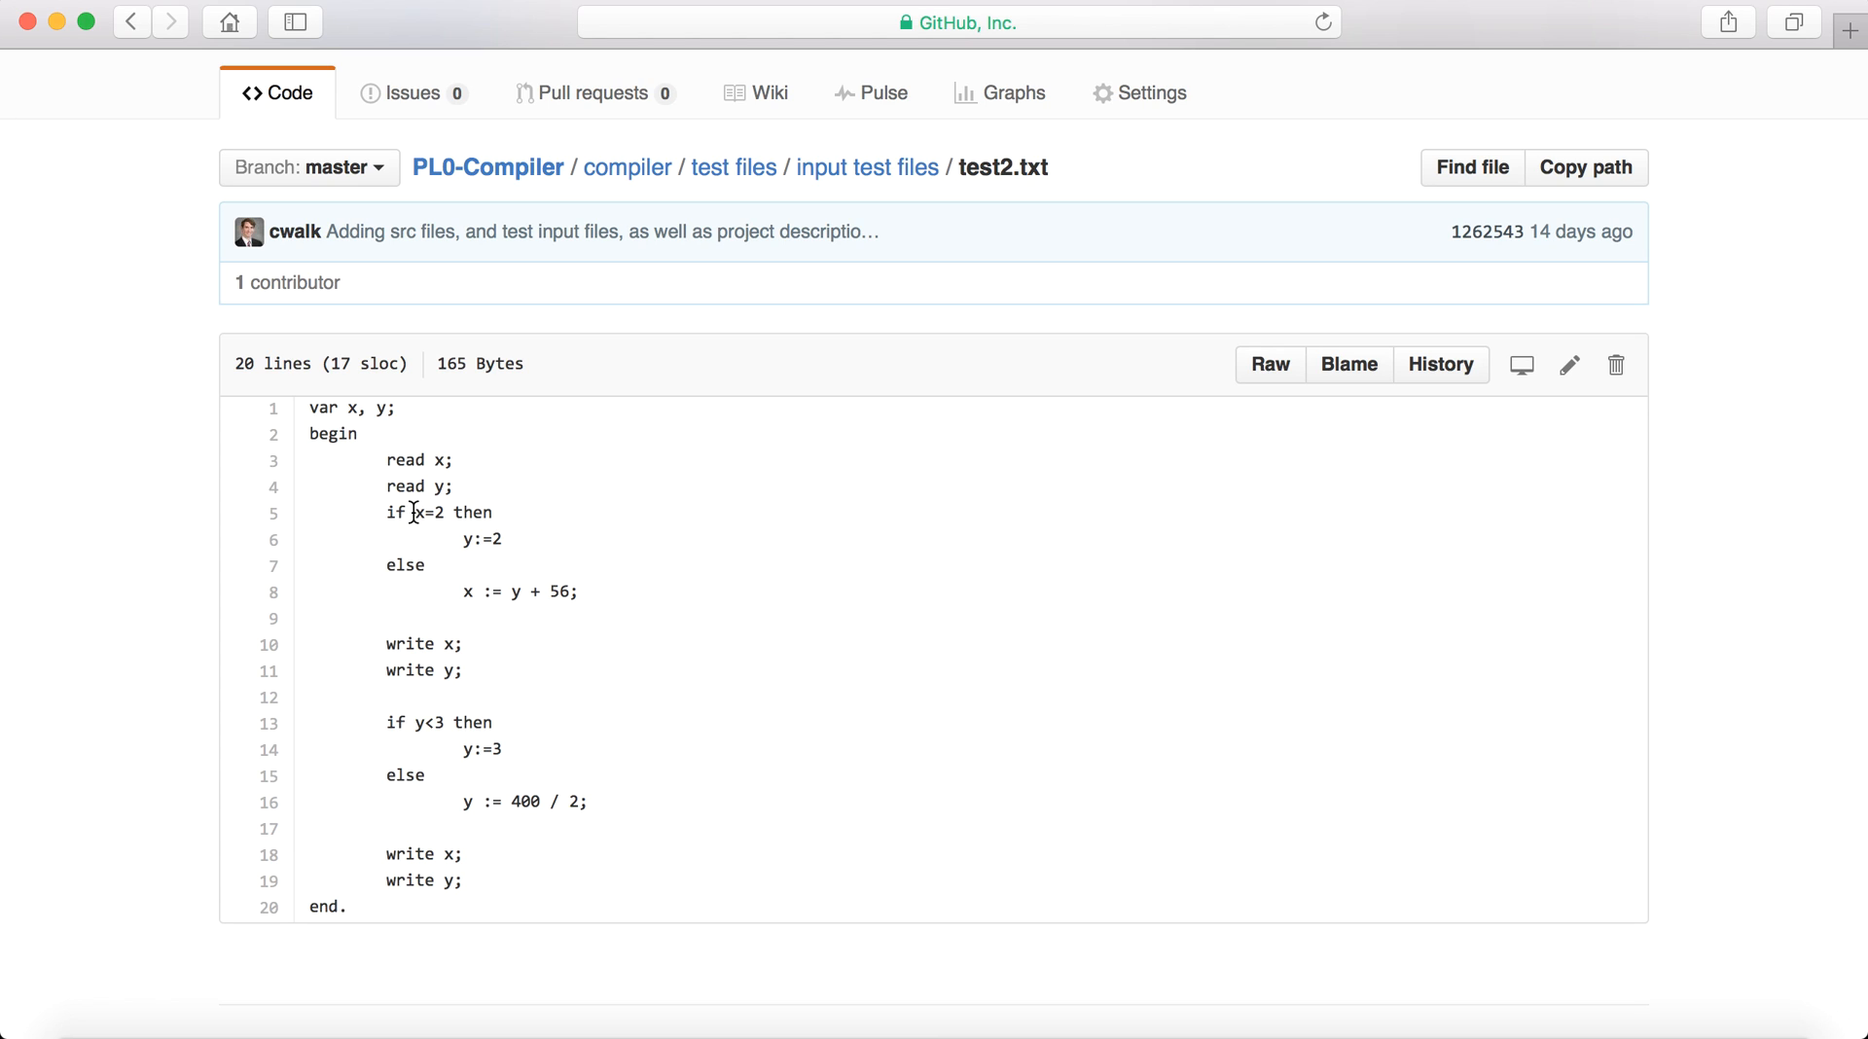
{"action": "mouse_move", "coordinate": [186, 115]}
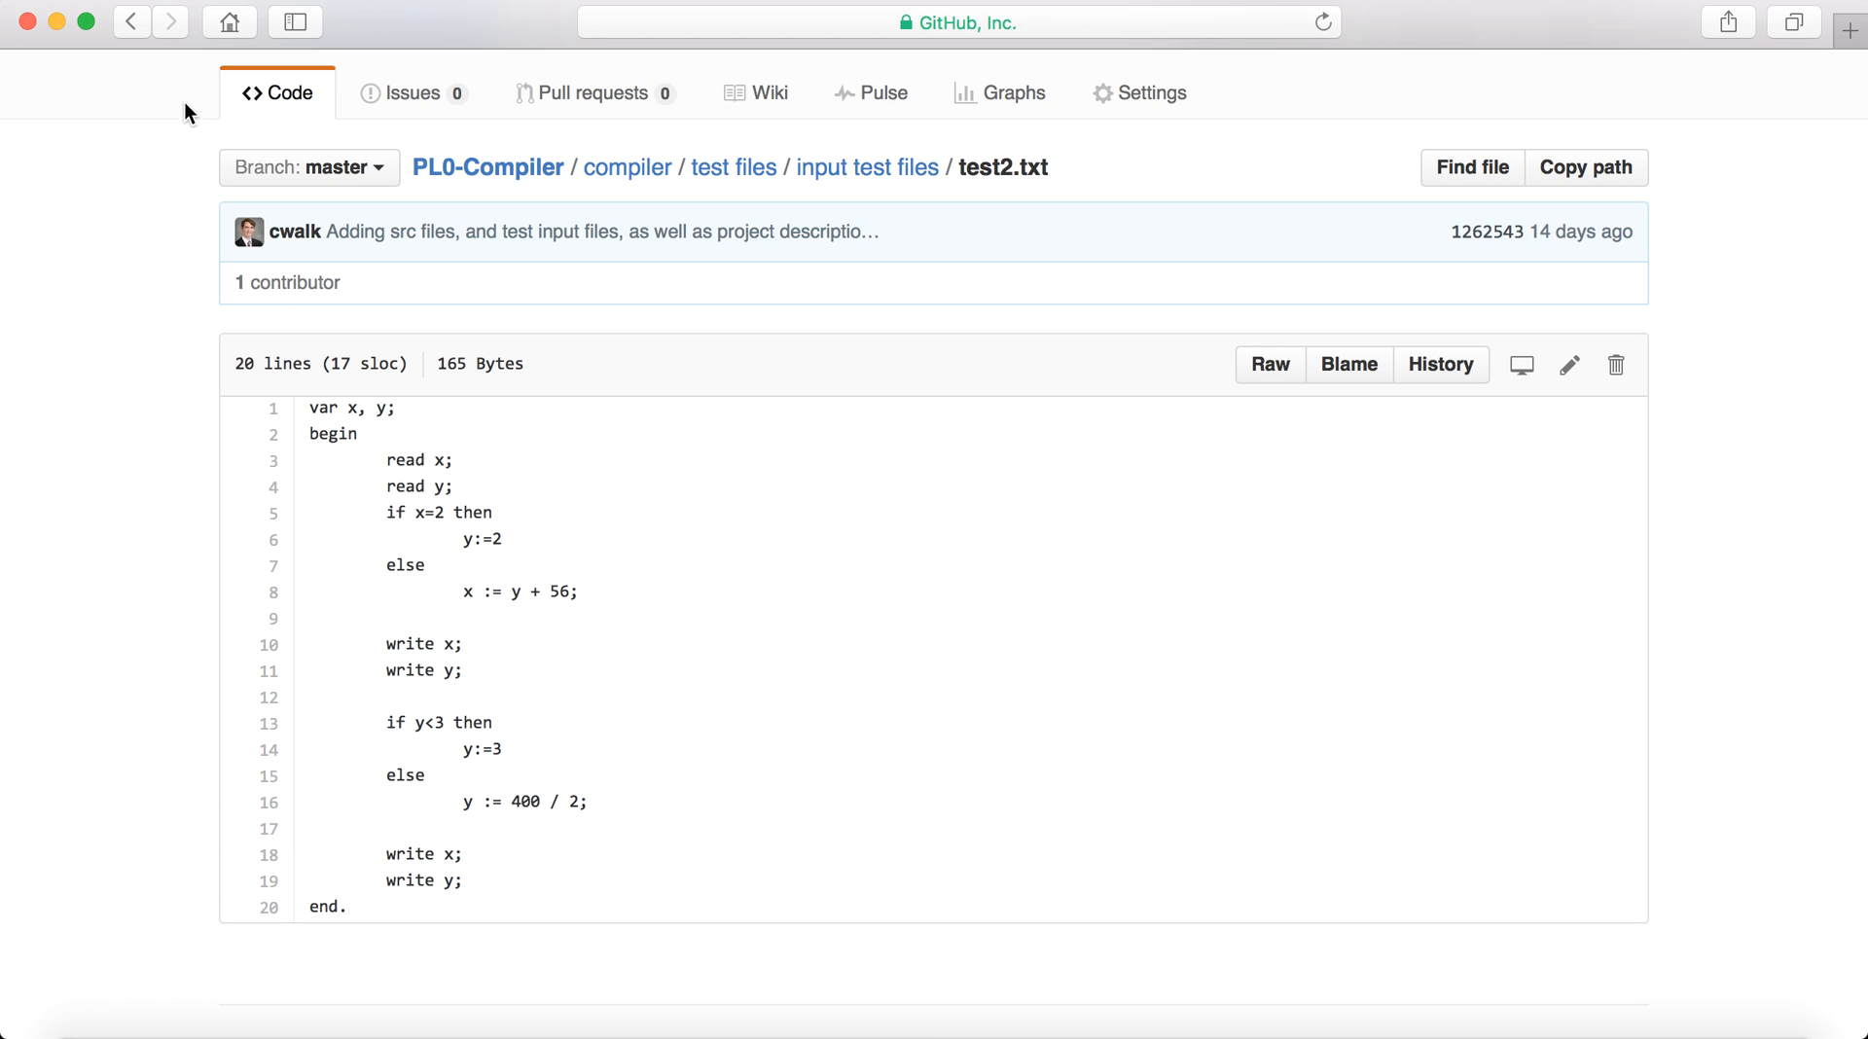
{"action": "left_click", "coordinate": [866, 166]}
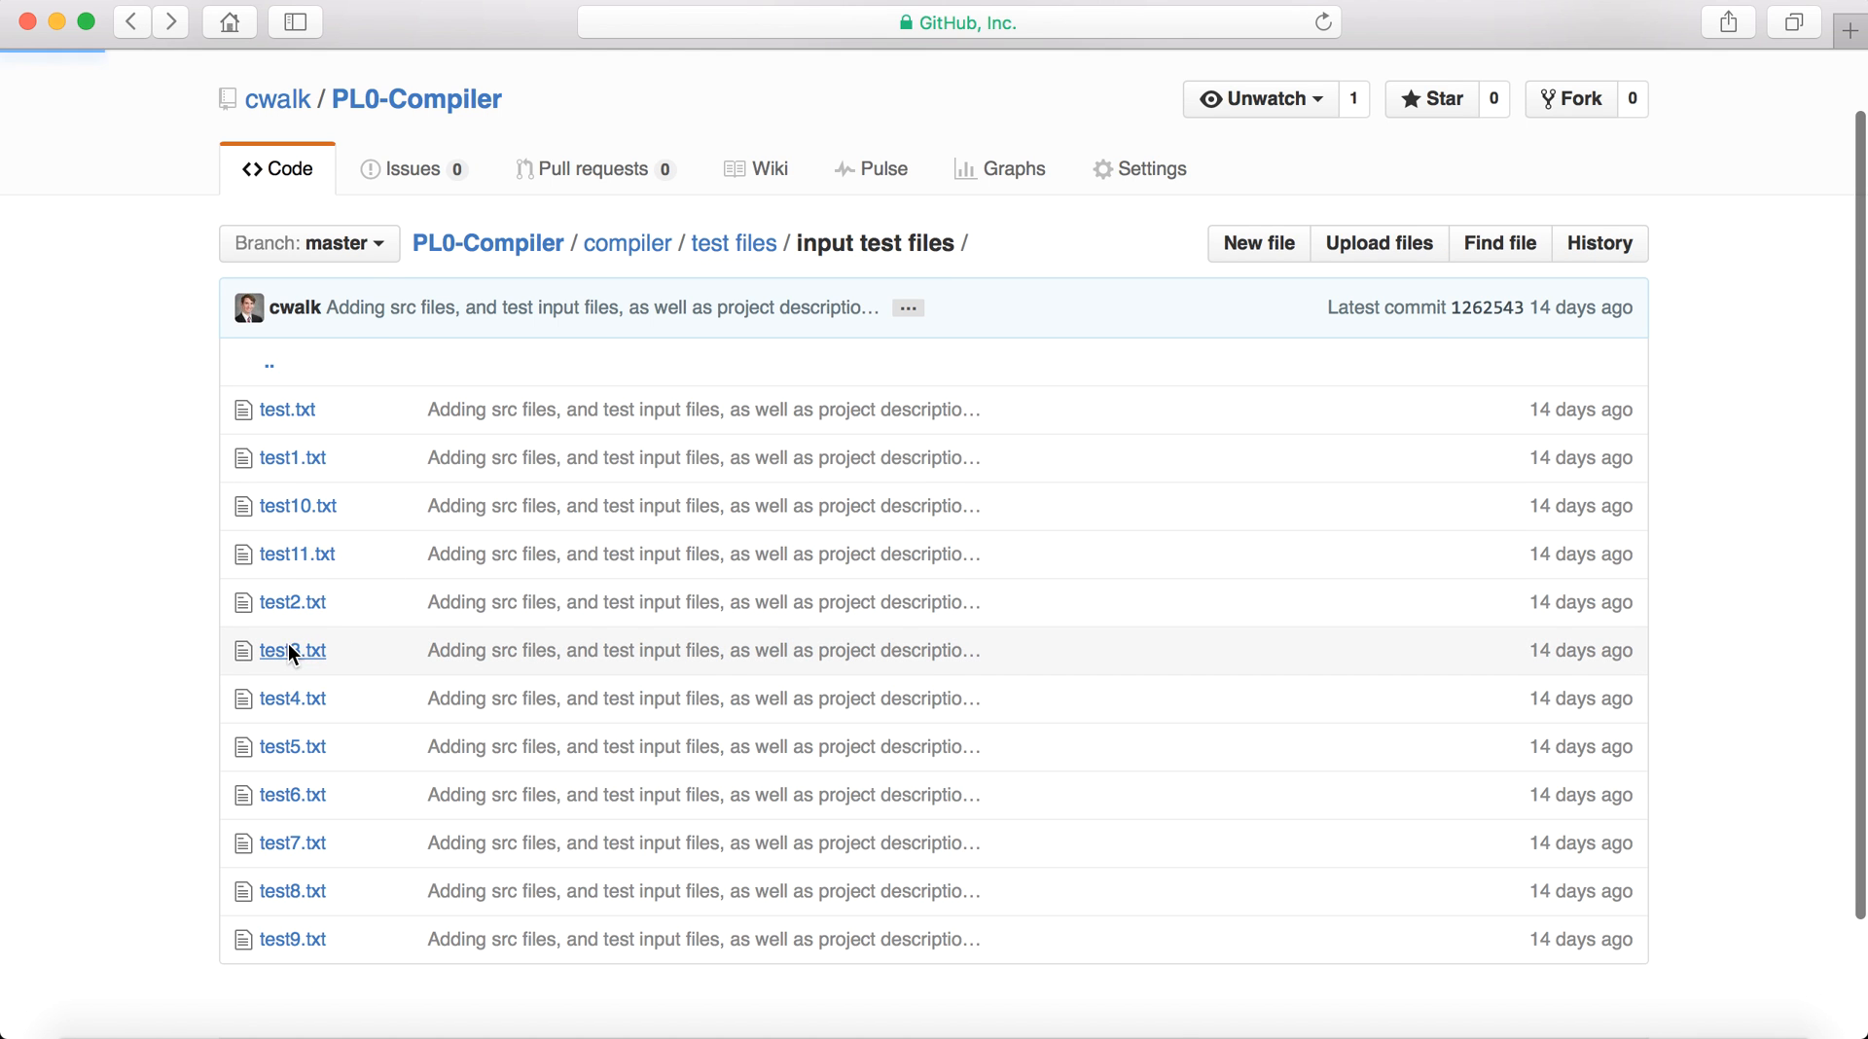
{"action": "left_click", "coordinate": [291, 651]}
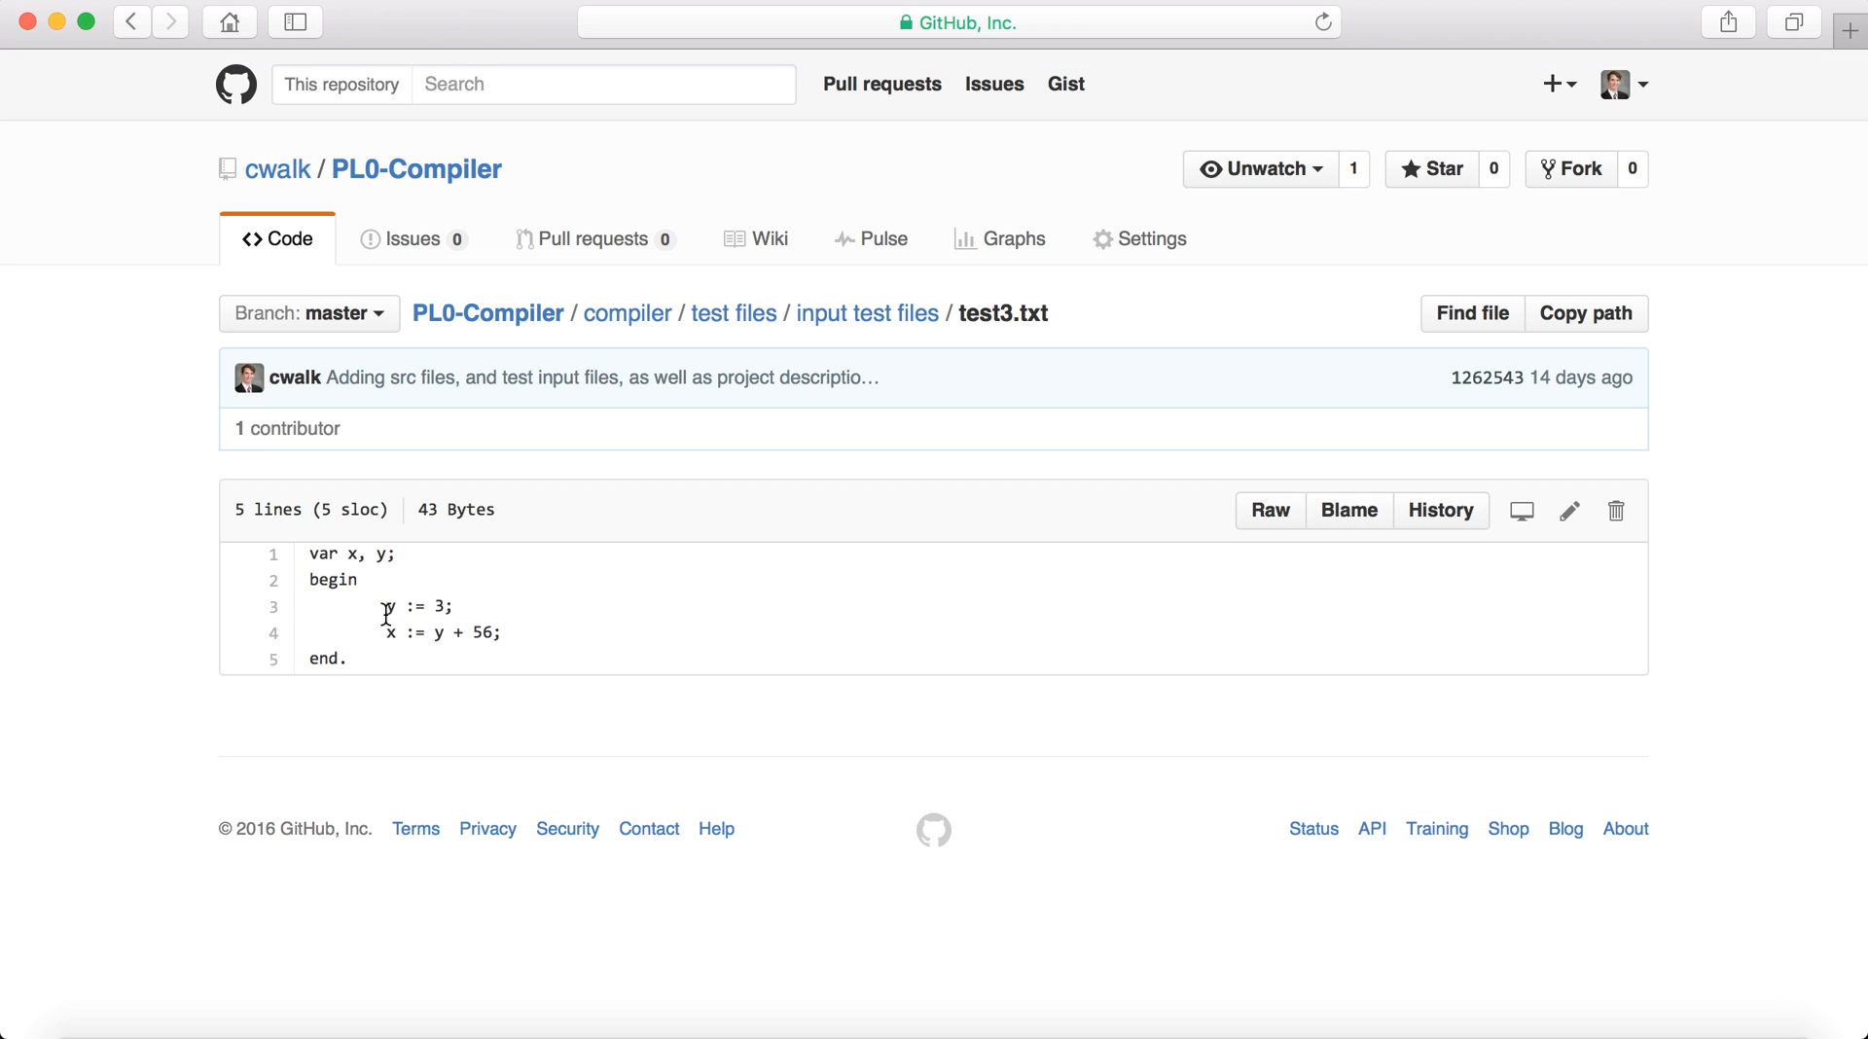
{"action": "mouse_move", "coordinate": [130, 22]}
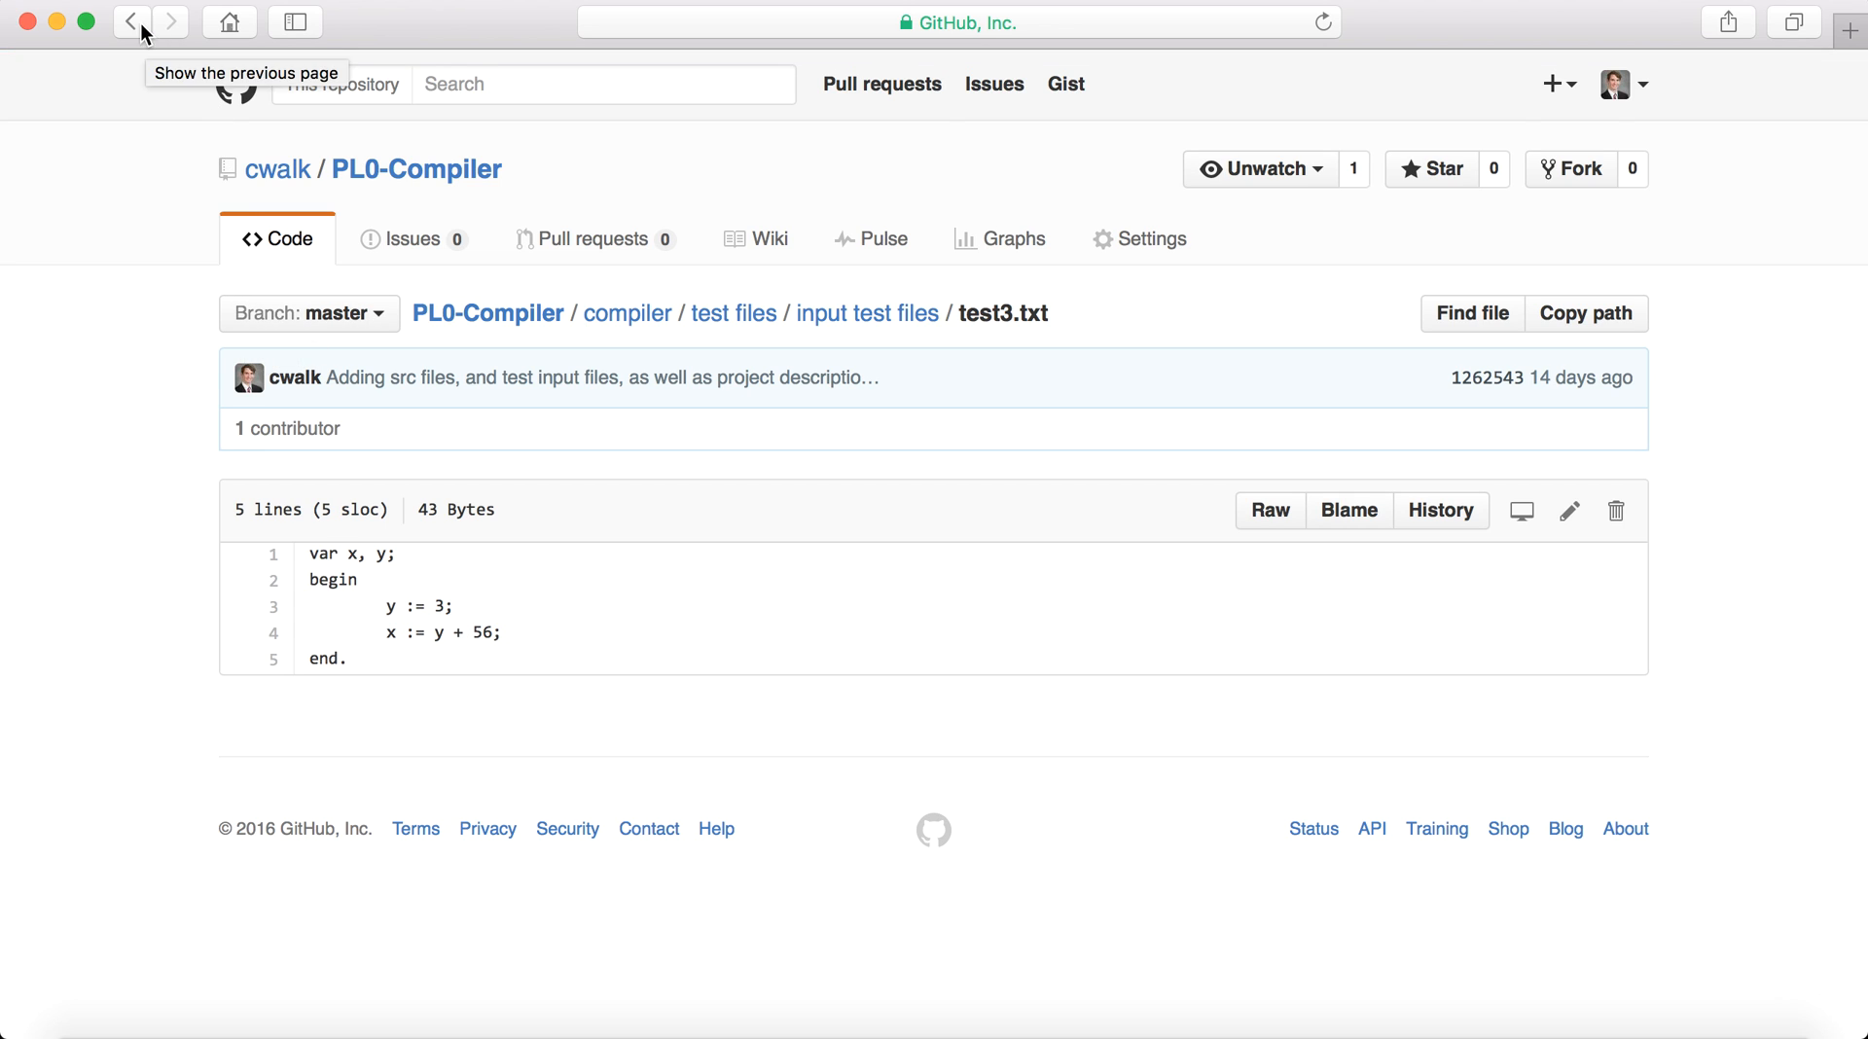
View test4.txt, then open the 15-line test6.txt squaring program.
{"action": "left_click", "coordinate": [131, 22]}
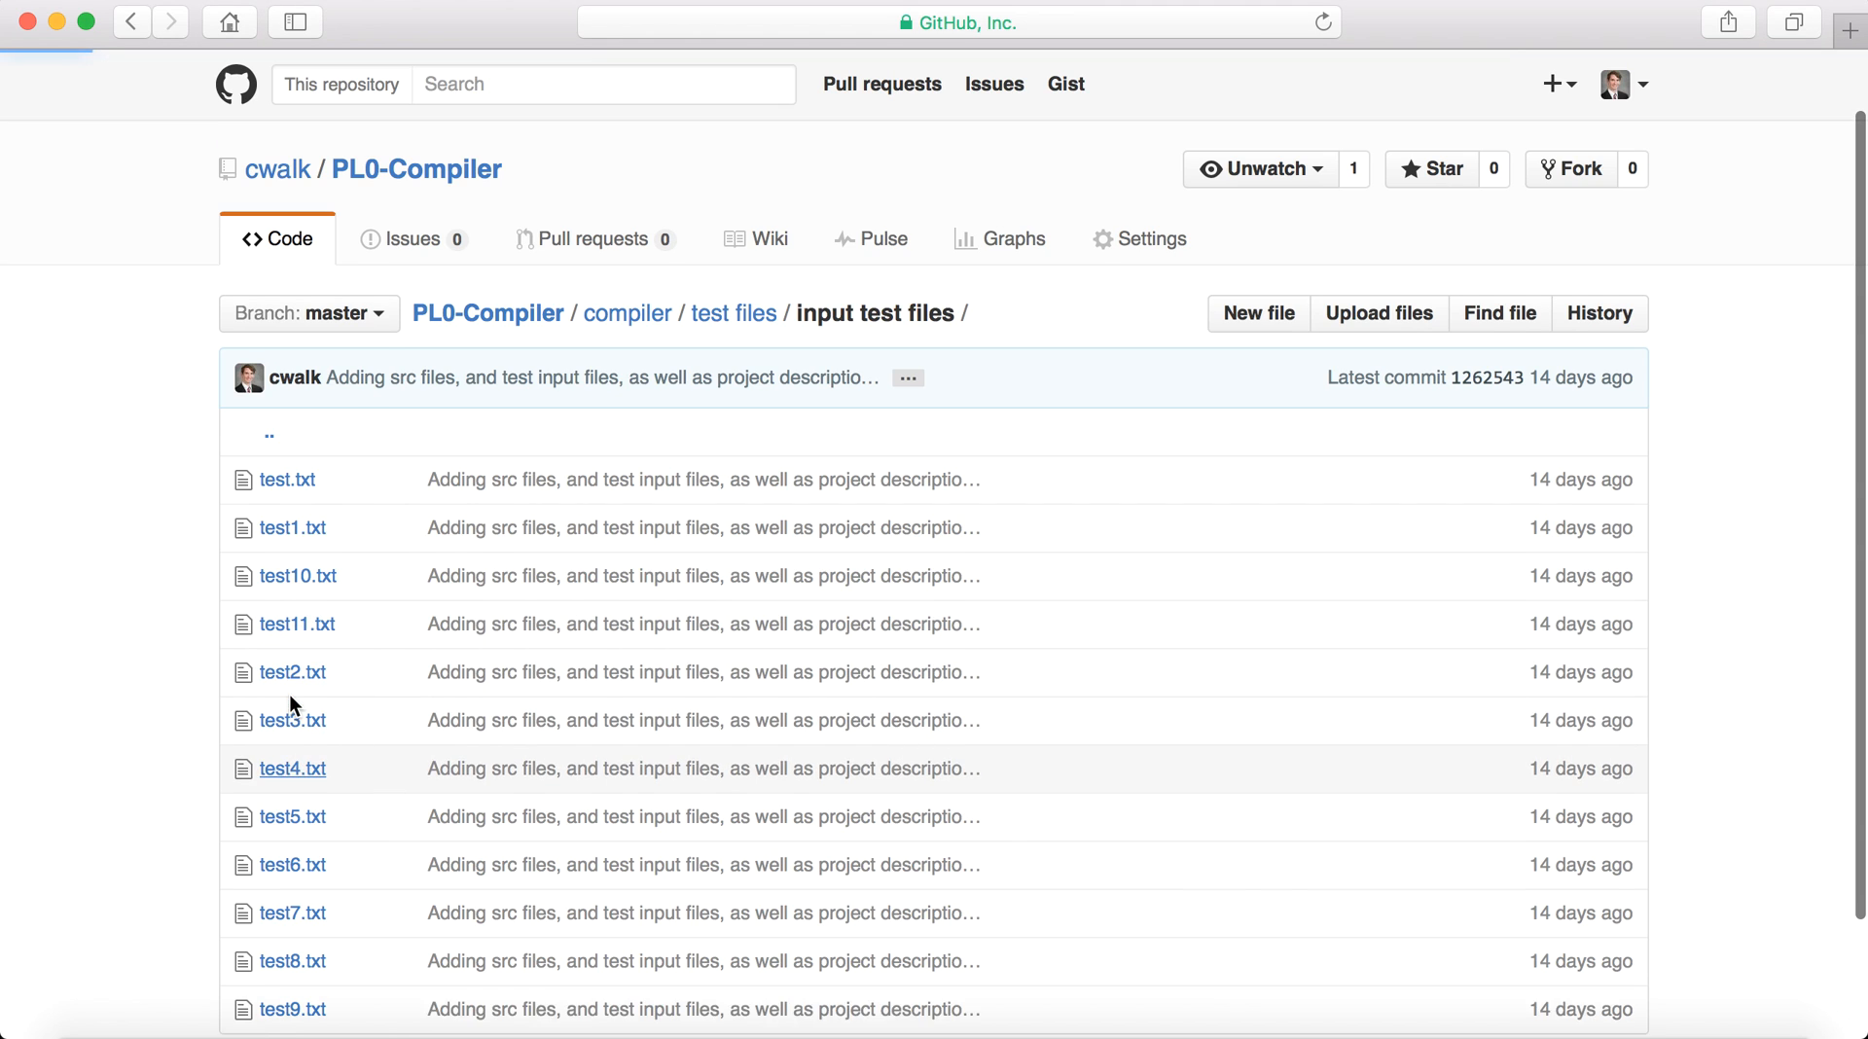
{"action": "left_click", "coordinate": [292, 768]}
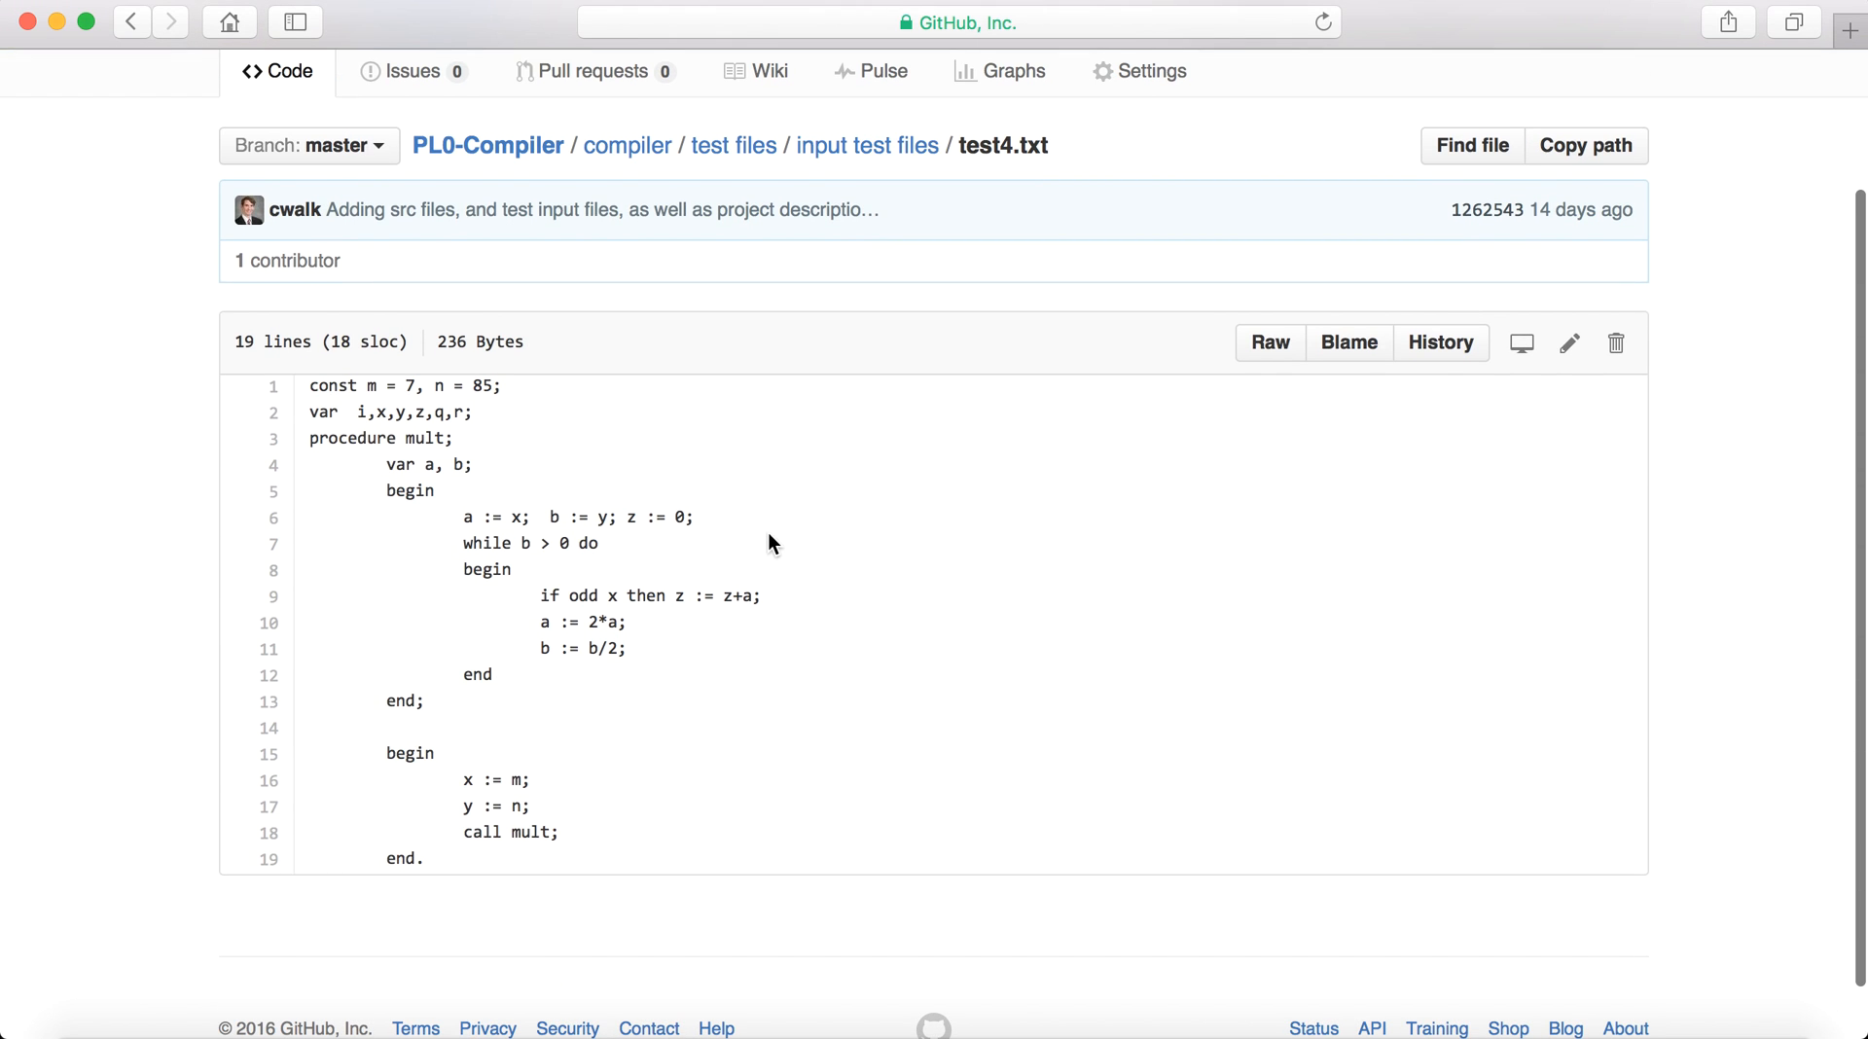
{"action": "mouse_move", "coordinate": [203, 212]}
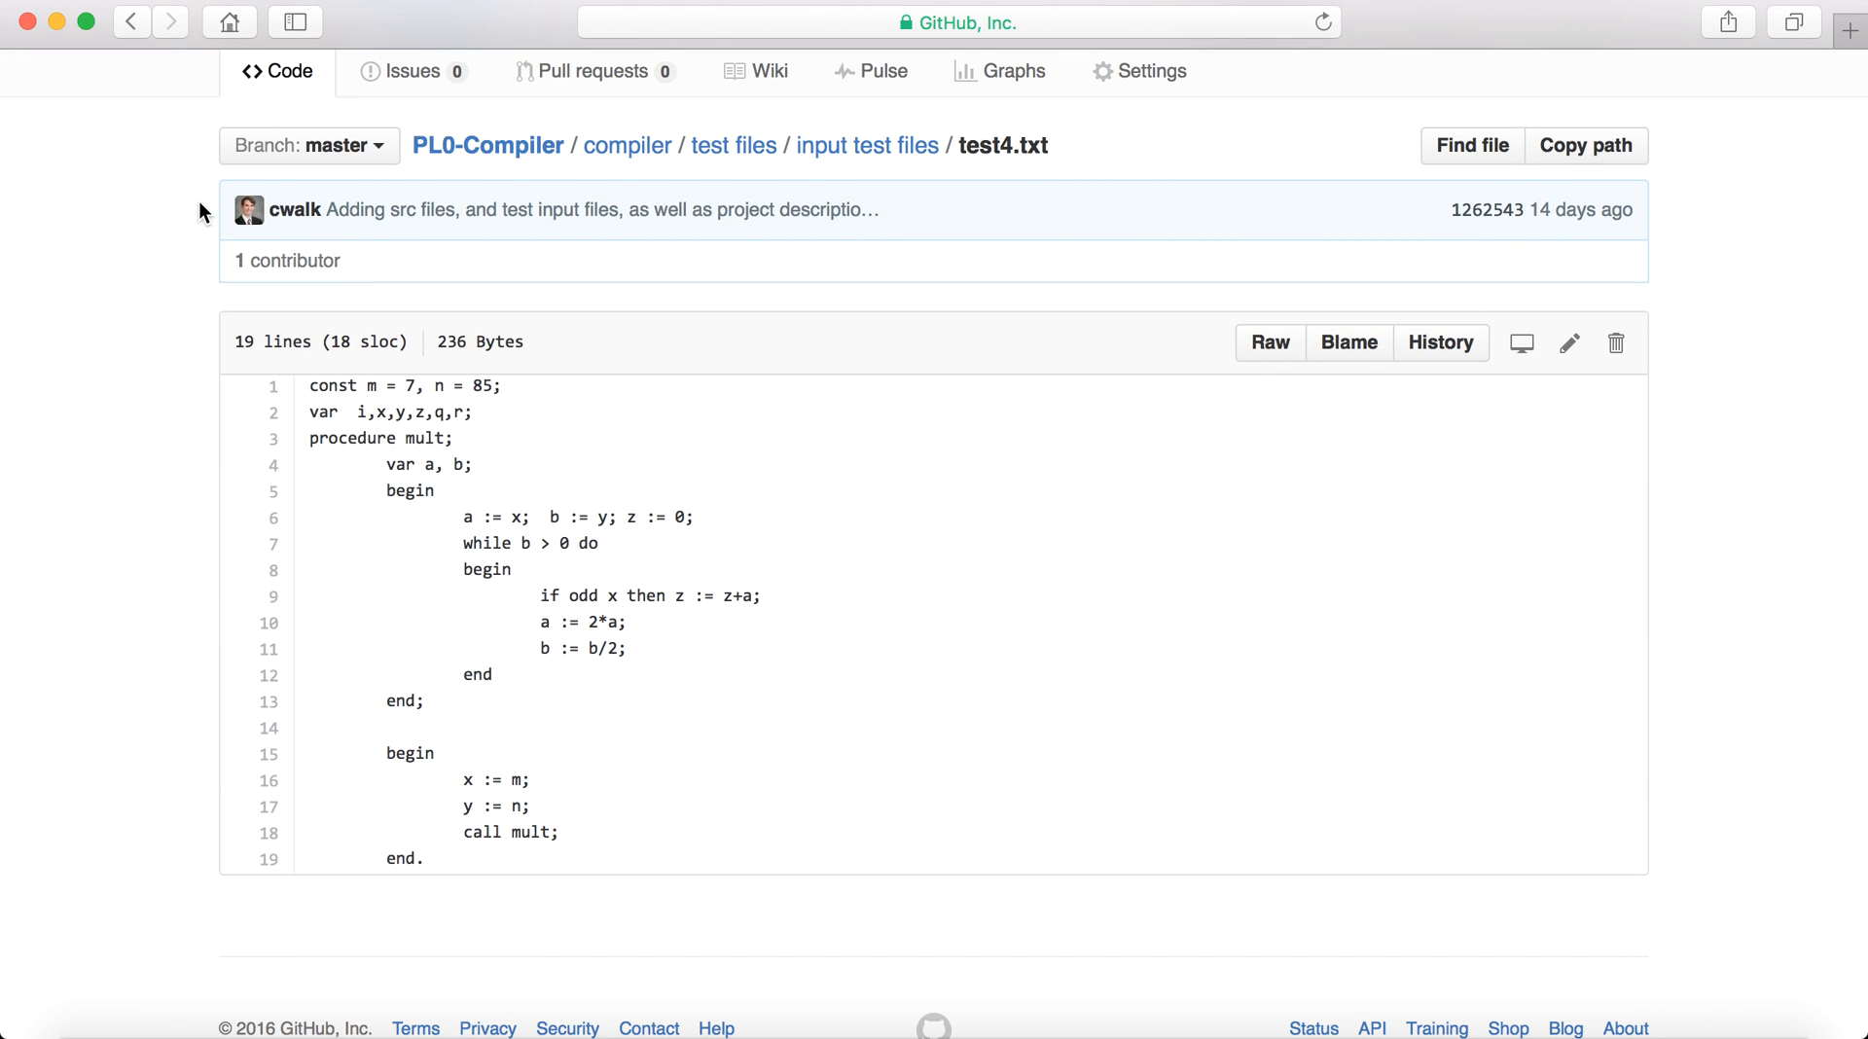
{"action": "mouse_move", "coordinate": [202, 80]}
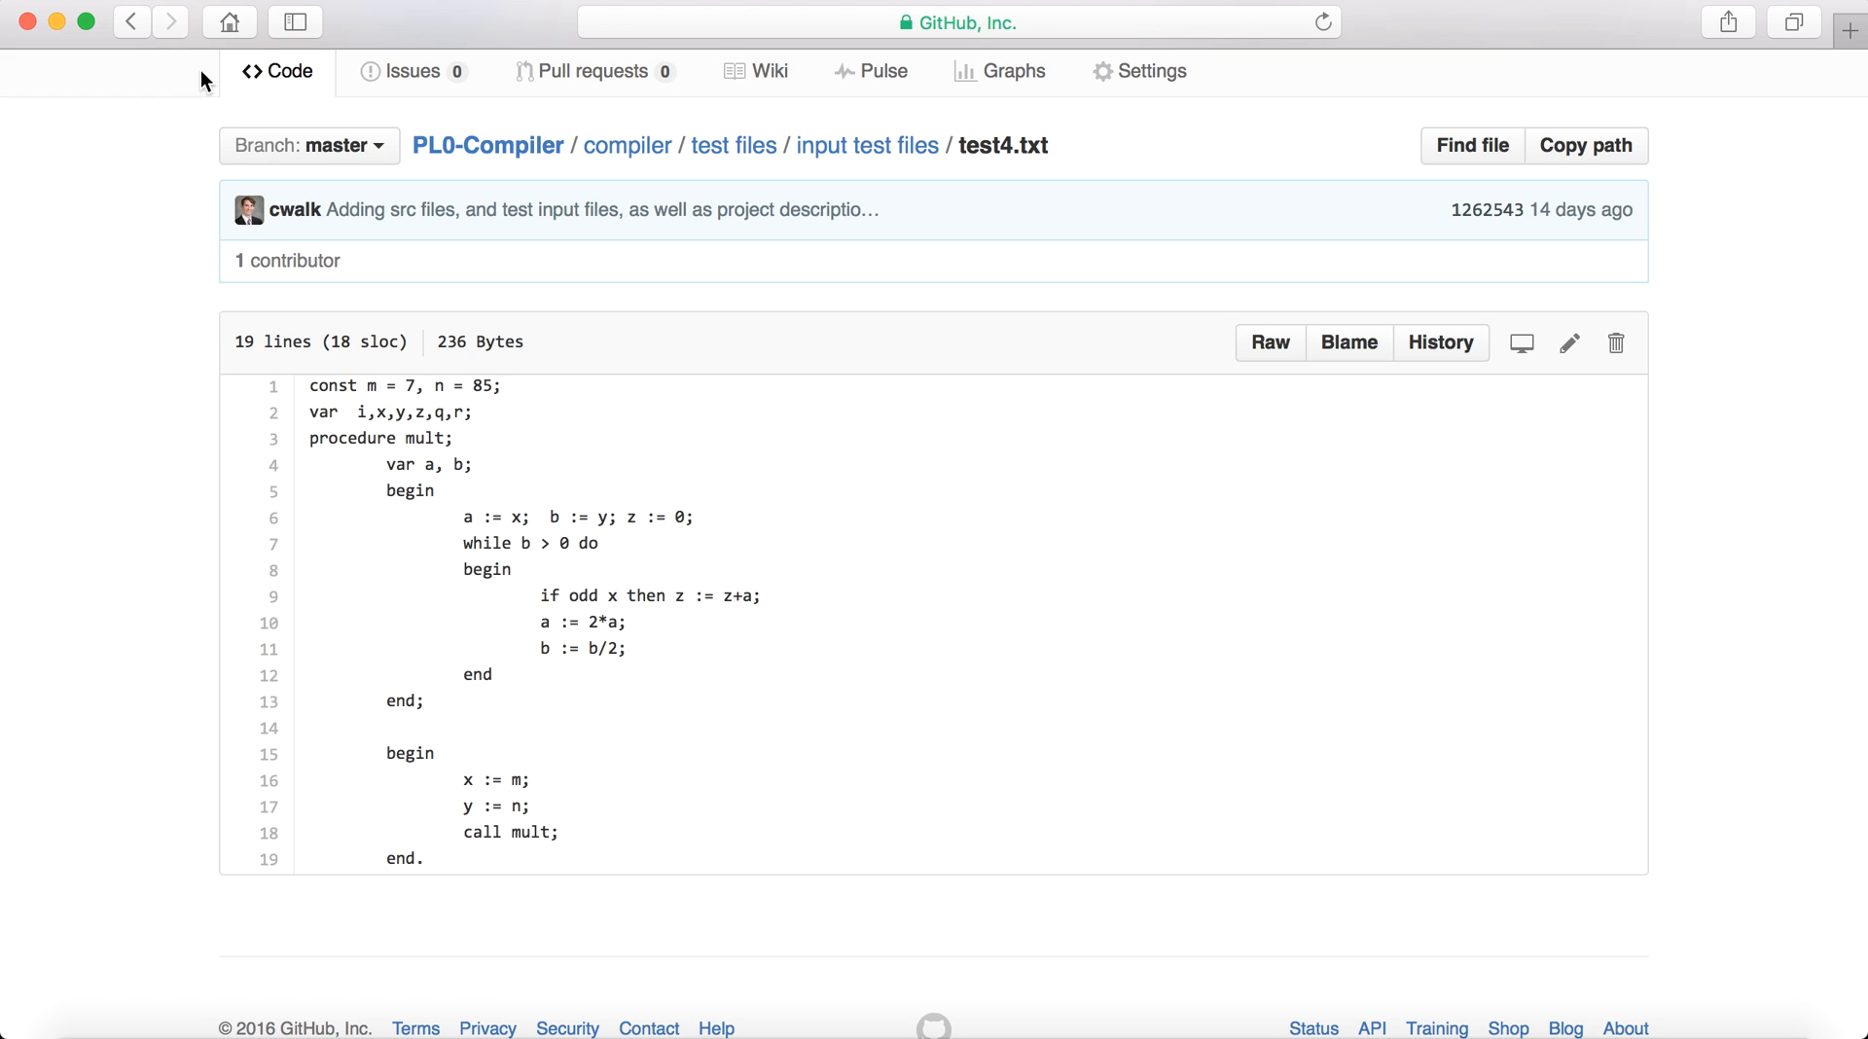
{"action": "left_click", "coordinate": [866, 145]}
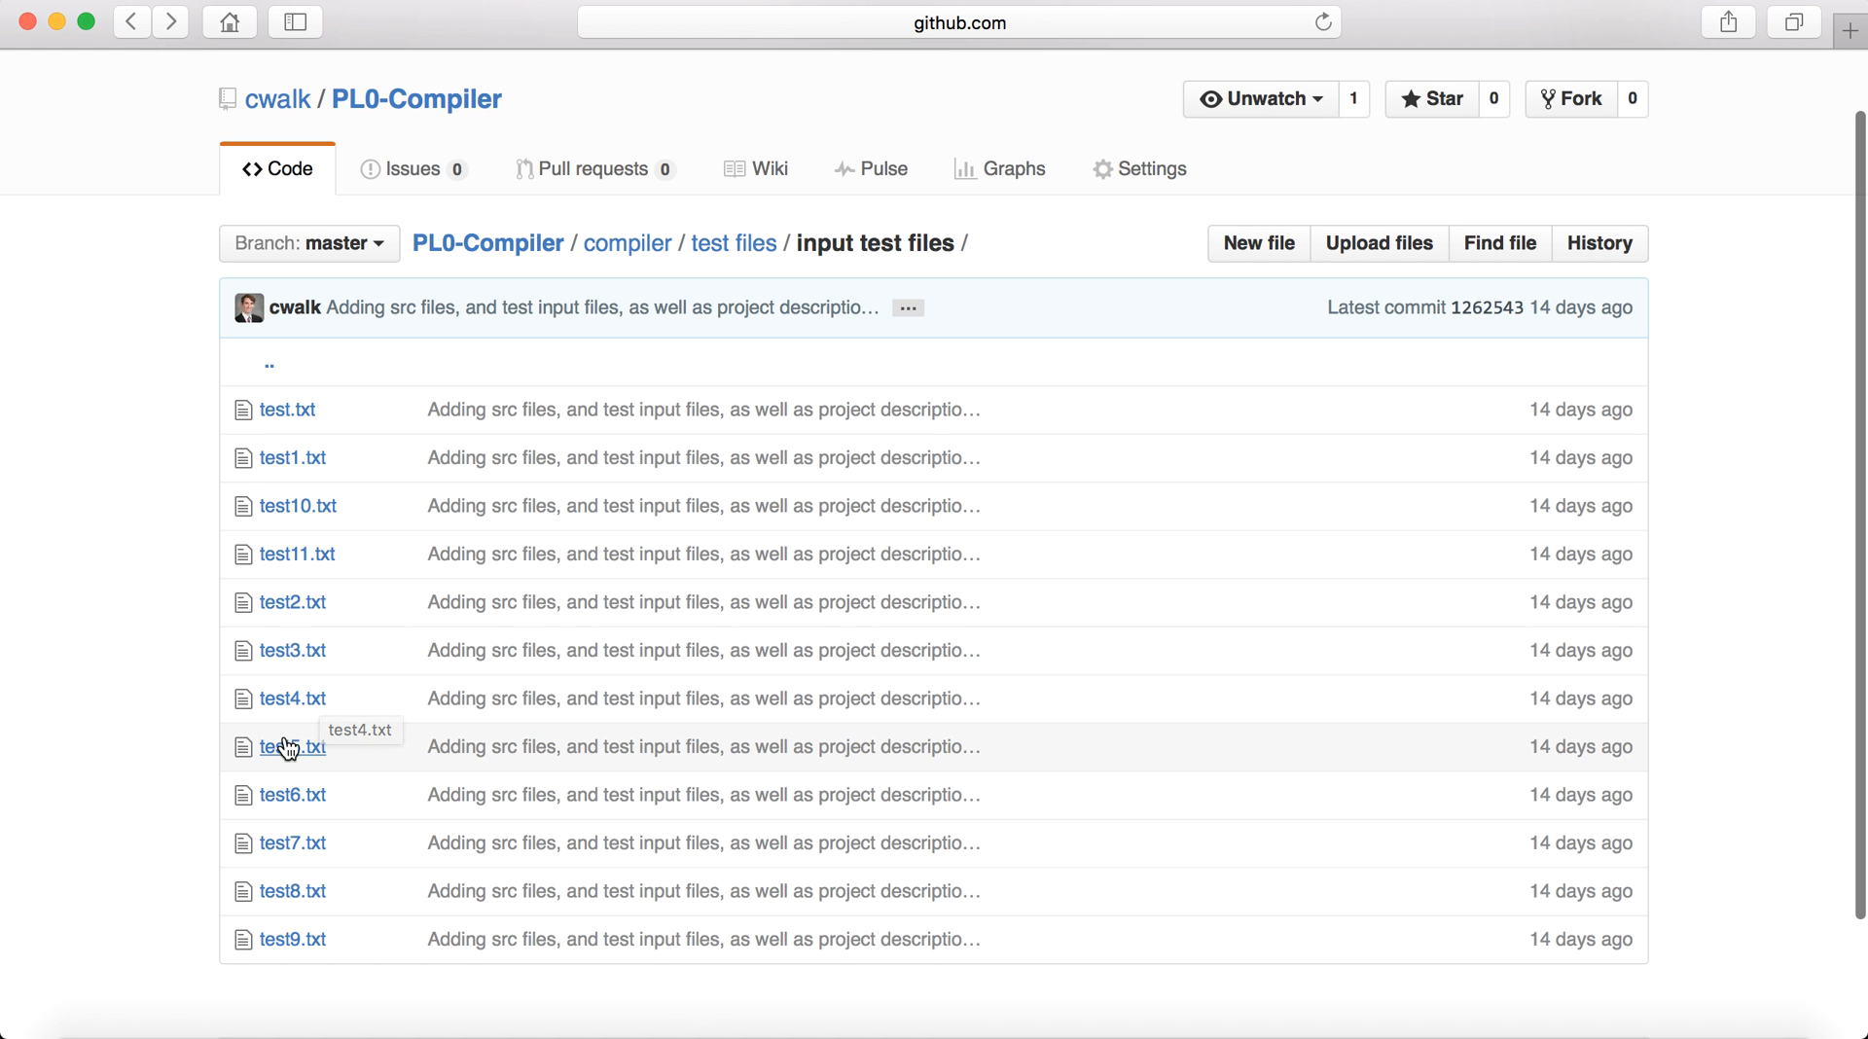
{"action": "left_click", "coordinate": [292, 748]}
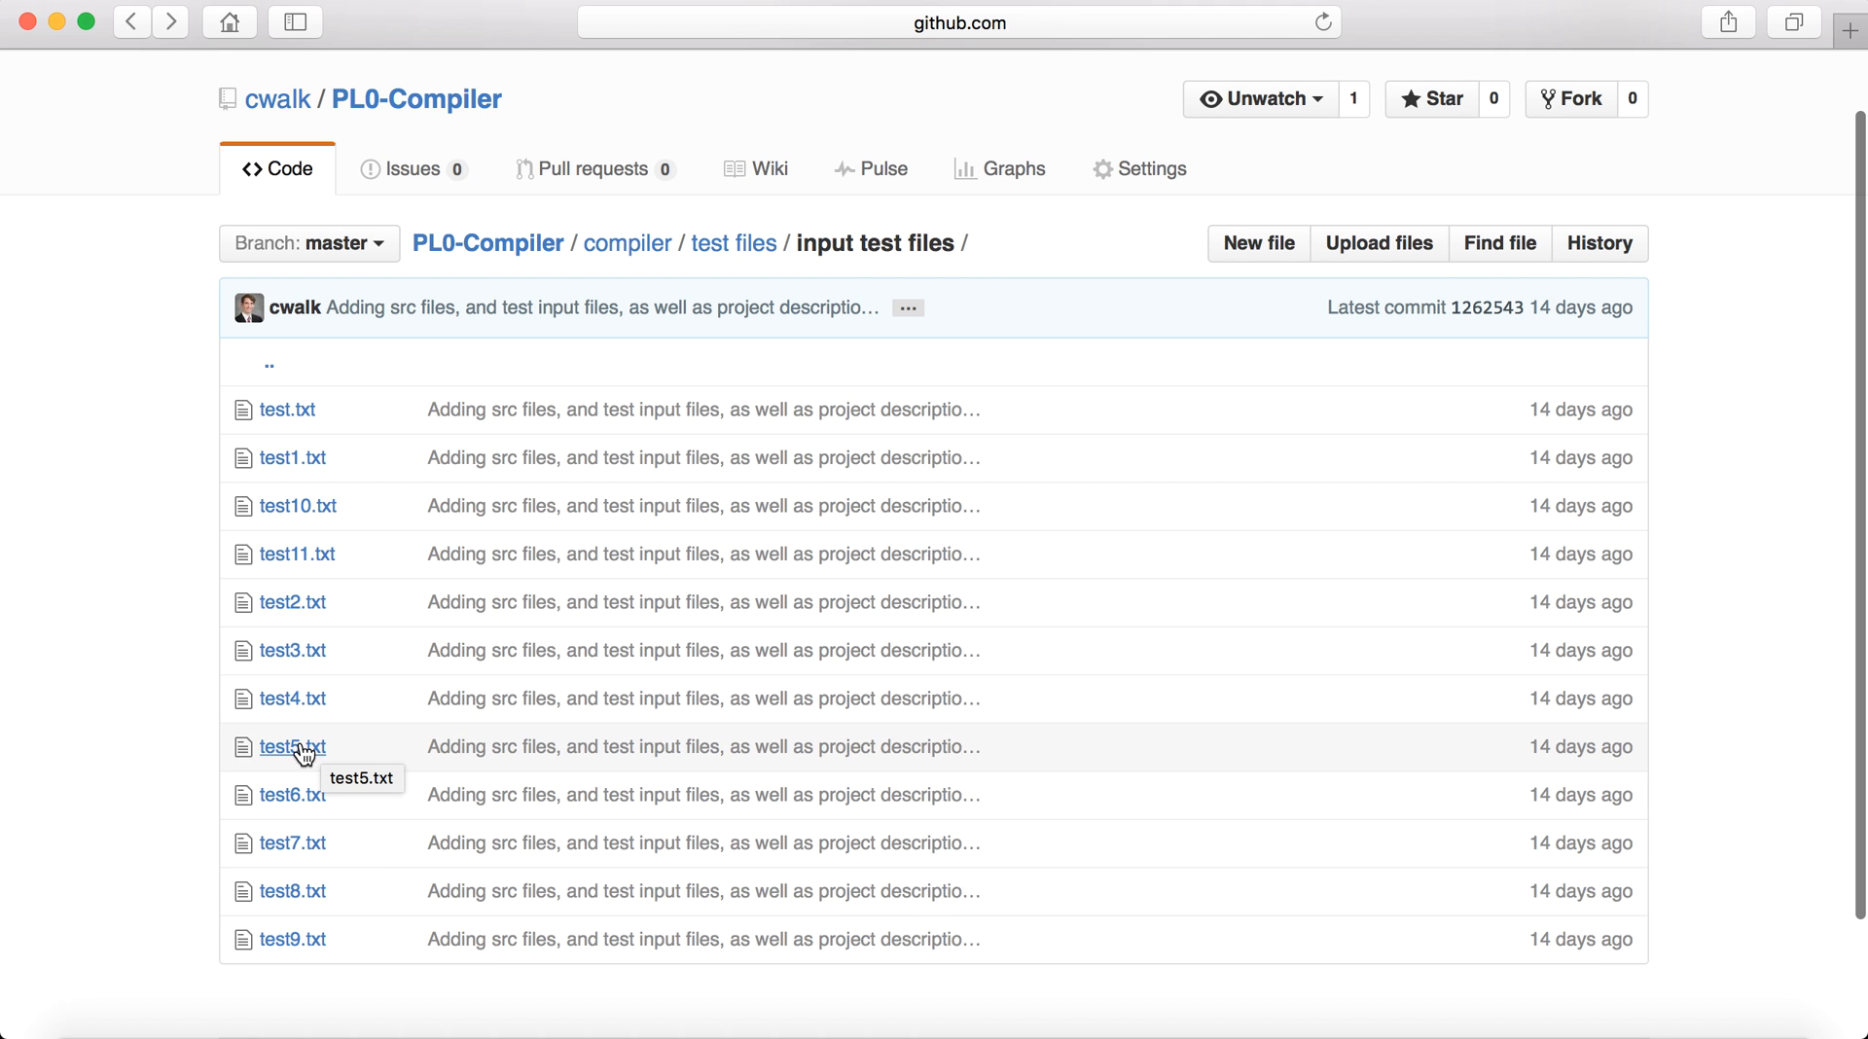
{"action": "mouse_move", "coordinate": [197, 319]}
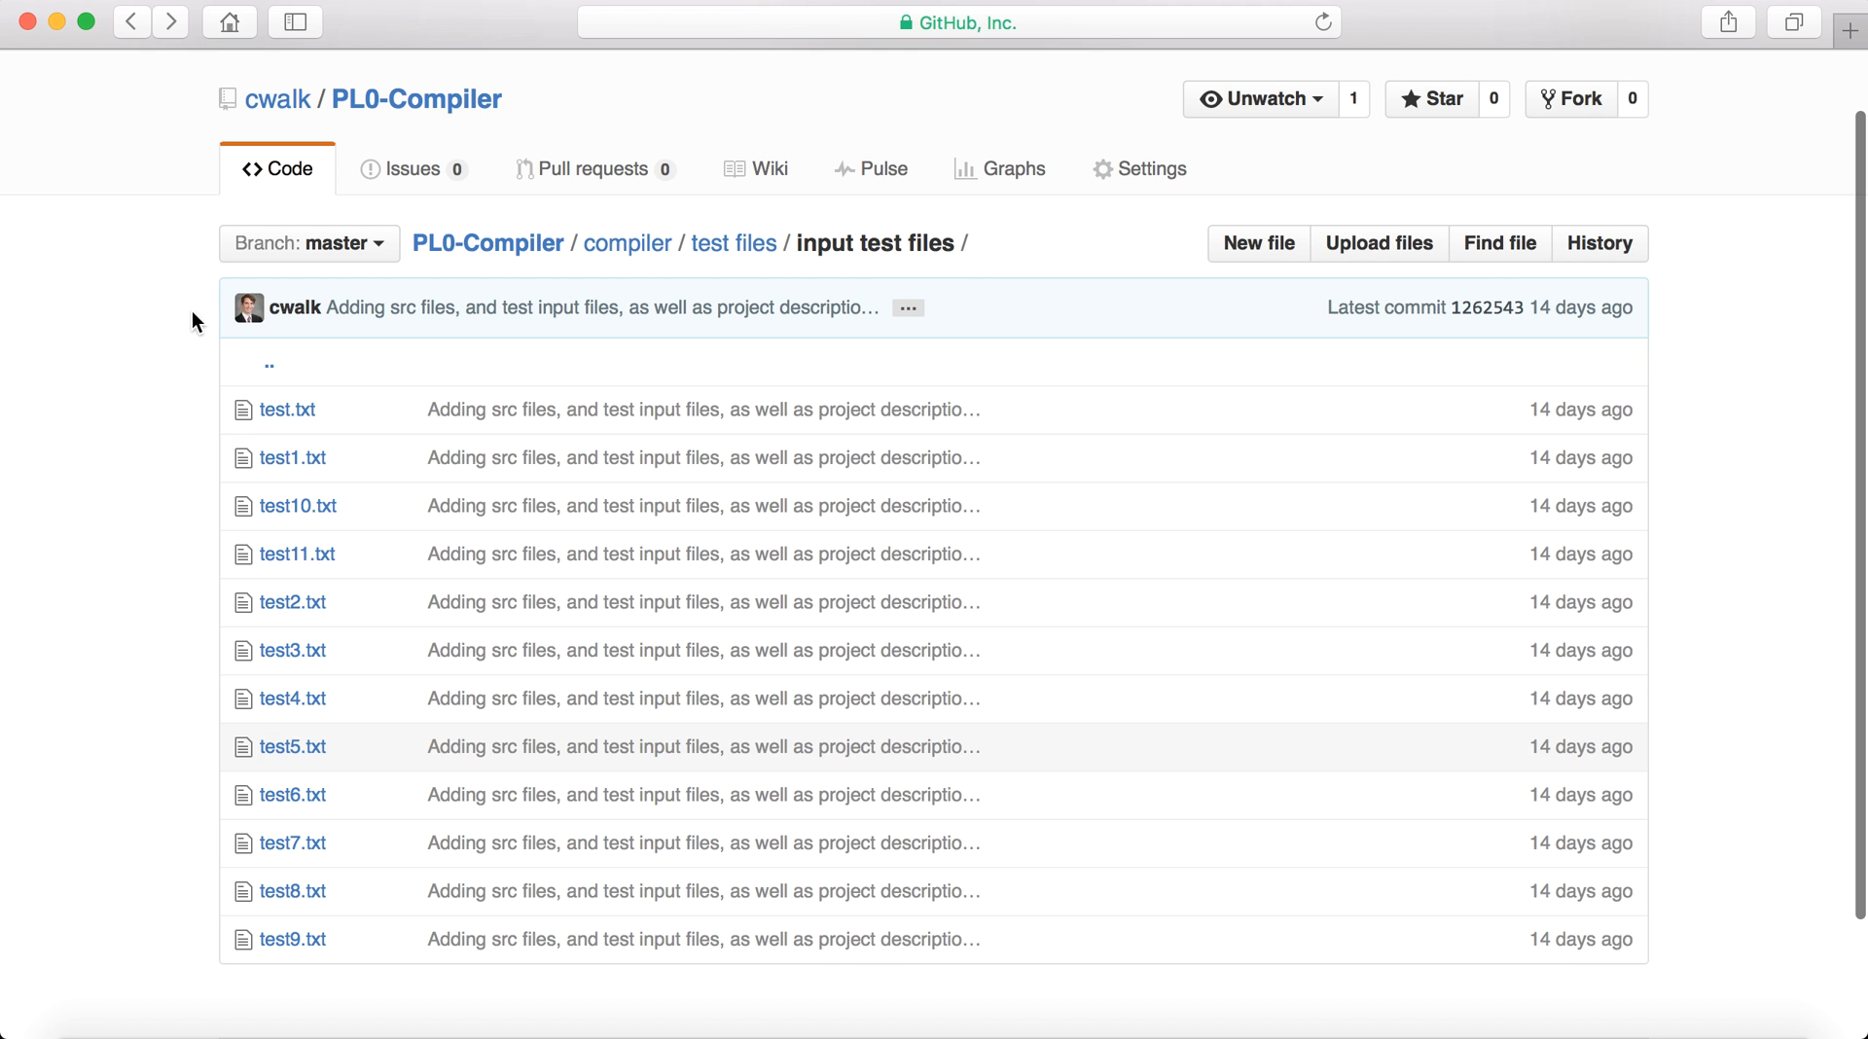
{"action": "left_click", "coordinate": [292, 794]}
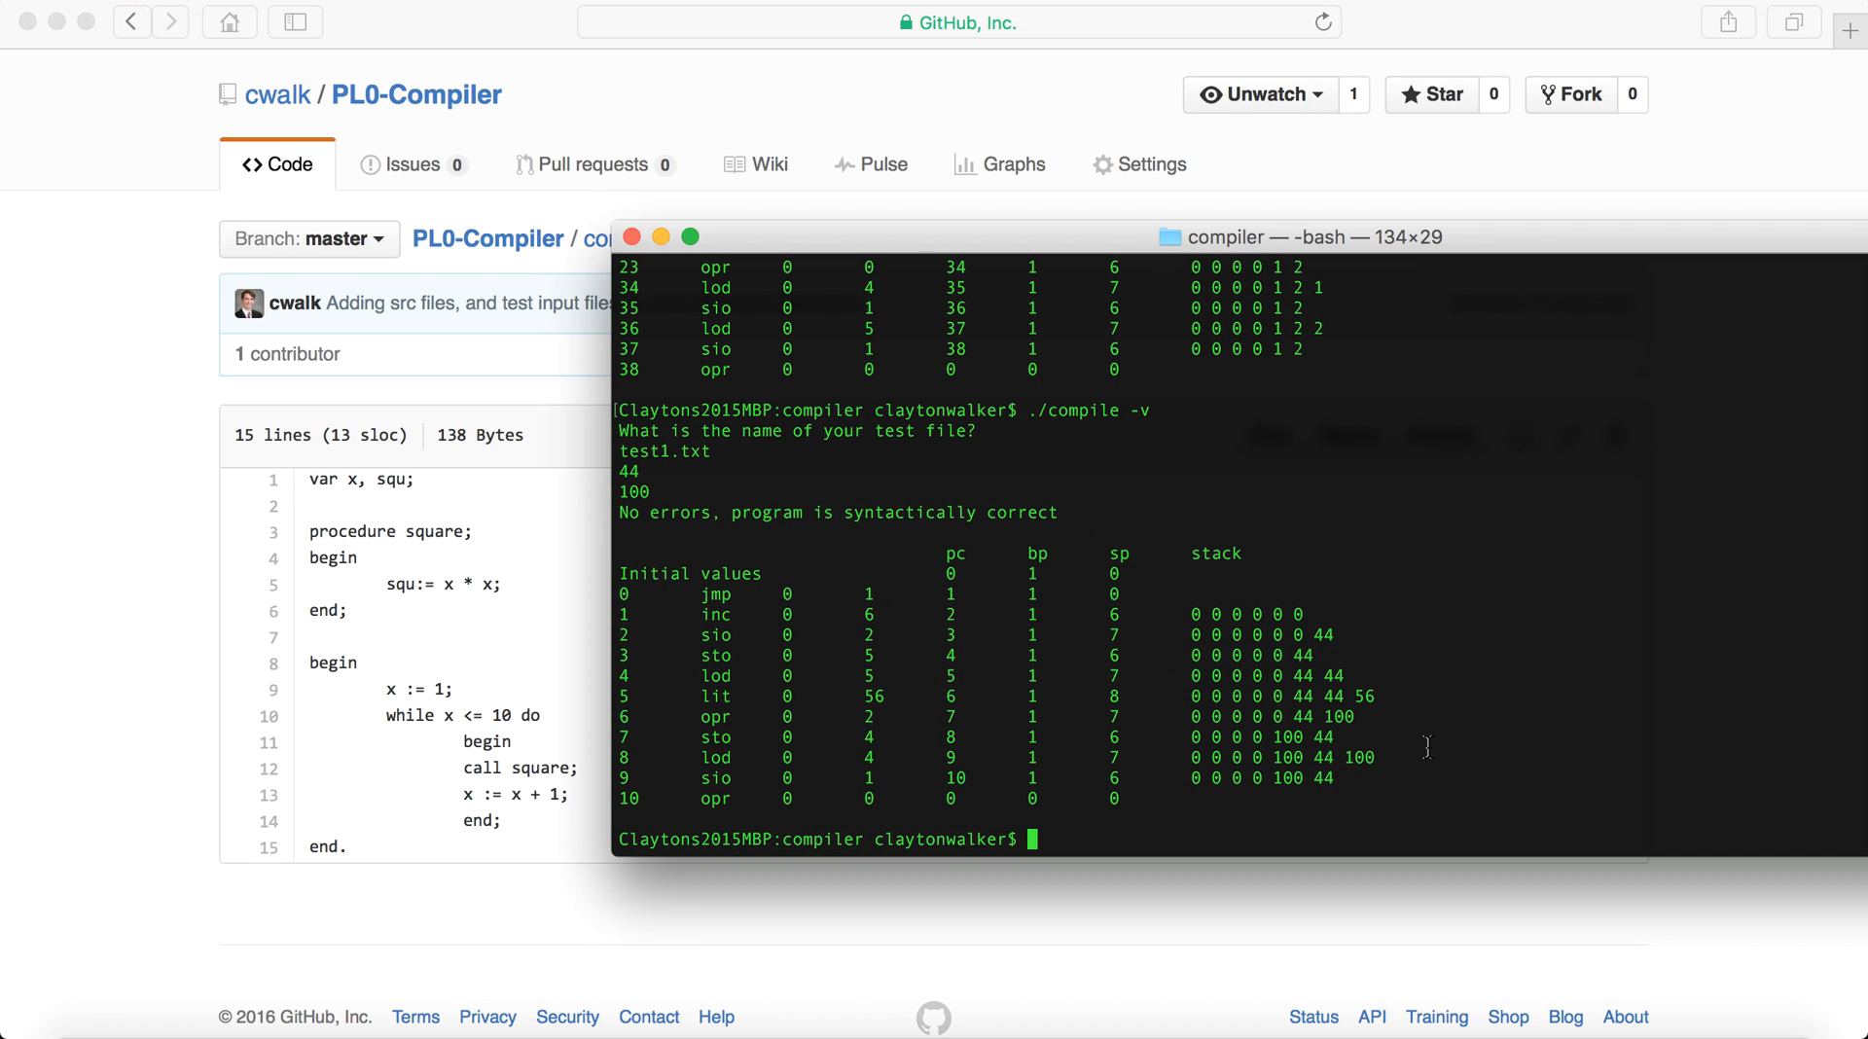
Compile test6.txt with ./compile -v and scroll into its trace from jmp 0 8.
{"action": "type", "text": "./compile"}
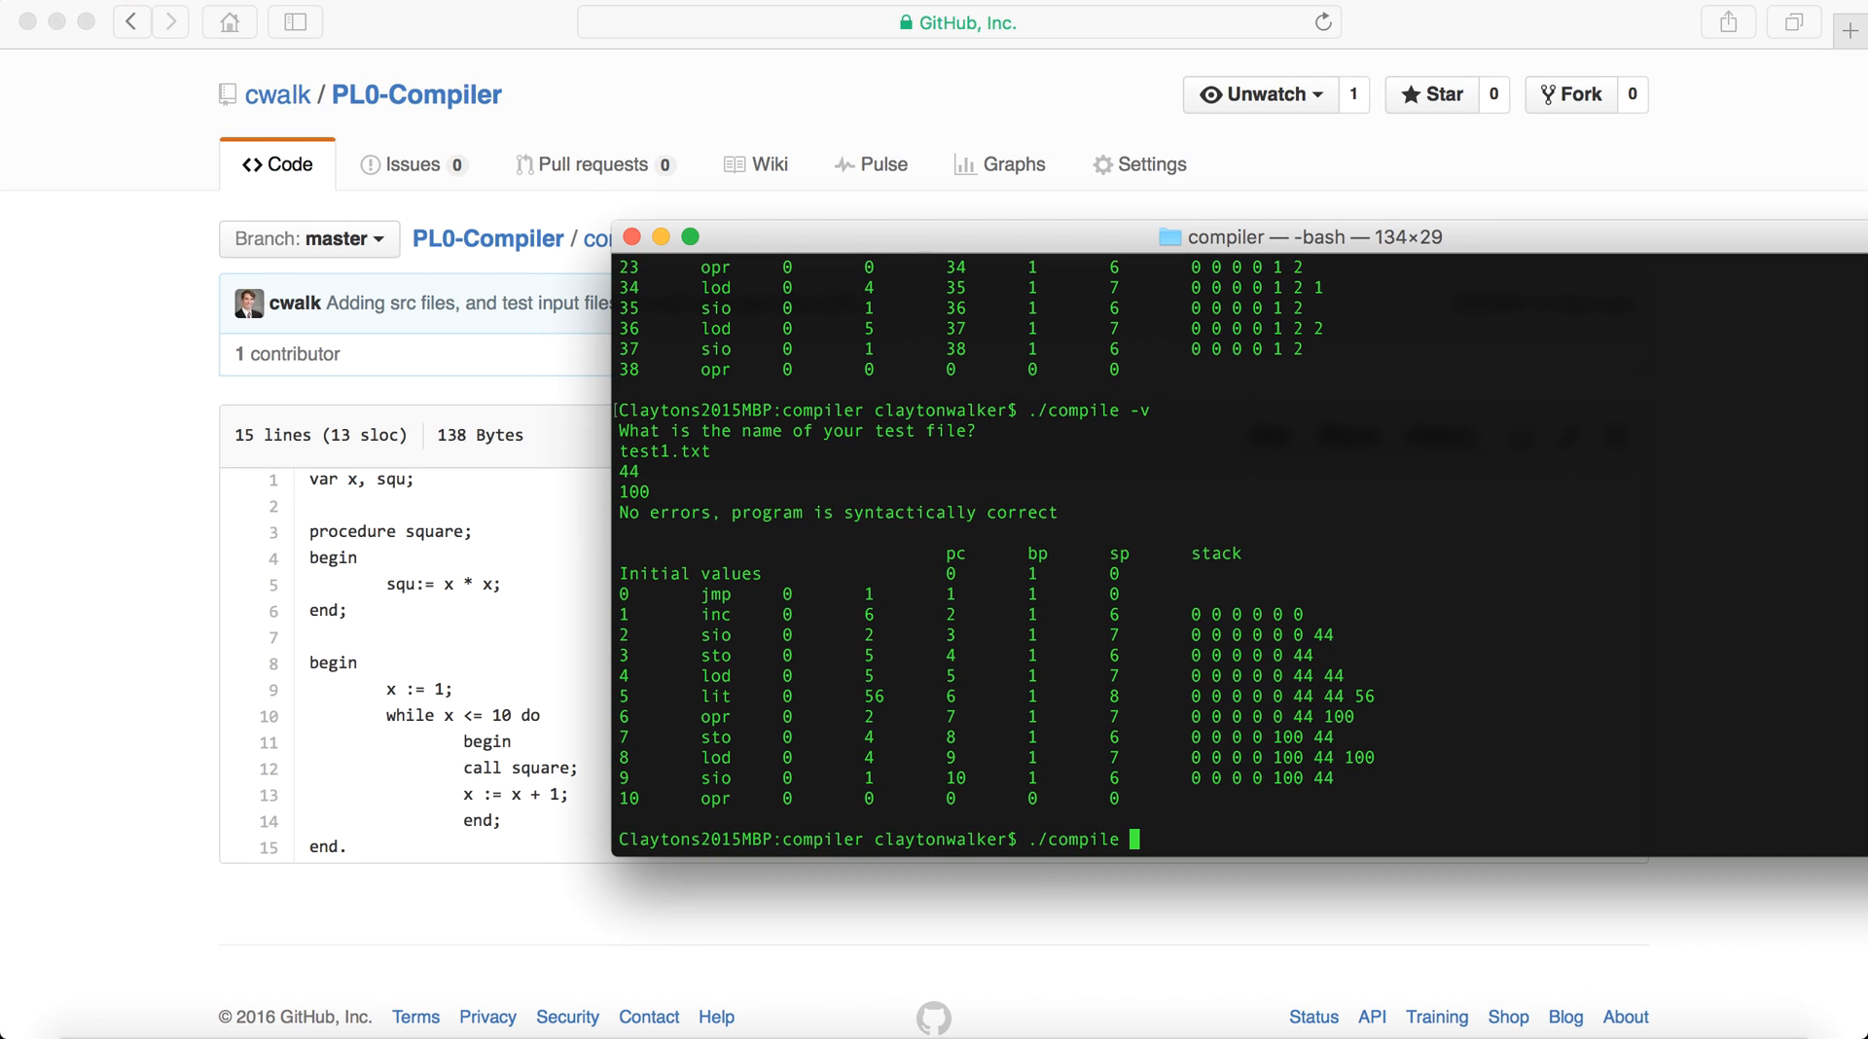
{"action": "type", "text": "-"}
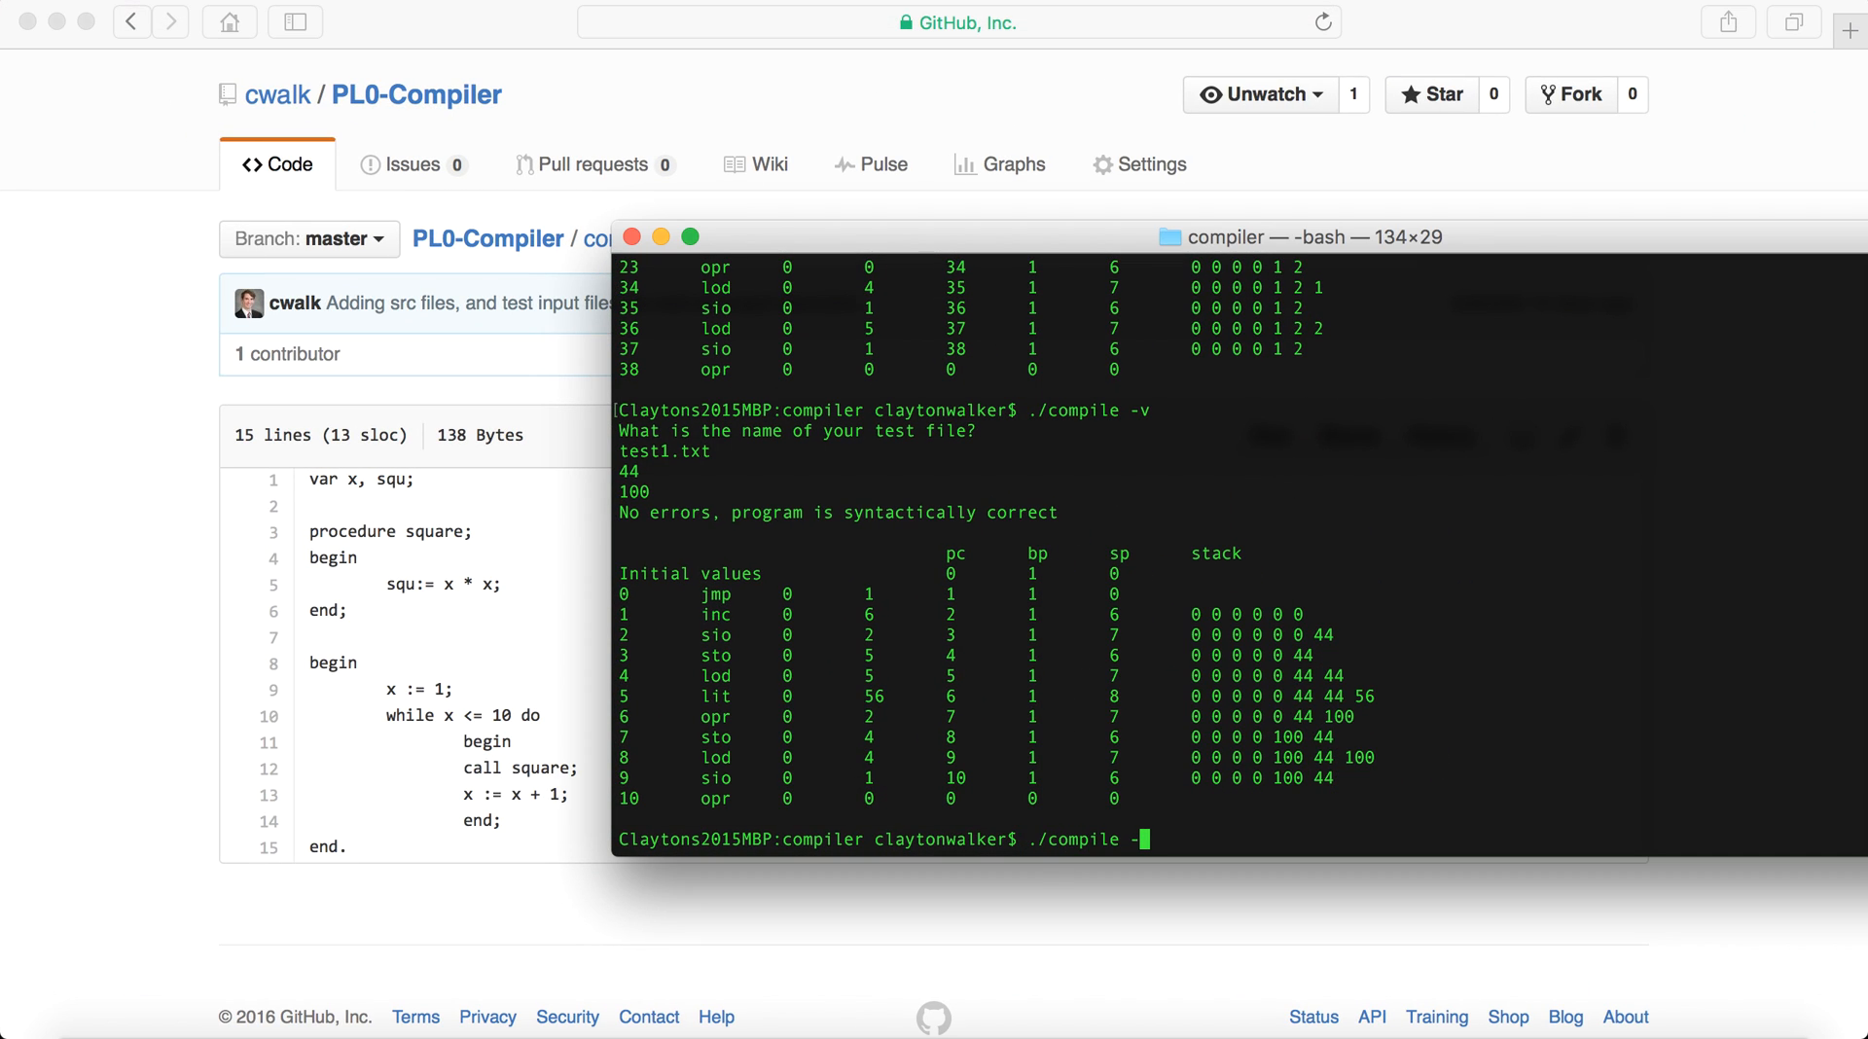
{"action": "type", "text": "test6.txt"}
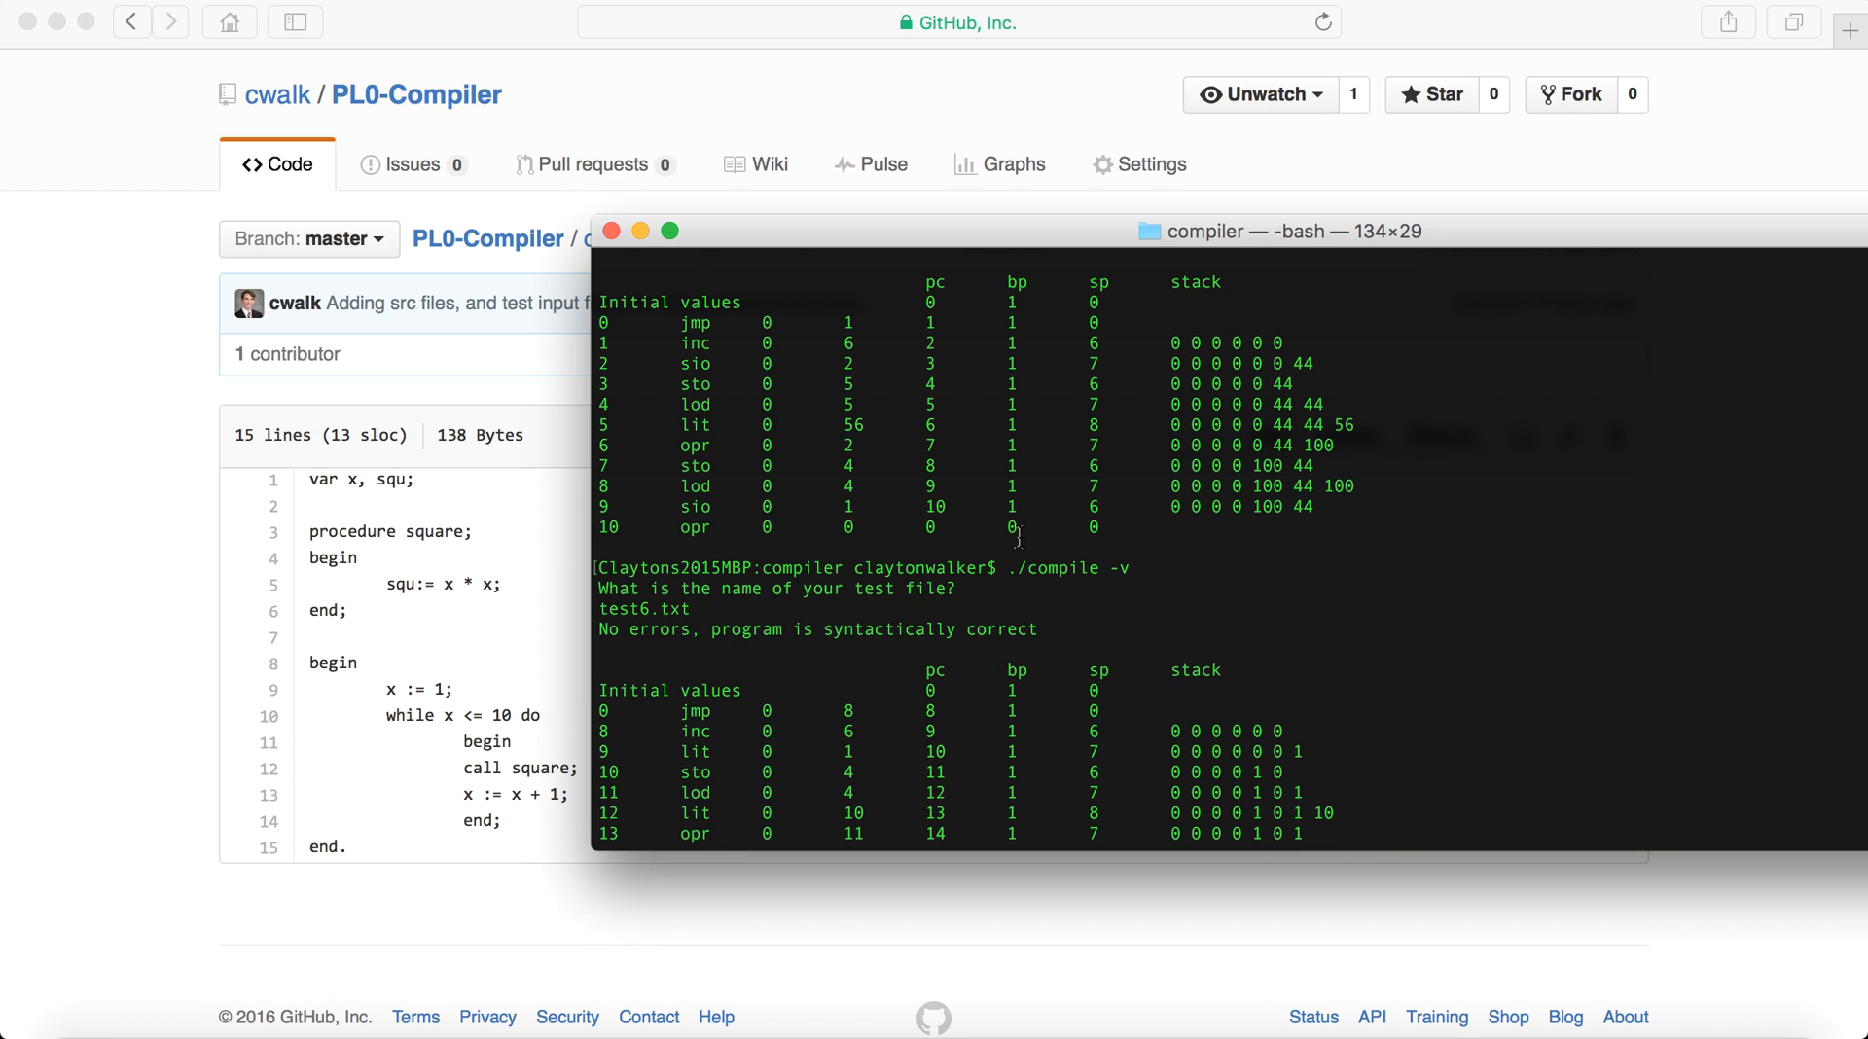
{"action": "scroll", "scroll_direction": "down", "scroll_amount": 3}
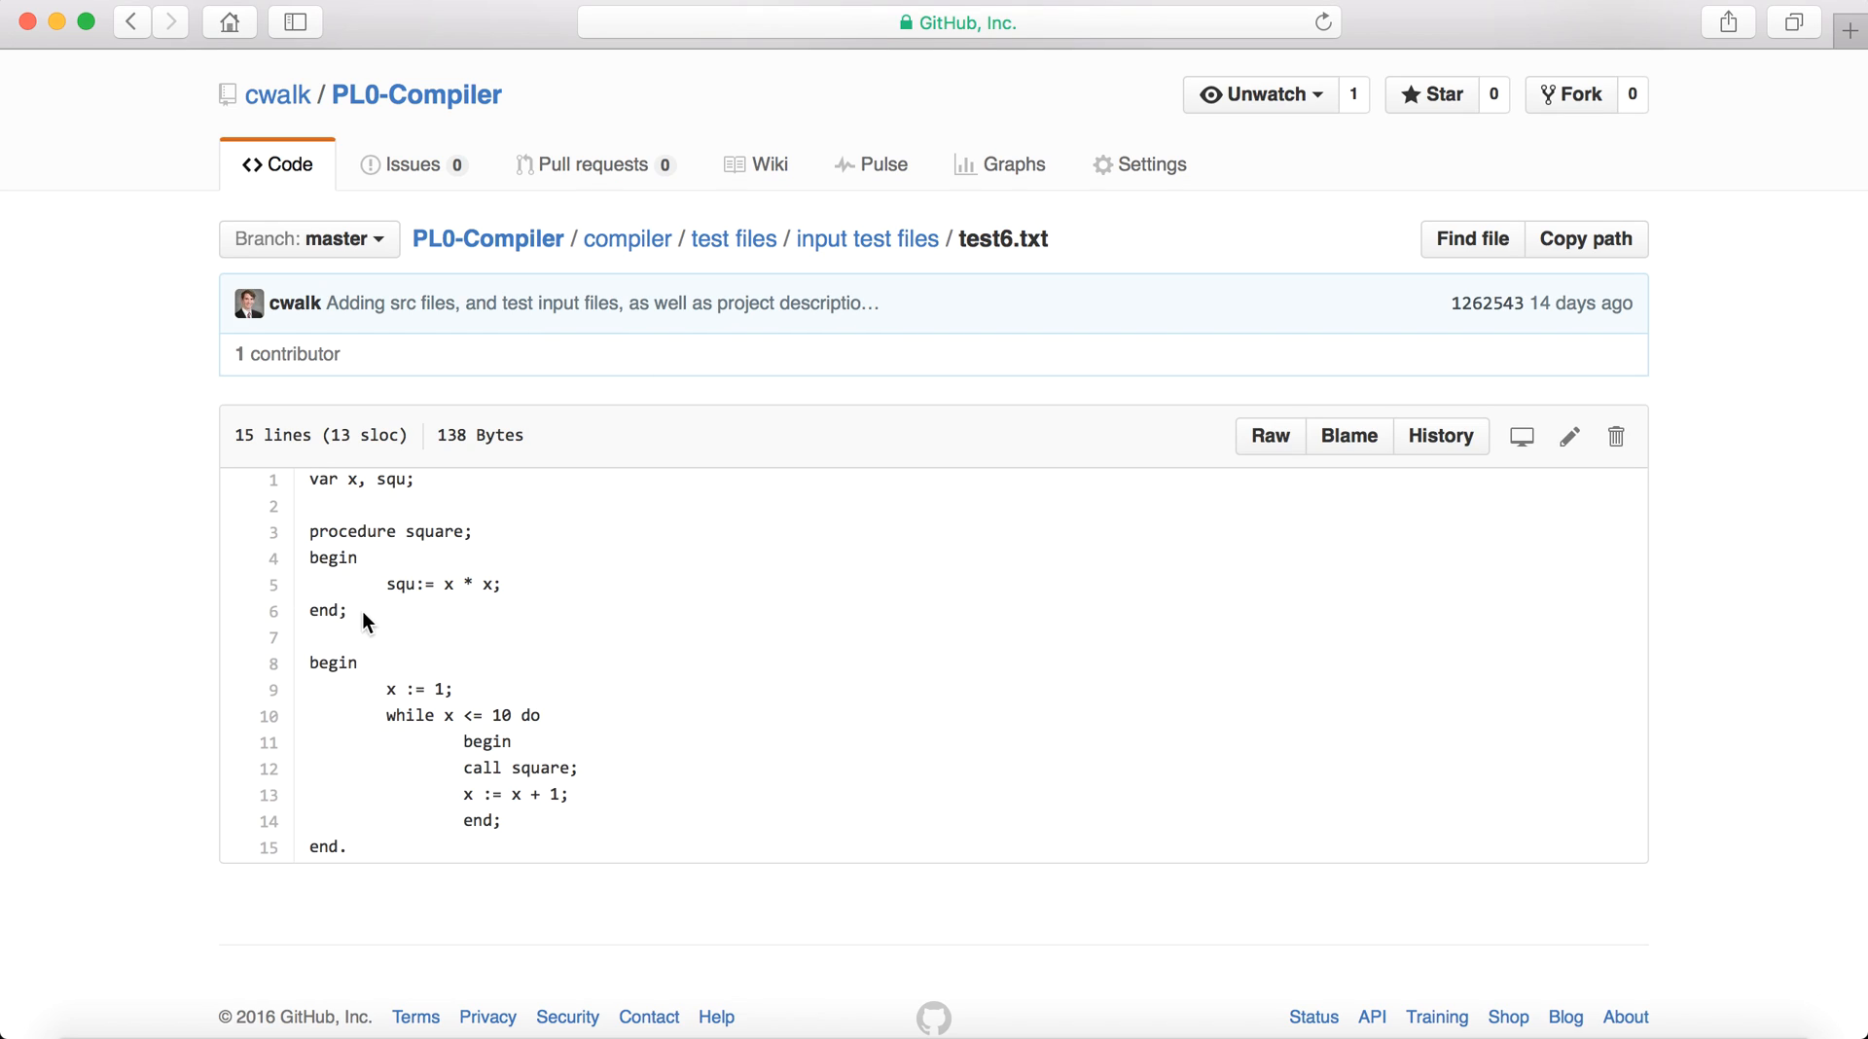
{"action": "mouse_move", "coordinate": [435, 688]}
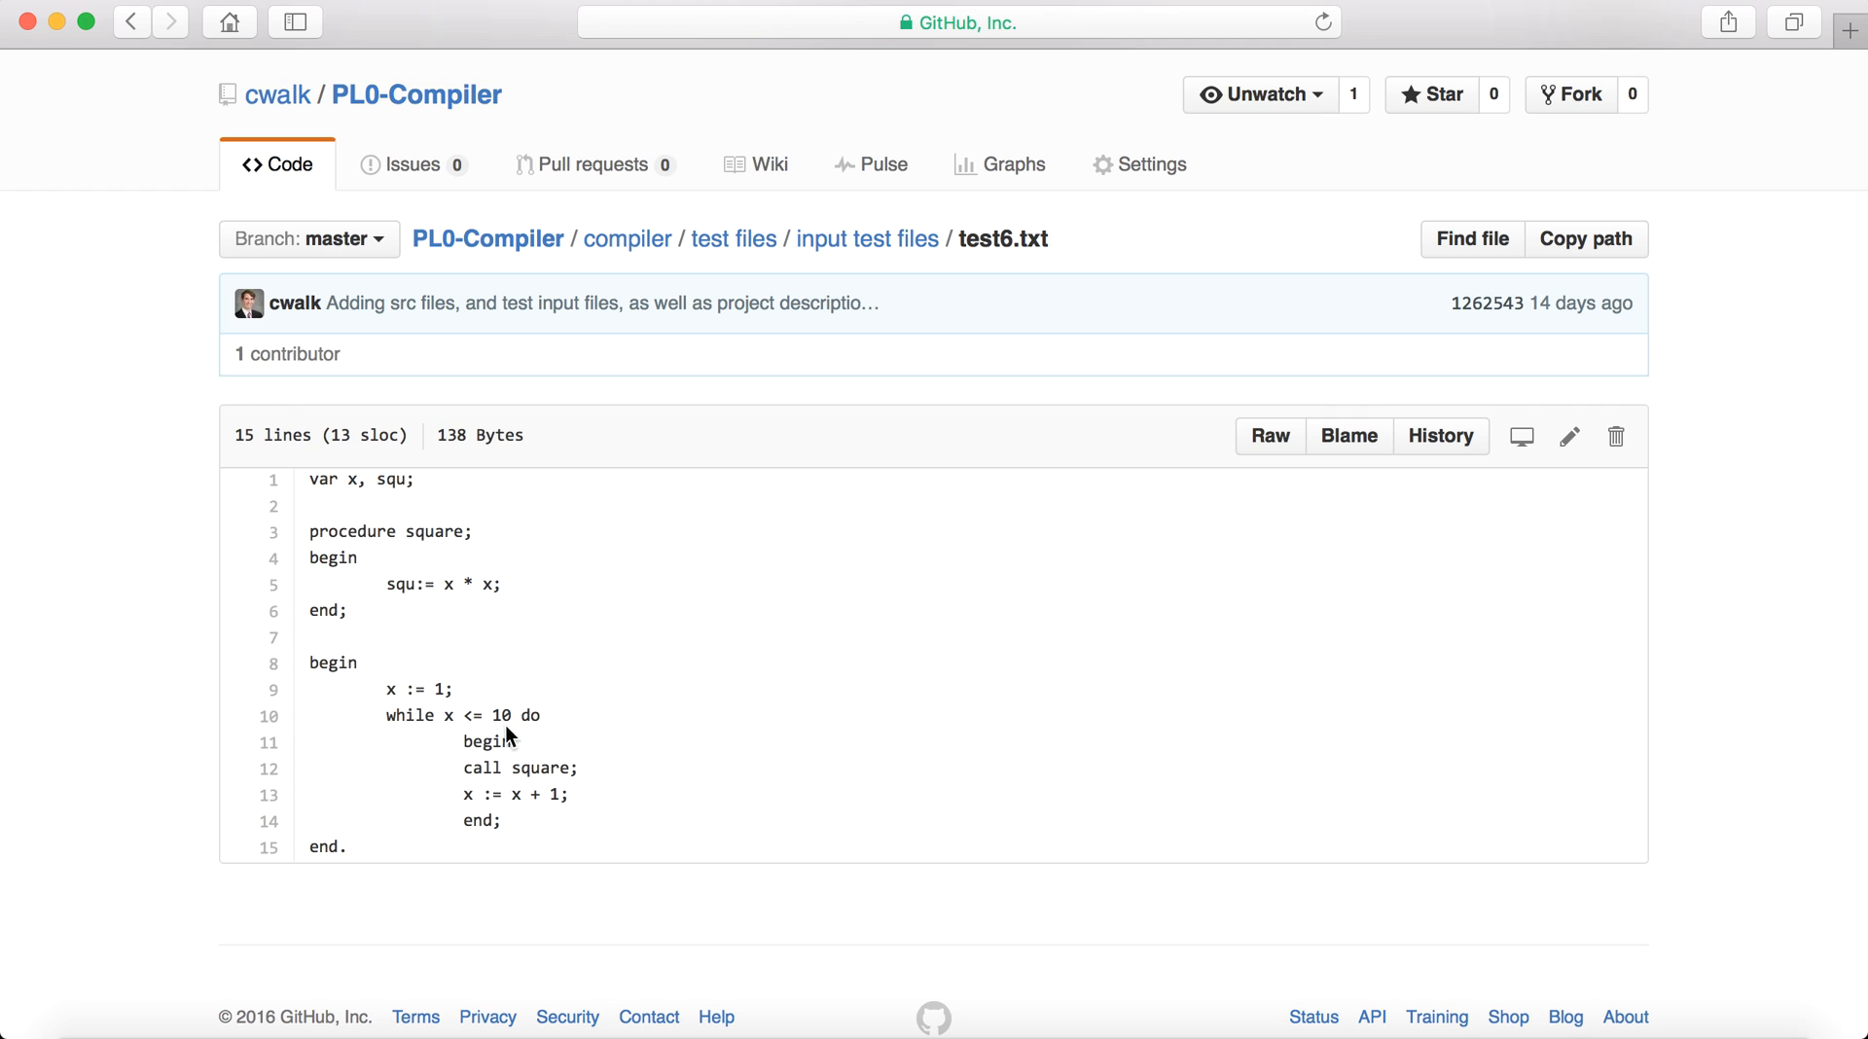
{"action": "mouse_move", "coordinate": [463, 748]}
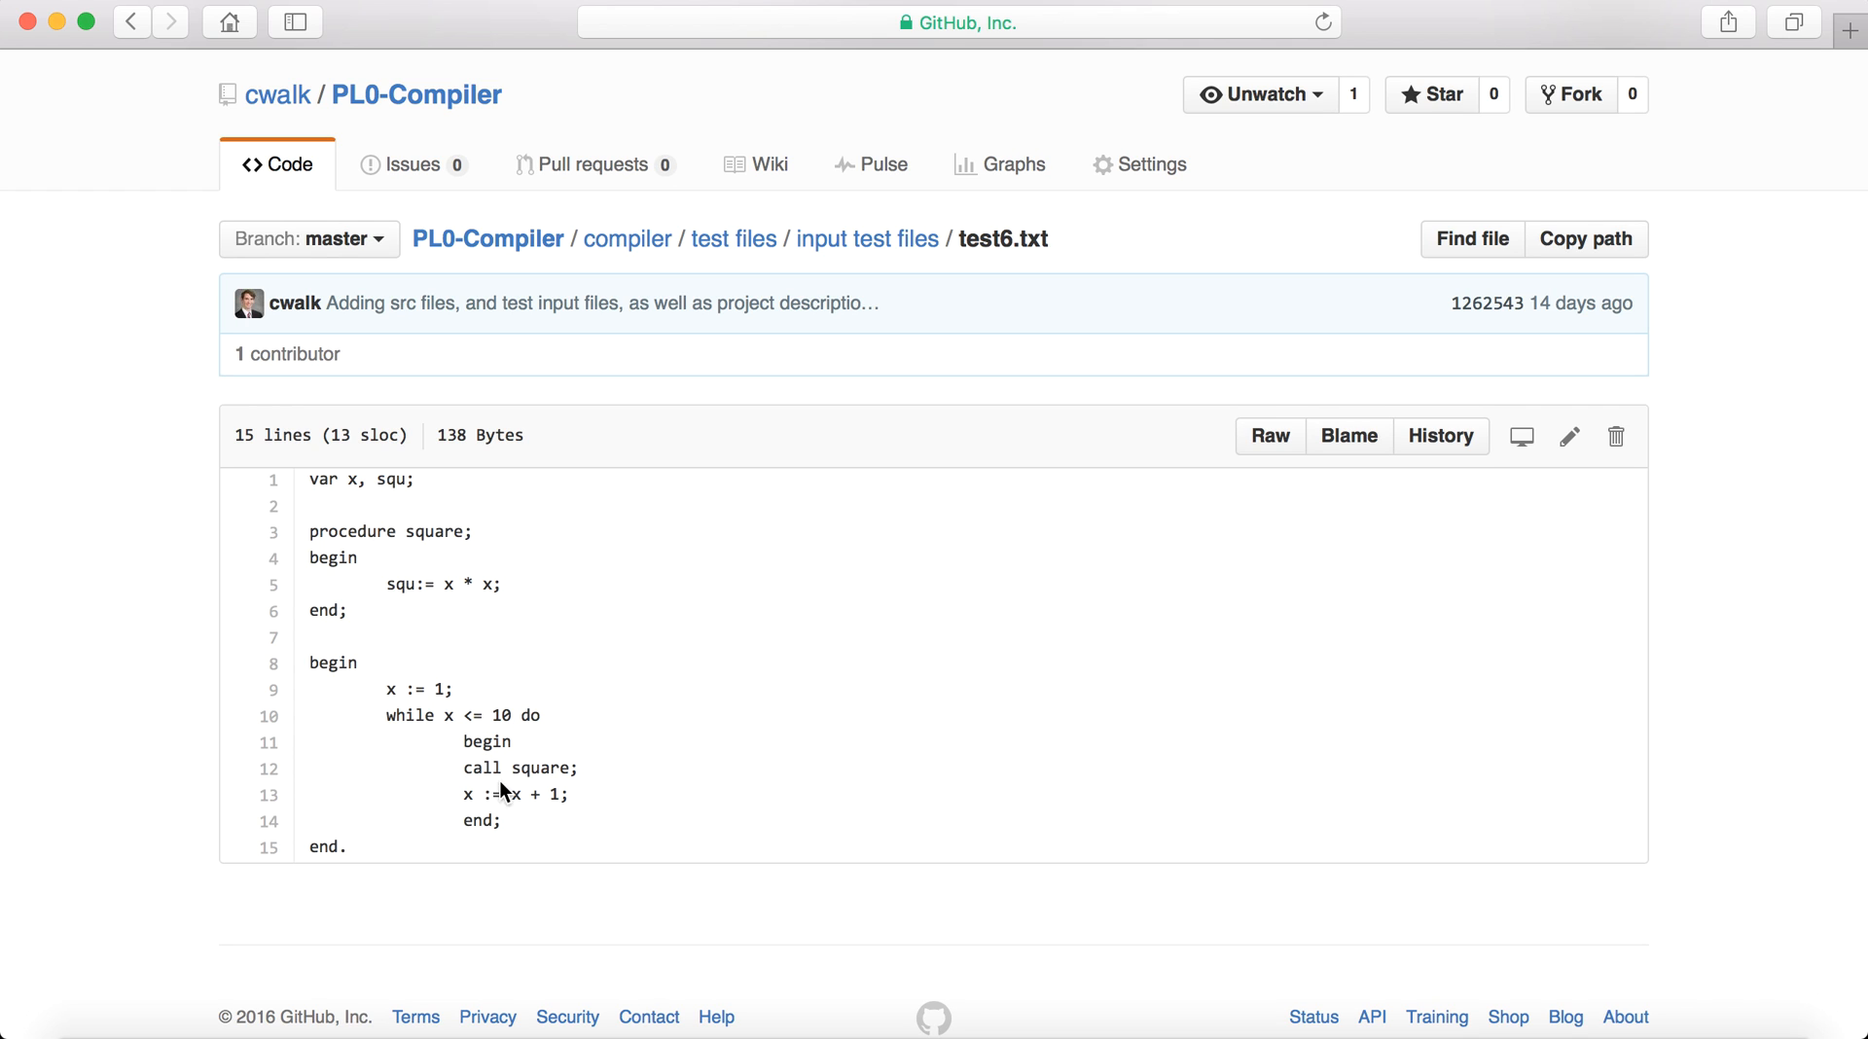
{"action": "mouse_move", "coordinate": [512, 794]}
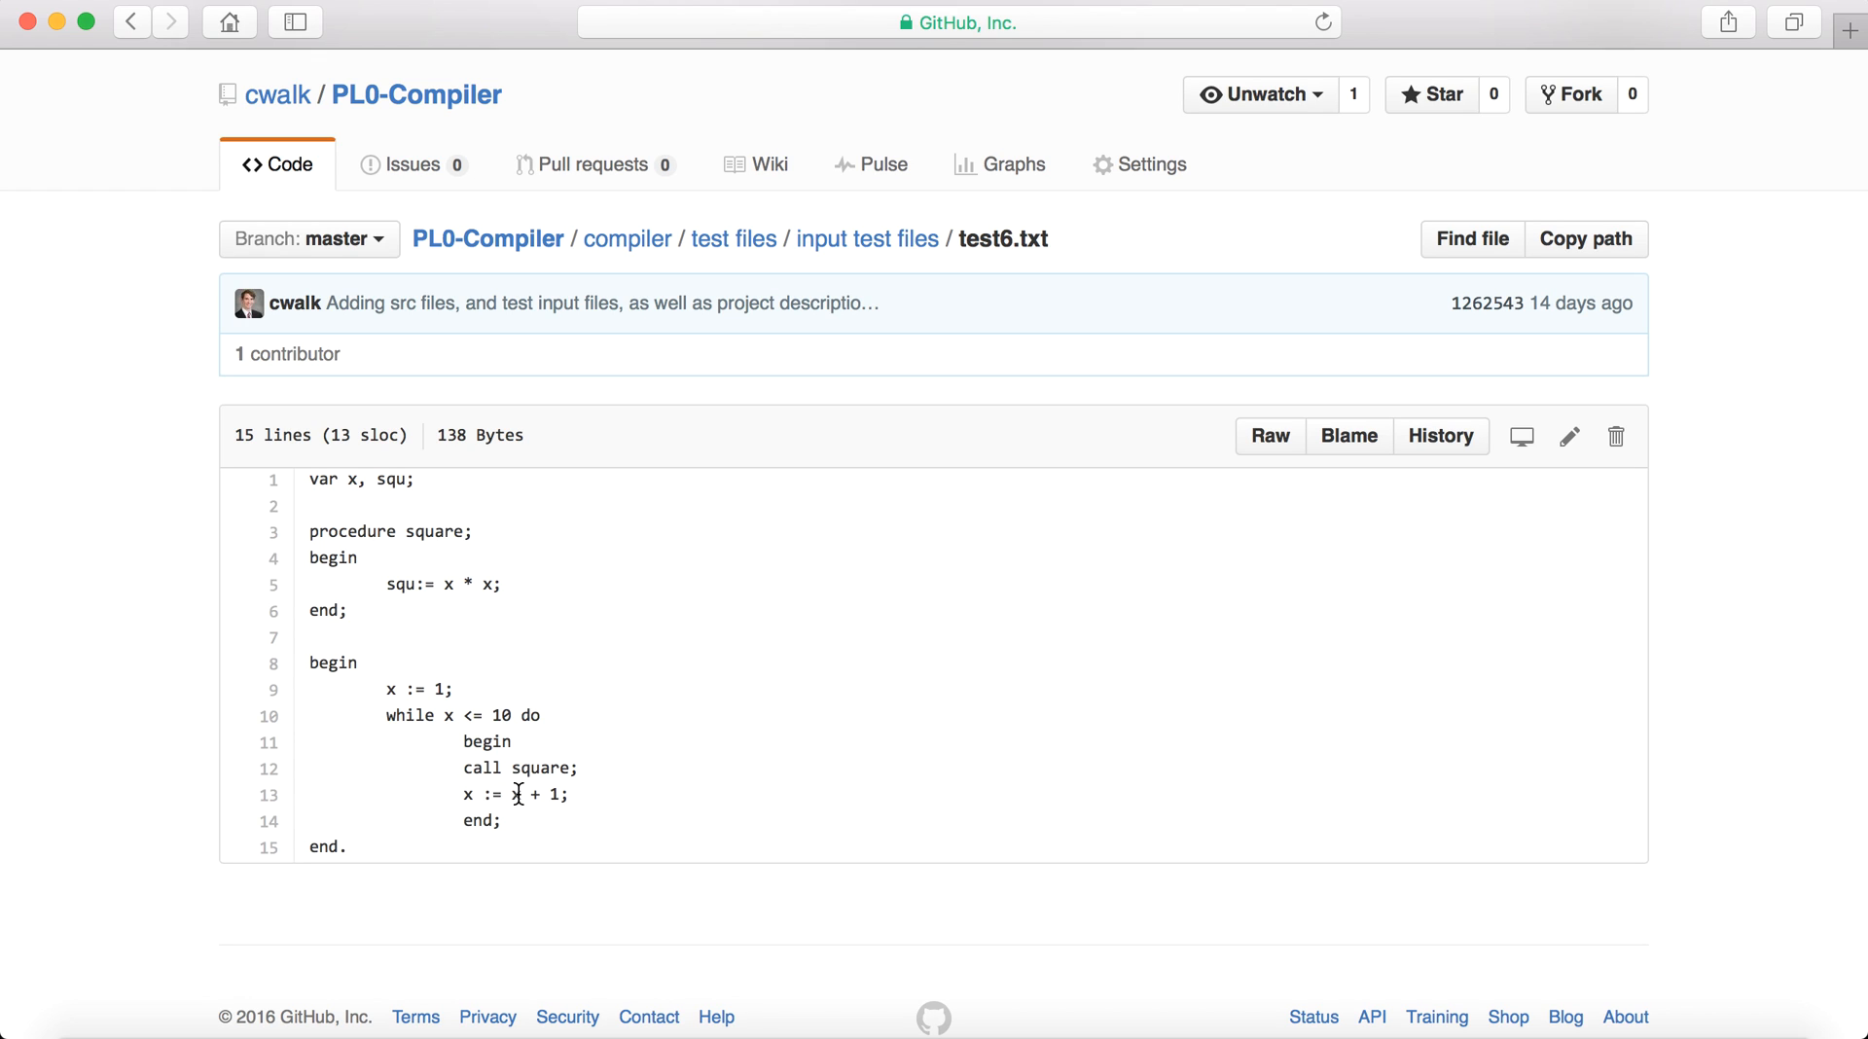
{"action": "mouse_move", "coordinate": [440, 584]}
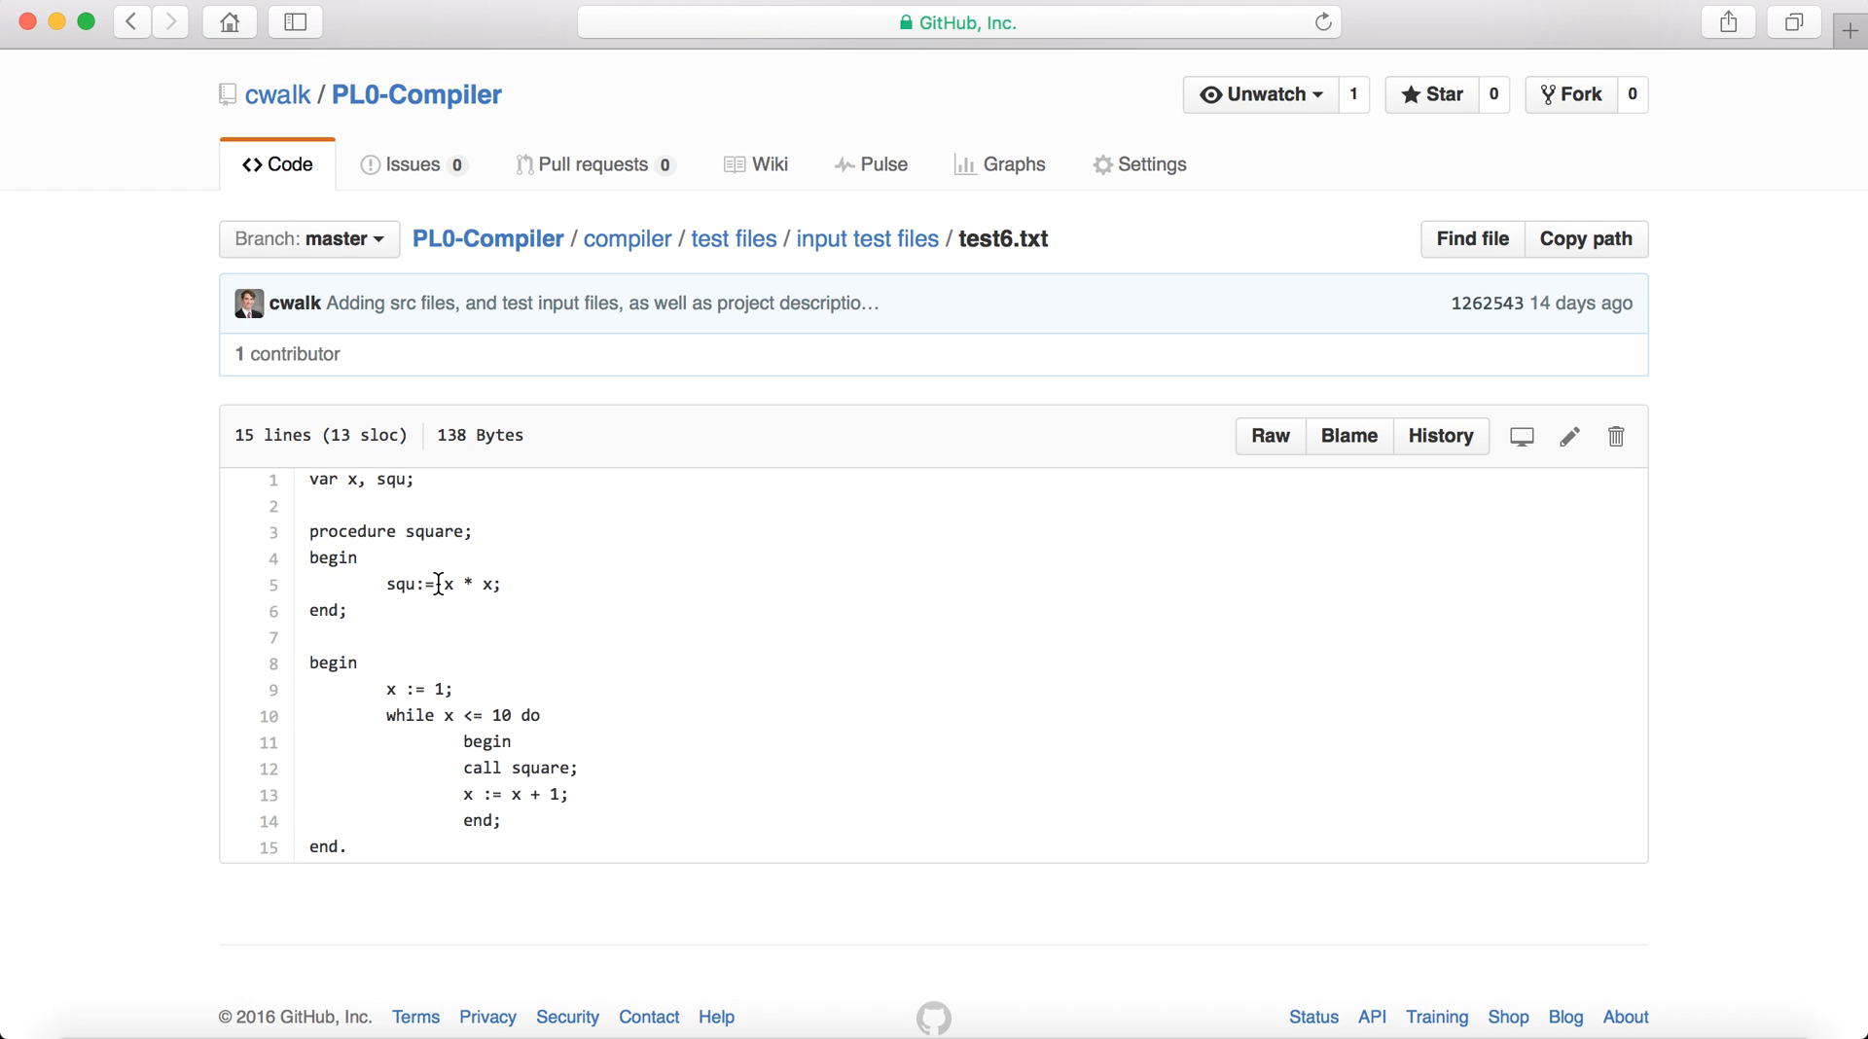
{"action": "mouse_move", "coordinate": [441, 584]}
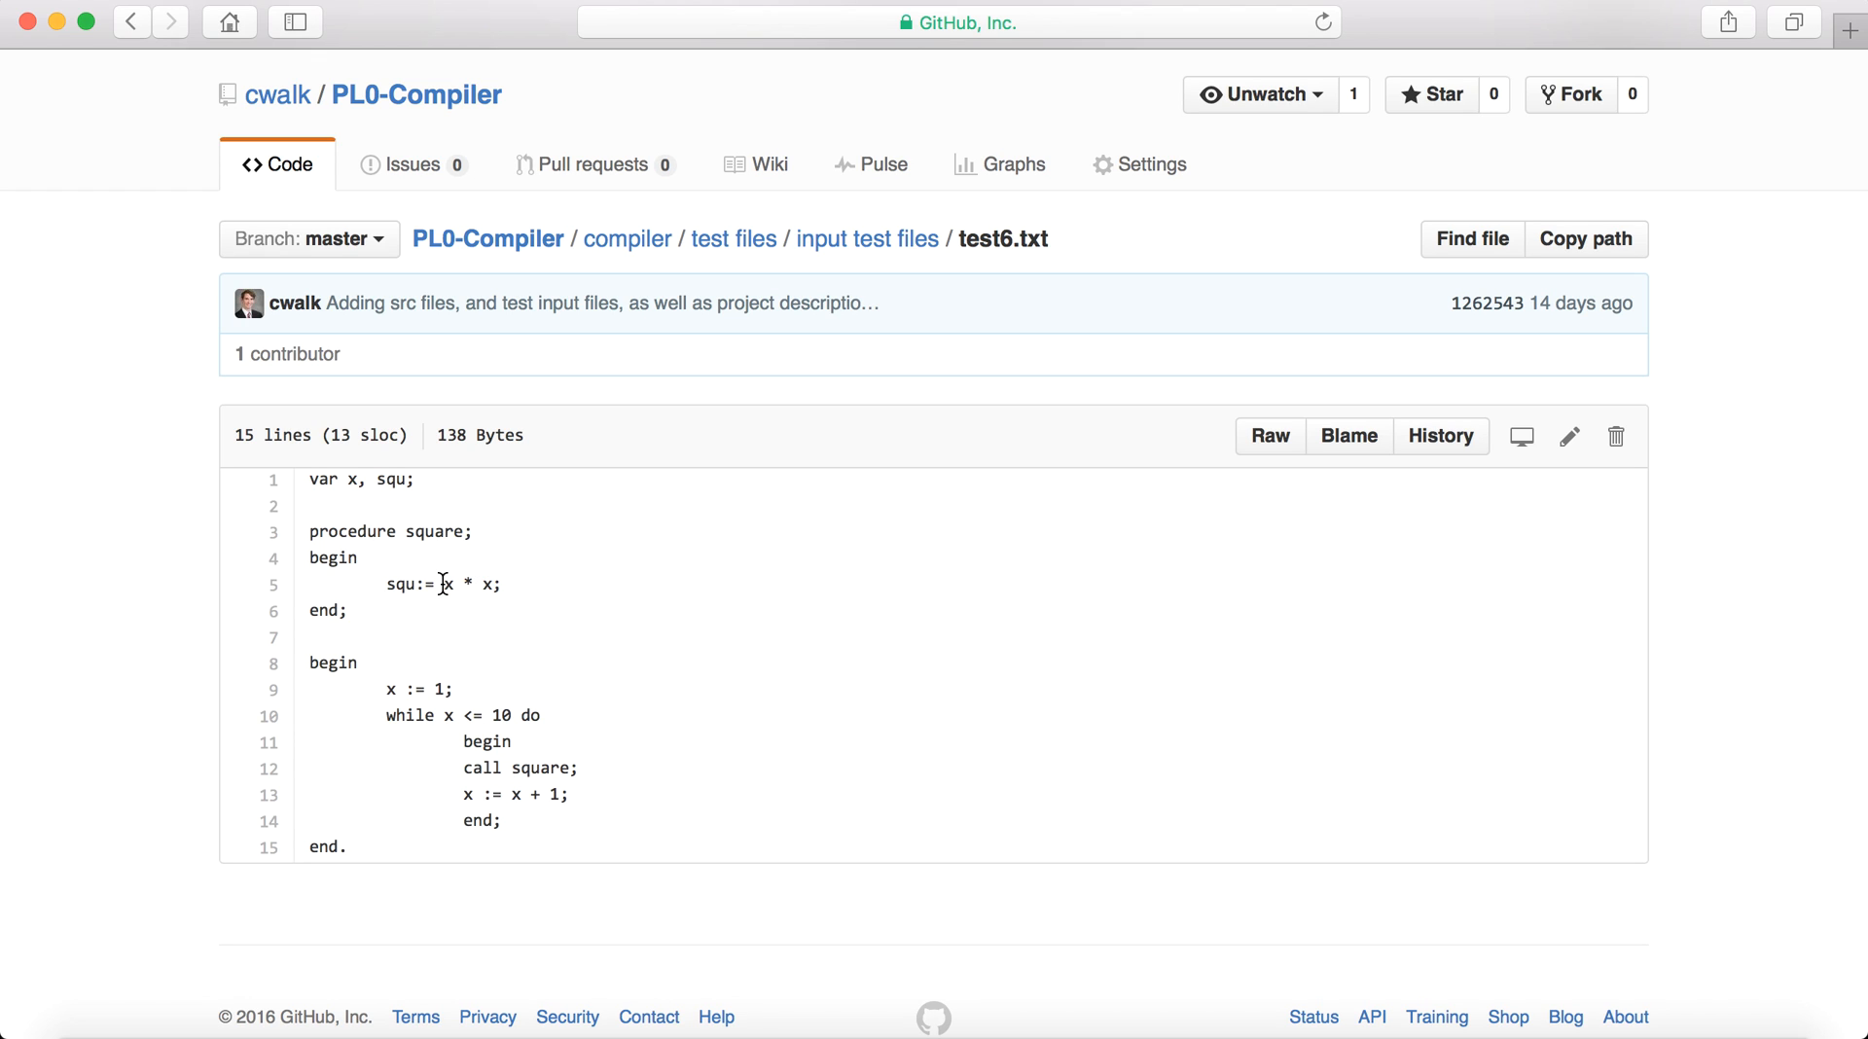
{"action": "mouse_move", "coordinate": [429, 740]}
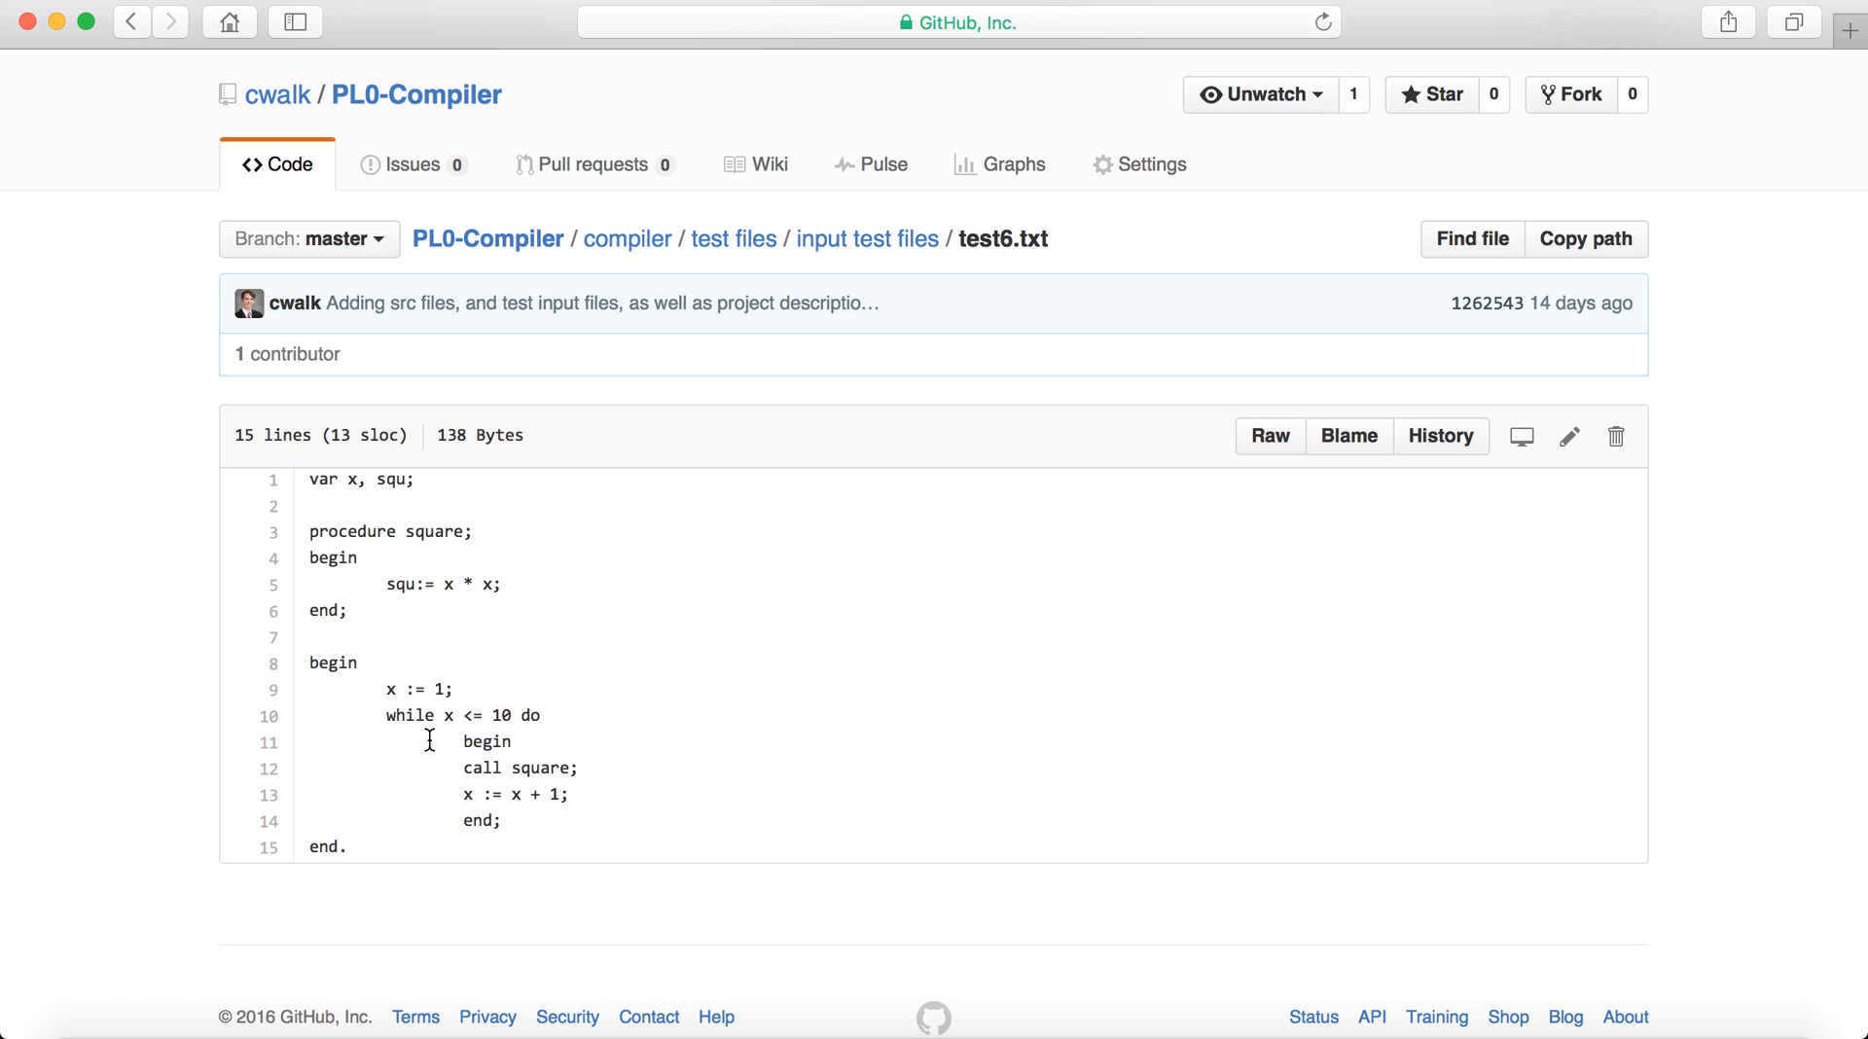
{"action": "mouse_move", "coordinate": [497, 720]}
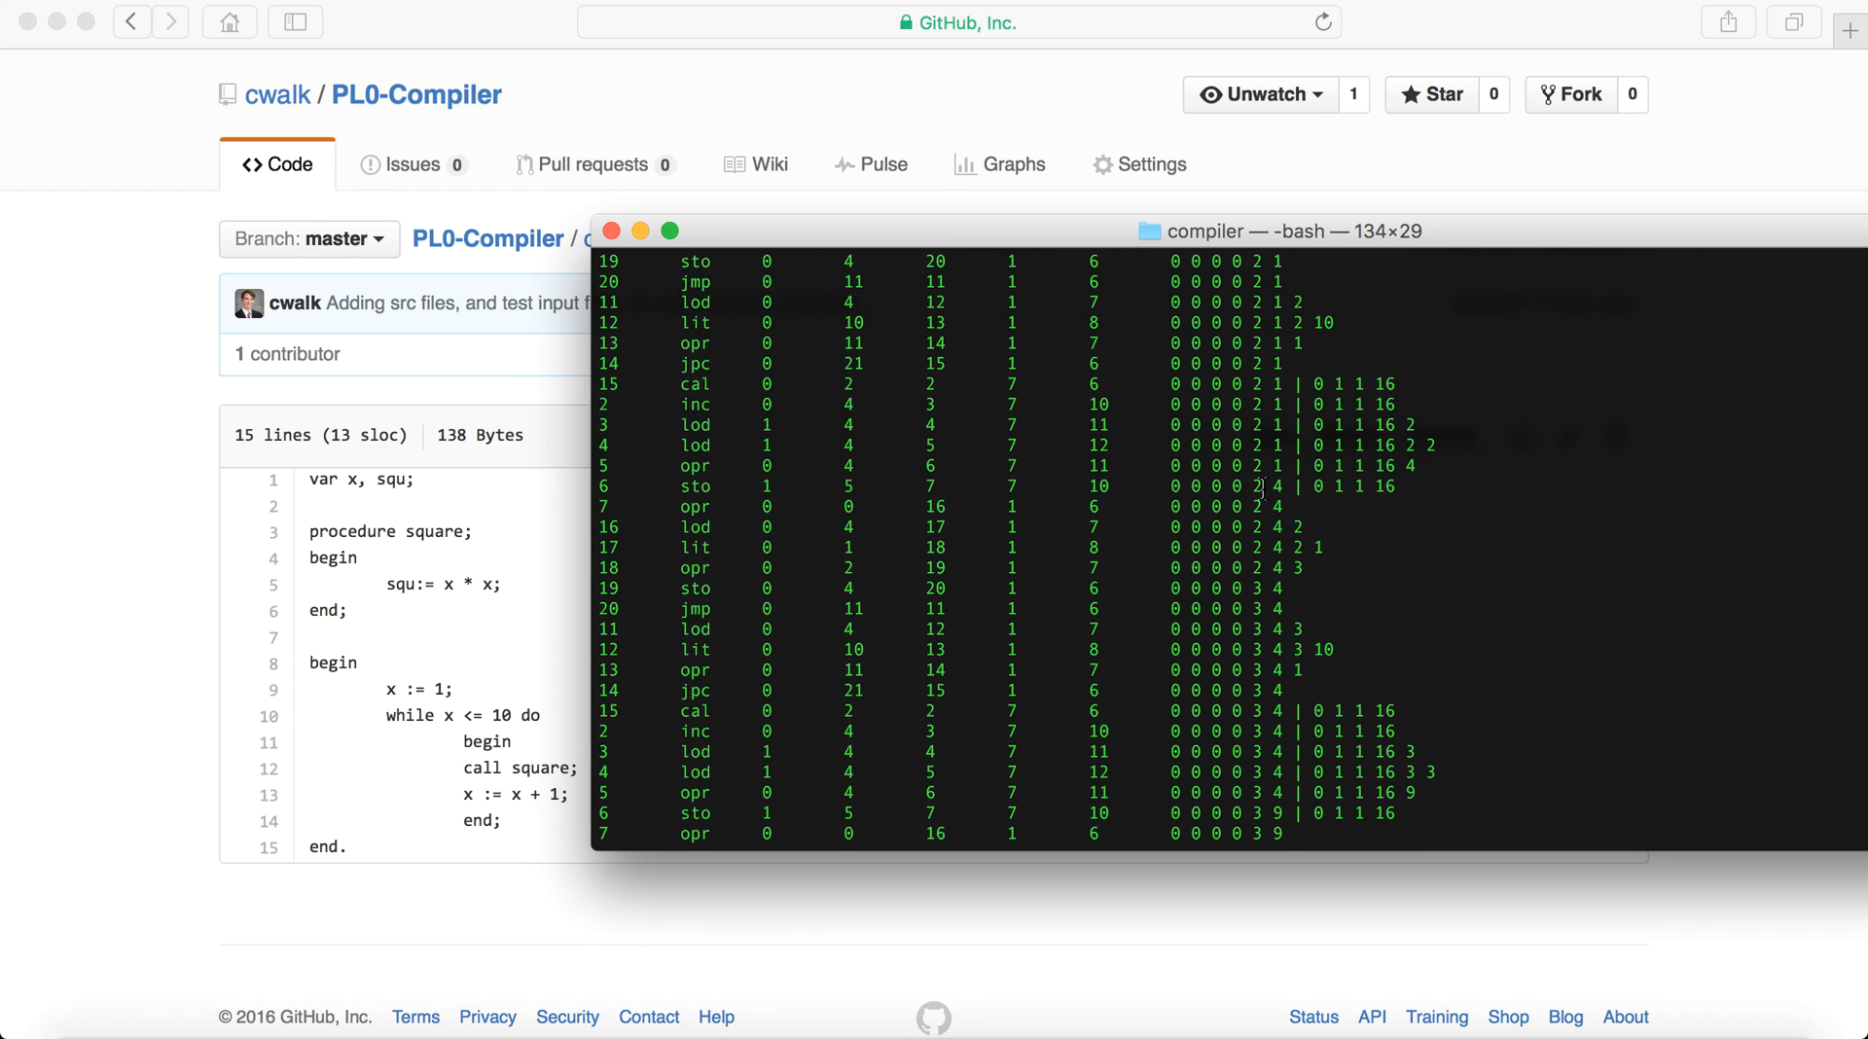
Scroll the test6 trace through the stored squares 64 and 81 as x reaches 10.
{"action": "scroll", "scroll_direction": "down", "scroll_amount": 3}
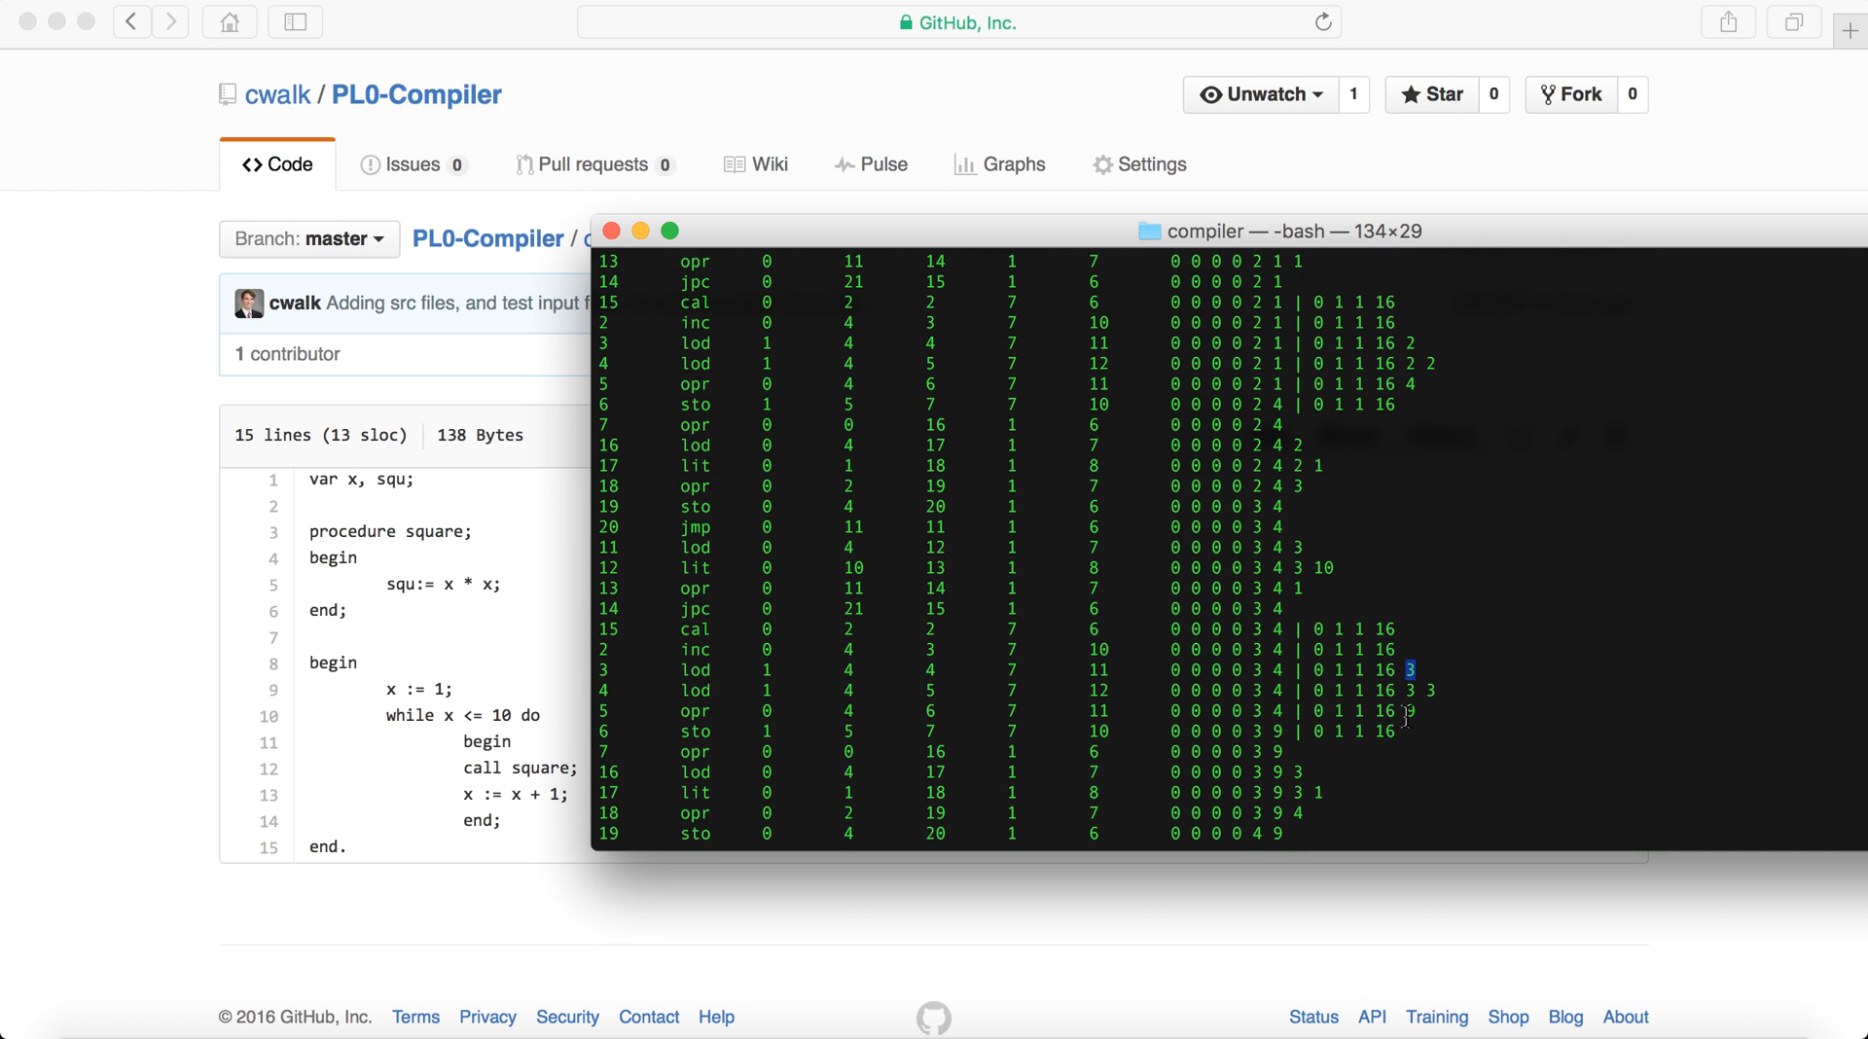
{"action": "scroll", "scroll_direction": "down", "scroll_amount": 3}
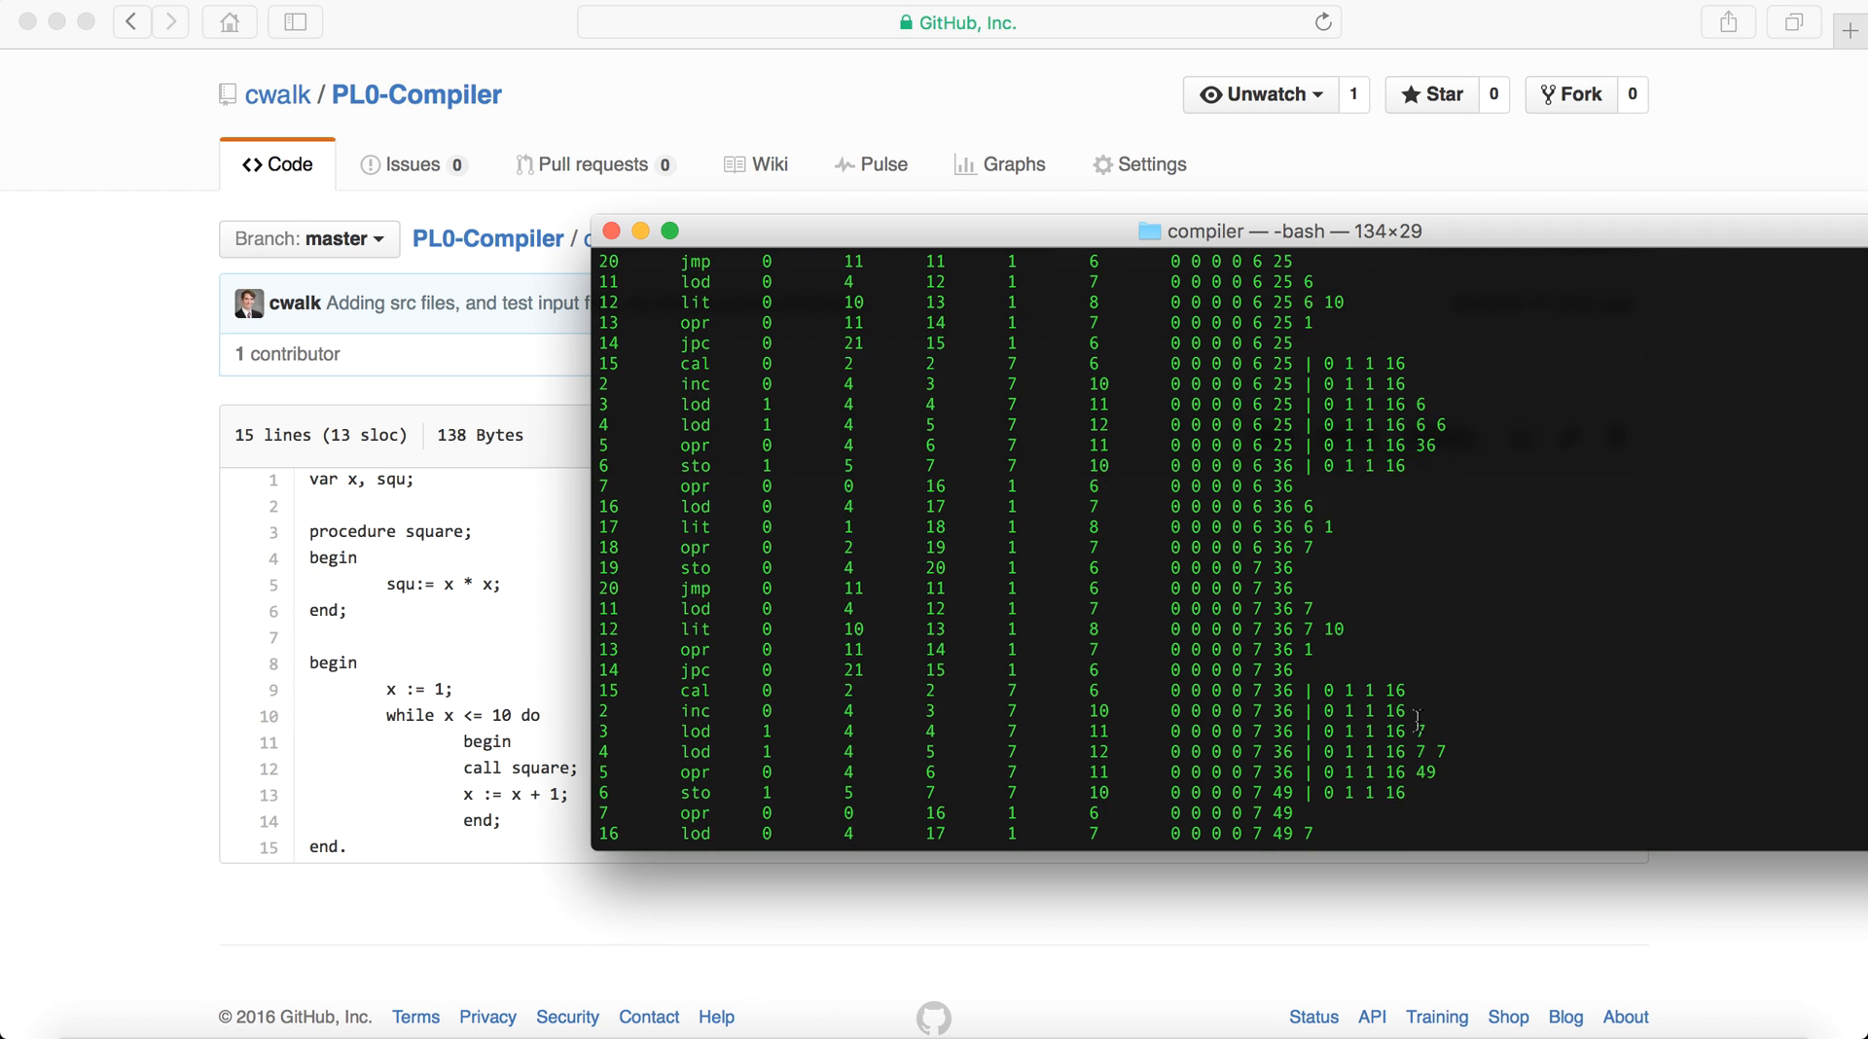
{"action": "scroll", "scroll_direction": "down", "scroll_amount": 3}
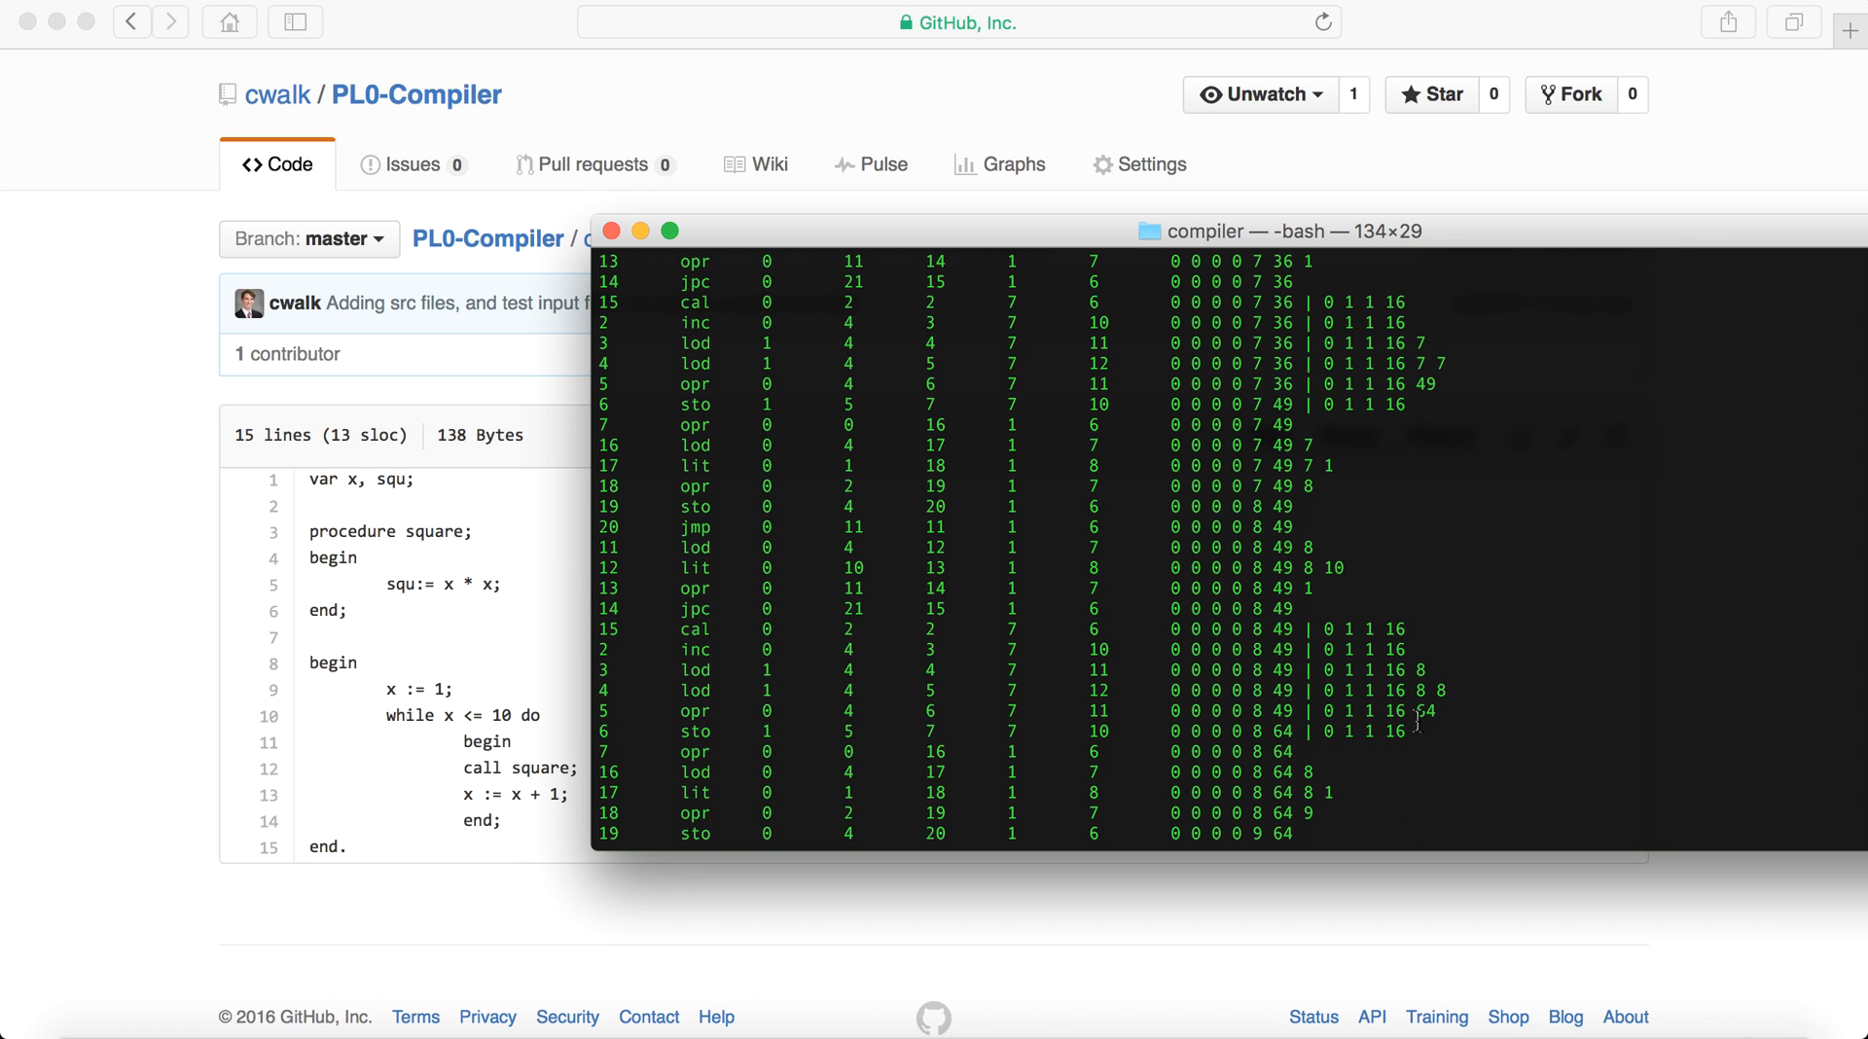
{"action": "scroll", "scroll_direction": "down", "scroll_amount": 3}
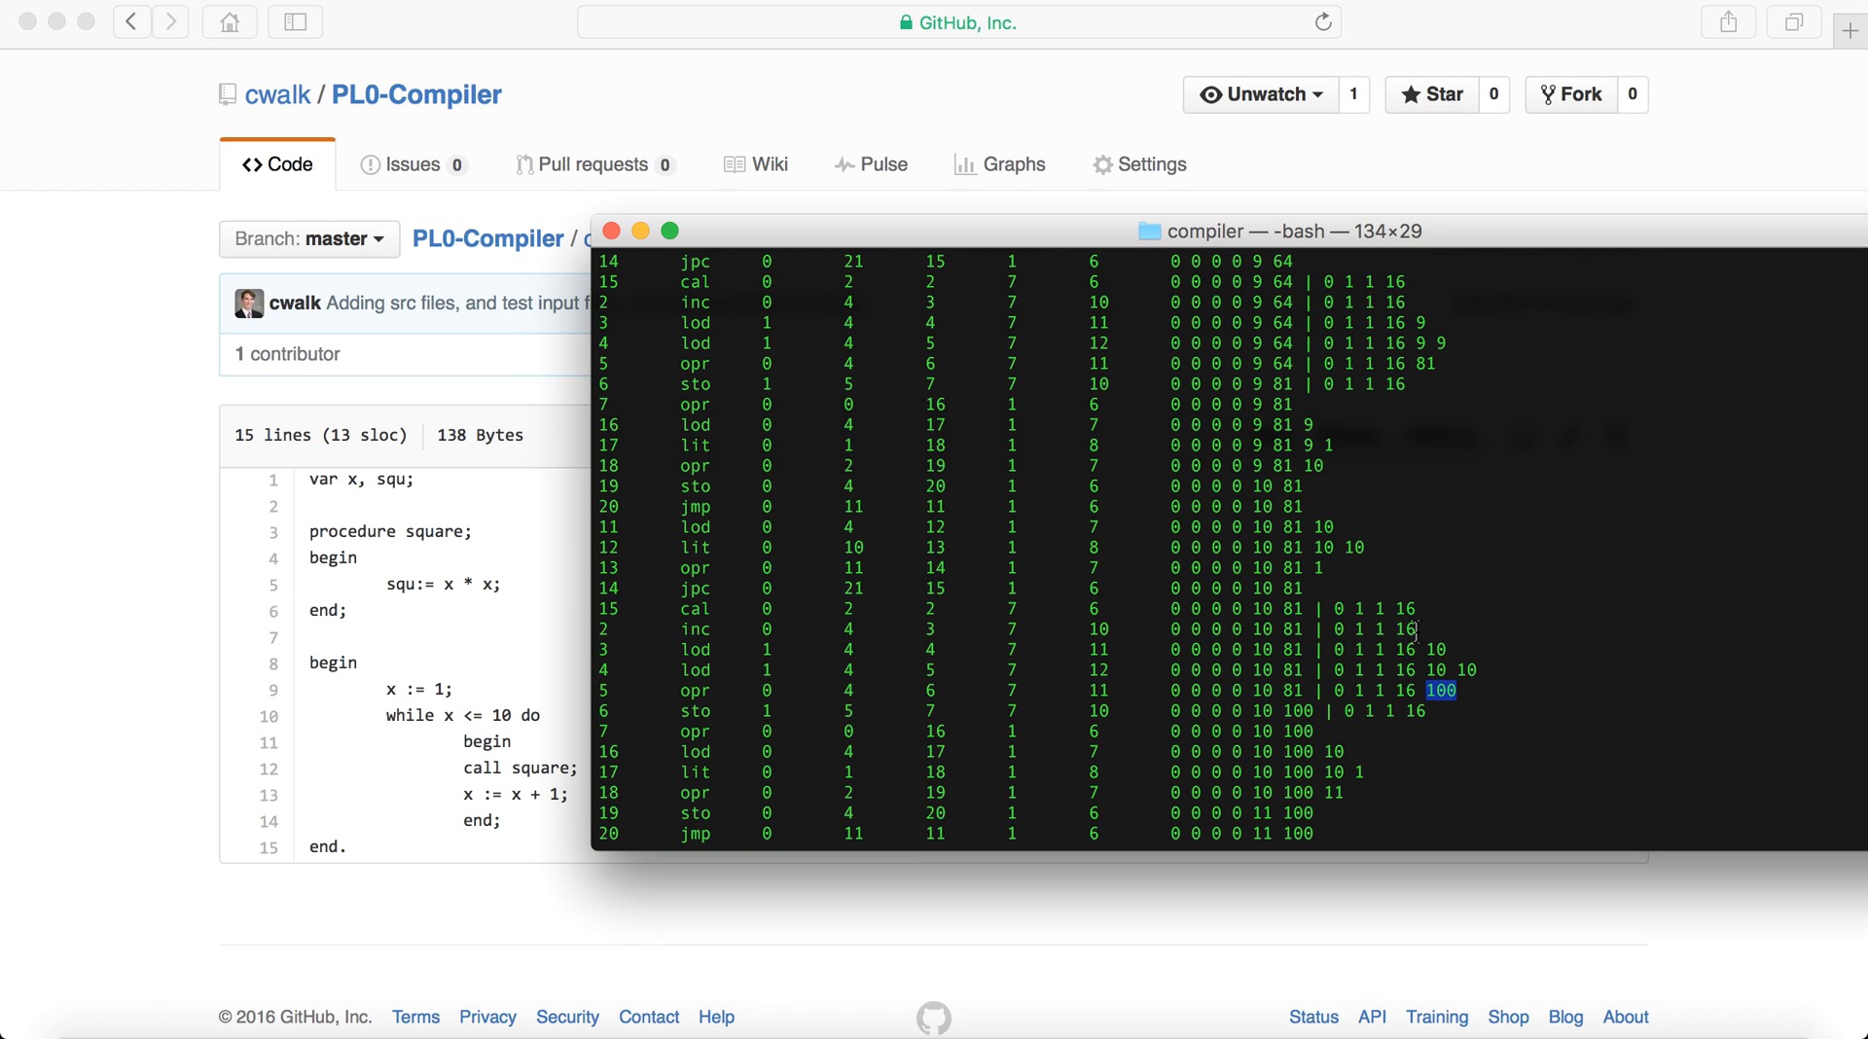
{"action": "scroll", "scroll_direction": "down", "scroll_amount": 3}
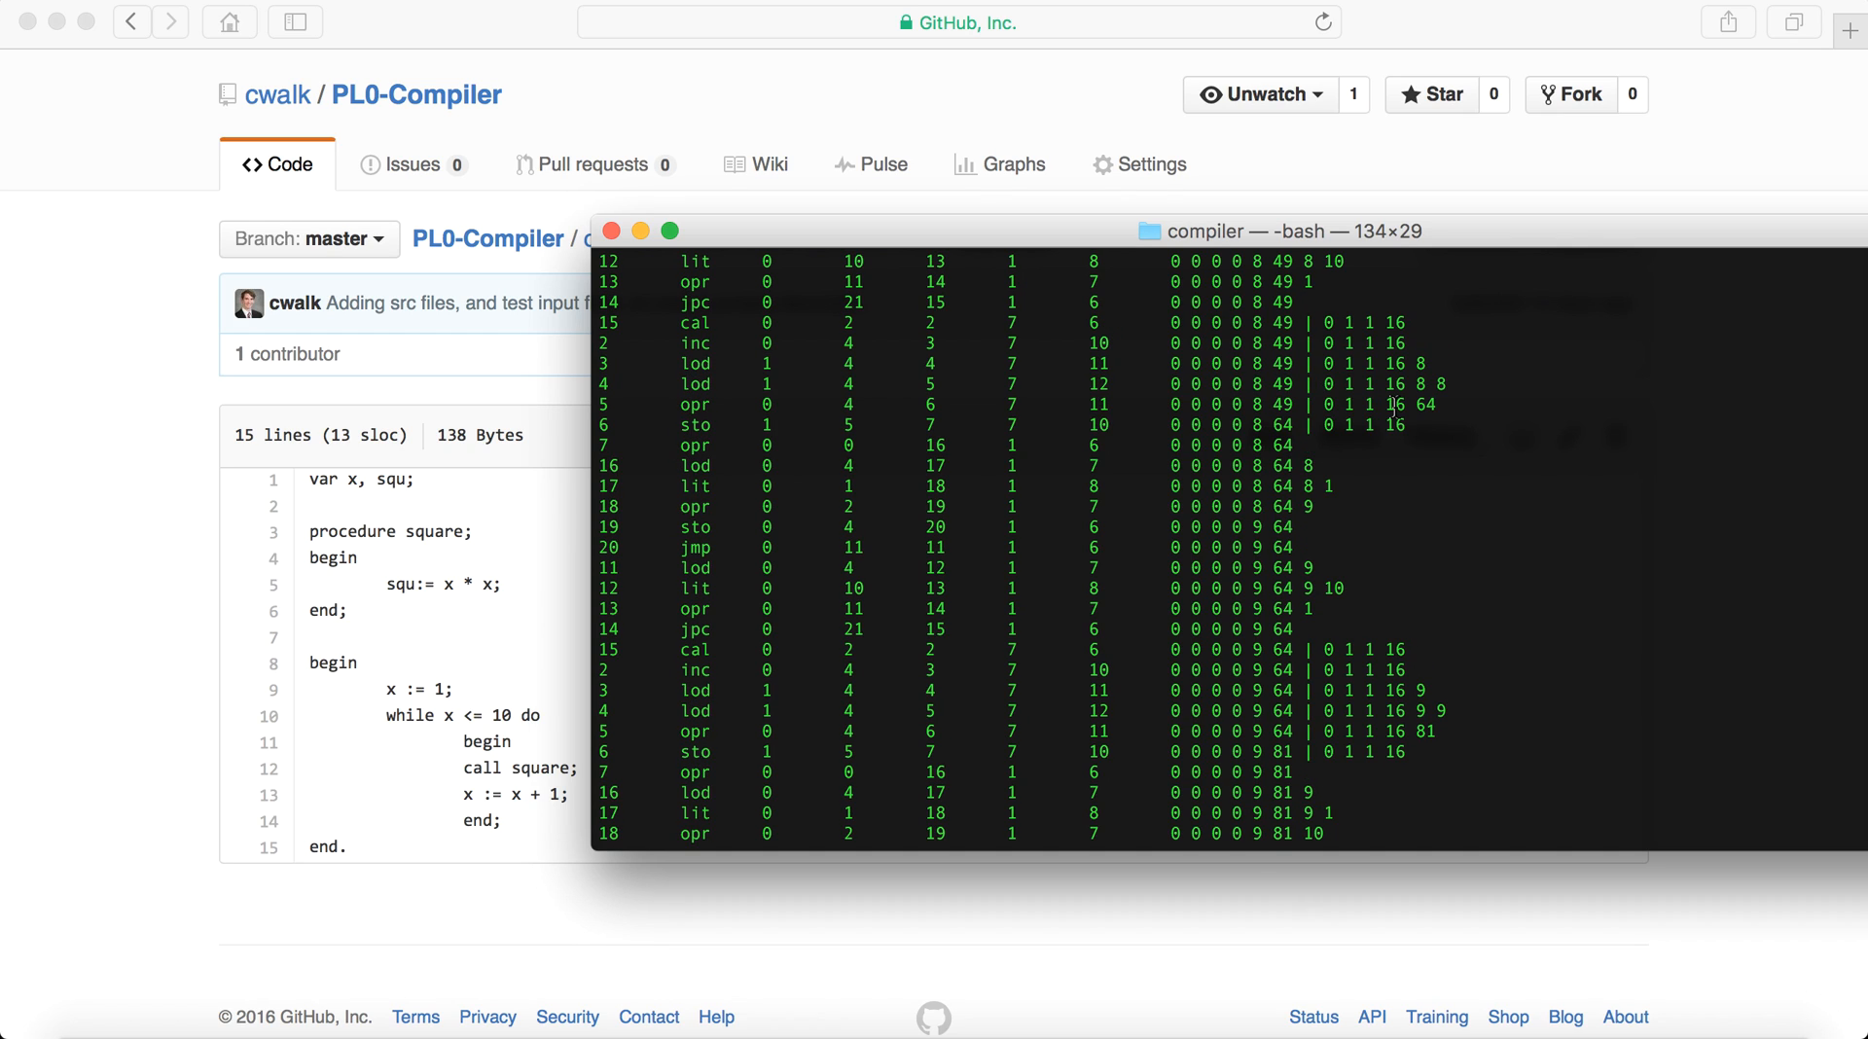
{"action": "mouse_move", "coordinate": [1397, 364]}
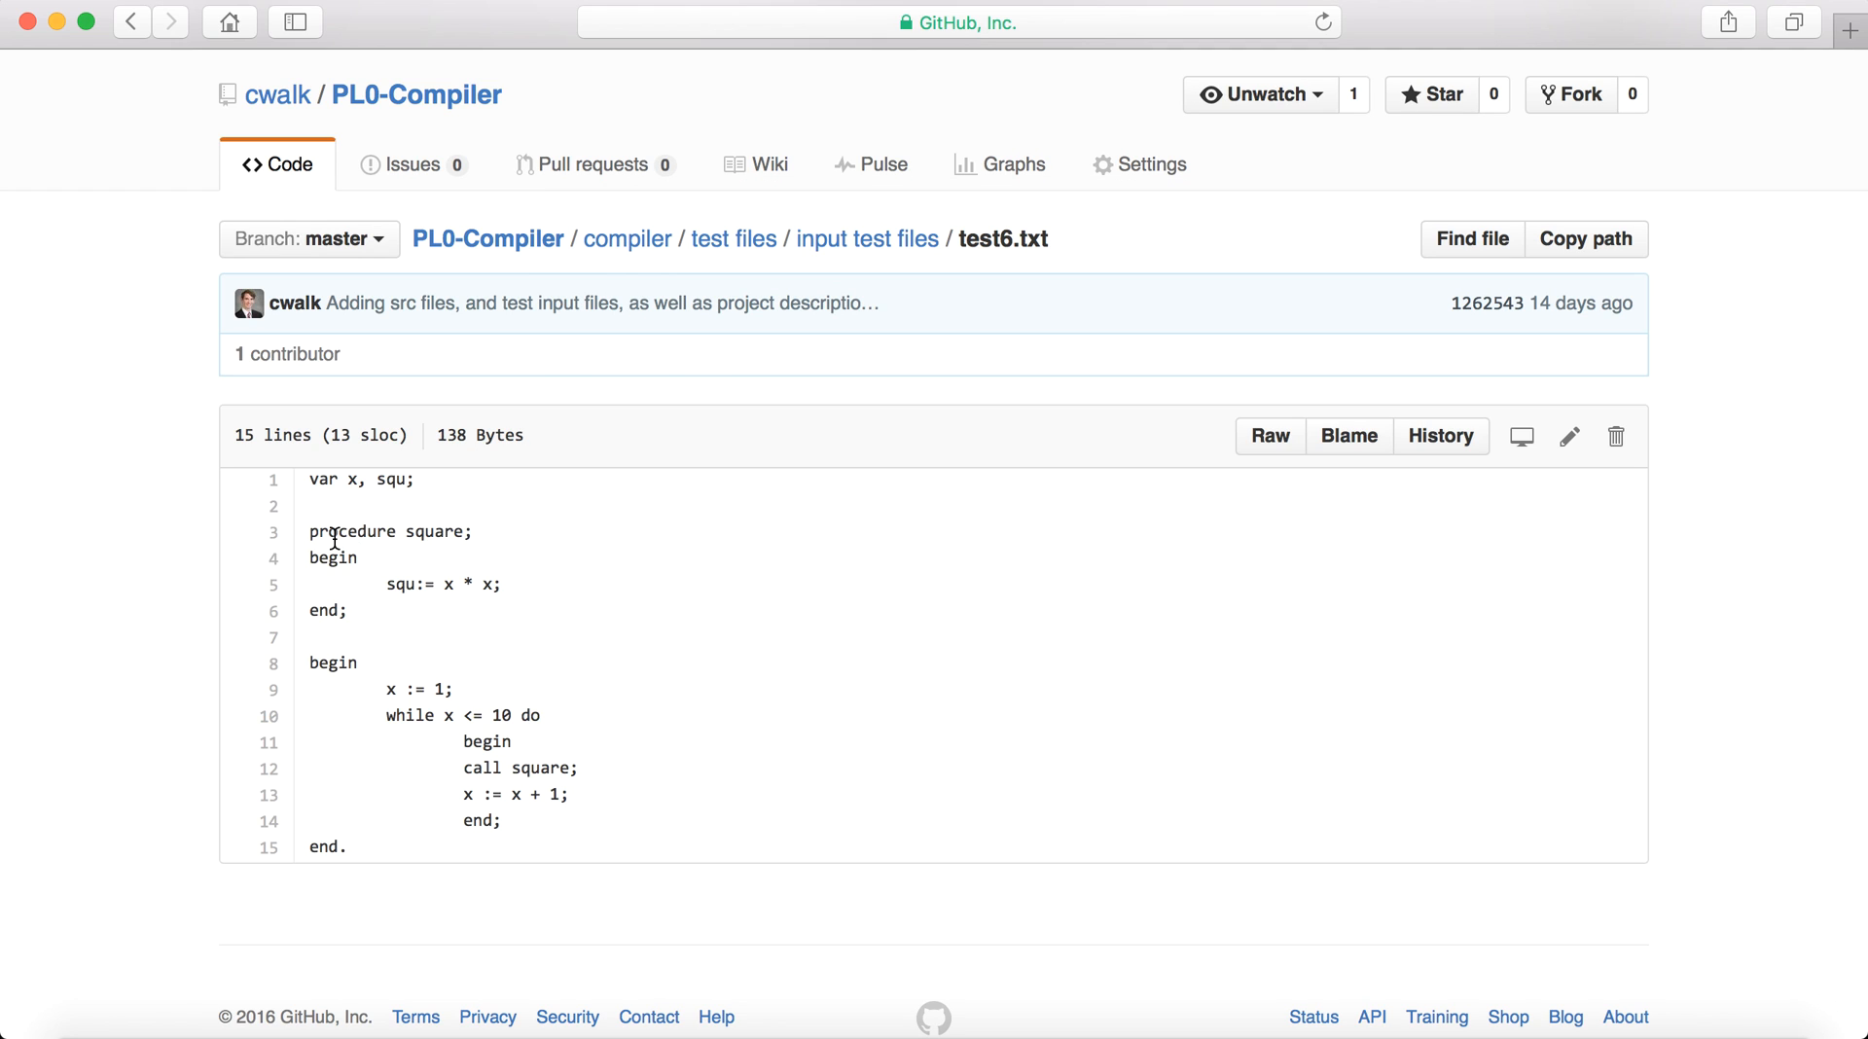
Glance at test7.txt, then open the 17-line recursive factorial test9.txt.
{"action": "left_click", "coordinate": [866, 238]}
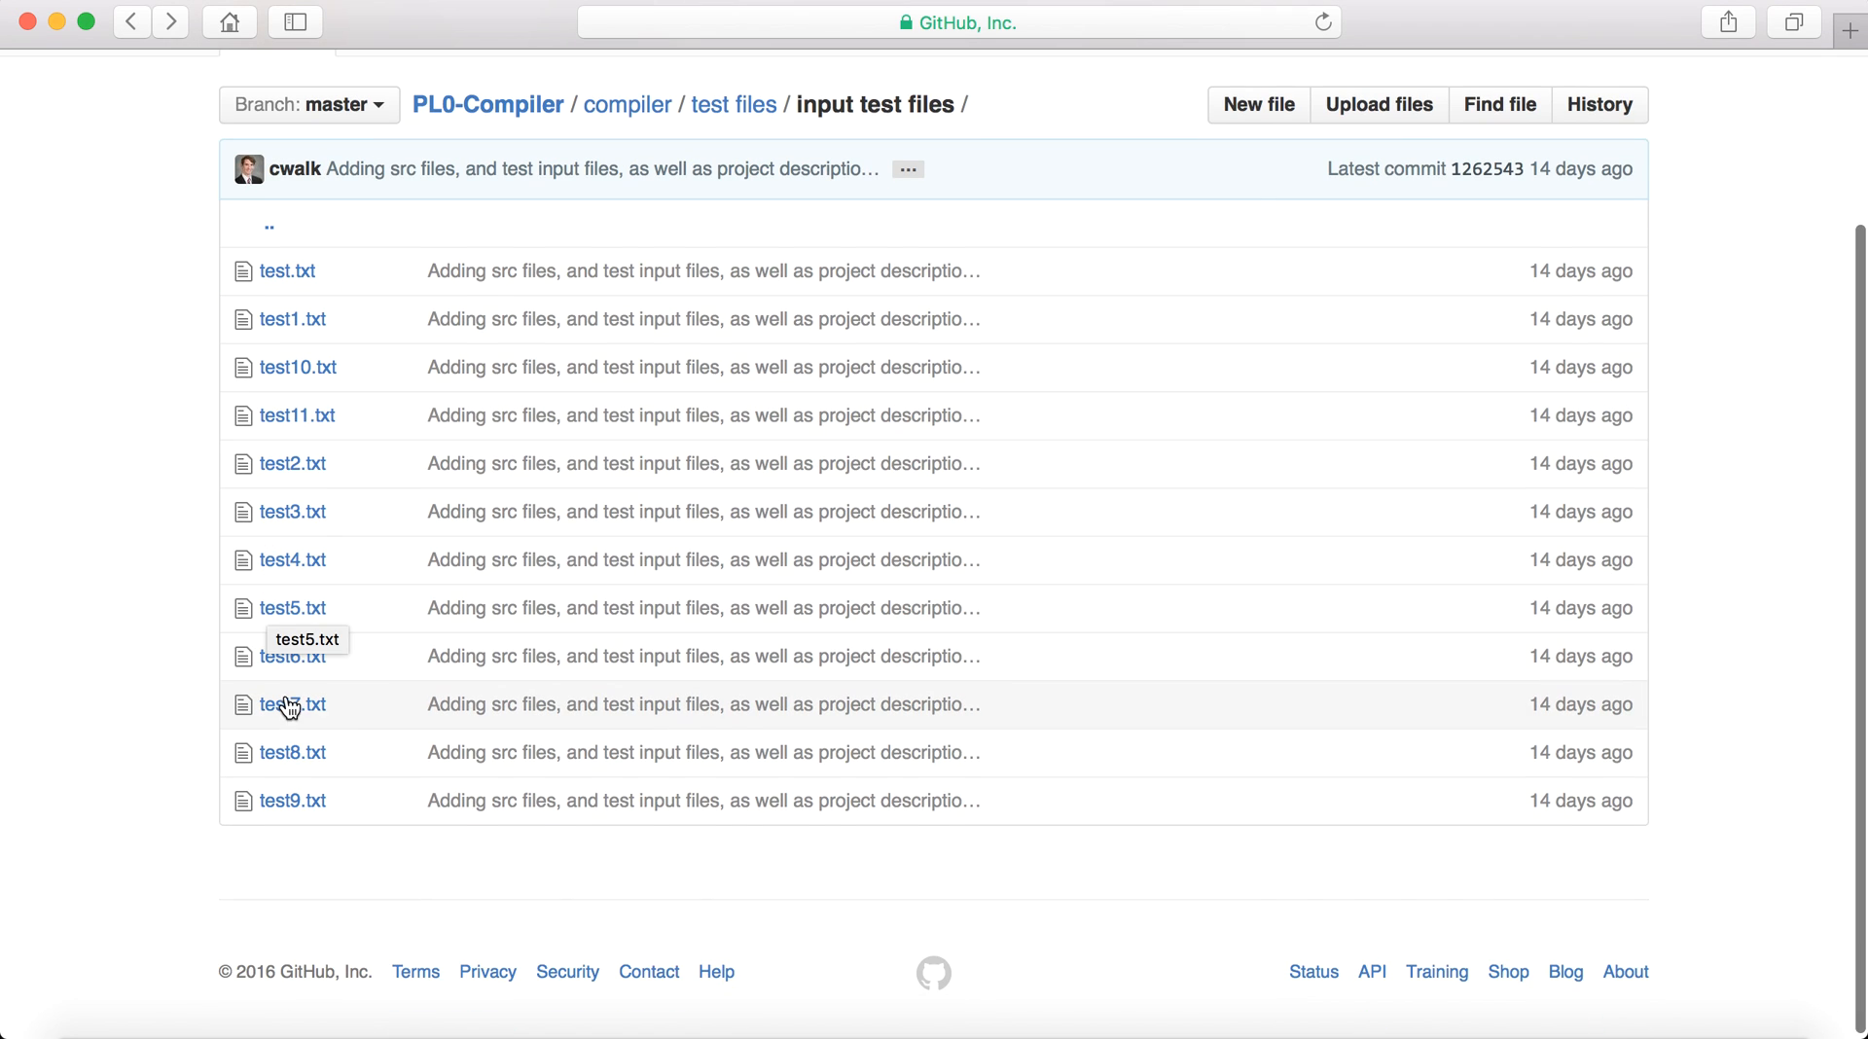
{"action": "left_click", "coordinate": [292, 704]}
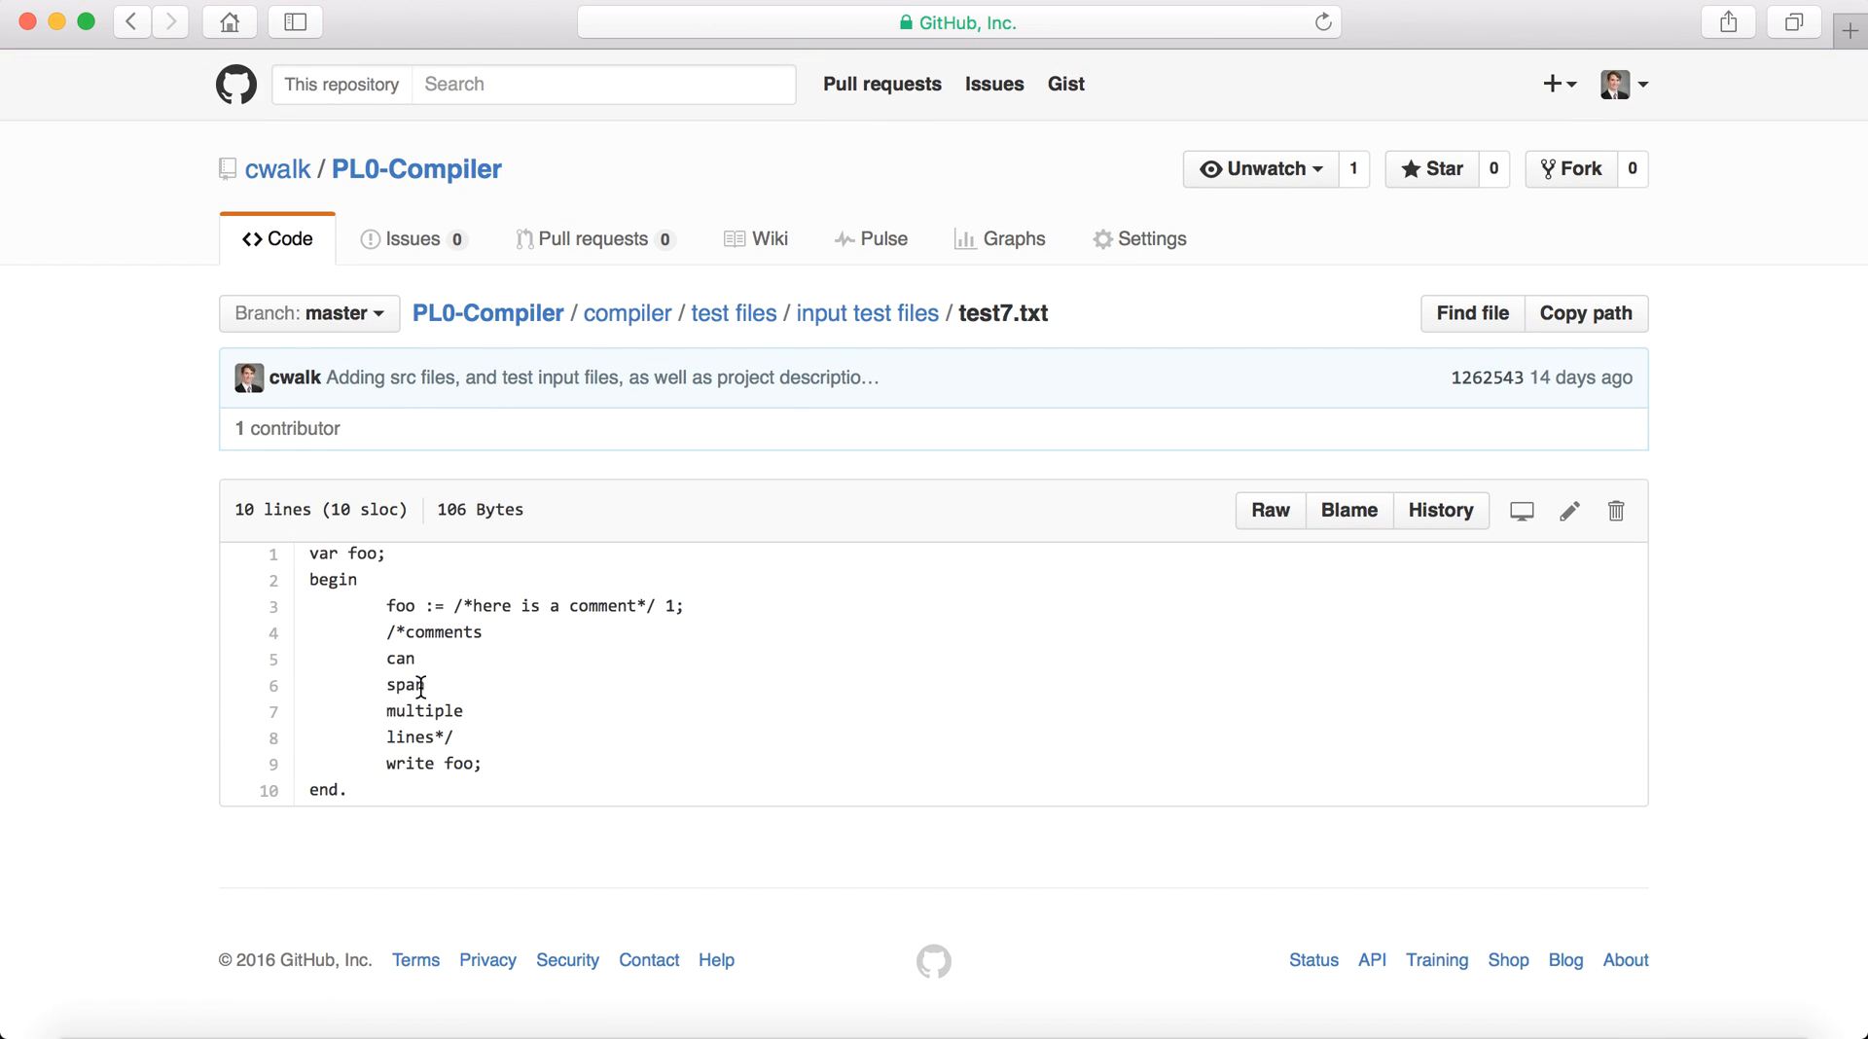
{"action": "left_click", "coordinate": [131, 21]}
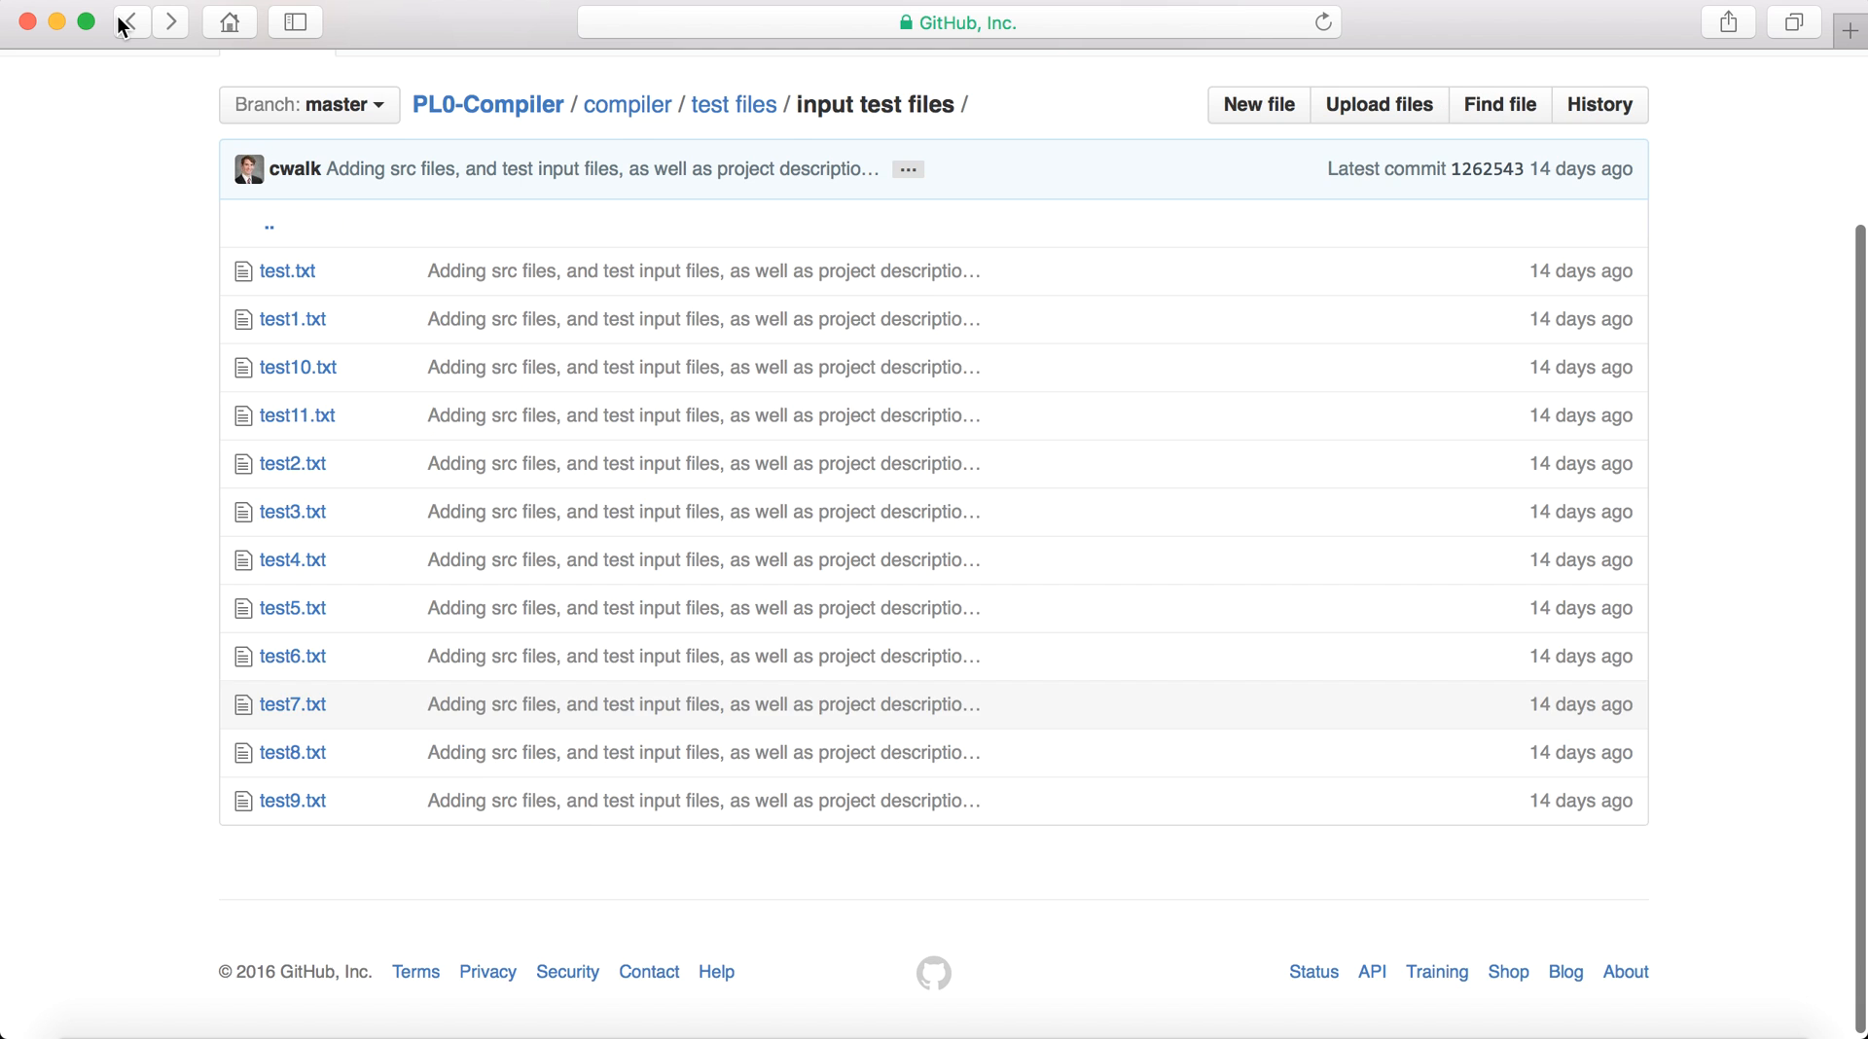
{"action": "left_click", "coordinate": [292, 752]}
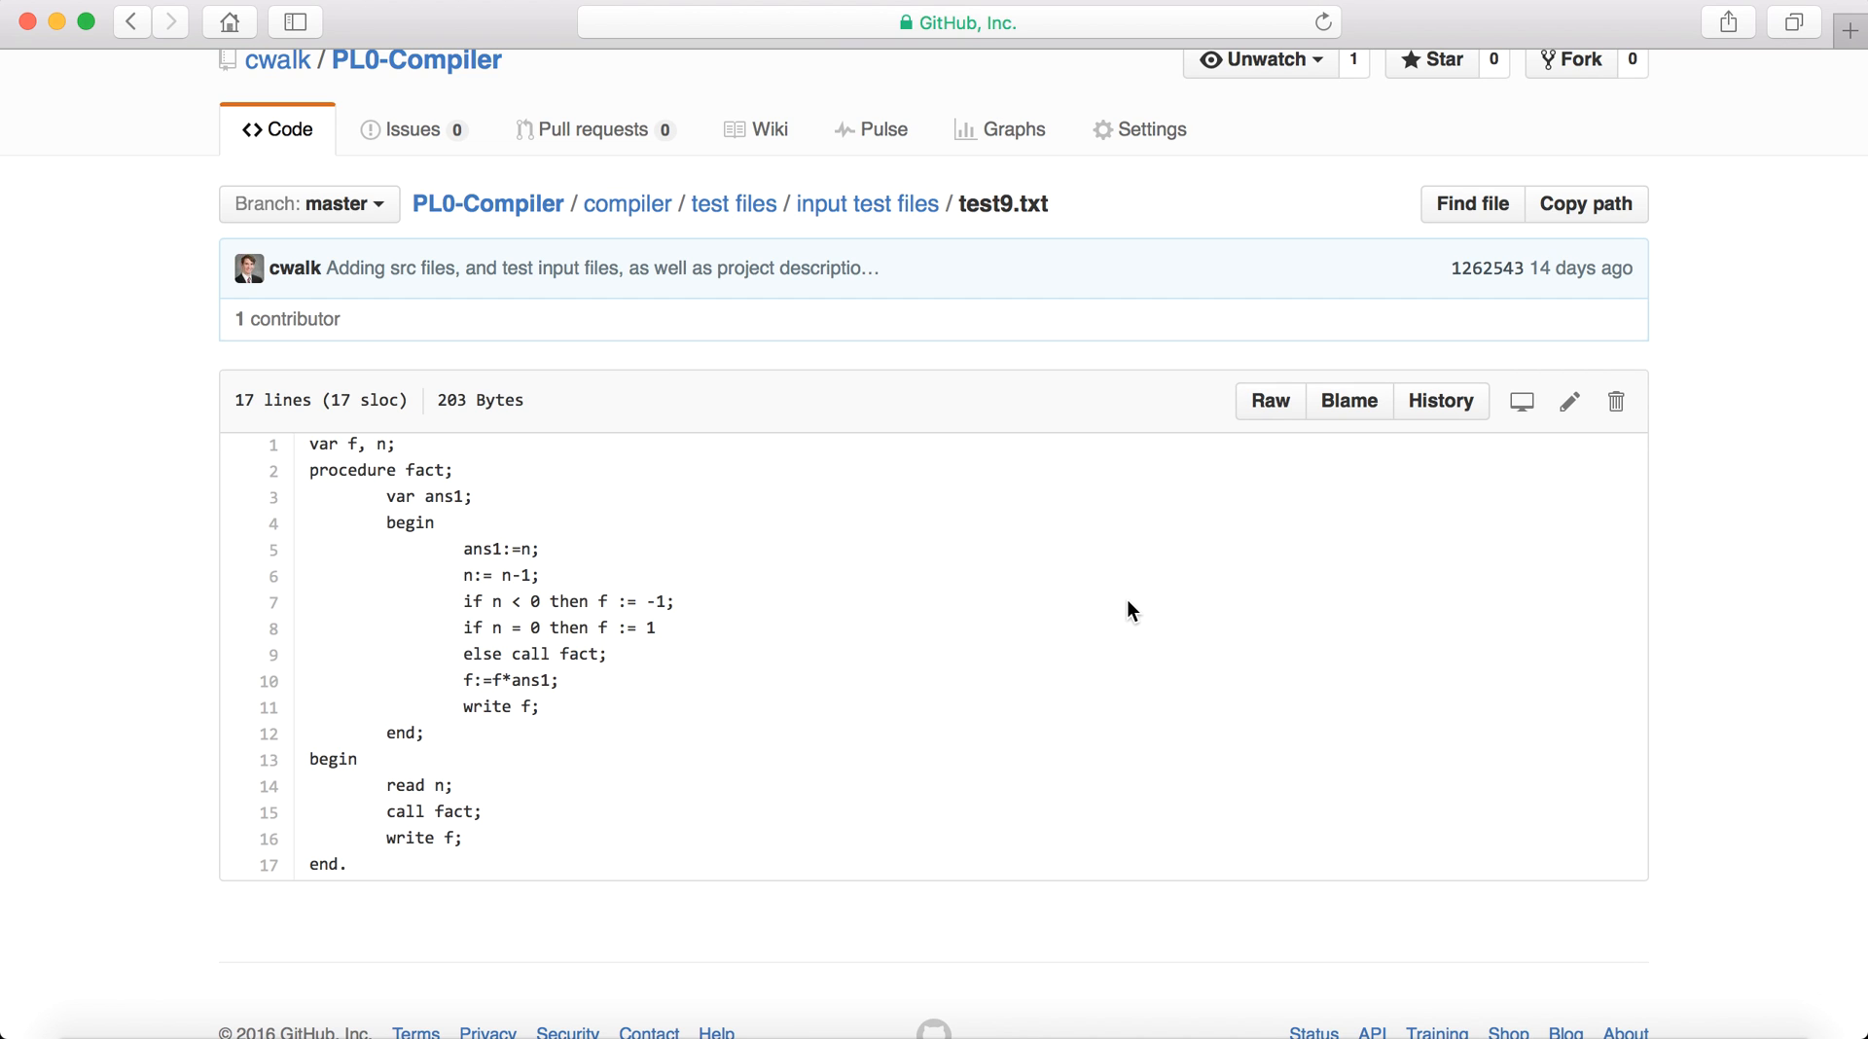
{"action": "mouse_move", "coordinate": [1079, 214]}
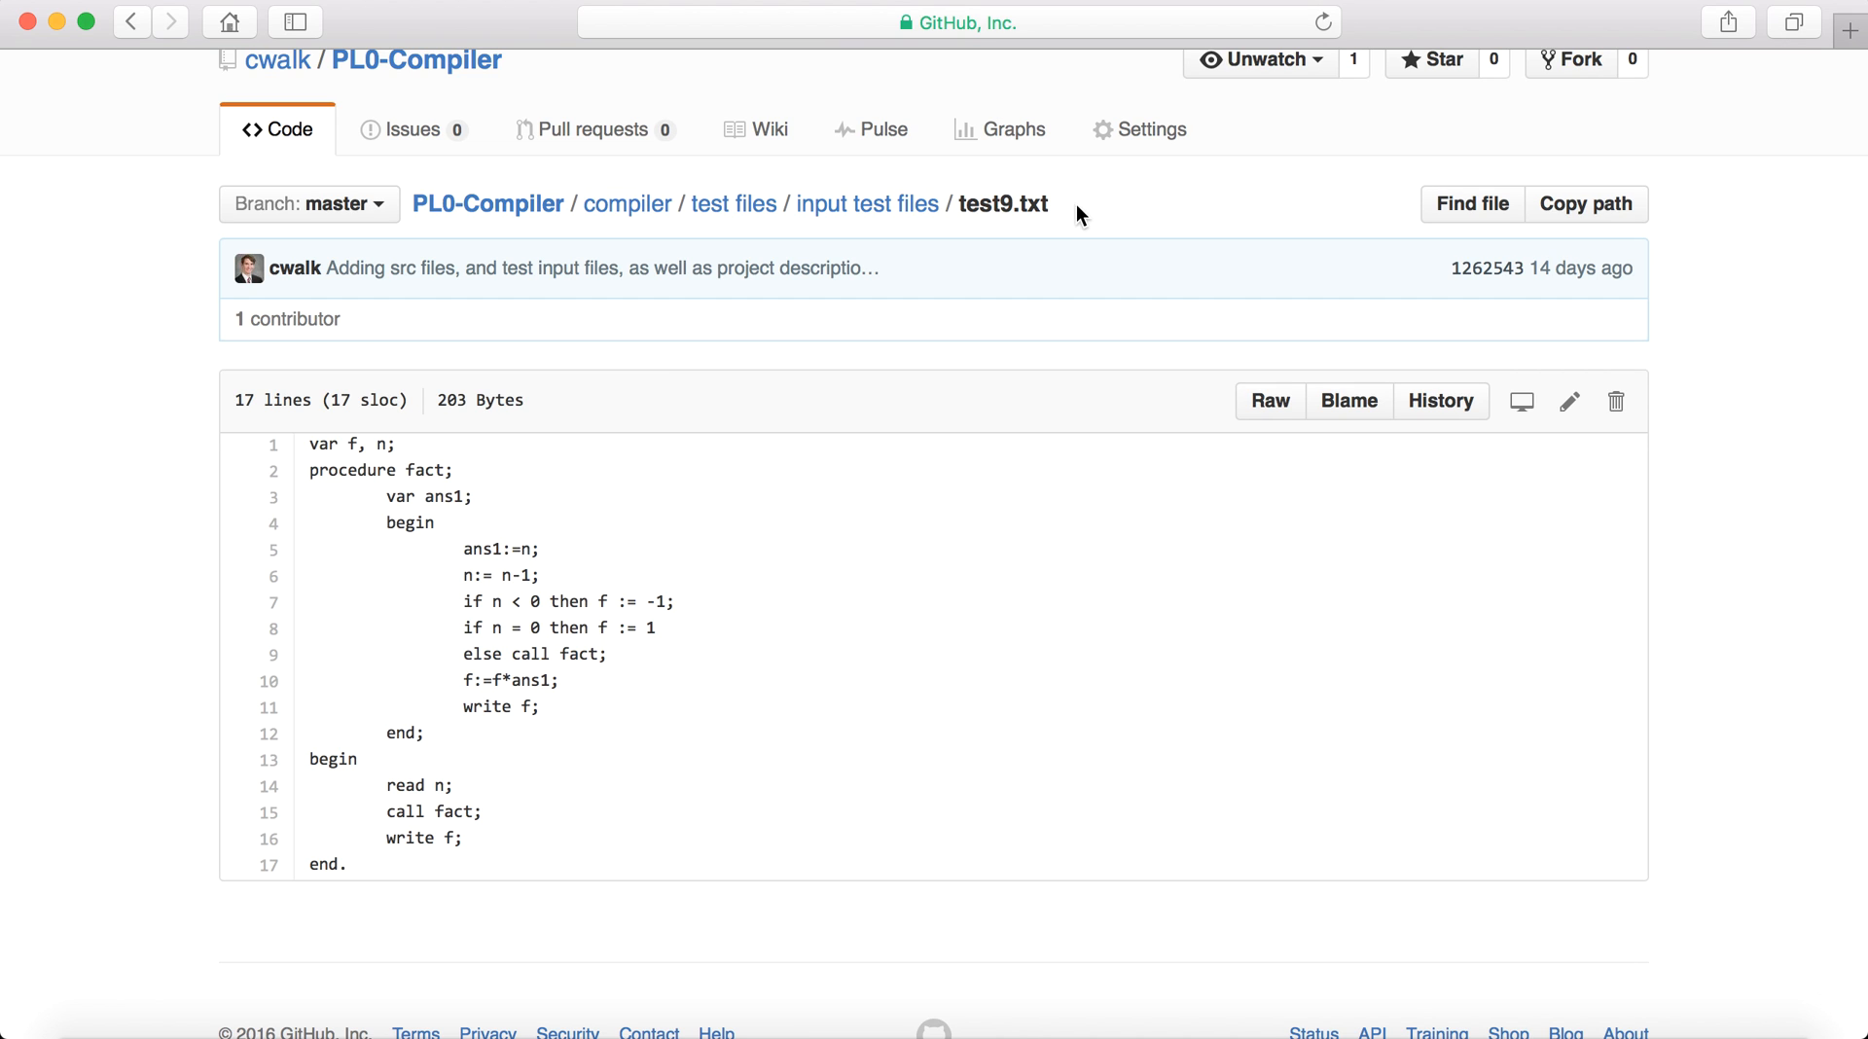